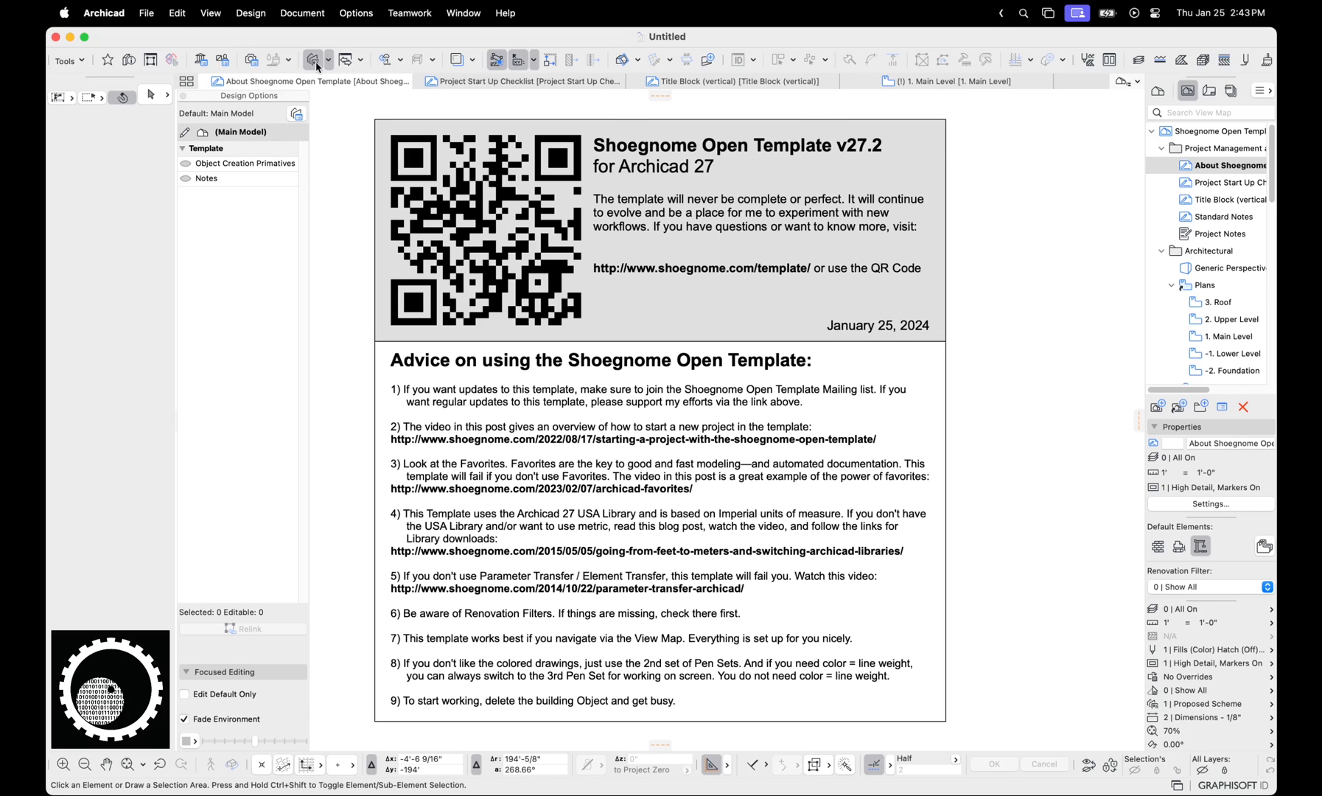
mouse_move(312, 81)
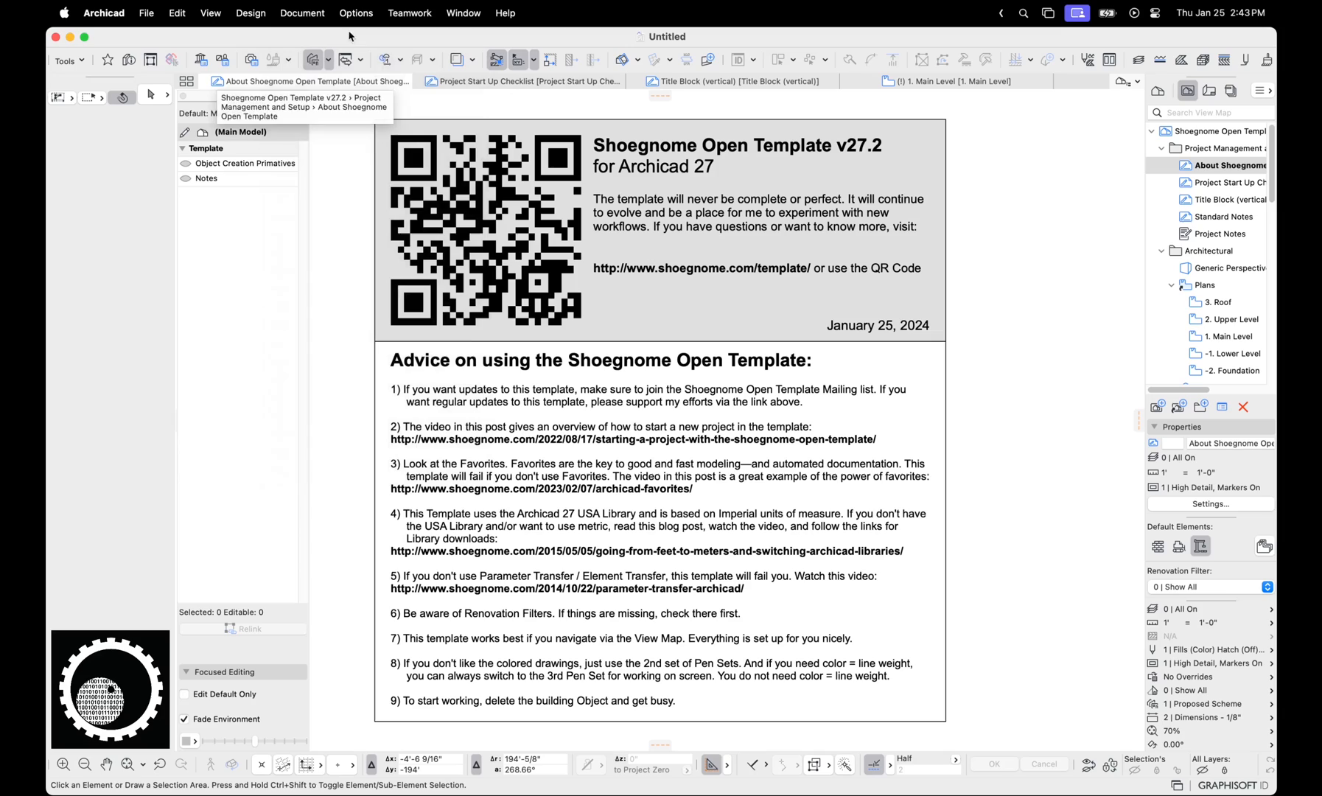
- Hide the Design Options palette from the Document > Design Options menu
click(302, 13)
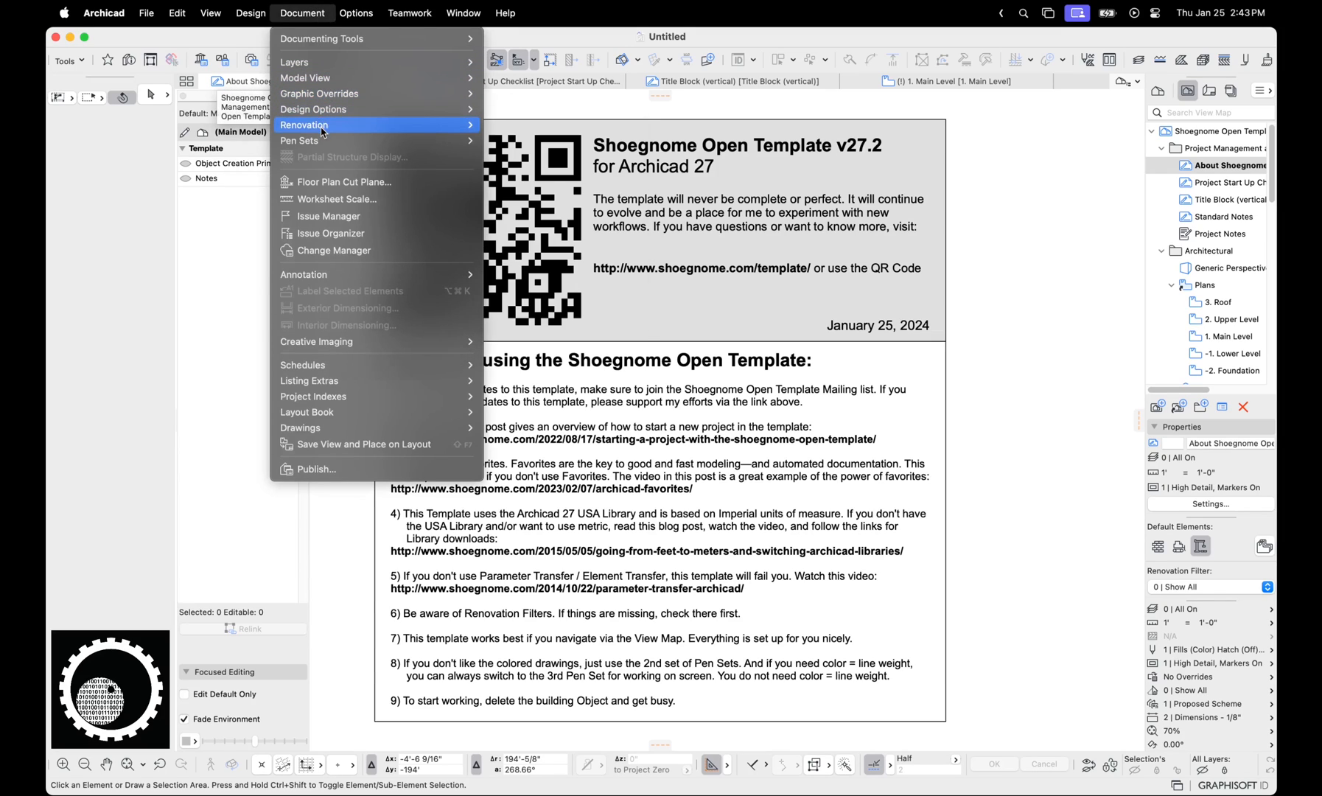
mouse_move(313, 109)
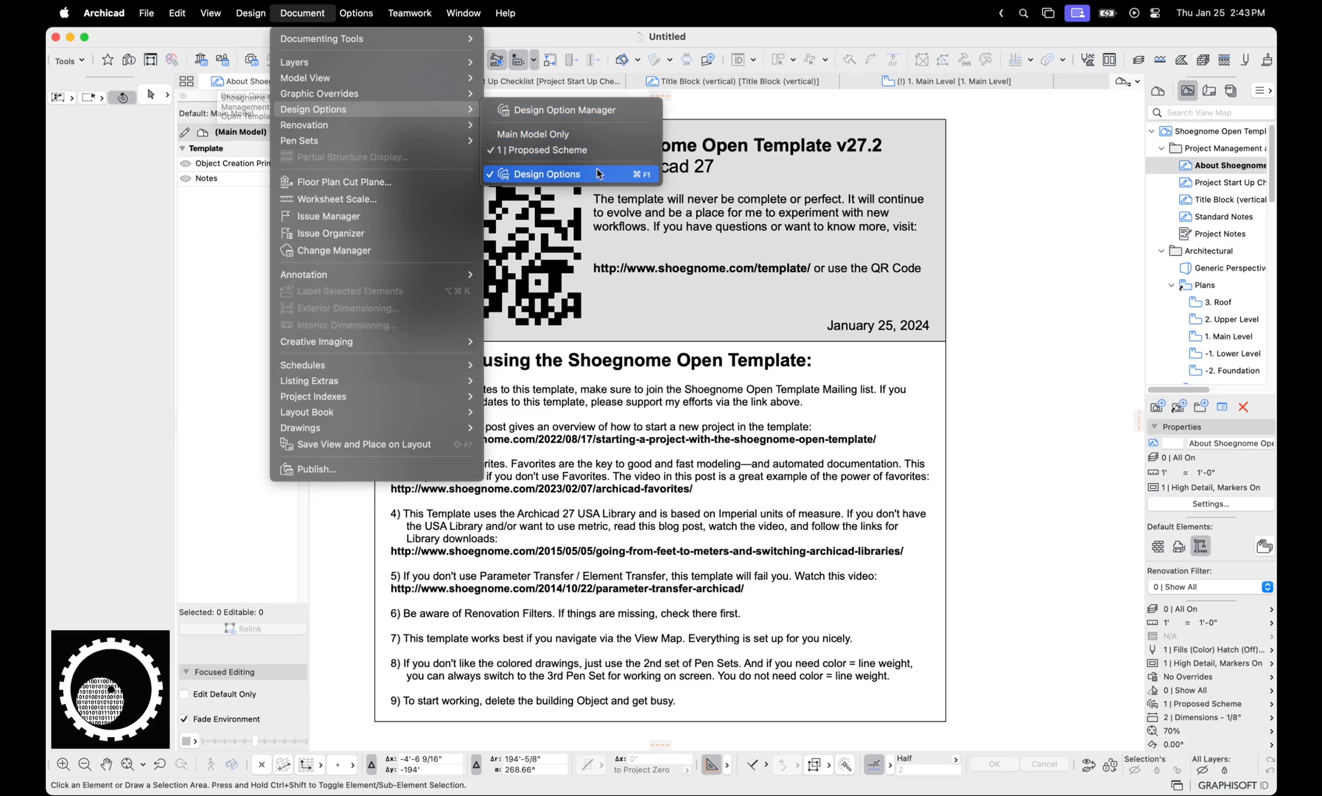
mouse_move(633, 191)
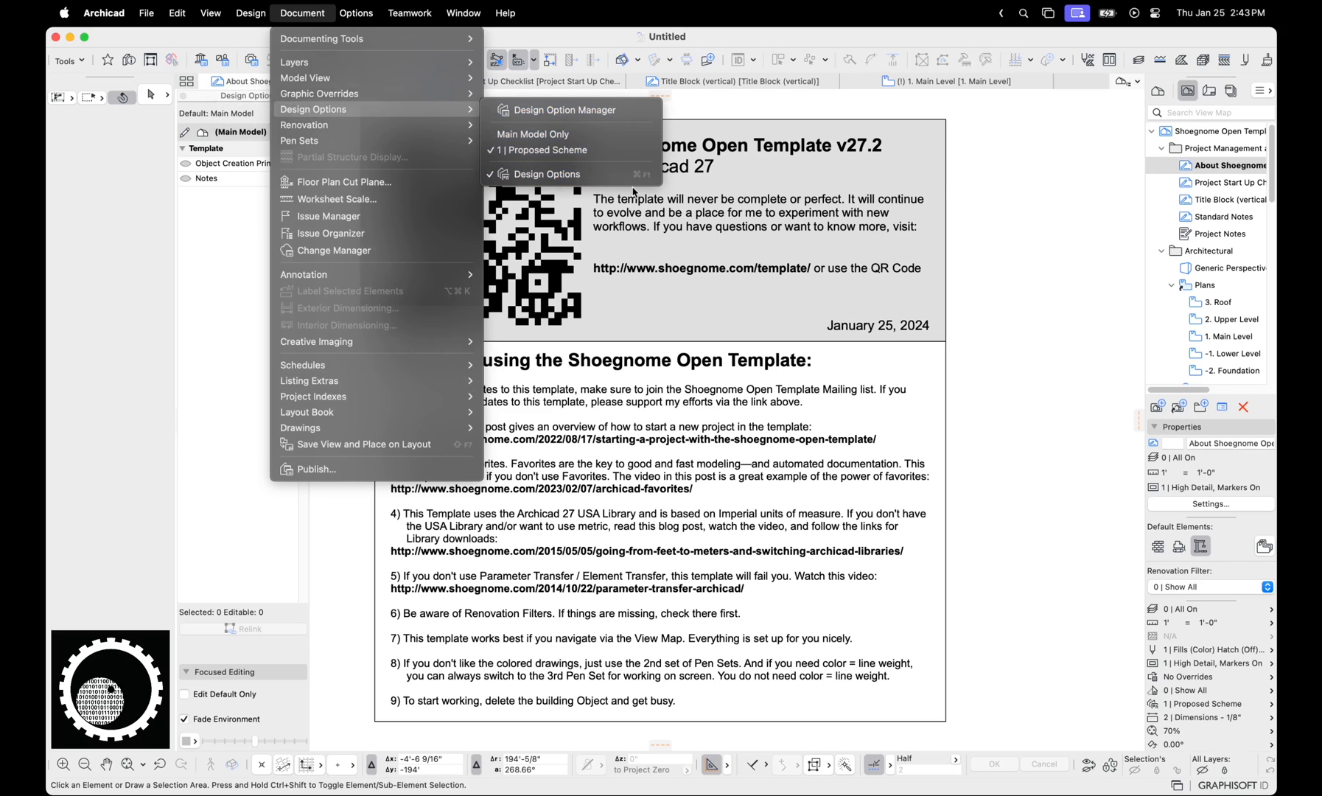
mouse_move(547, 174)
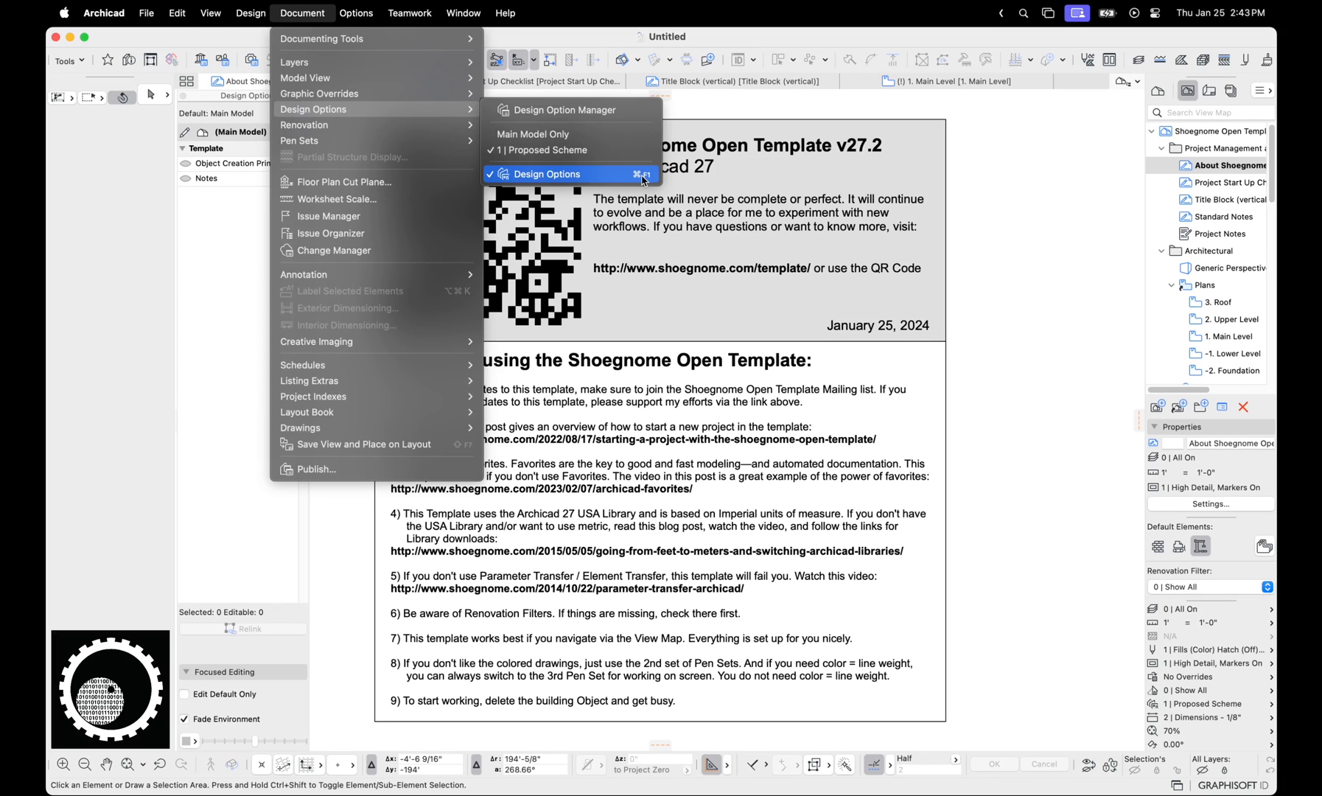
click(547, 174)
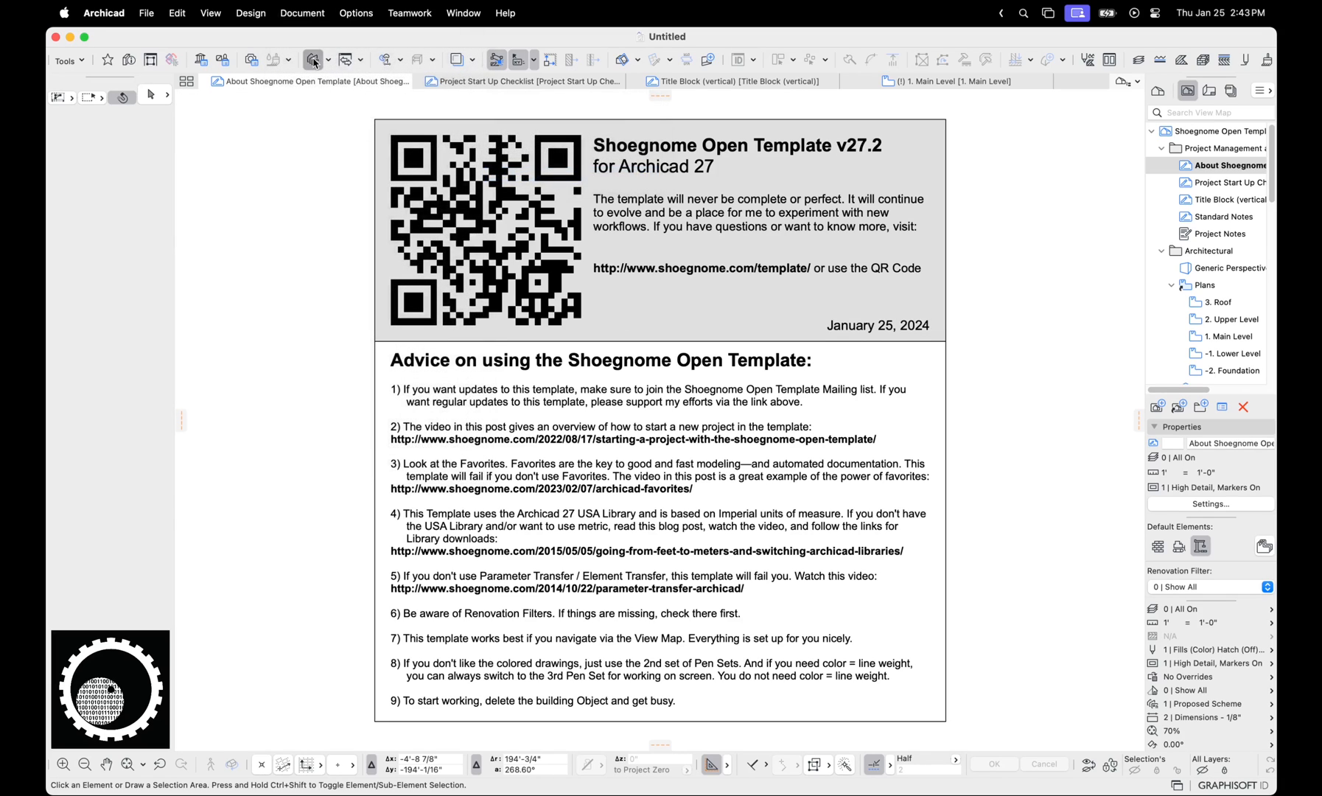
- Reopen the Design Options palette and launch the Design Option Manager from it
click(311, 60)
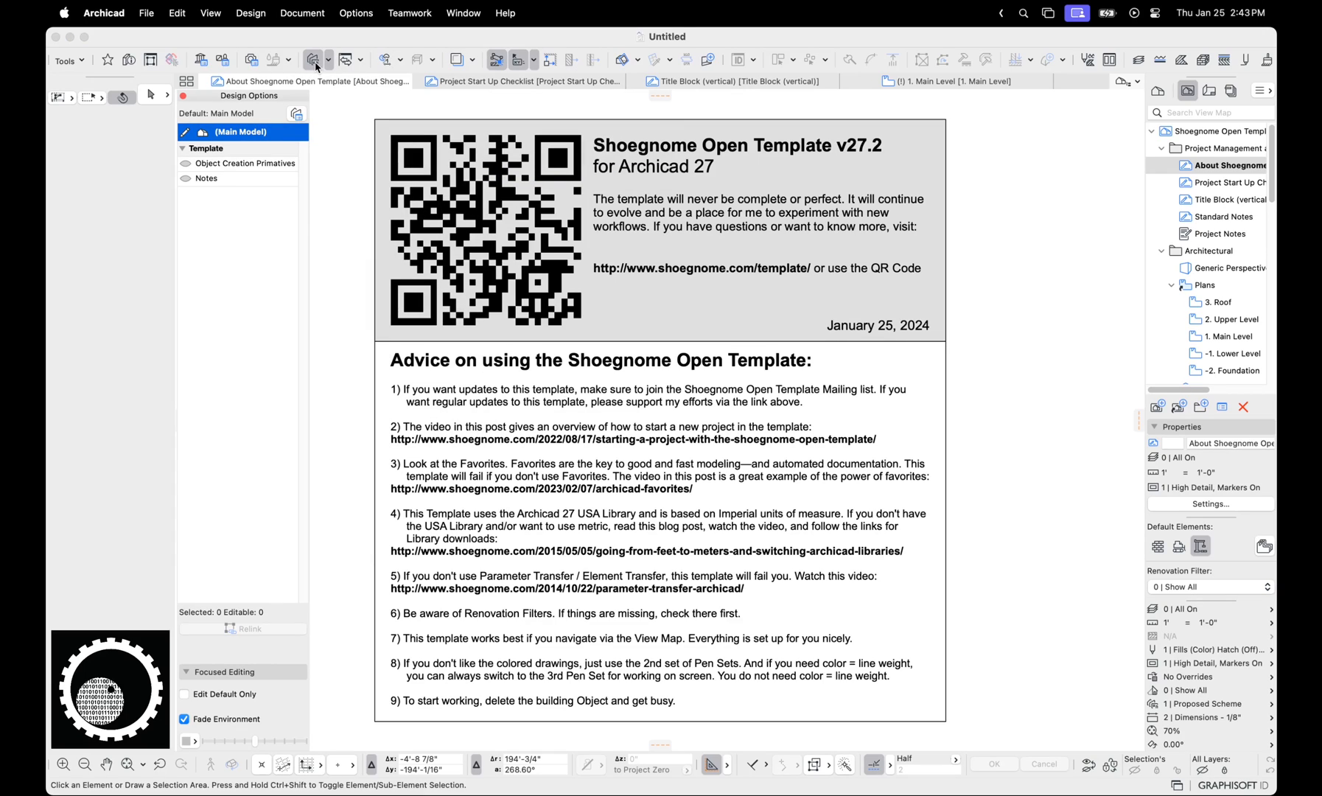
mouse_move(1023, 156)
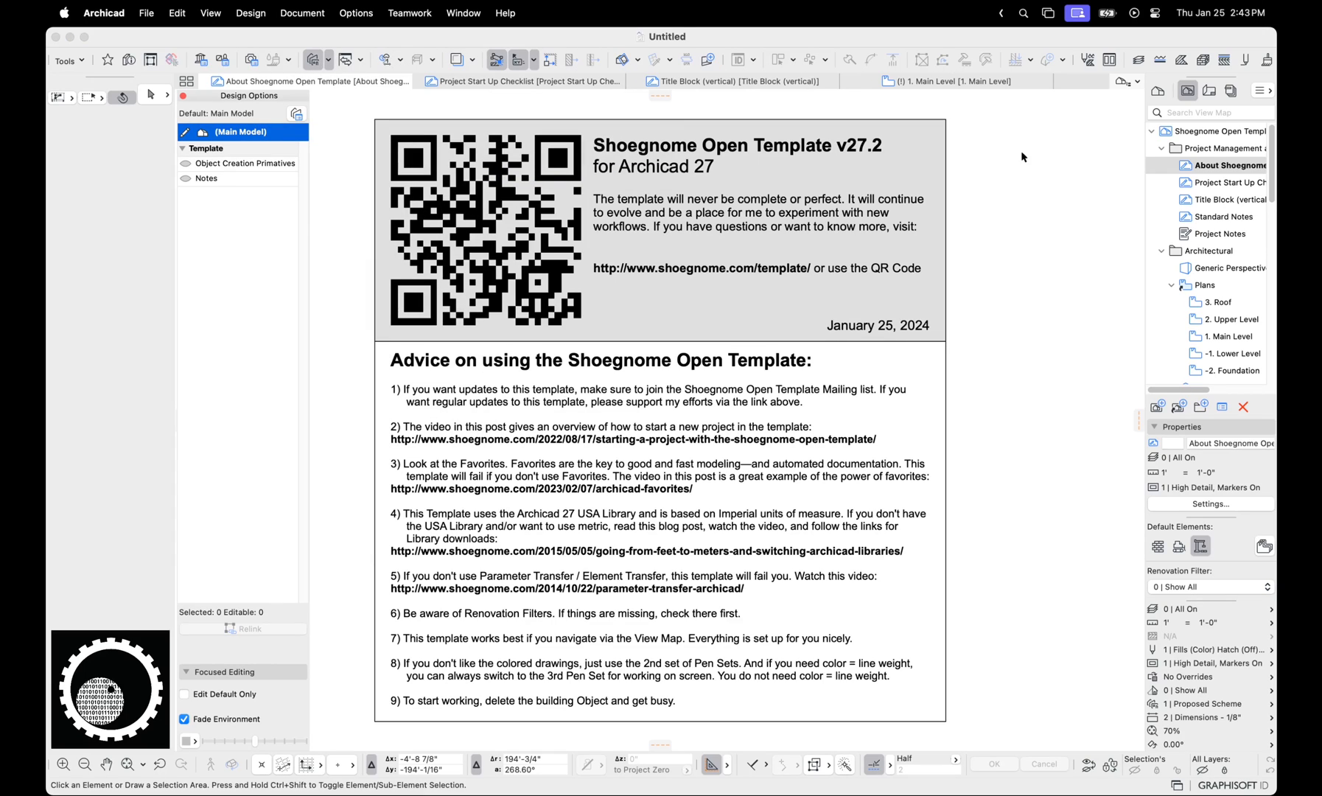
mouse_move(1028, 161)
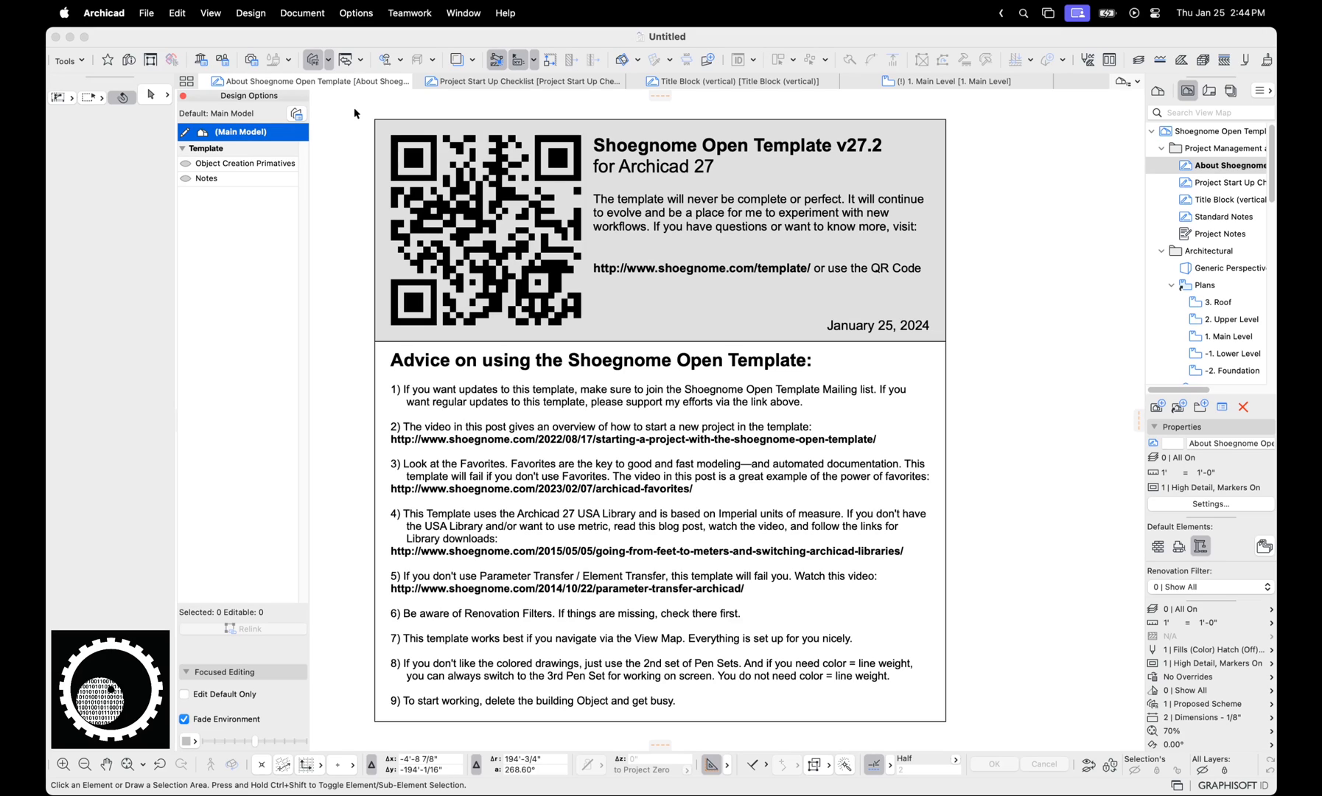
mouse_move(299, 114)
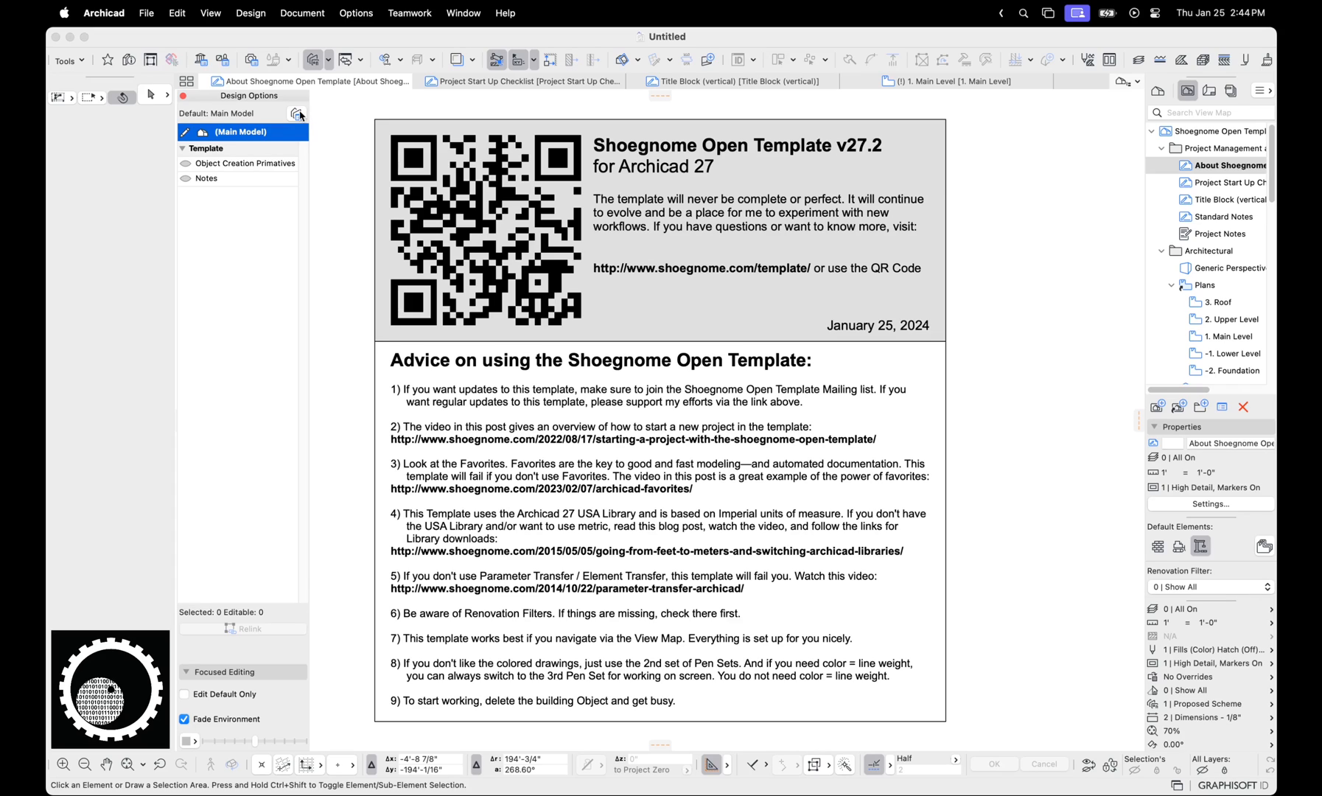
click(297, 114)
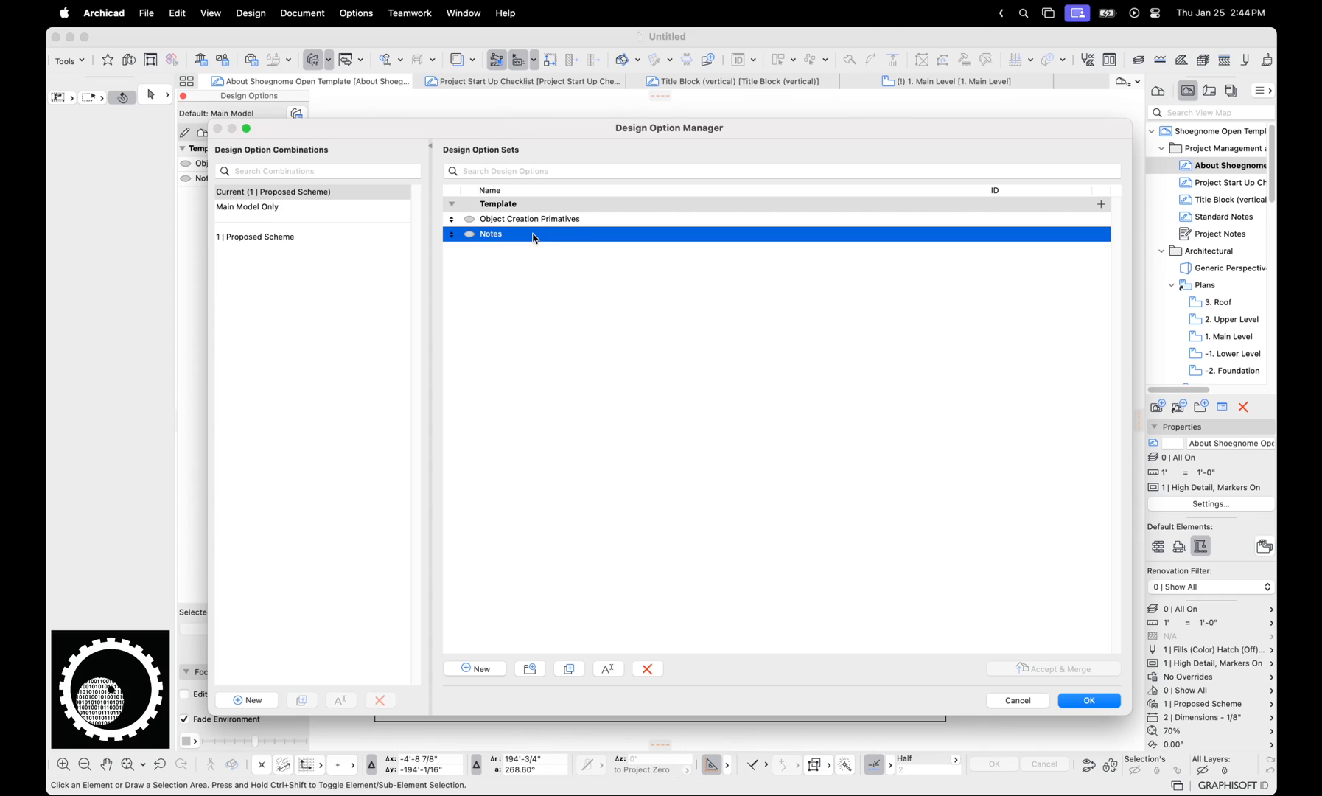
click(498, 203)
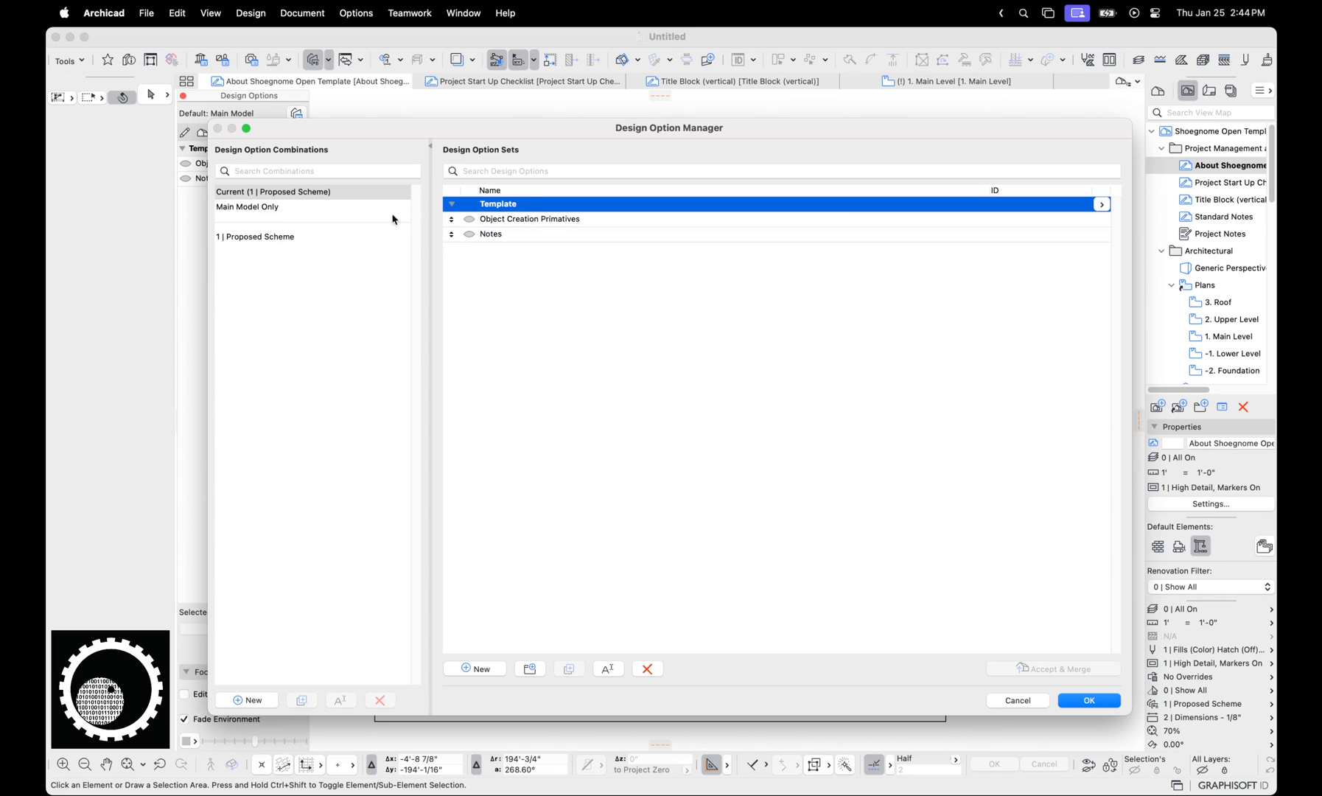
click(255, 235)
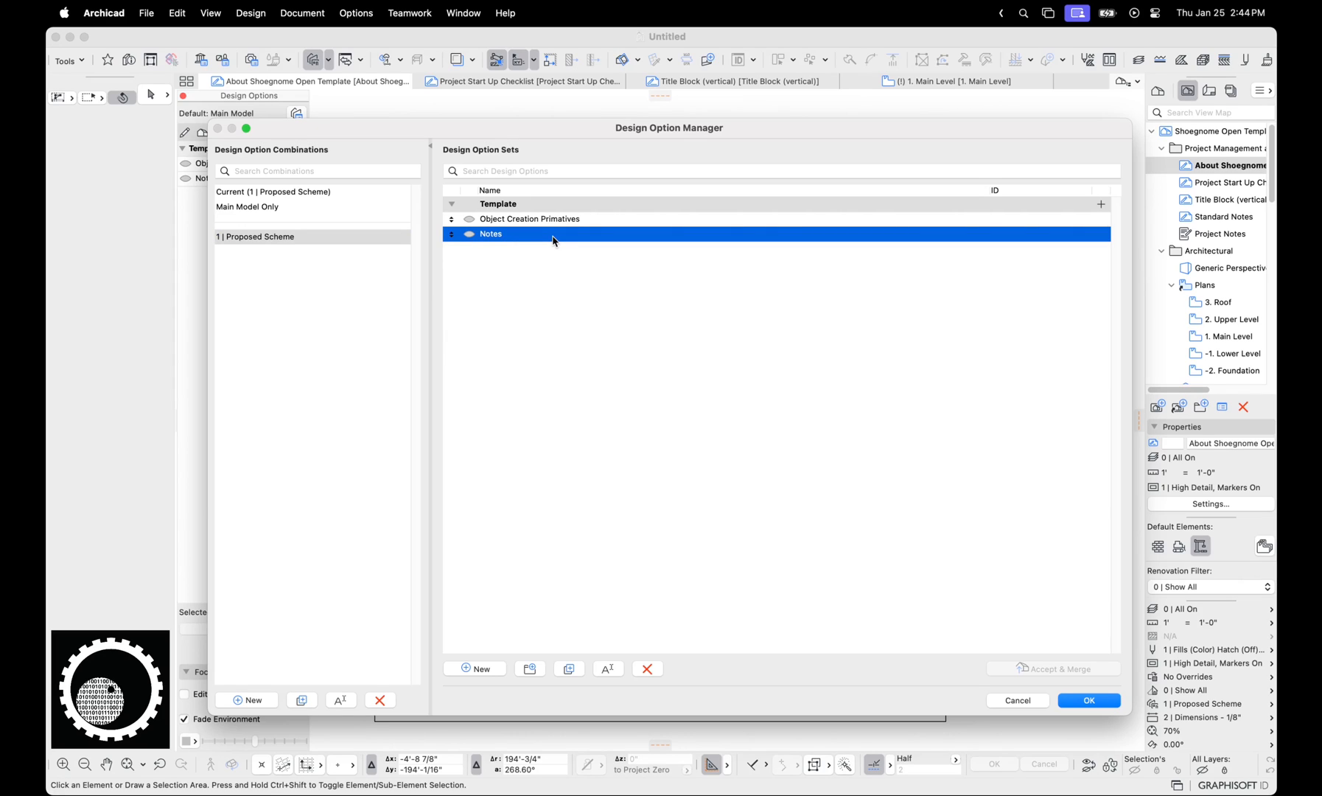
mouse_move(541, 237)
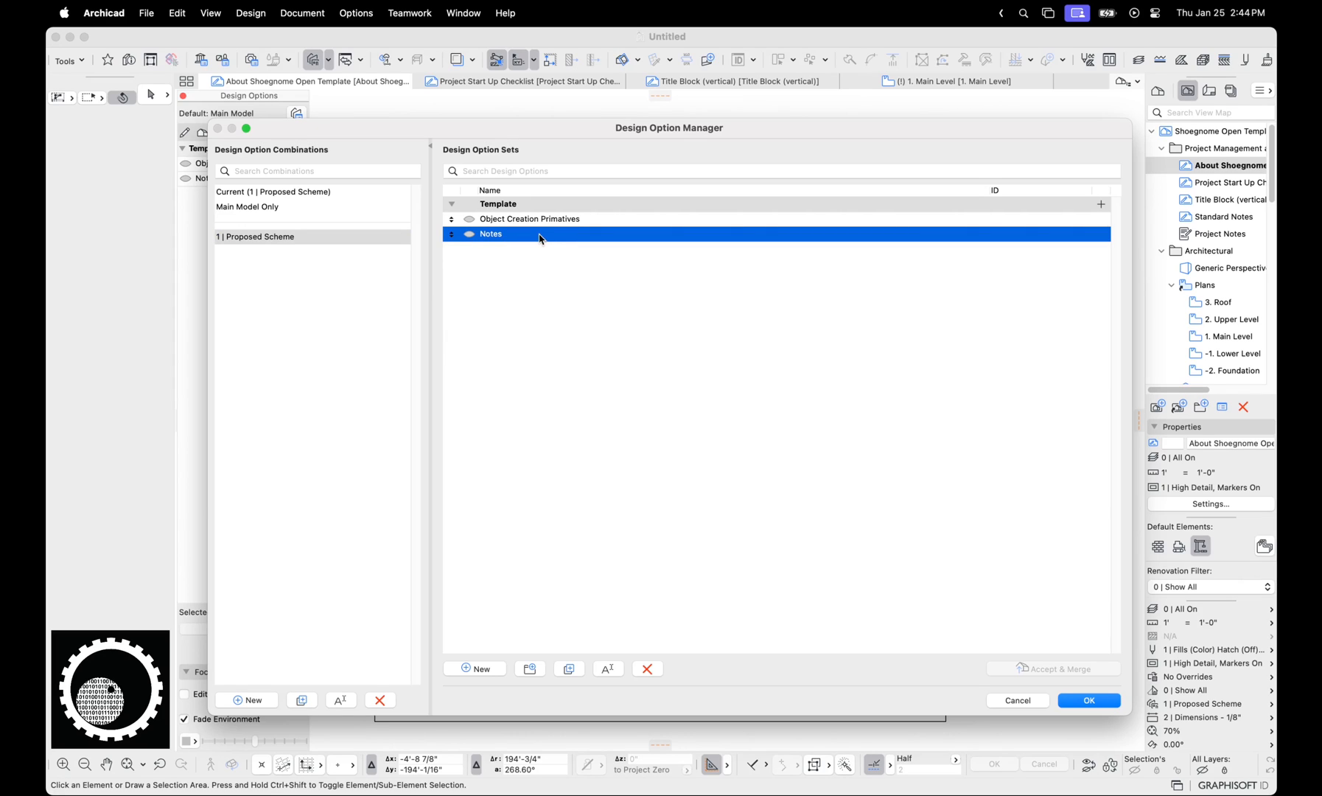
click(499, 204)
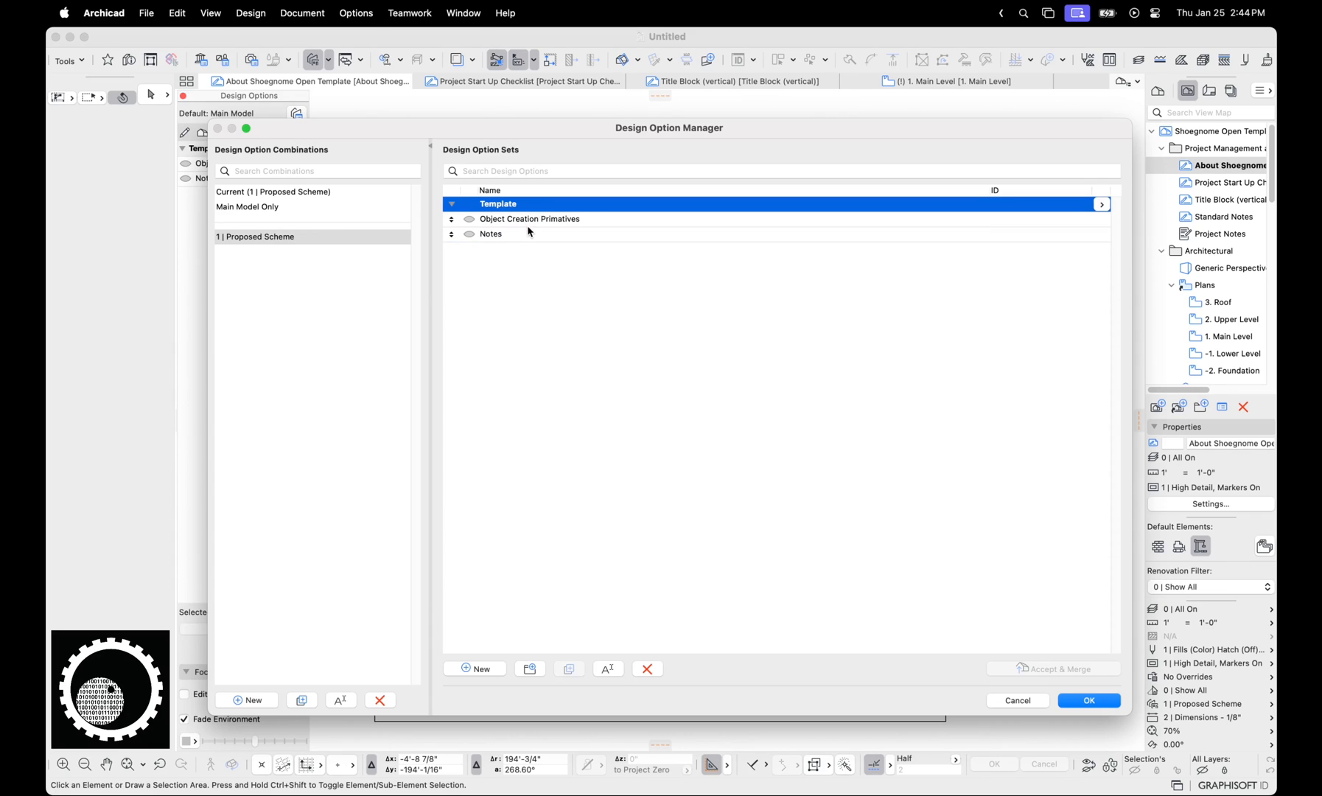
click(255, 237)
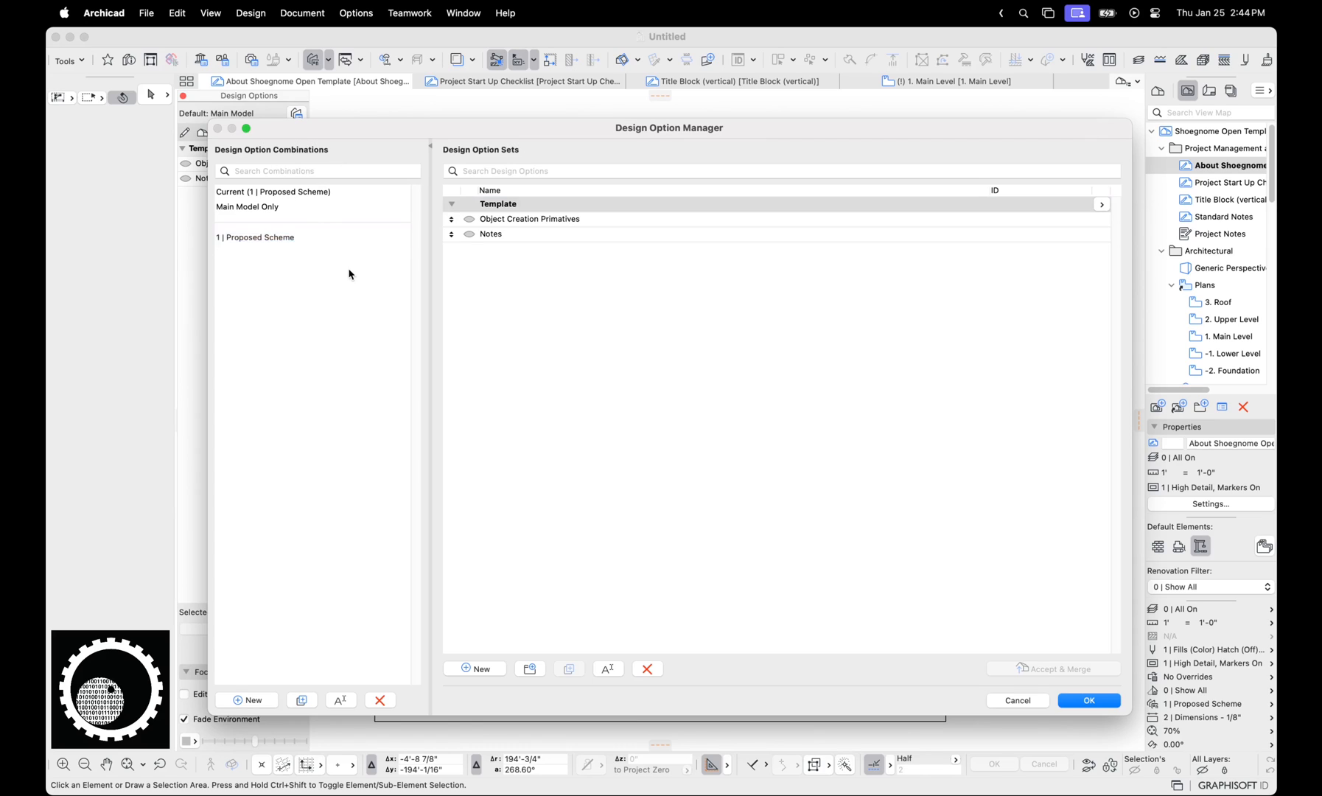
click(255, 237)
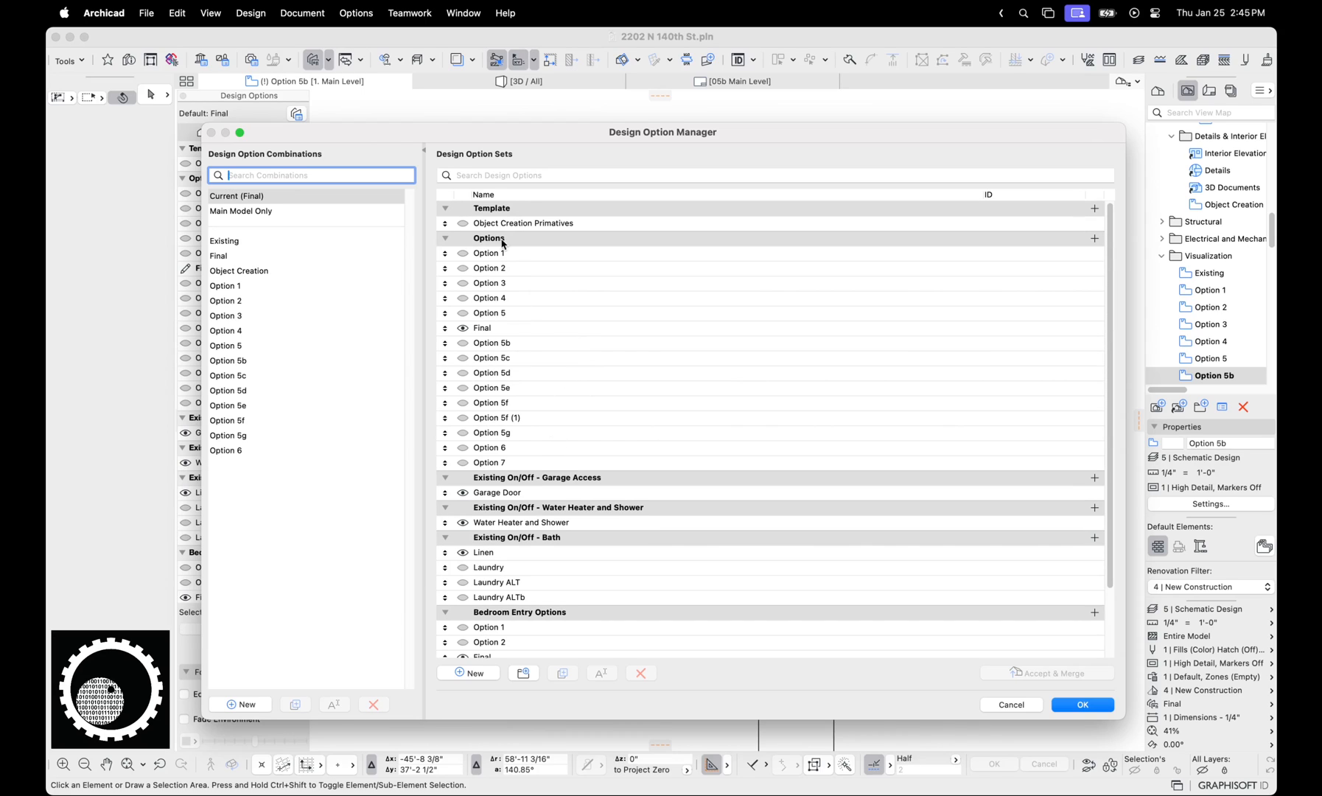
- Compare which sets the Option 1 and Option 3 combinations show, returning to Option 1
click(489, 237)
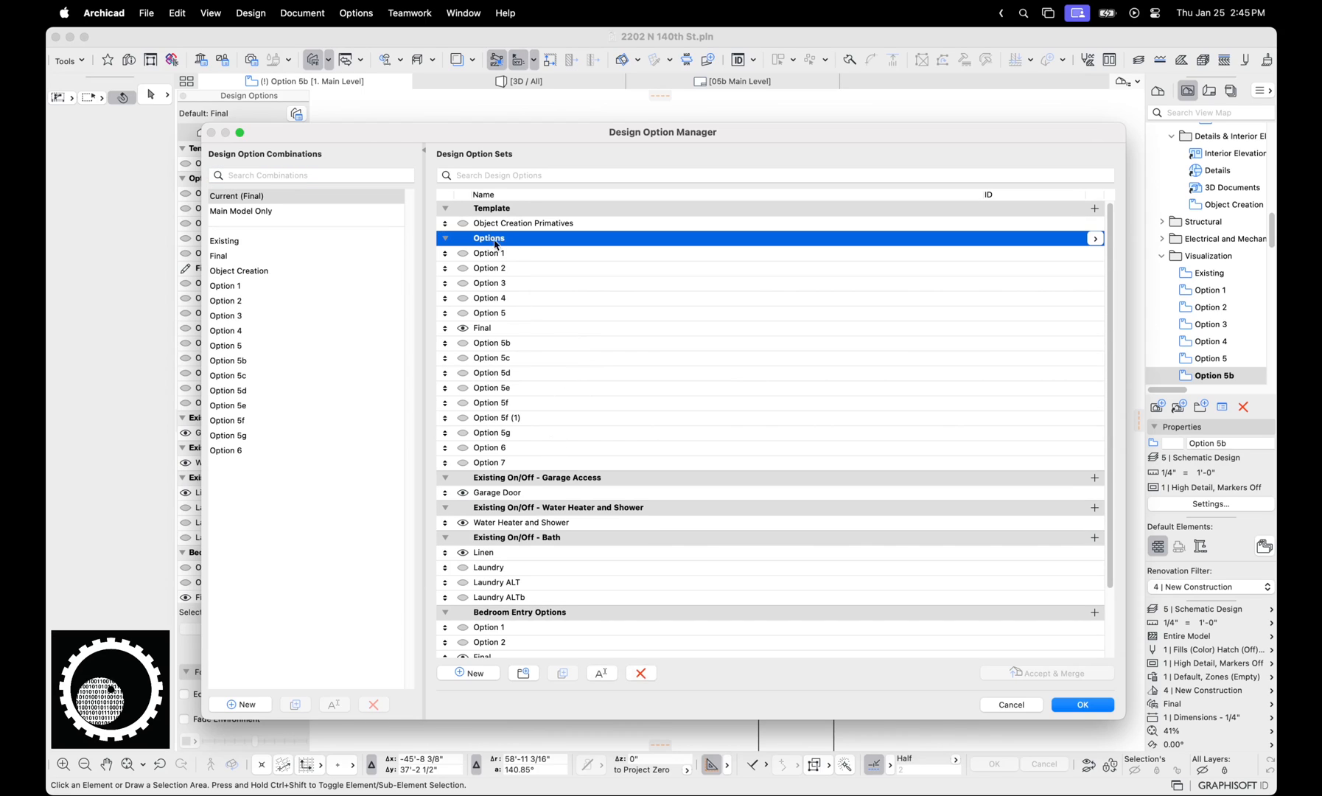
click(490, 254)
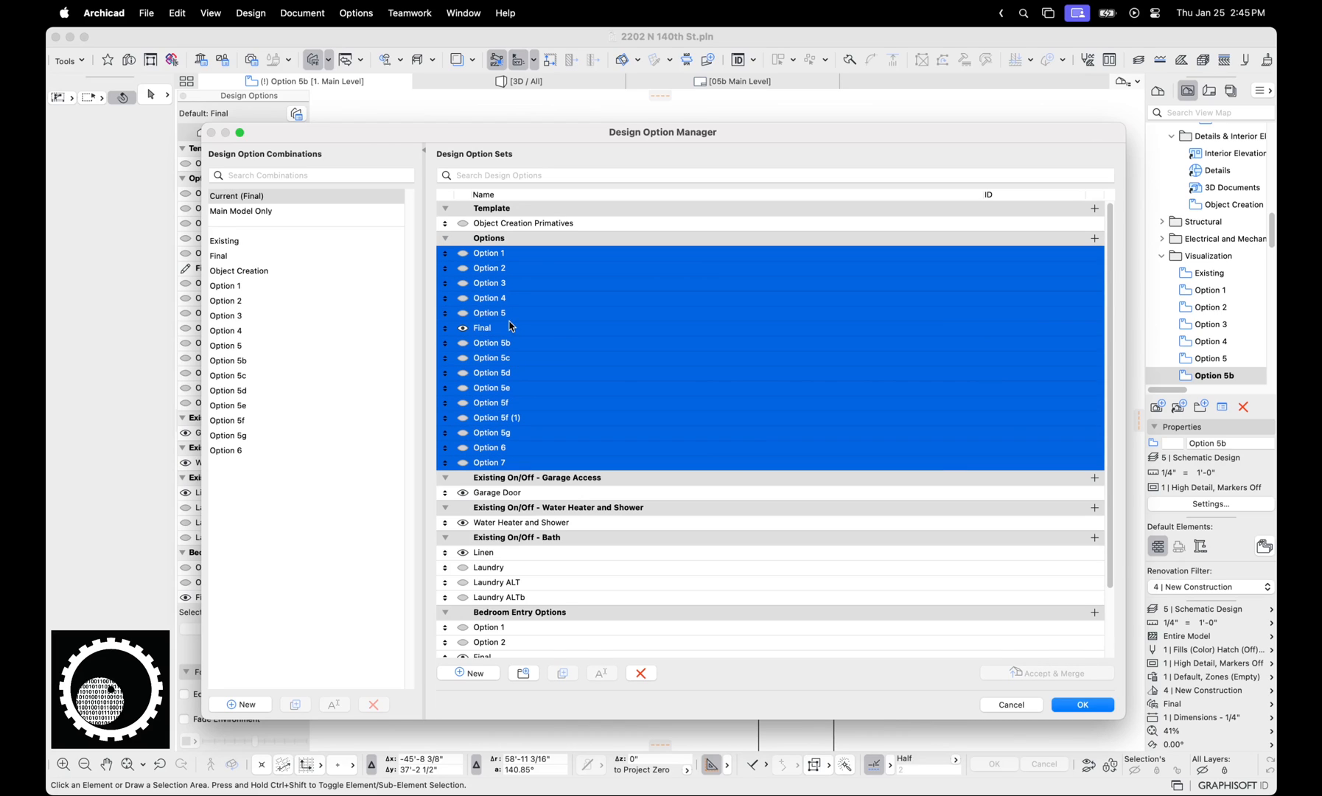
click(226, 286)
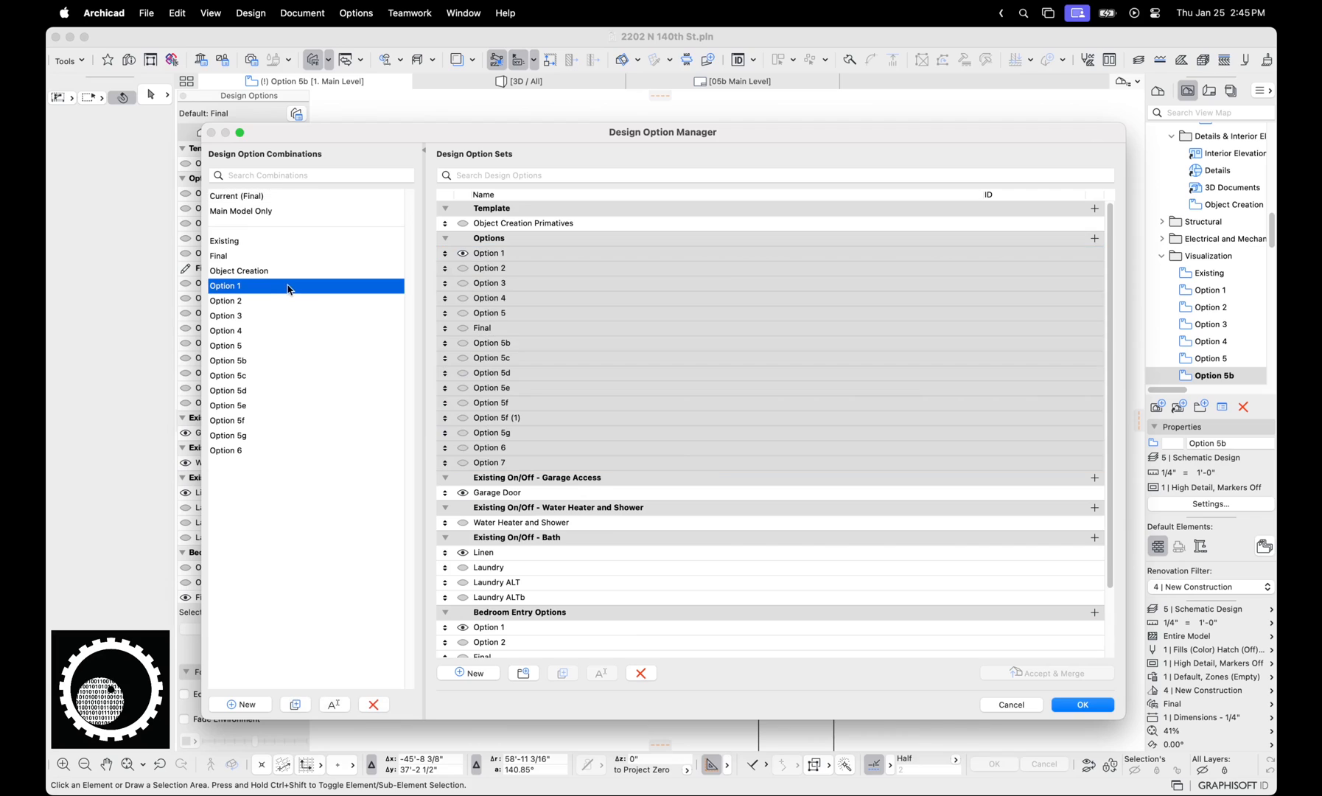
click(225, 314)
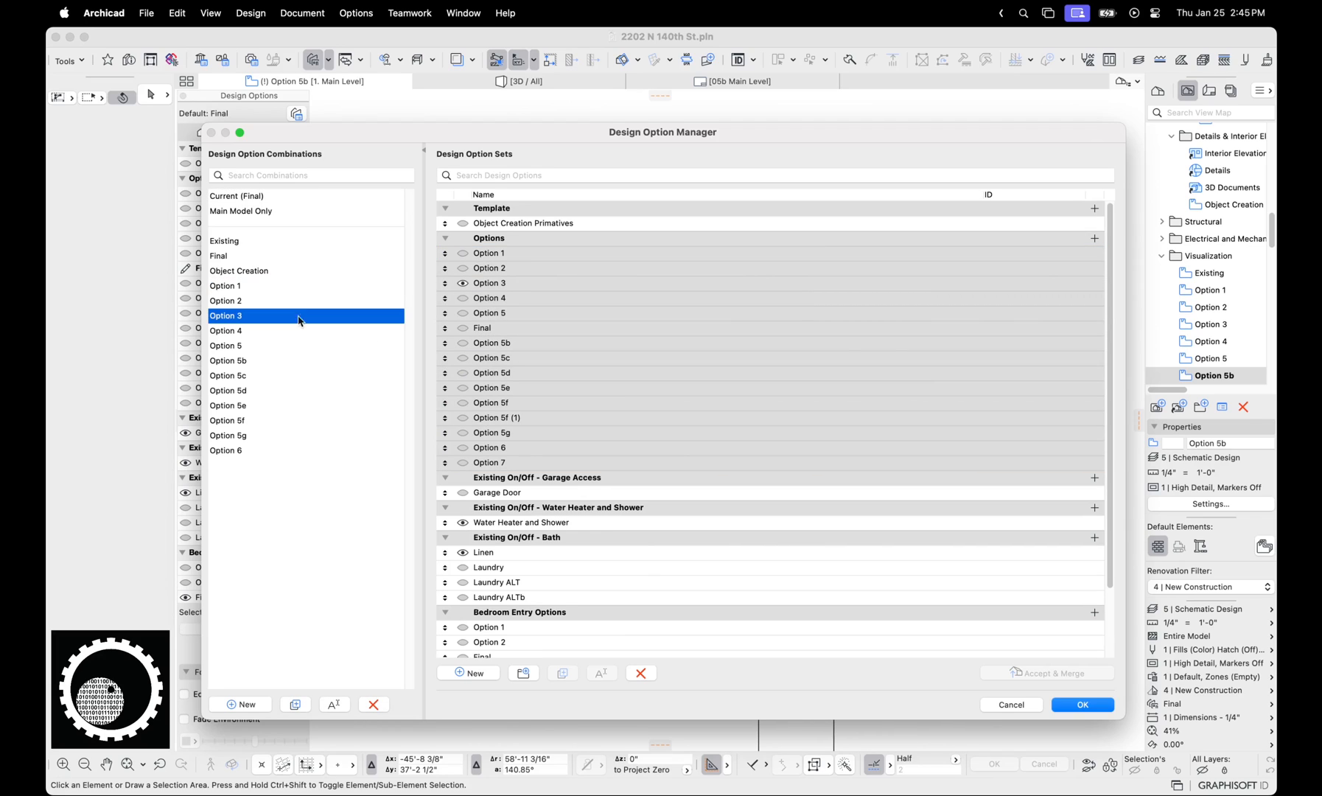
click(225, 286)
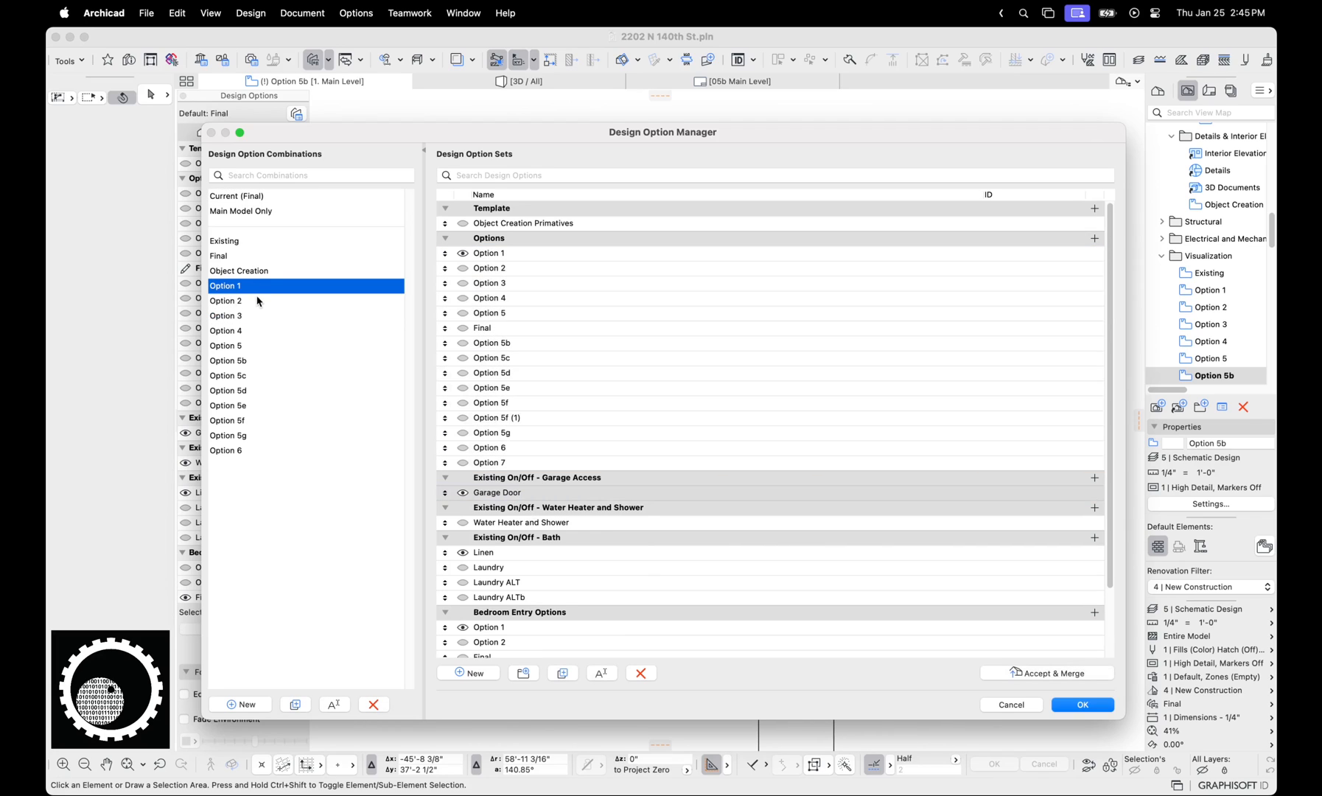
mouse_move(257, 309)
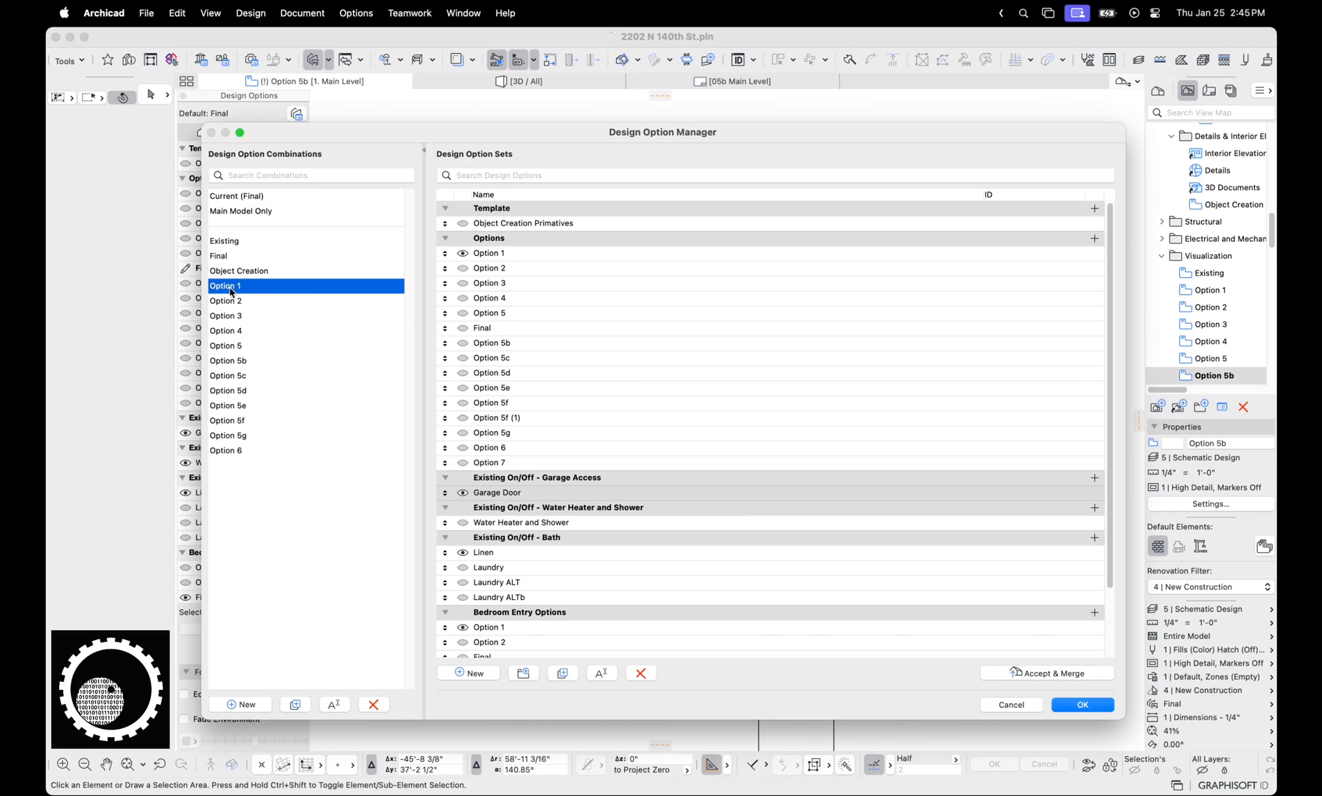
- Select Option 1's active sets: Option 1, Garage Door and Linen
click(490, 254)
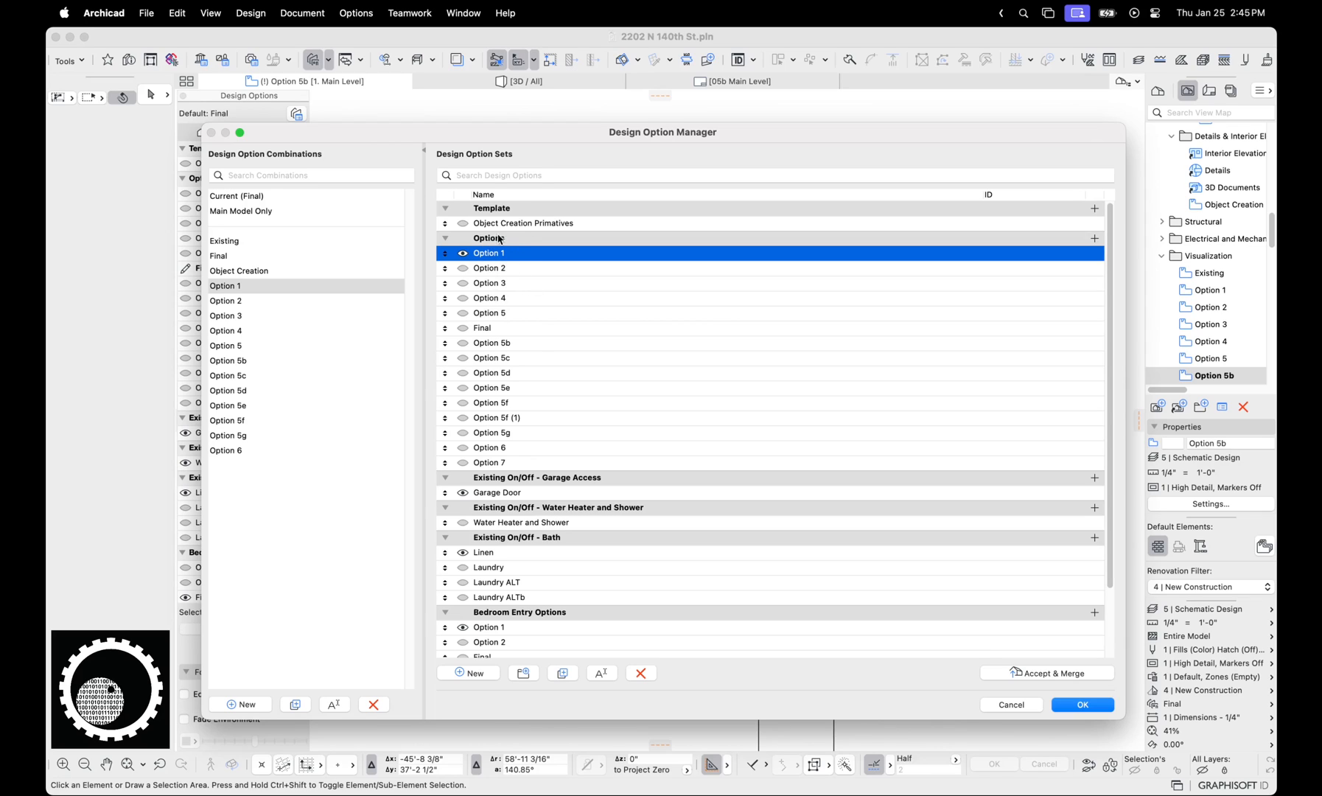
mouse_move(517, 482)
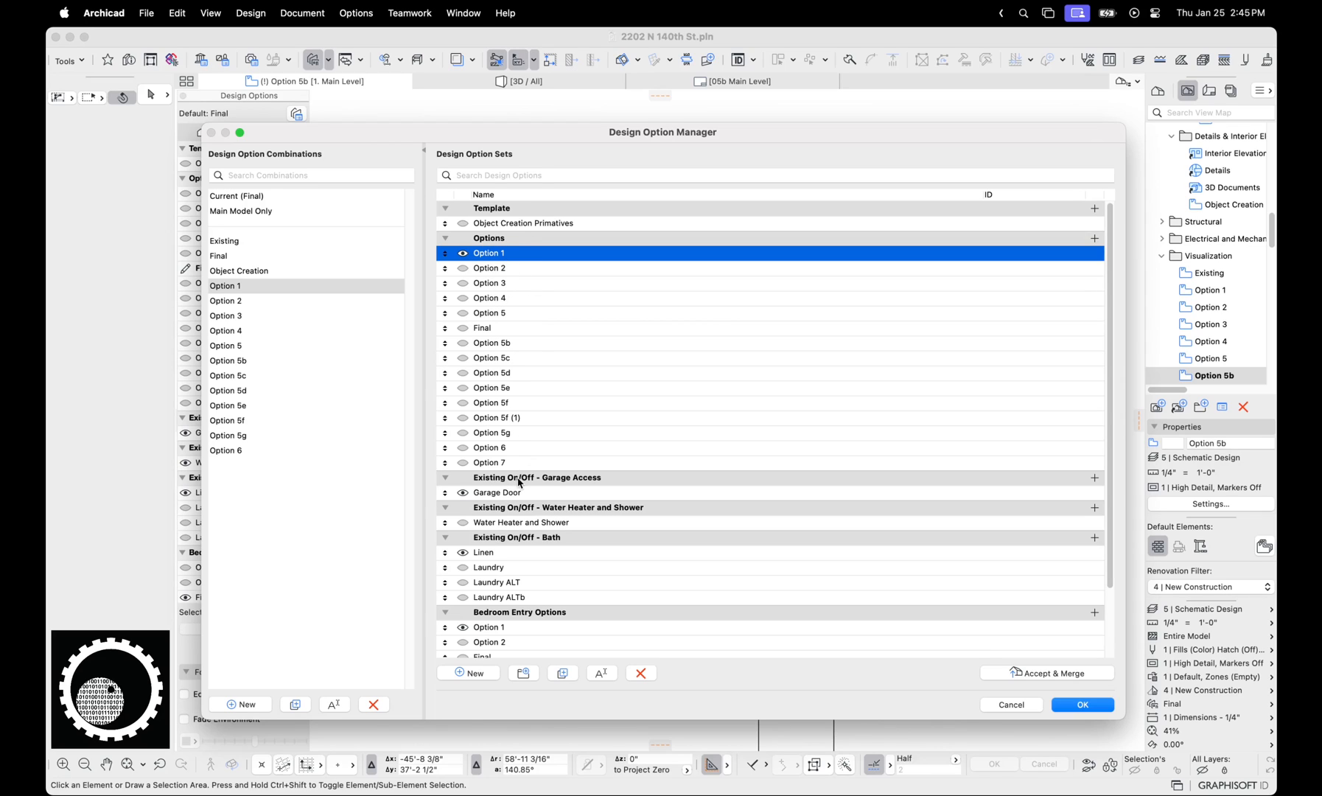
click(499, 492)
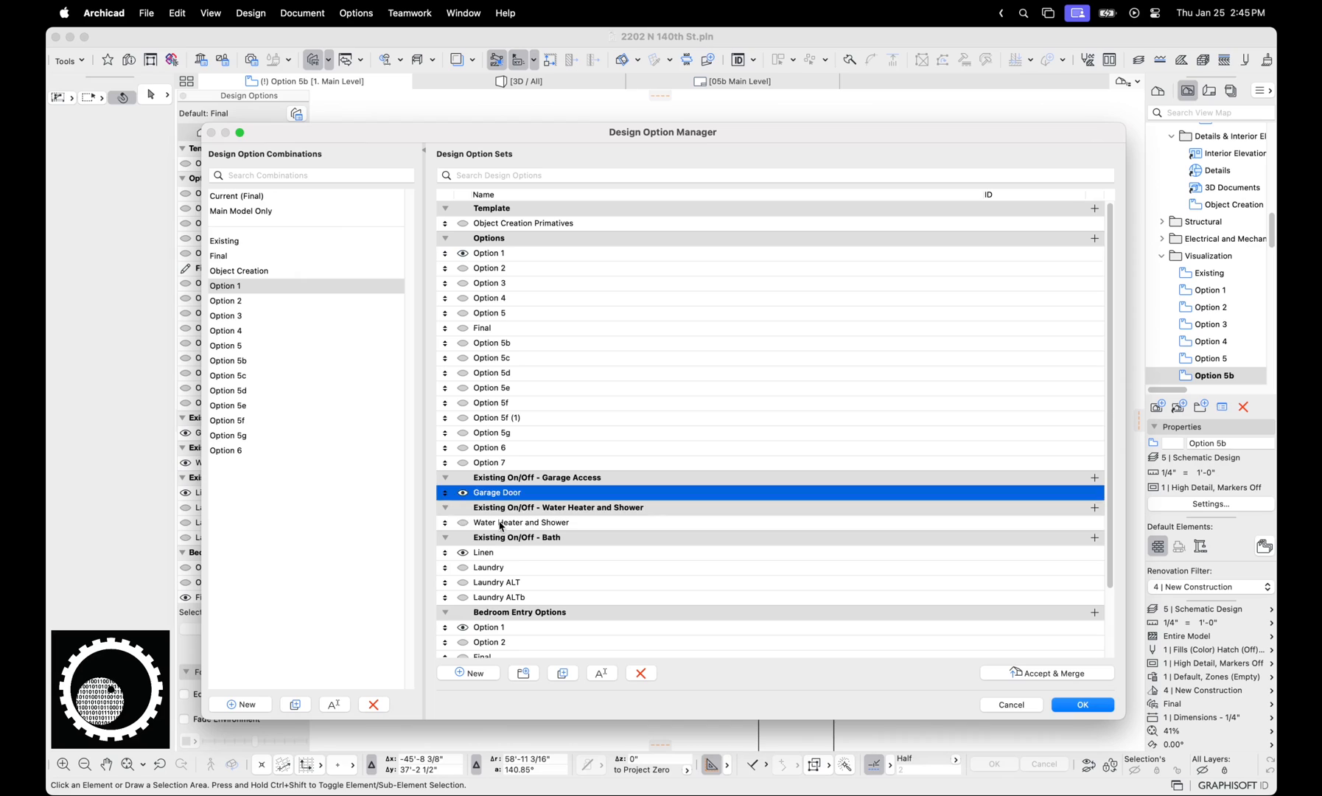
click(484, 553)
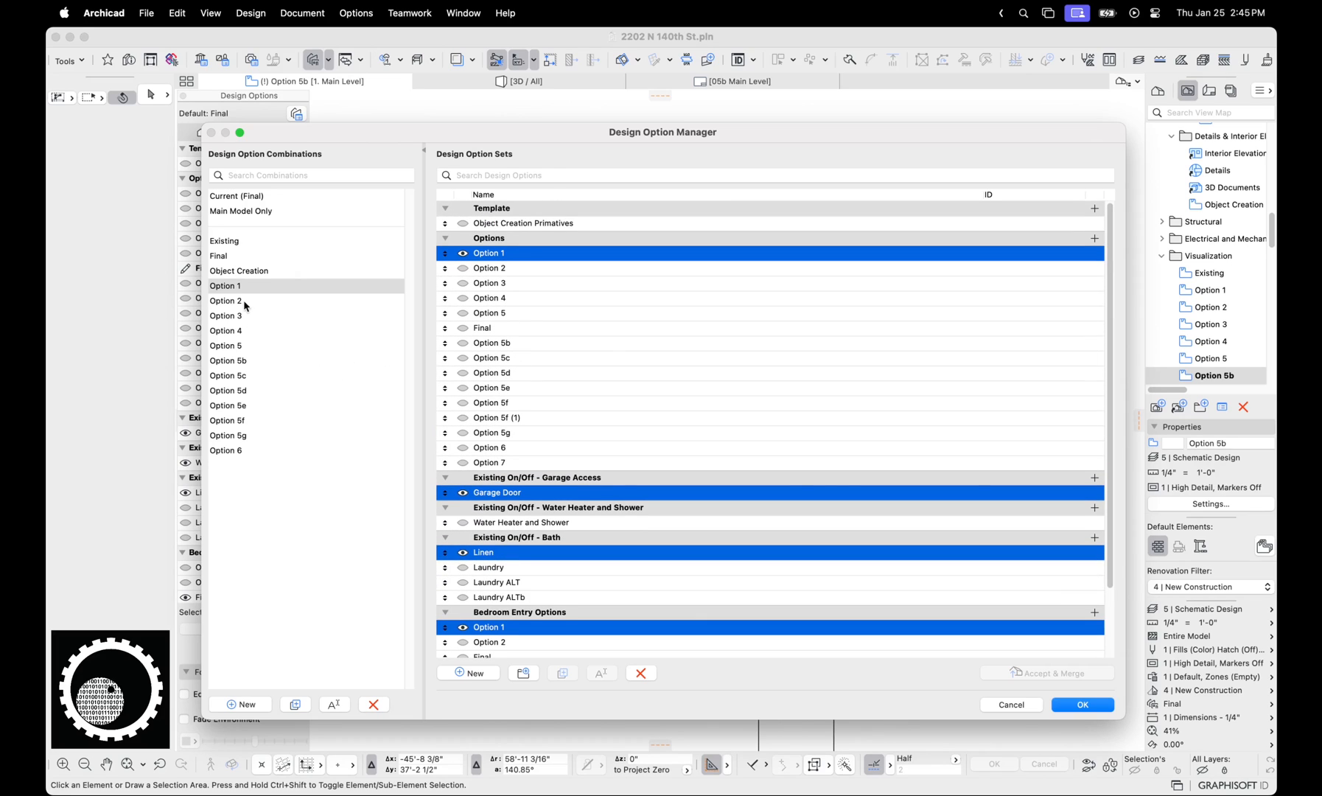
- Preview the Option 2, 5b, 5d and 5g combinations in the manager
click(225, 301)
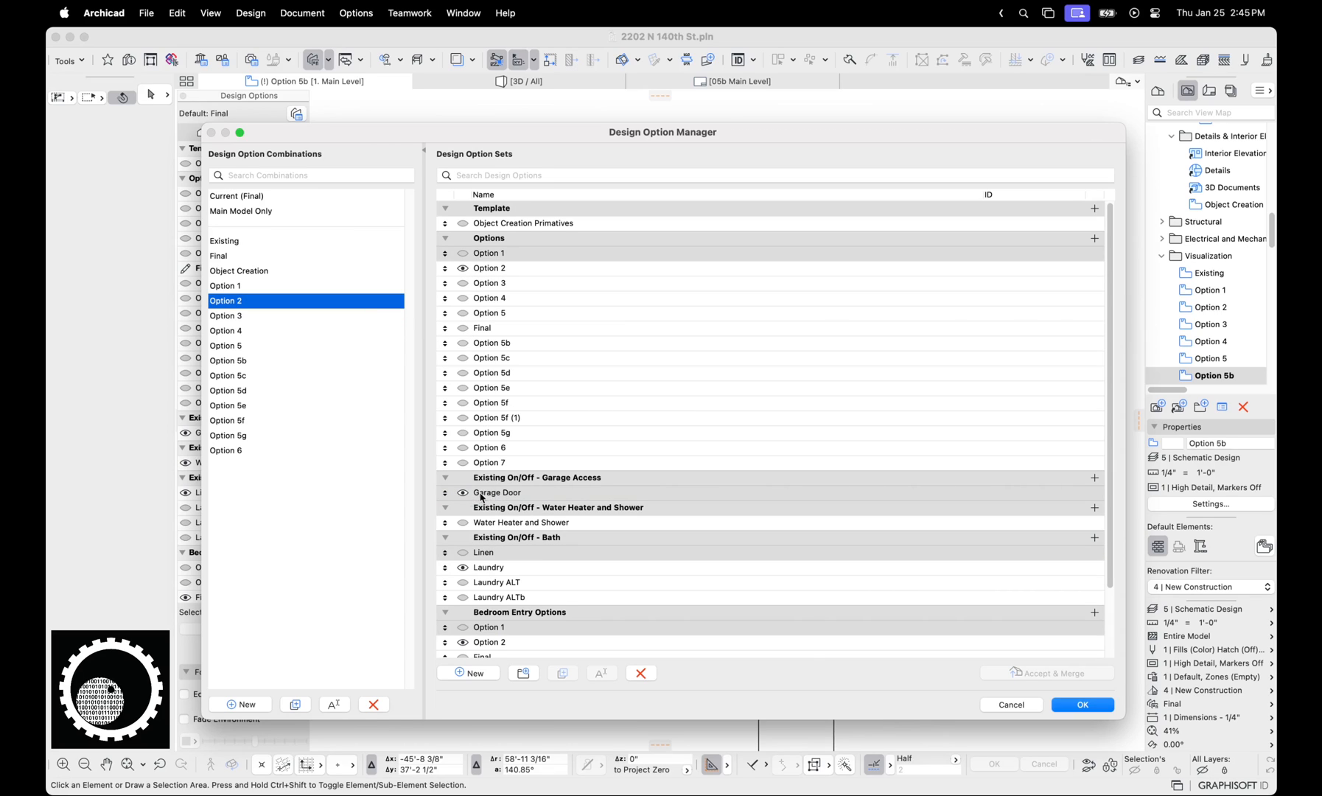
mouse_move(494, 513)
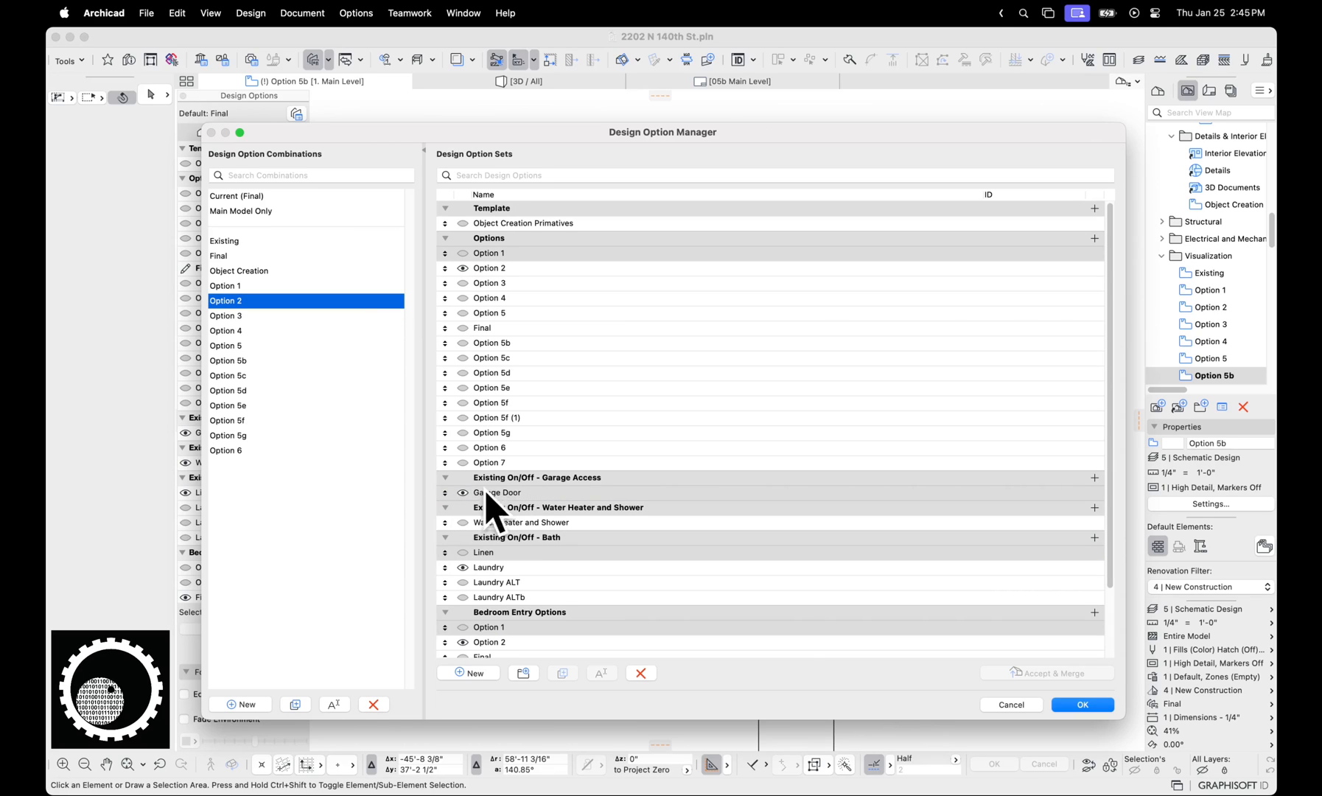
mouse_move(494, 554)
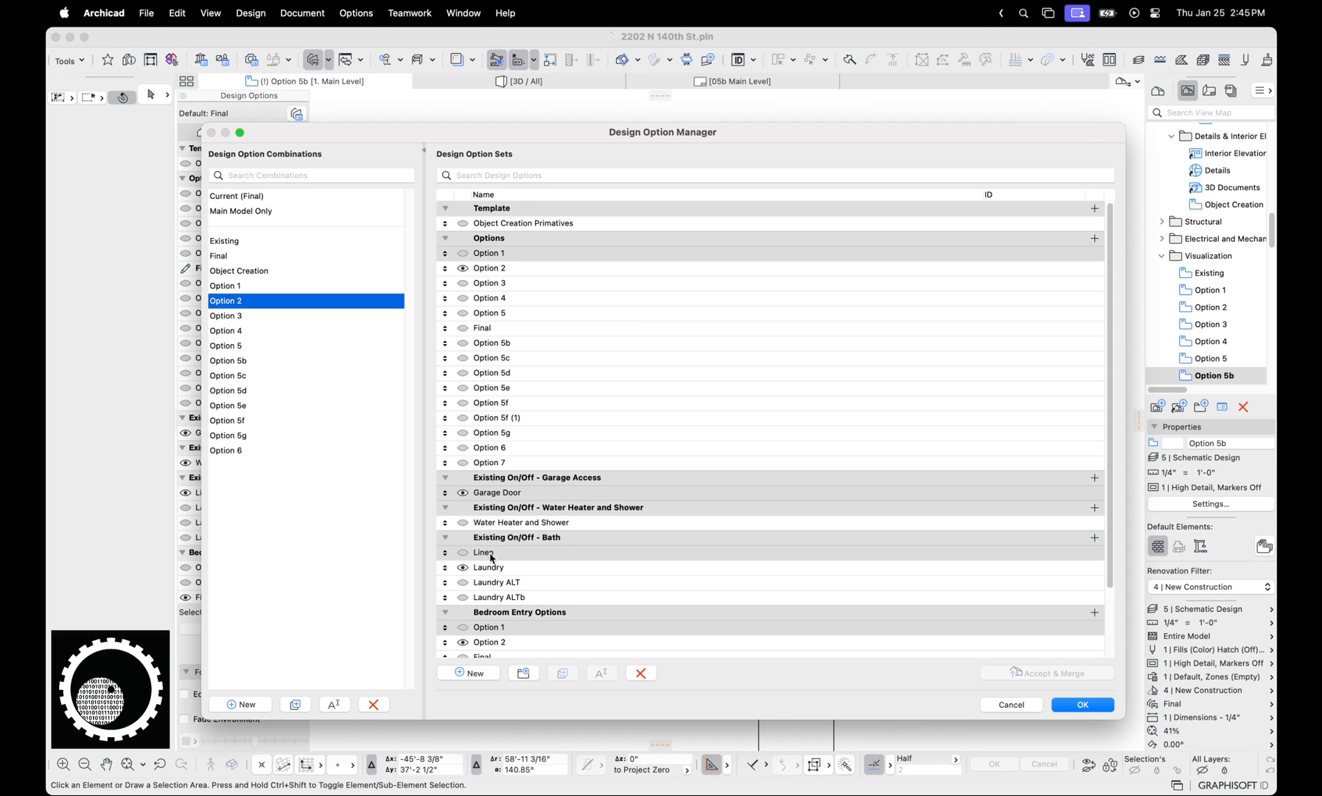
scroll(down, 3)
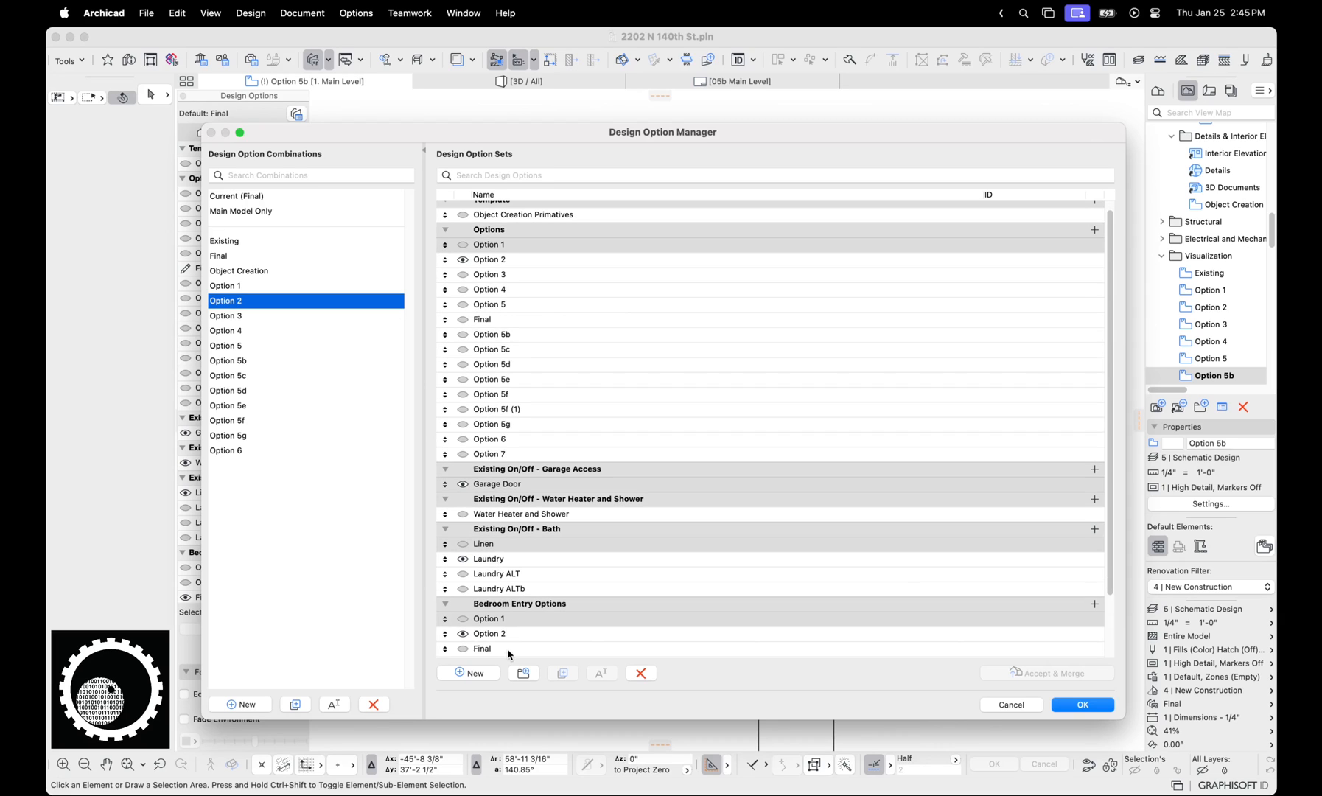
scroll(down, 3)
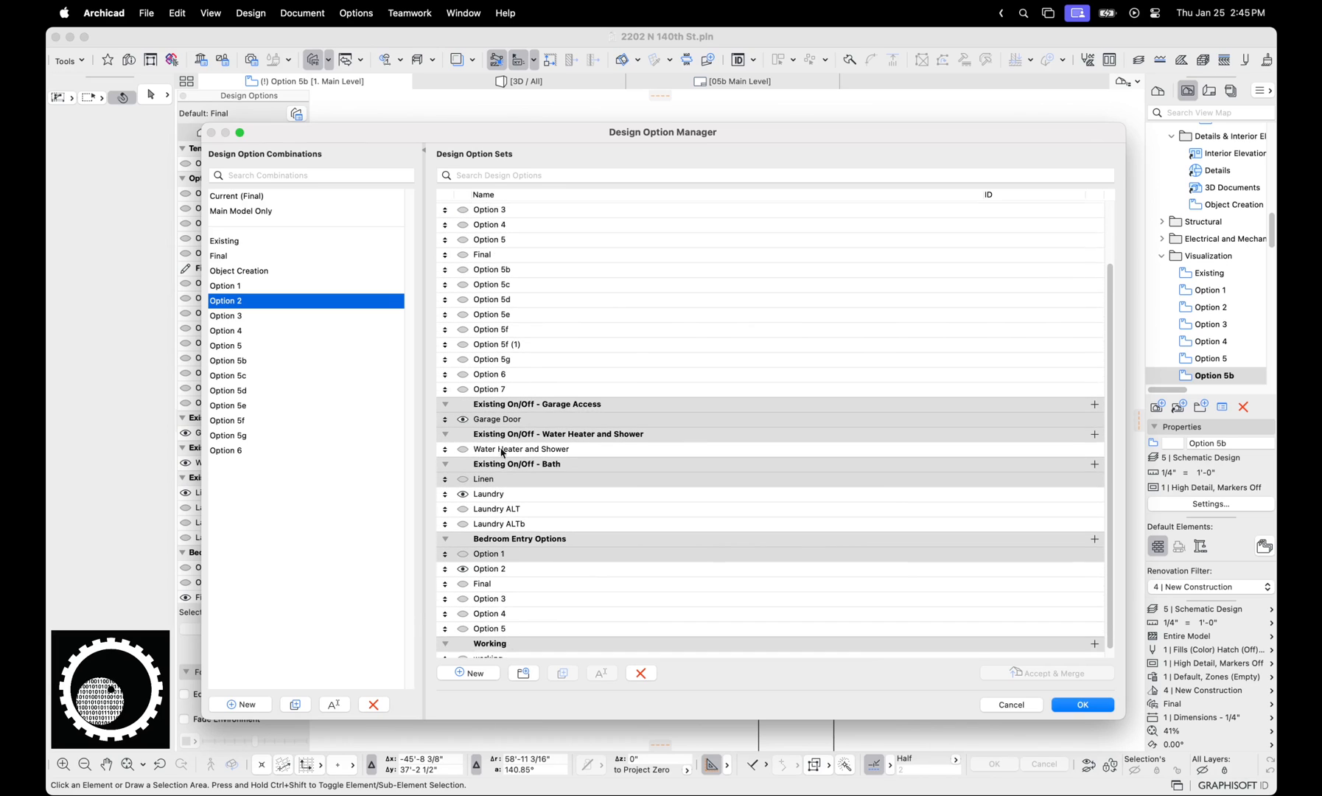
click(227, 360)
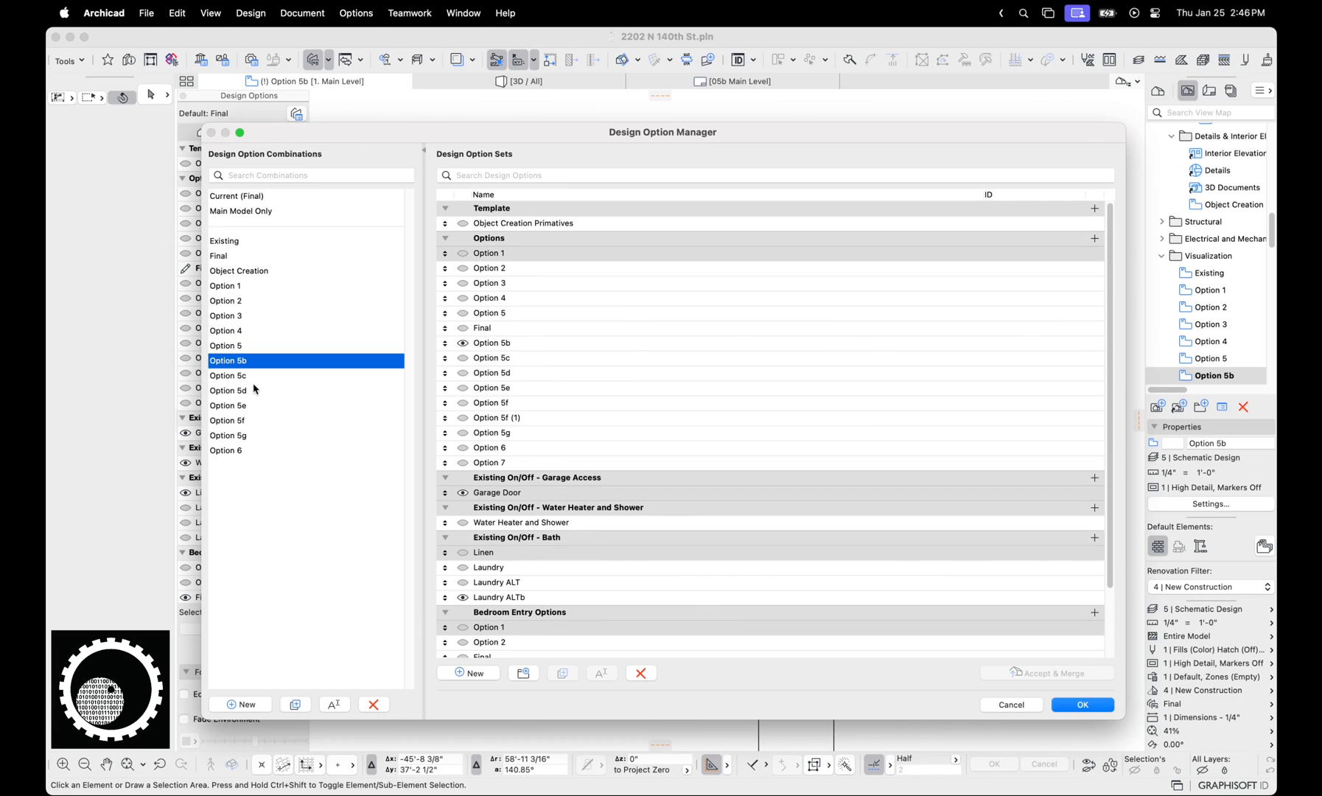
click(227, 389)
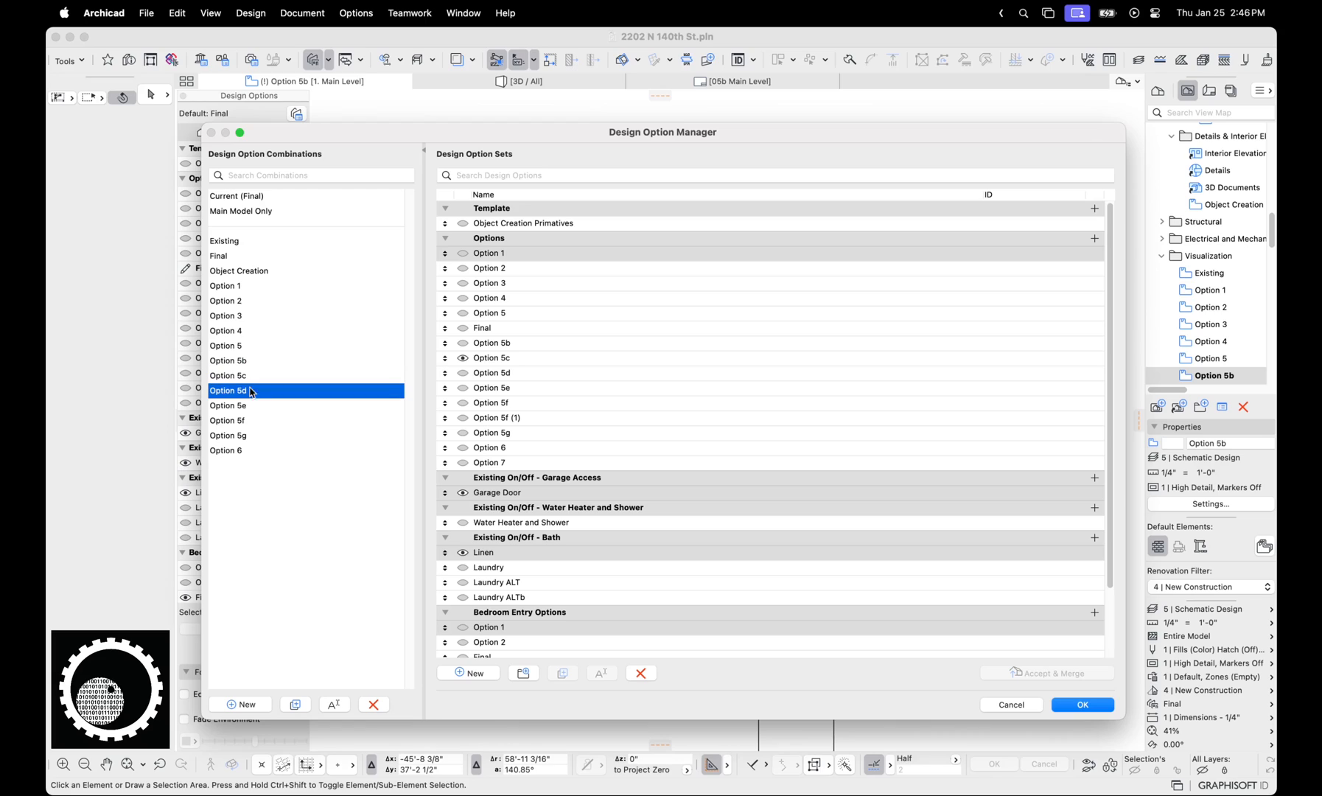
click(228, 434)
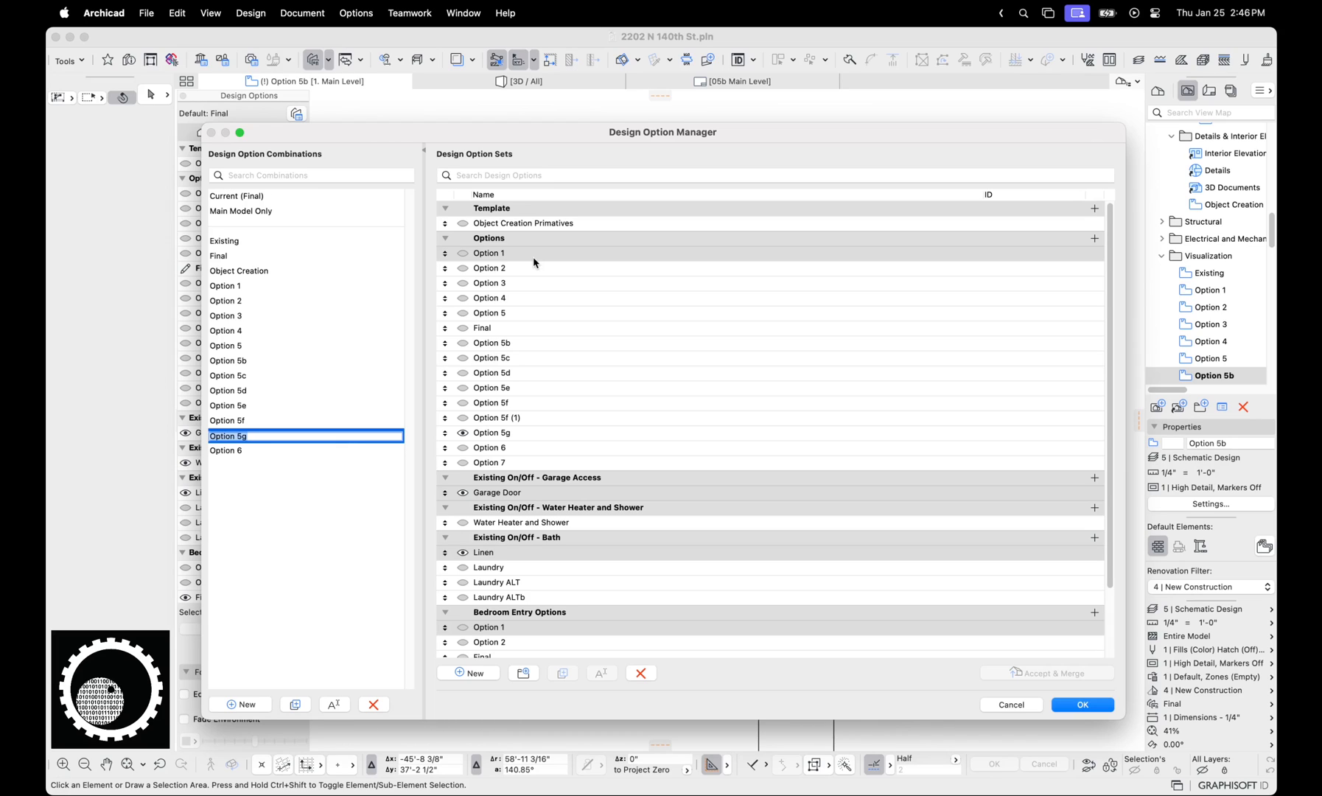
- Make the Option 1 set visible in the Options group, then select Option 2
click(489, 254)
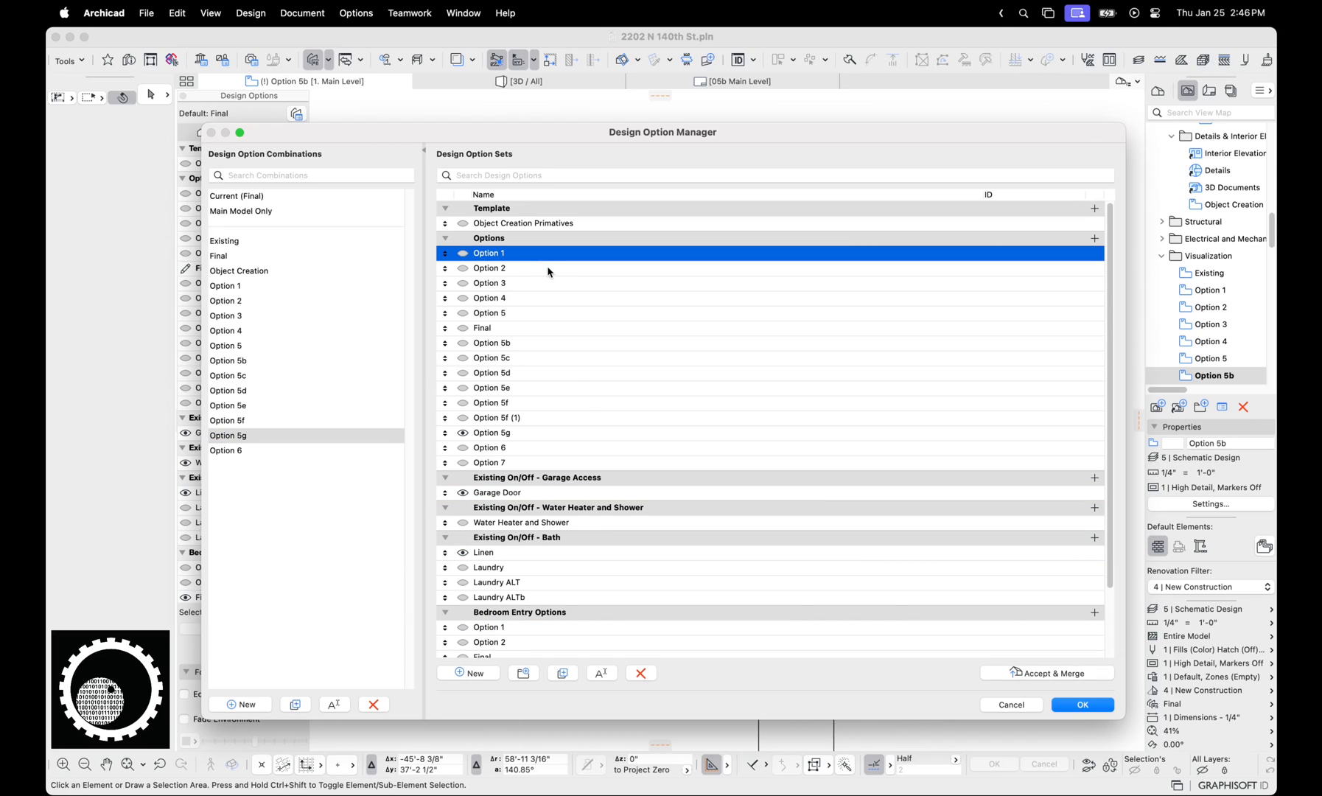
mouse_move(524, 255)
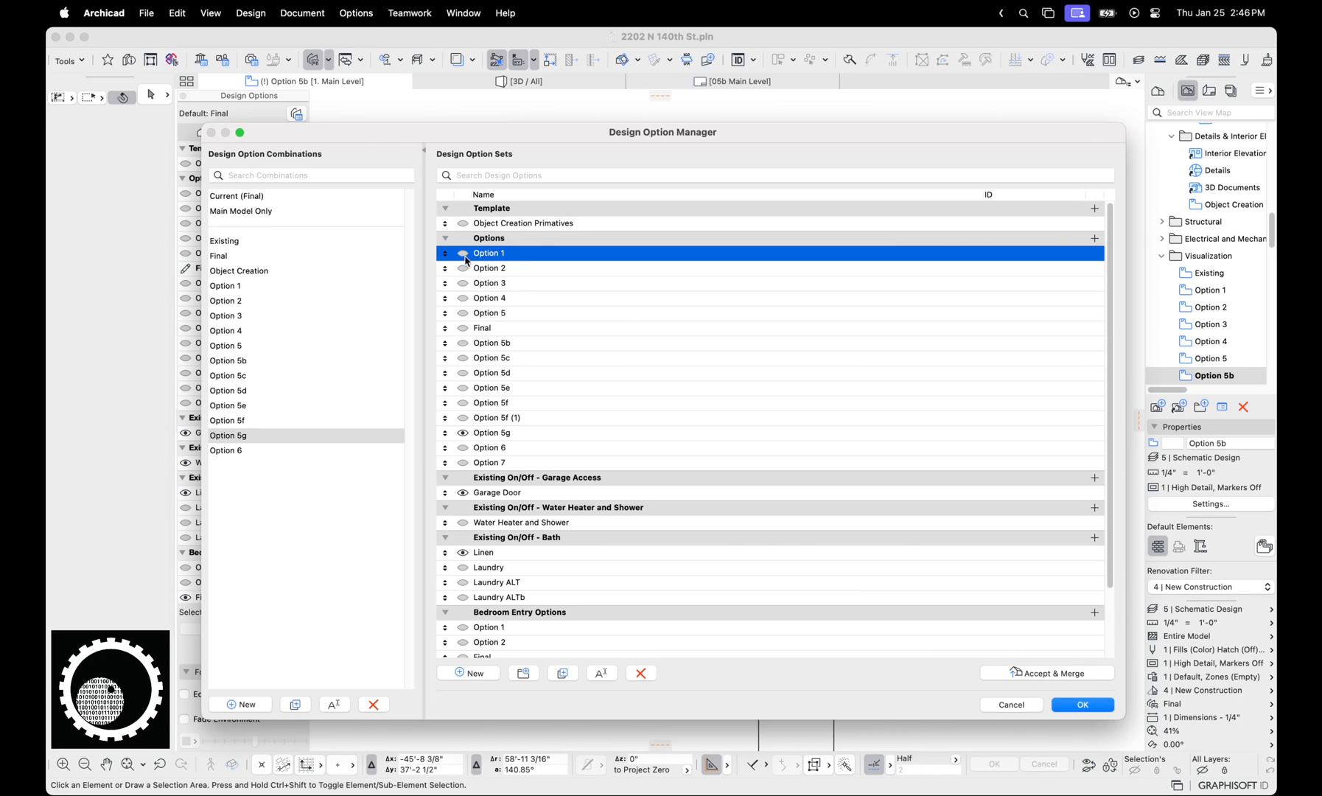
click(463, 254)
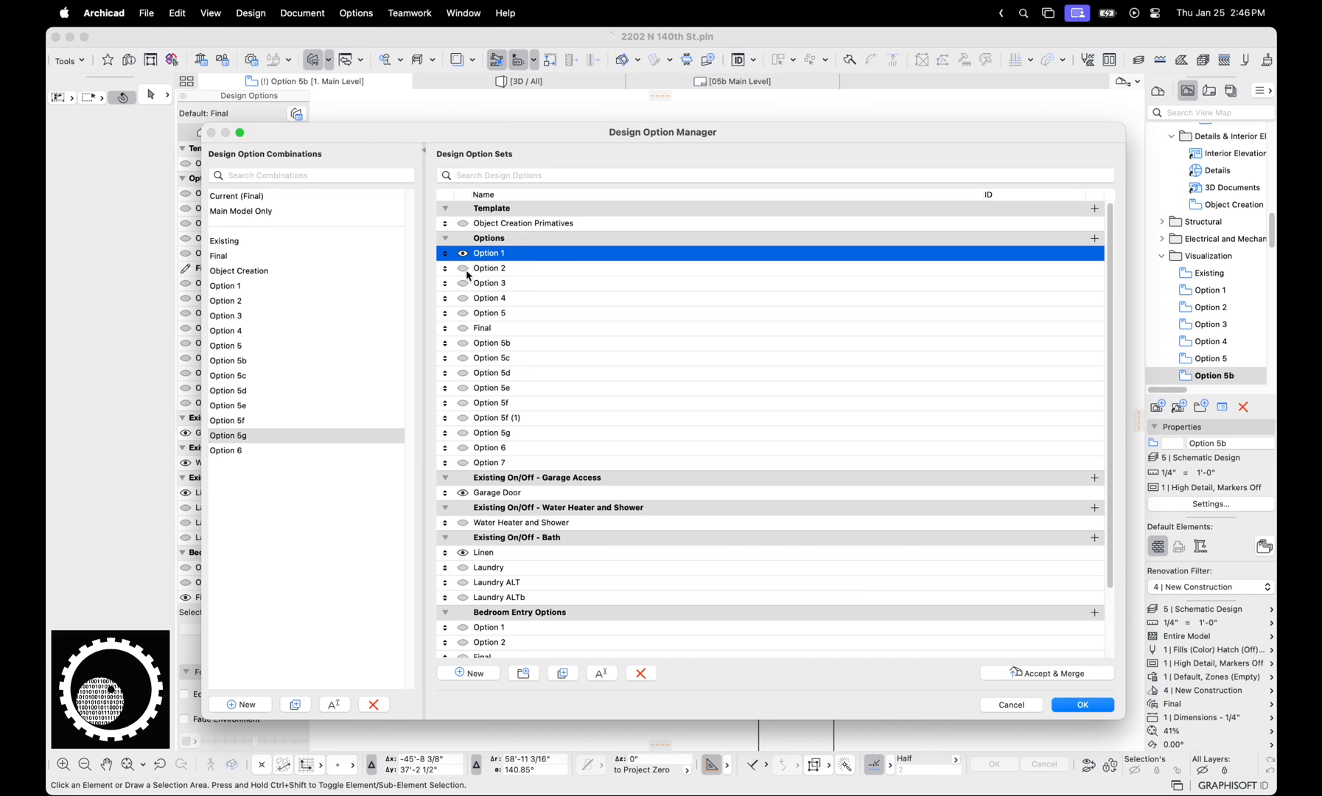
click(463, 268)
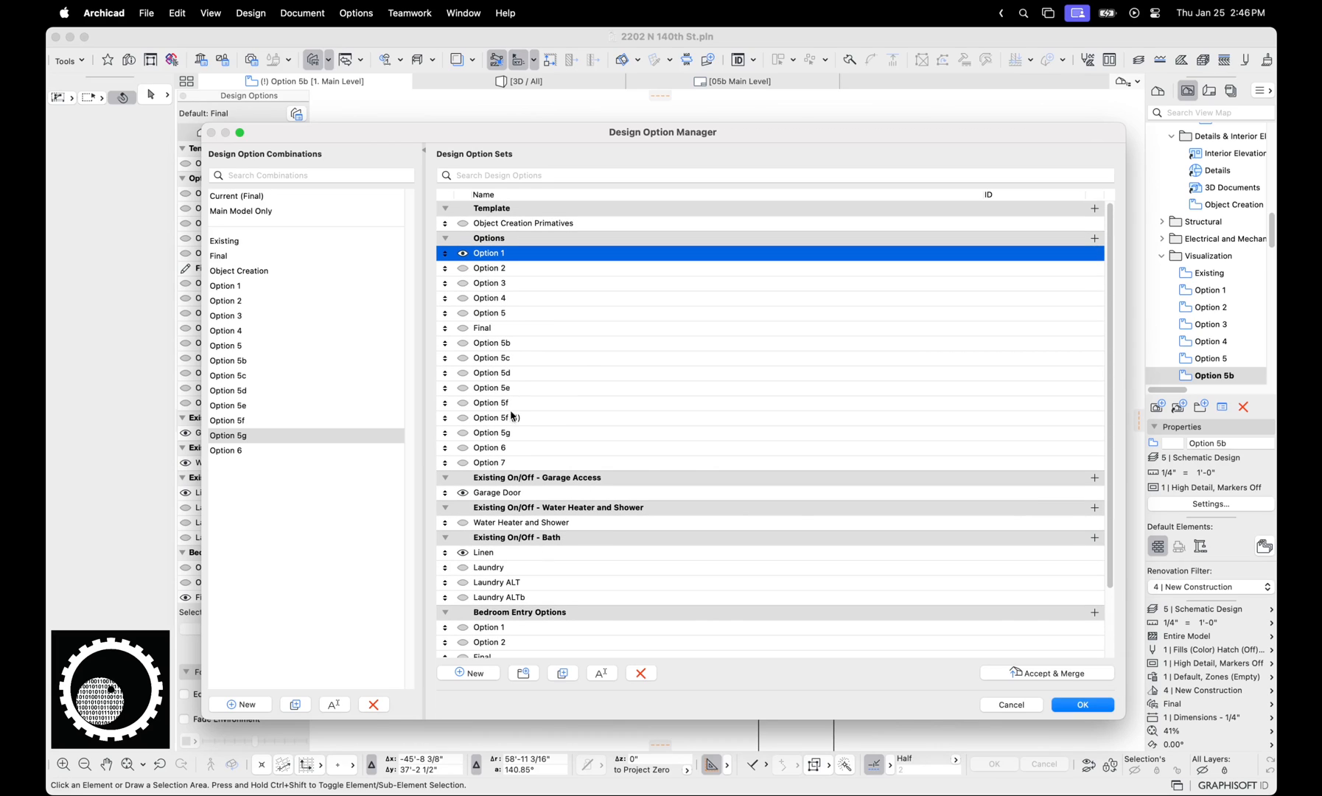
click(490, 267)
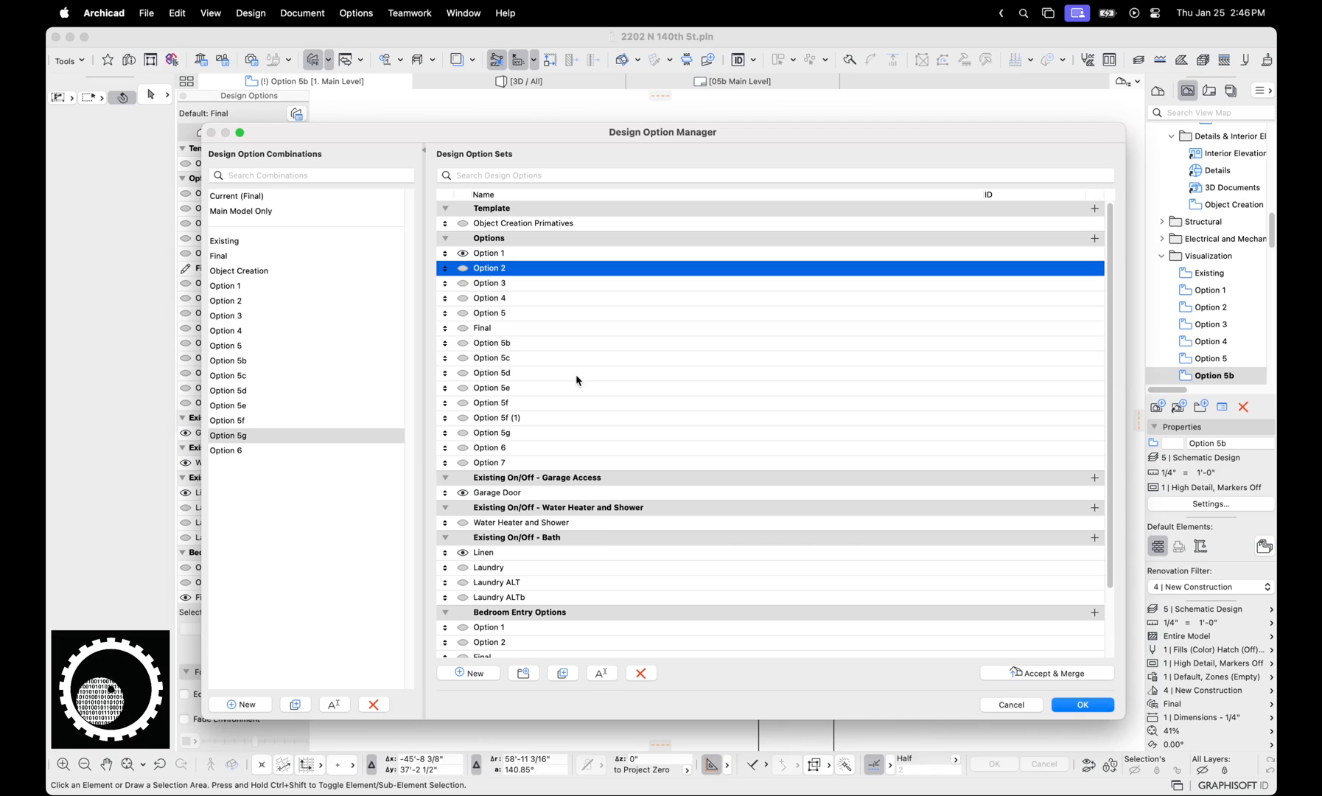
mouse_move(631, 323)
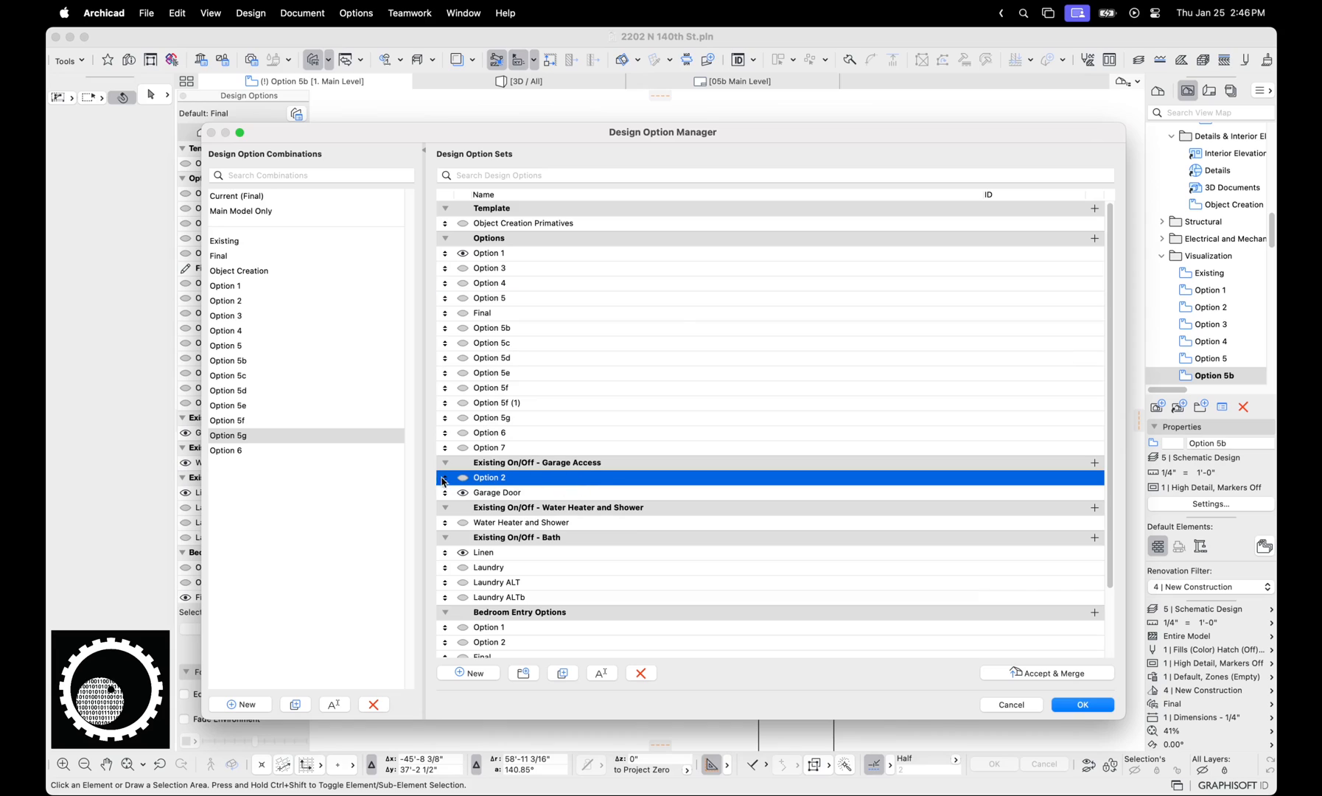
mouse_move(433, 488)
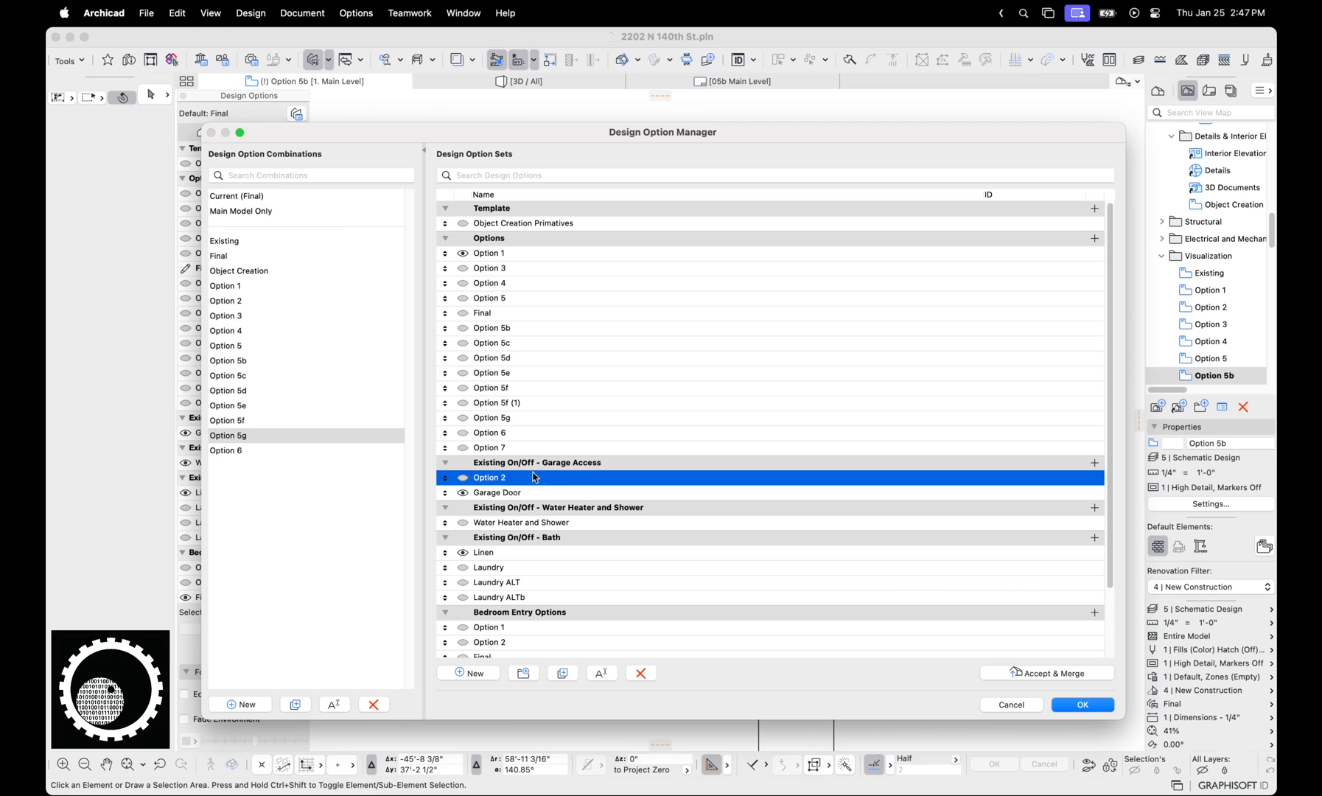
click(463, 478)
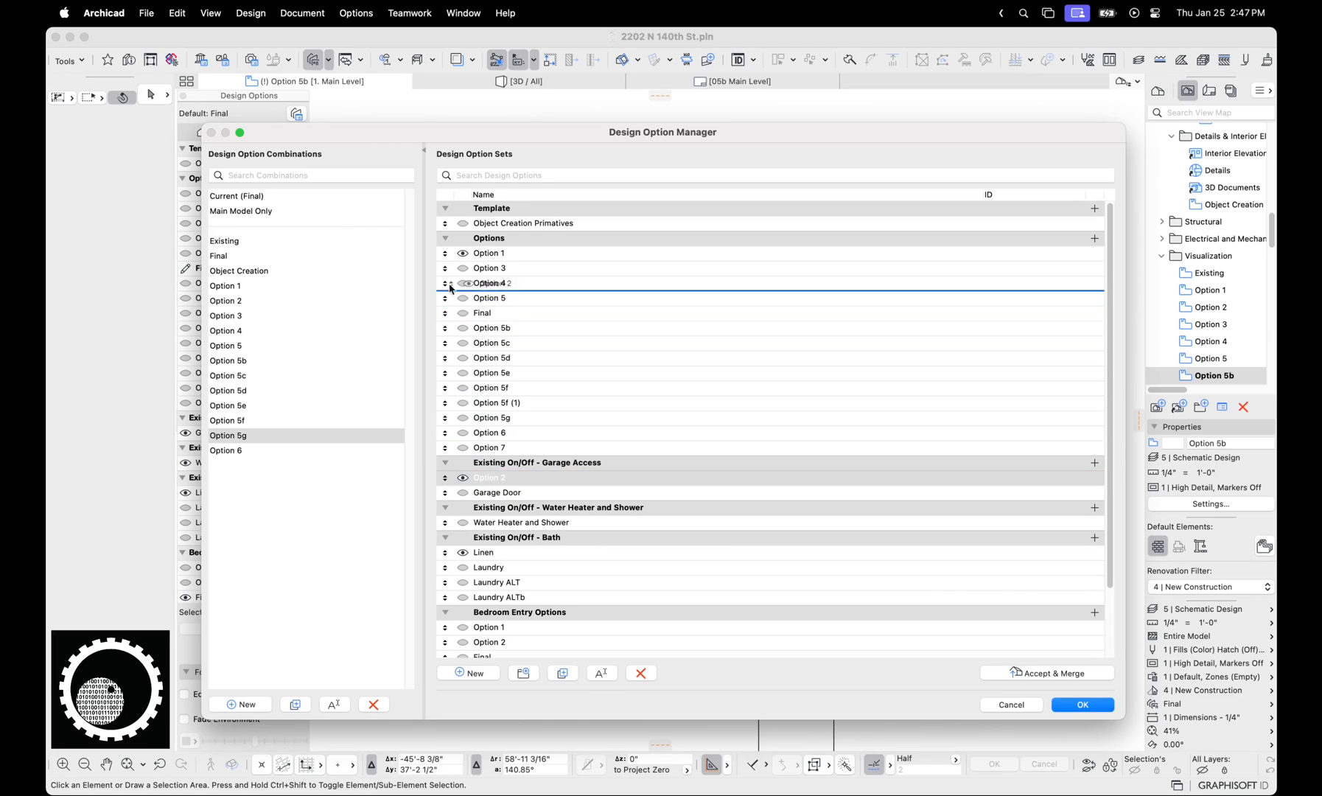
click(489, 269)
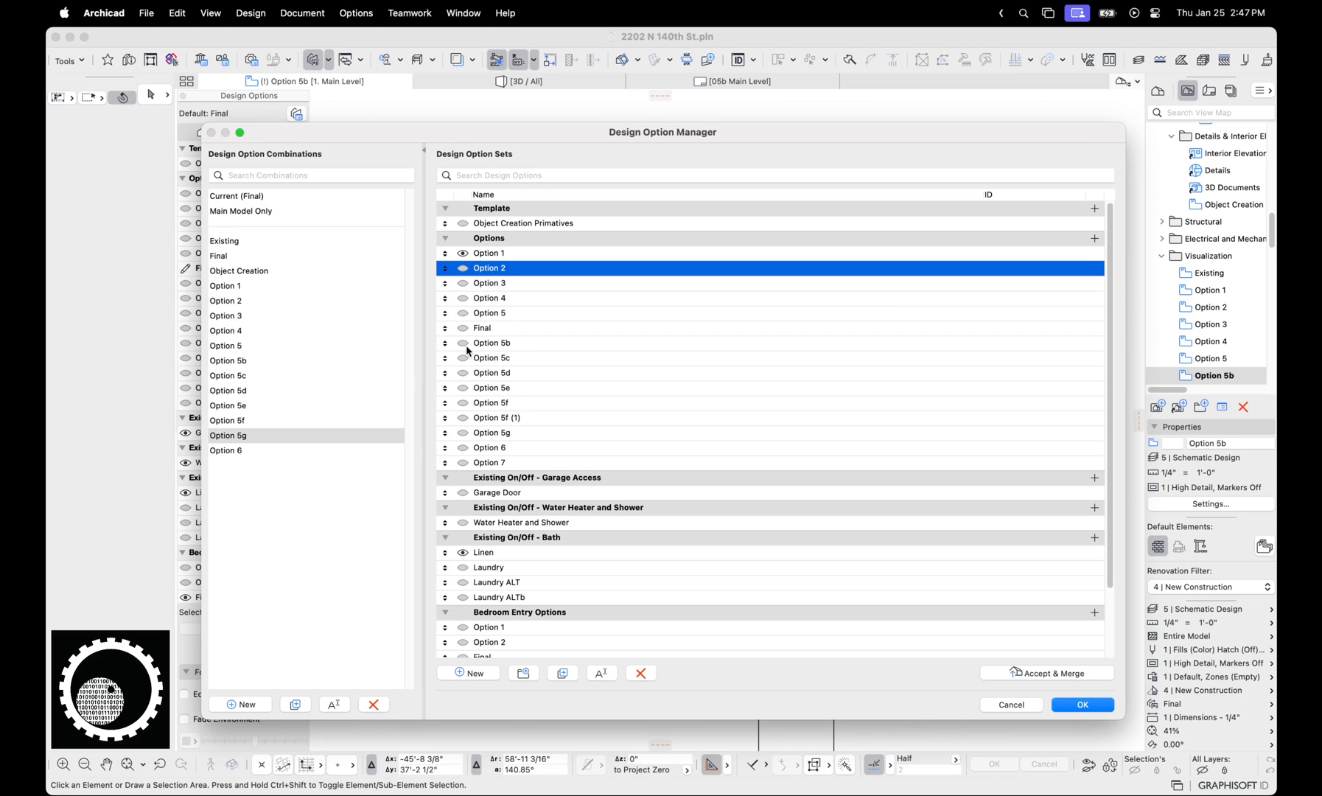
- Close the manager and open the Option 1 saved view from the View Map
click(1083, 704)
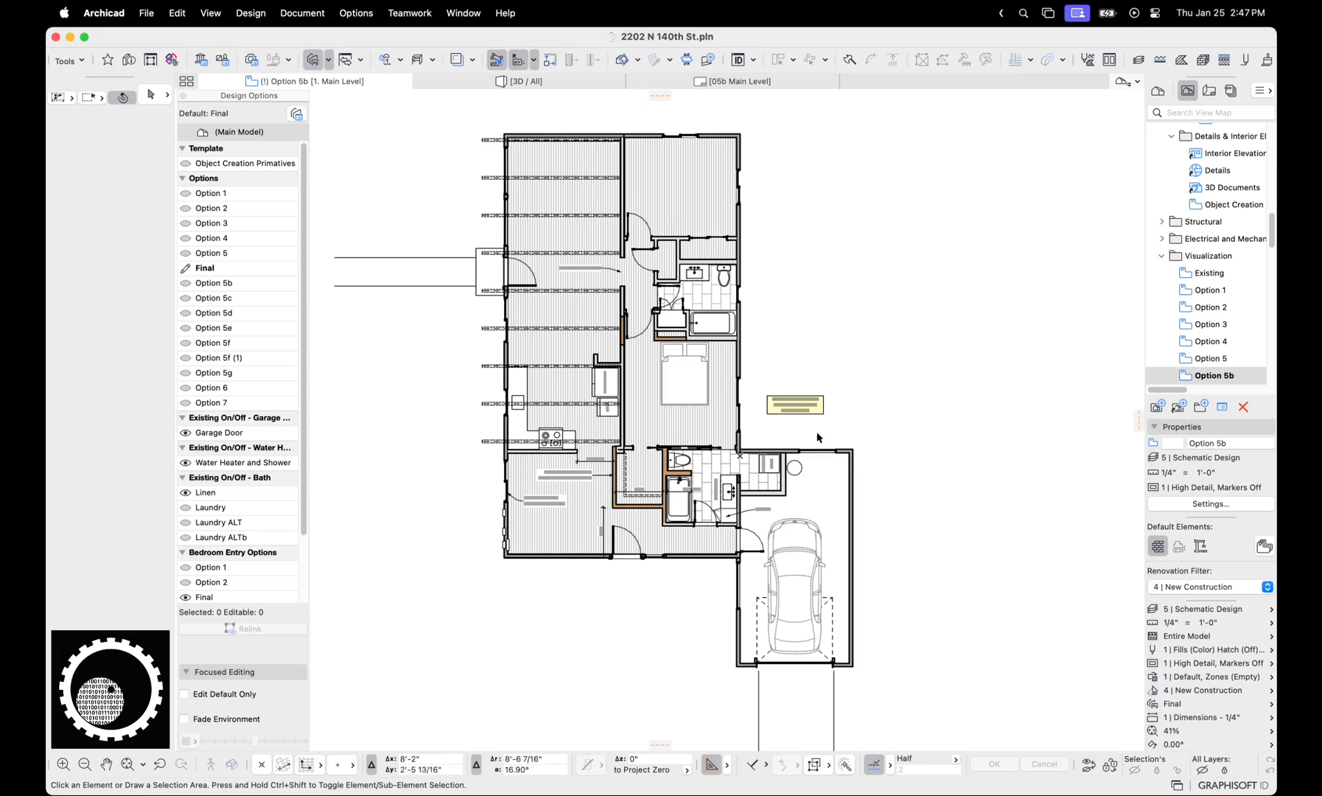
click(1210, 290)
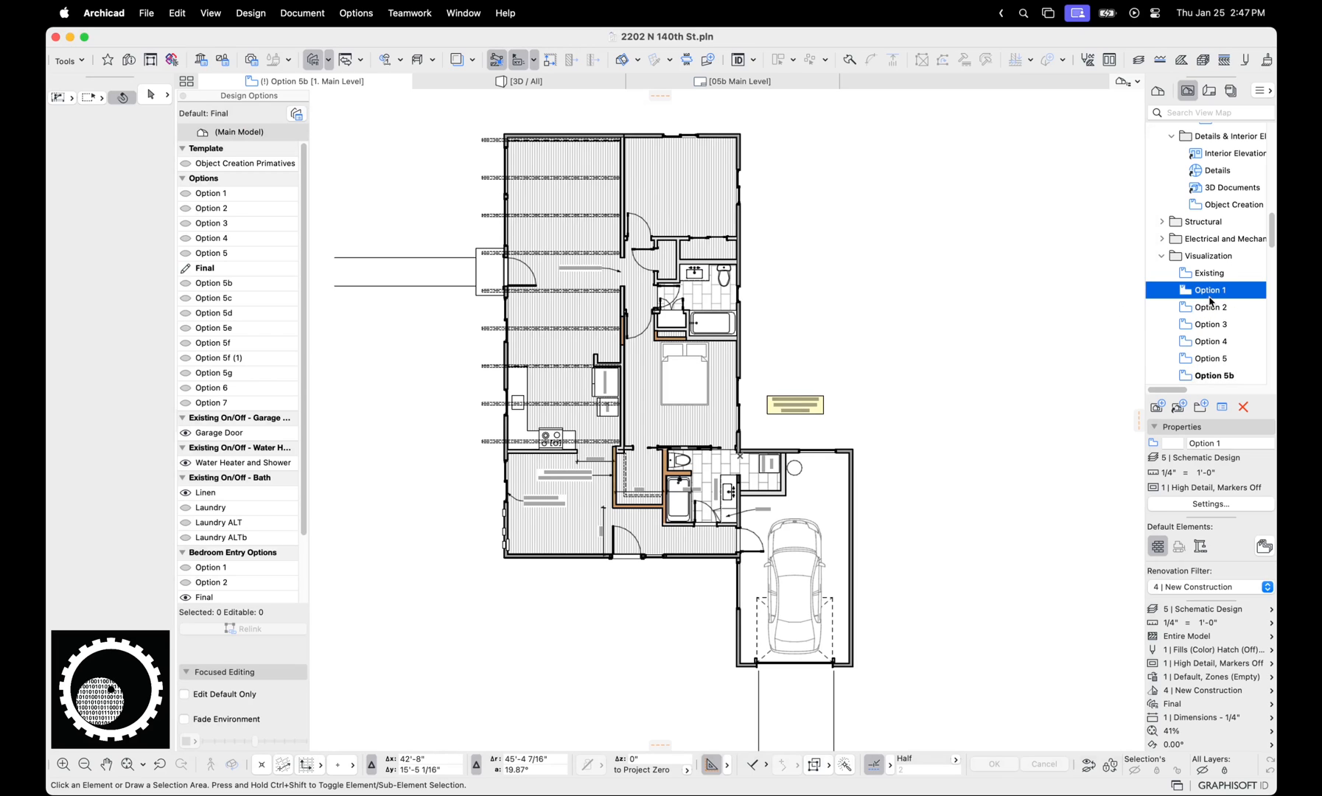
double_click(1210, 288)
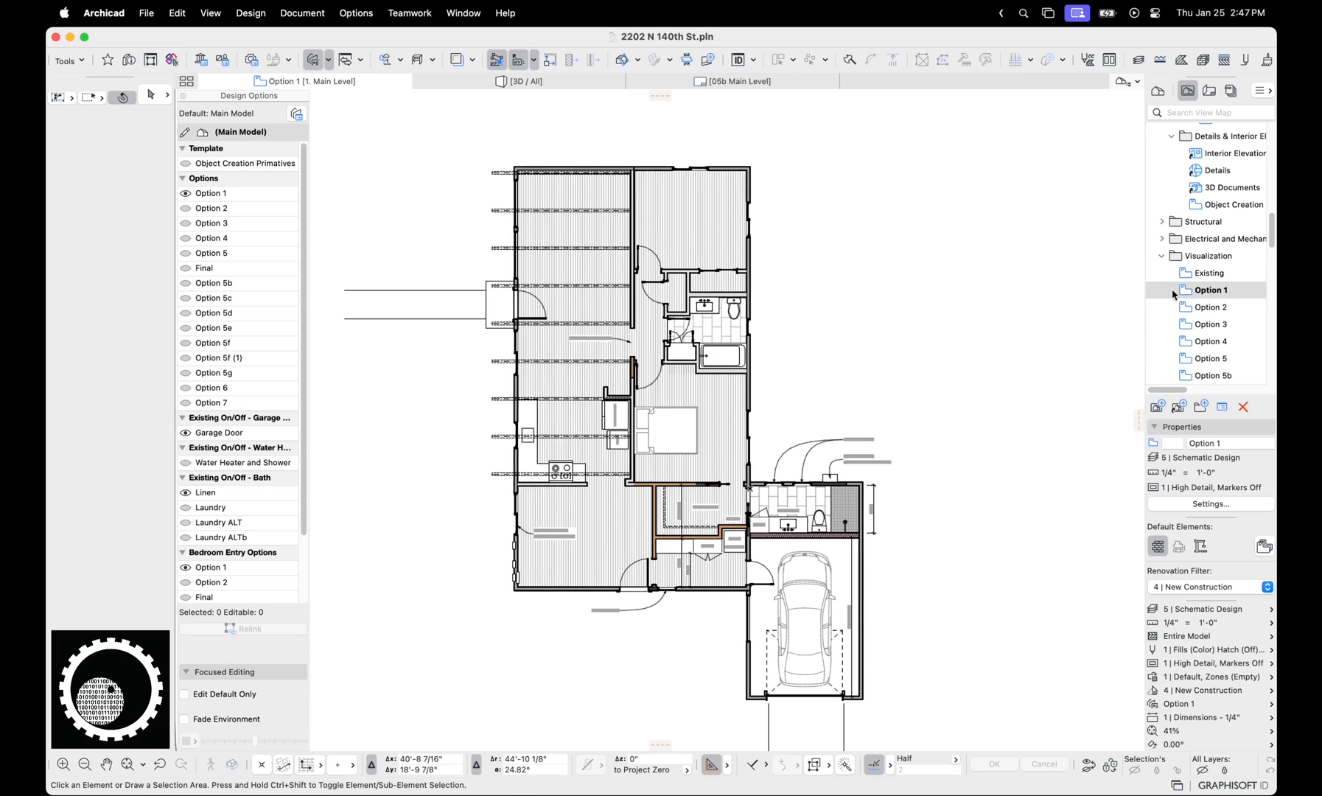
right_click(1208, 291)
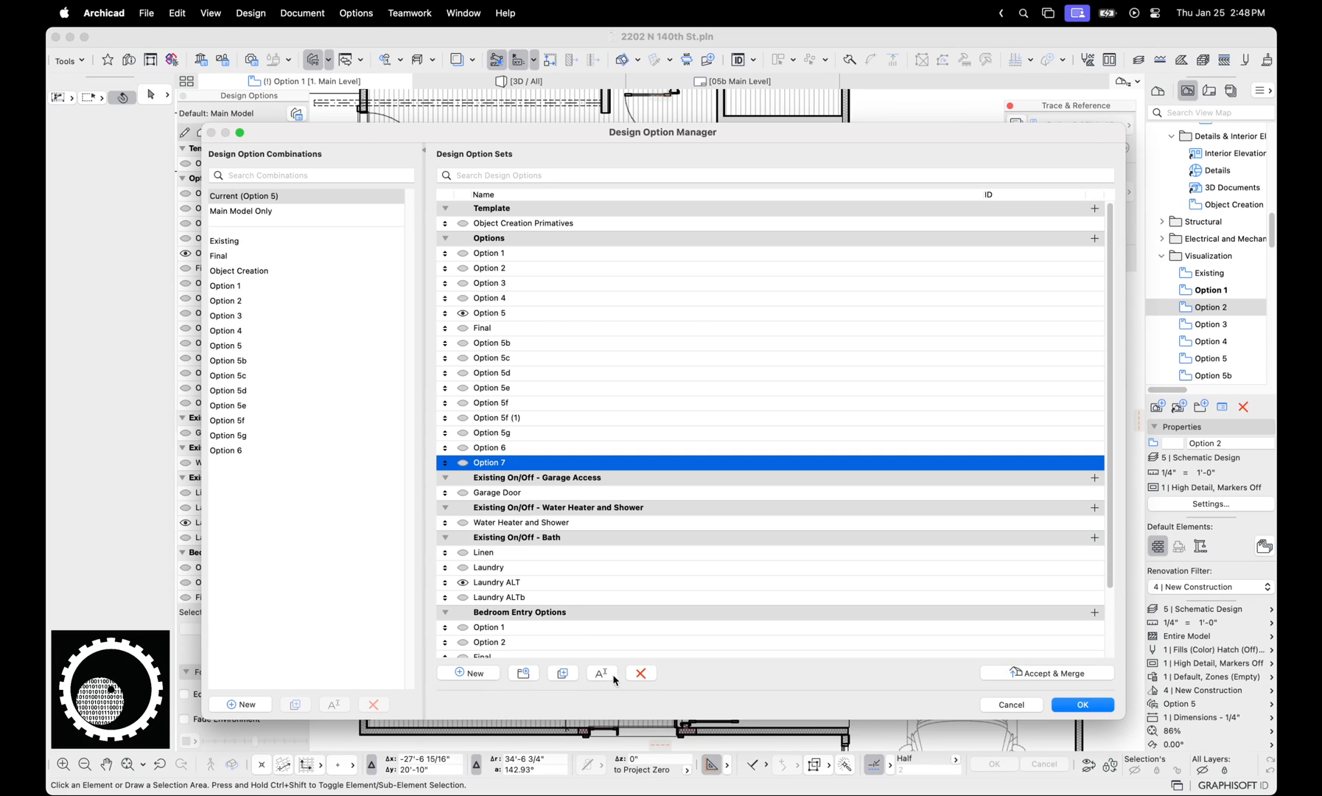
- Duplicate Option 7 as Option 7 (1) and make it visible
click(467, 672)
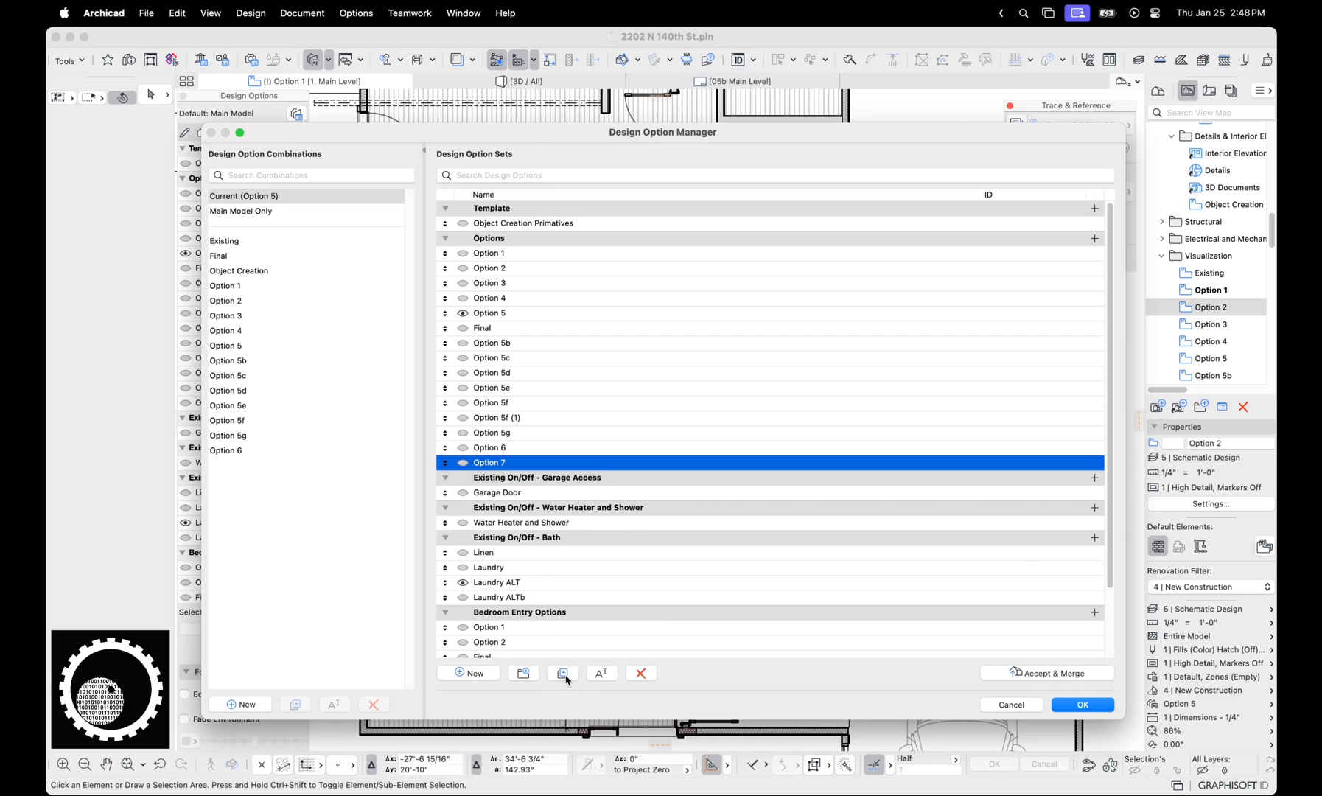
click(562, 672)
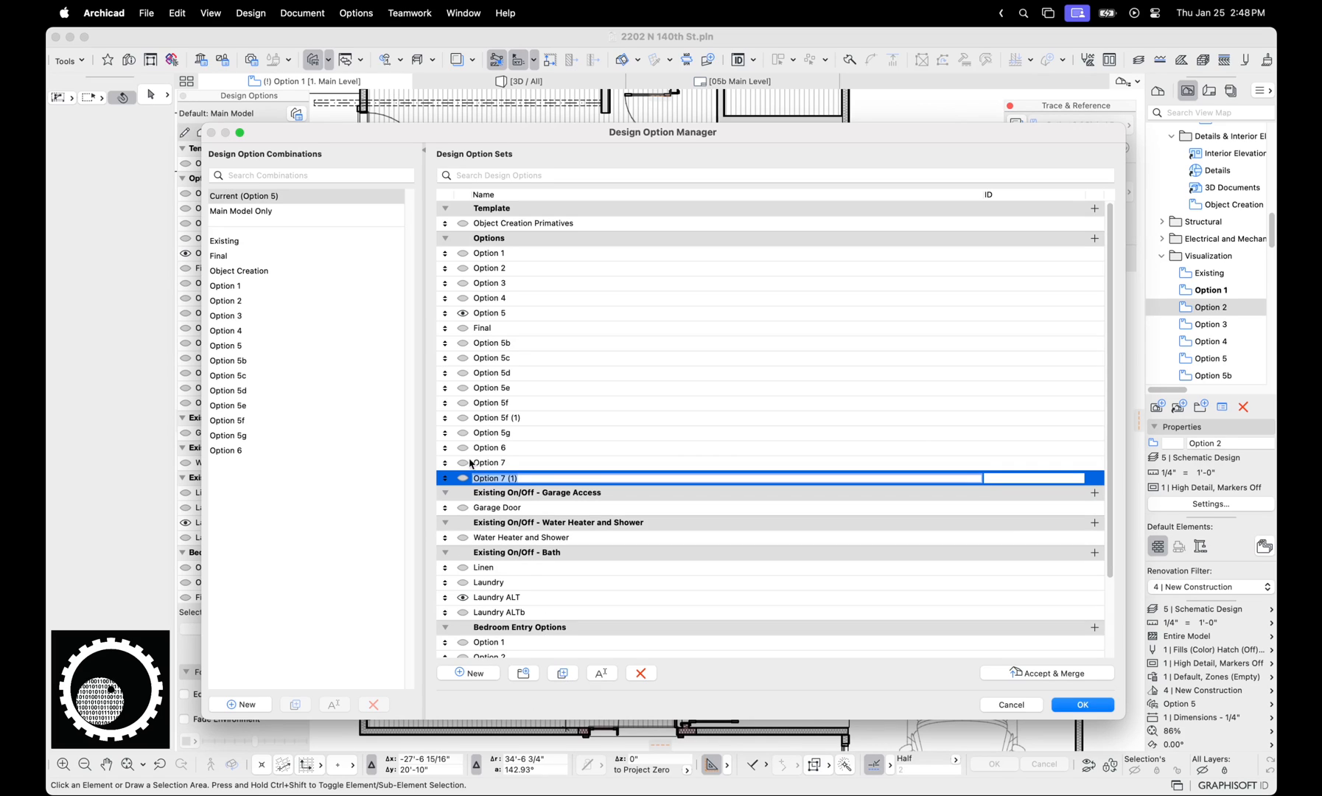
click(489, 462)
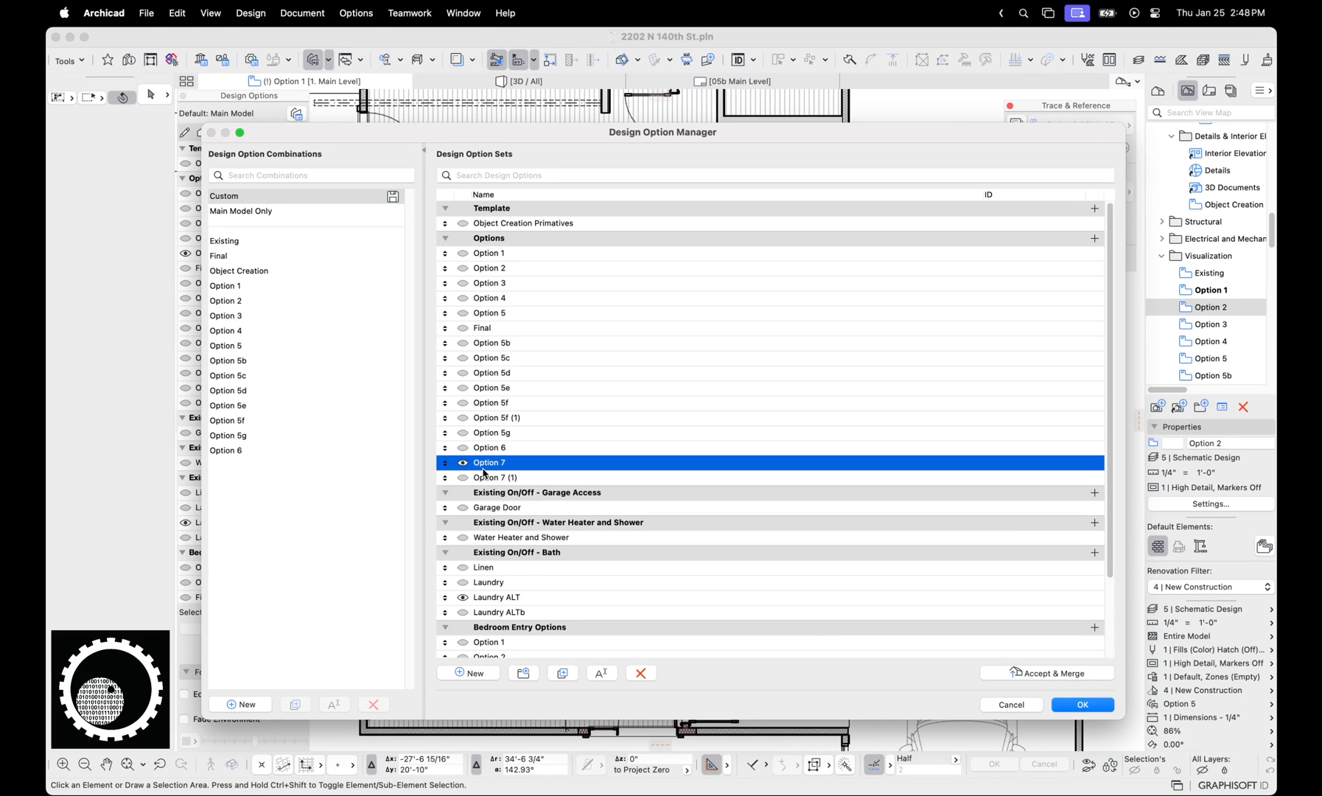
- Show Option 7 (1) on the floor plan via the palette, then return to the manager
click(1082, 704)
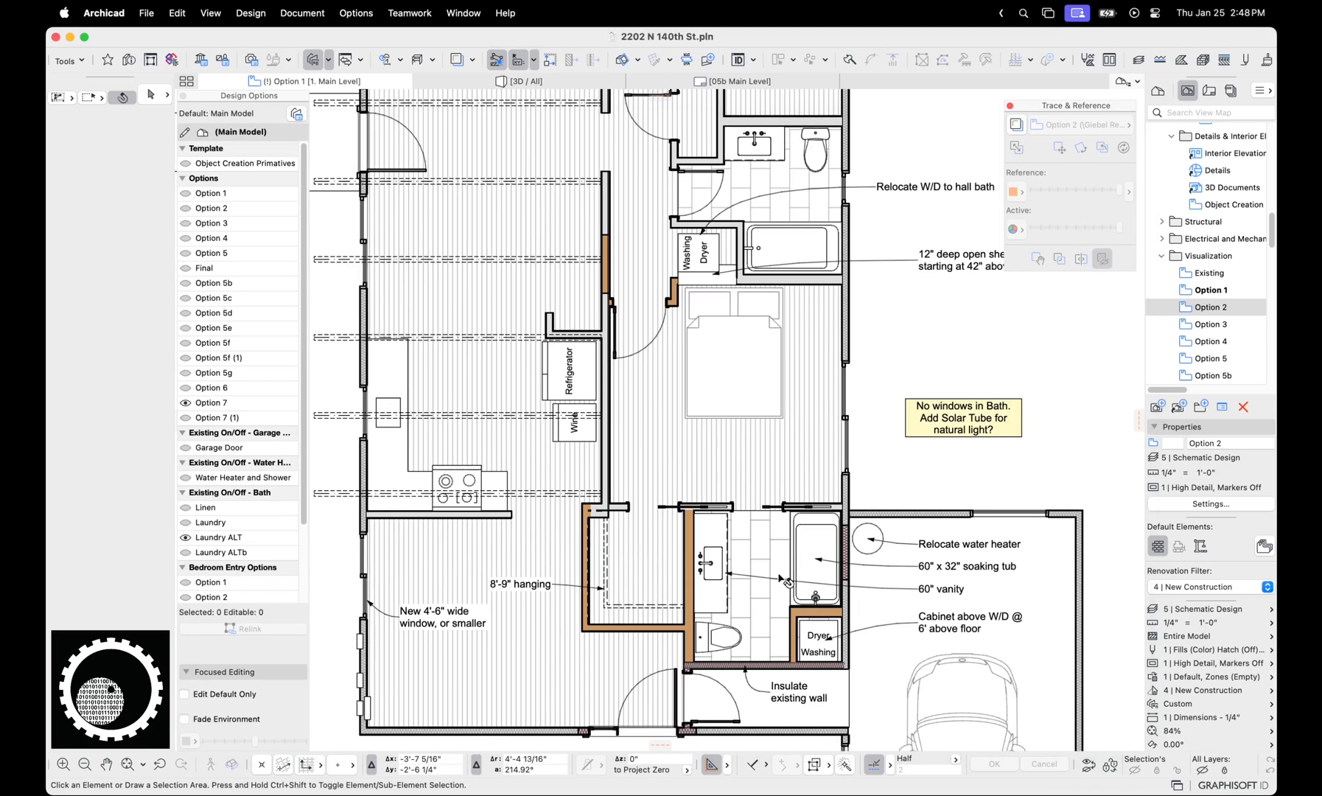
click(217, 417)
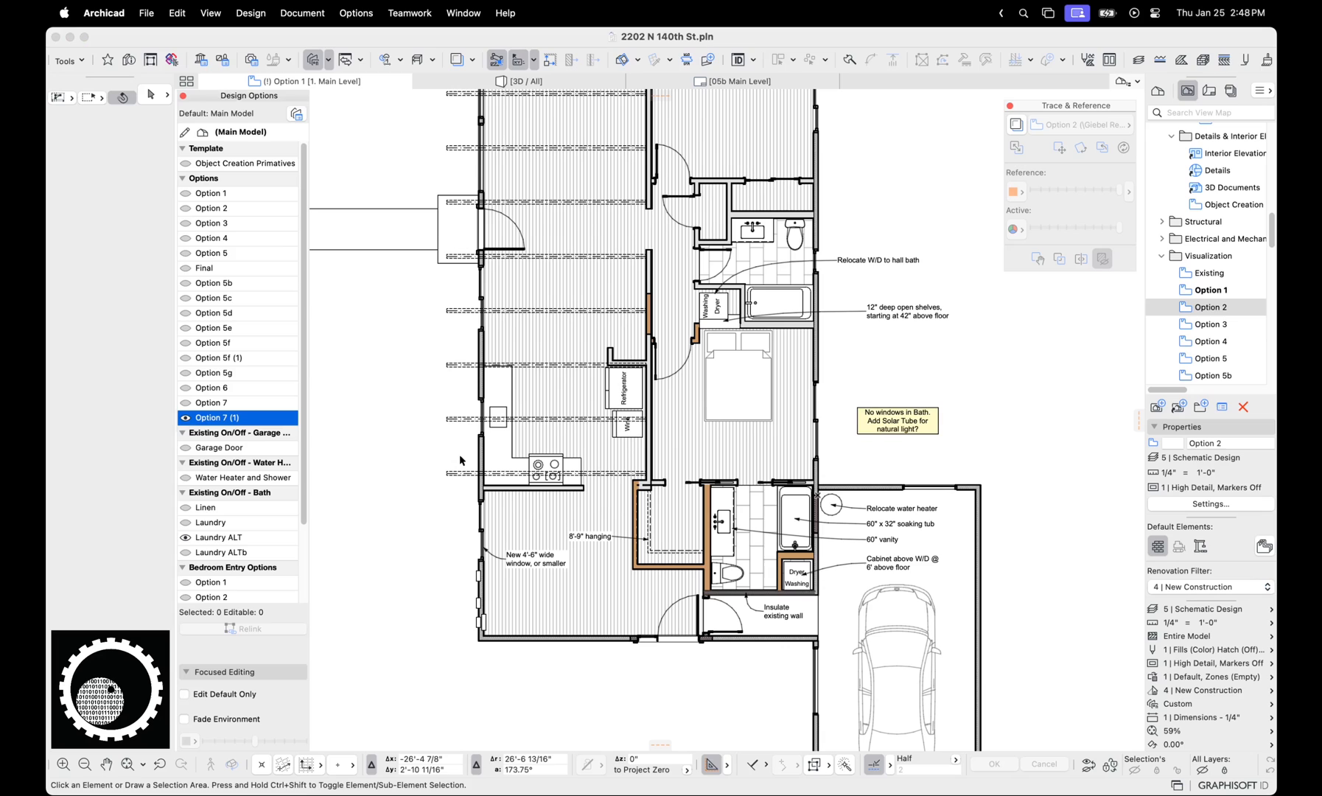
click(212, 403)
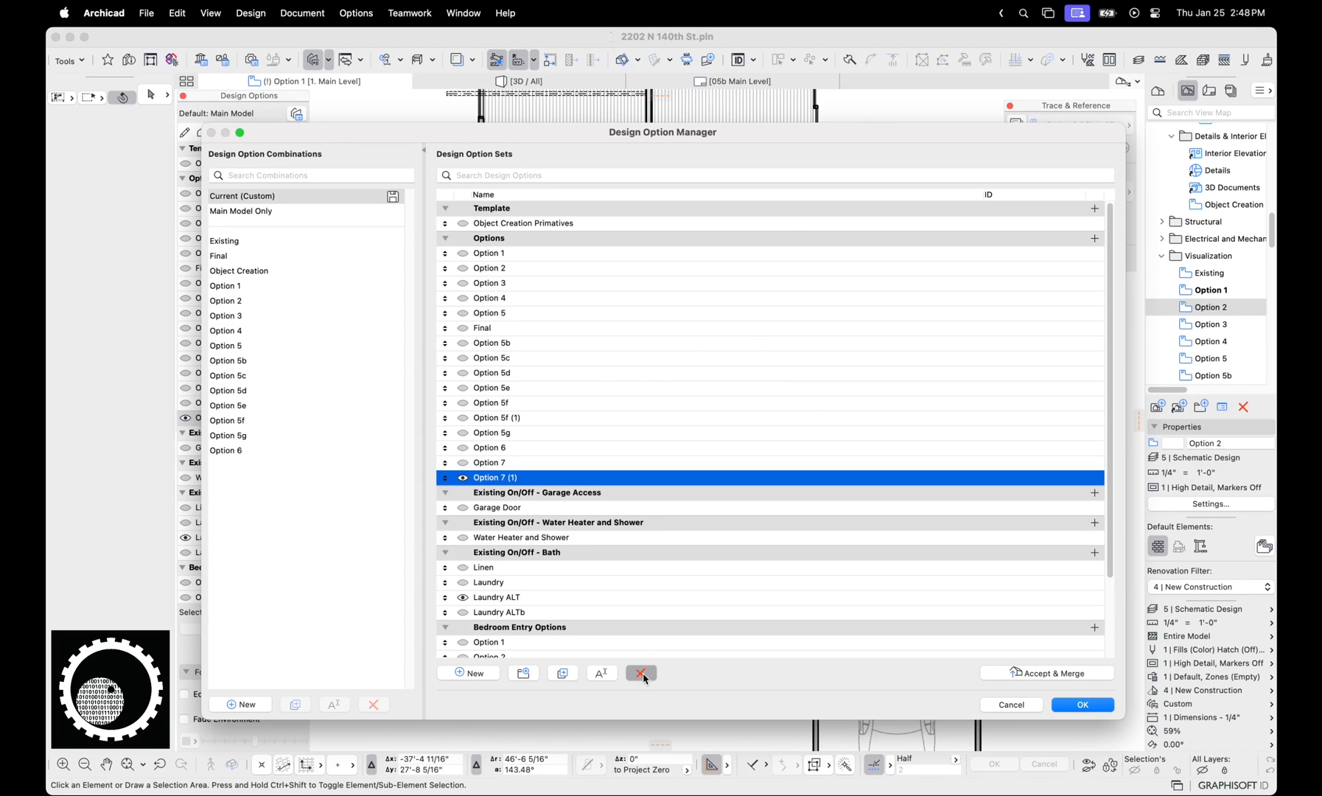
- Delete Option 7 (1), choosing Delete elements in the Delete And Relink dialog
click(641, 672)
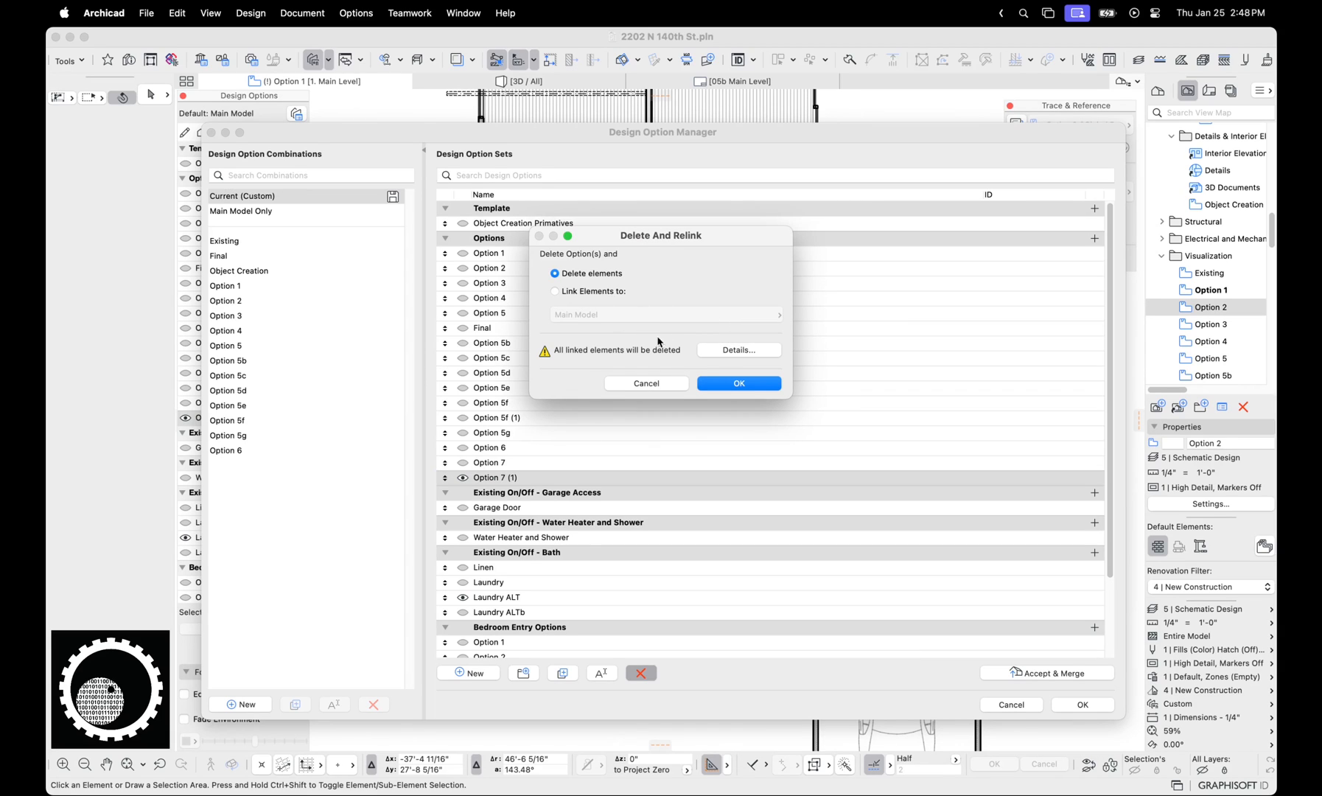
click(554, 290)
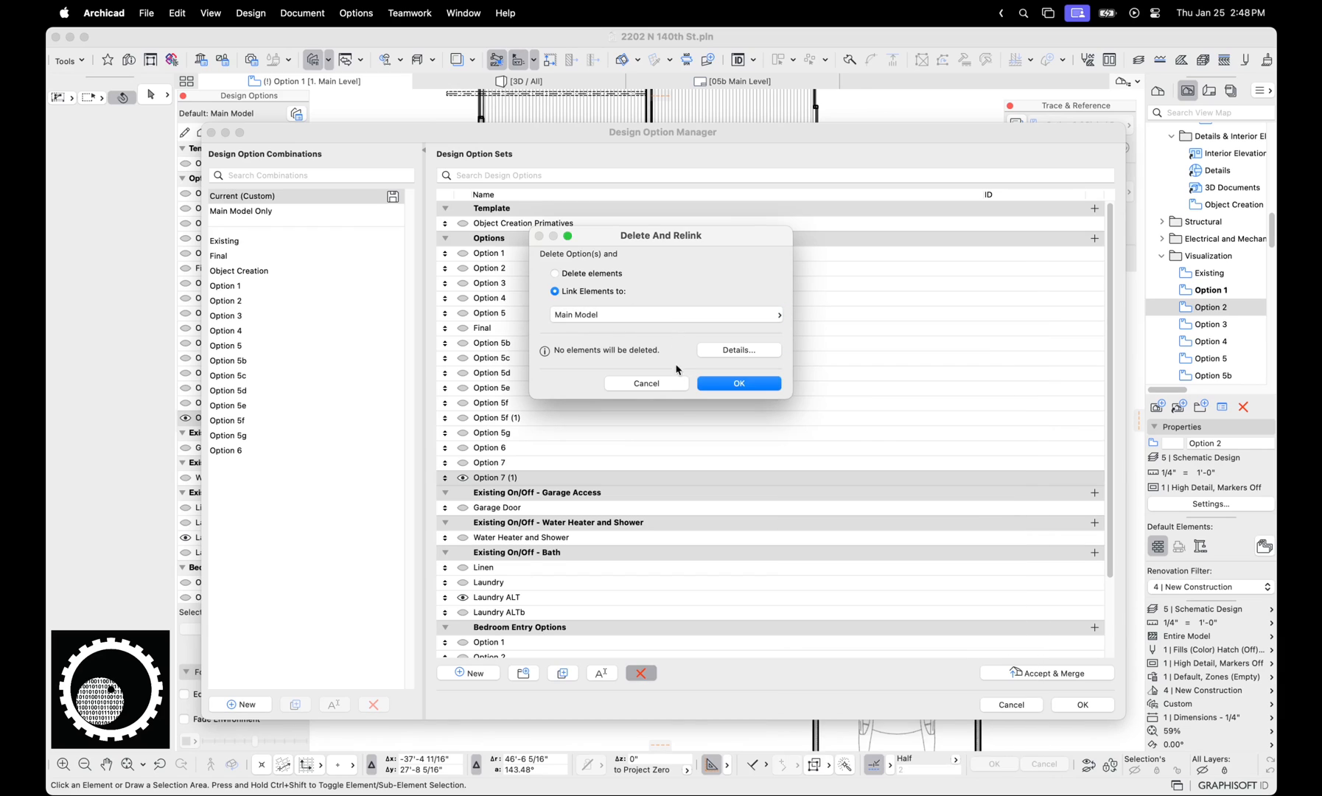
click(554, 273)
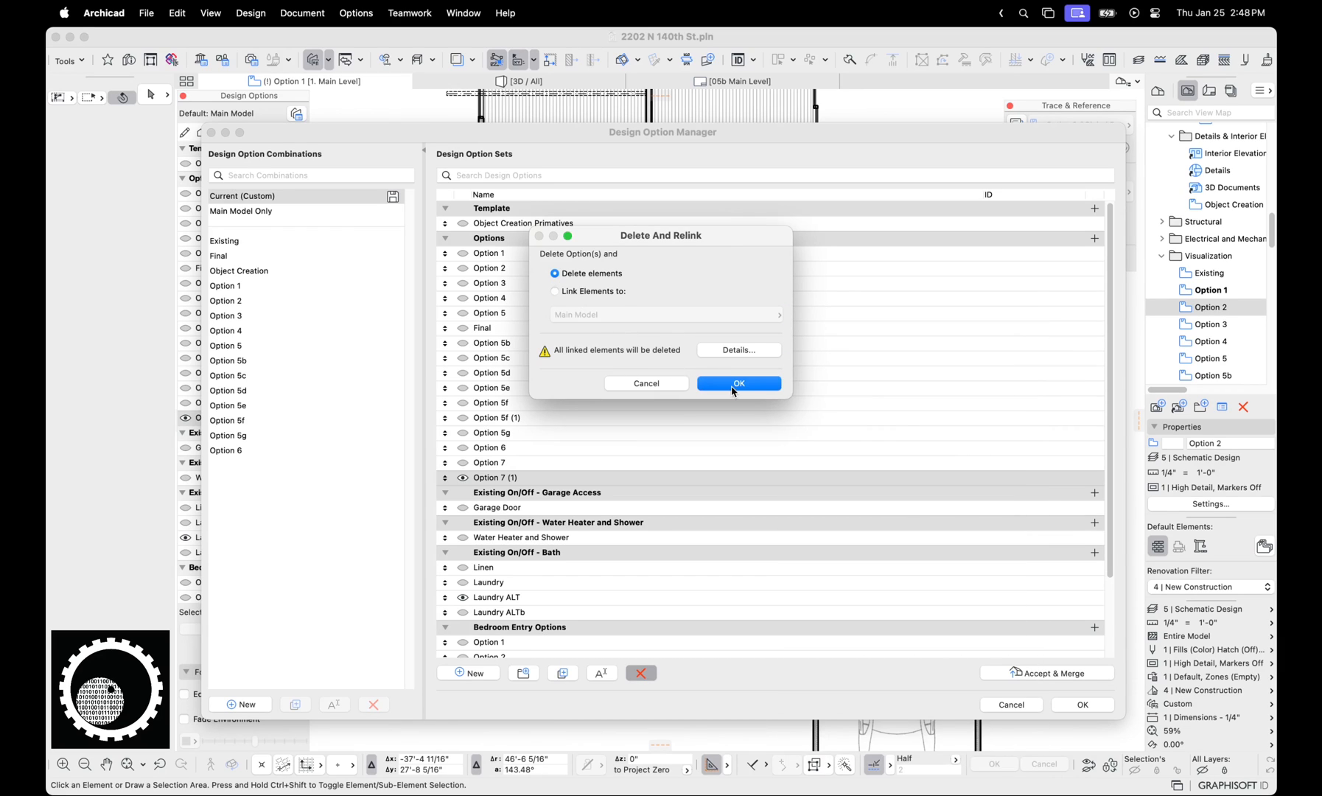
click(738, 384)
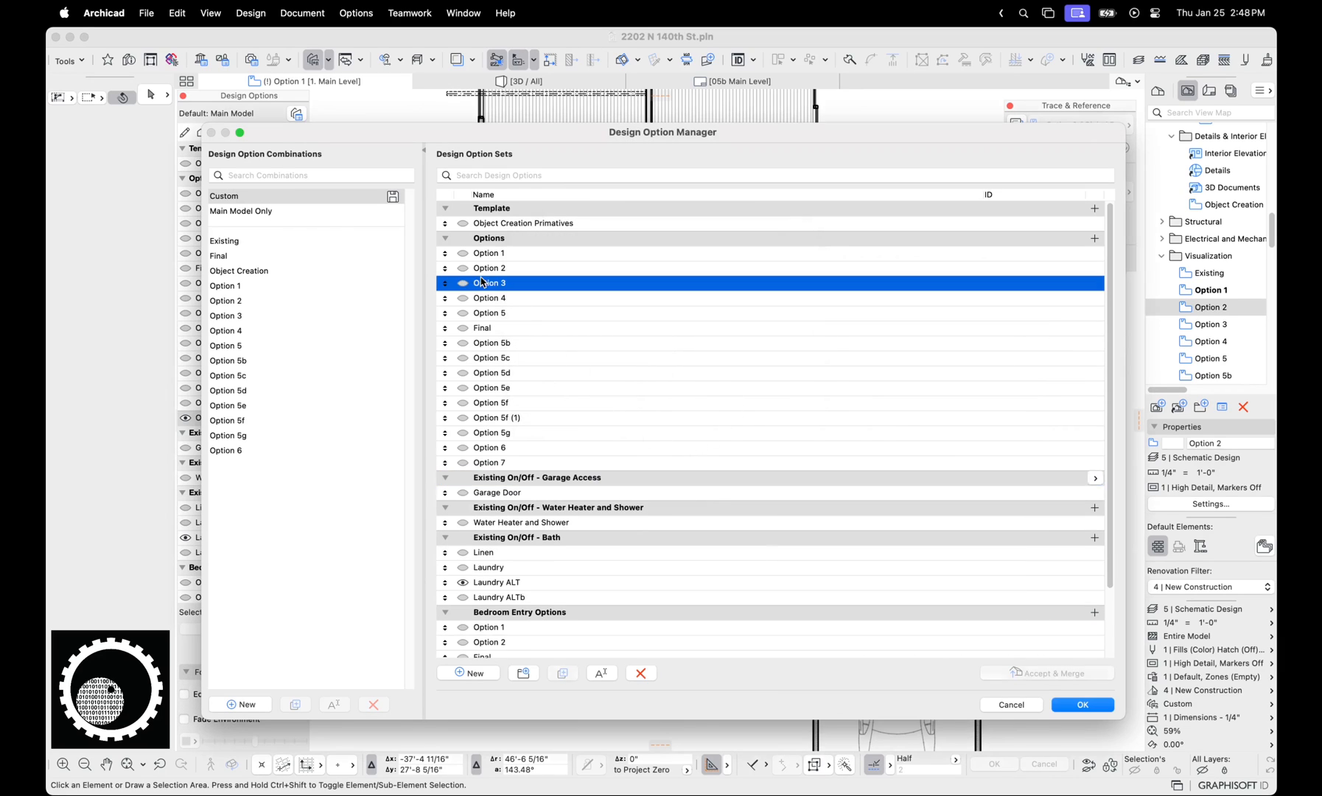
click(489, 253)
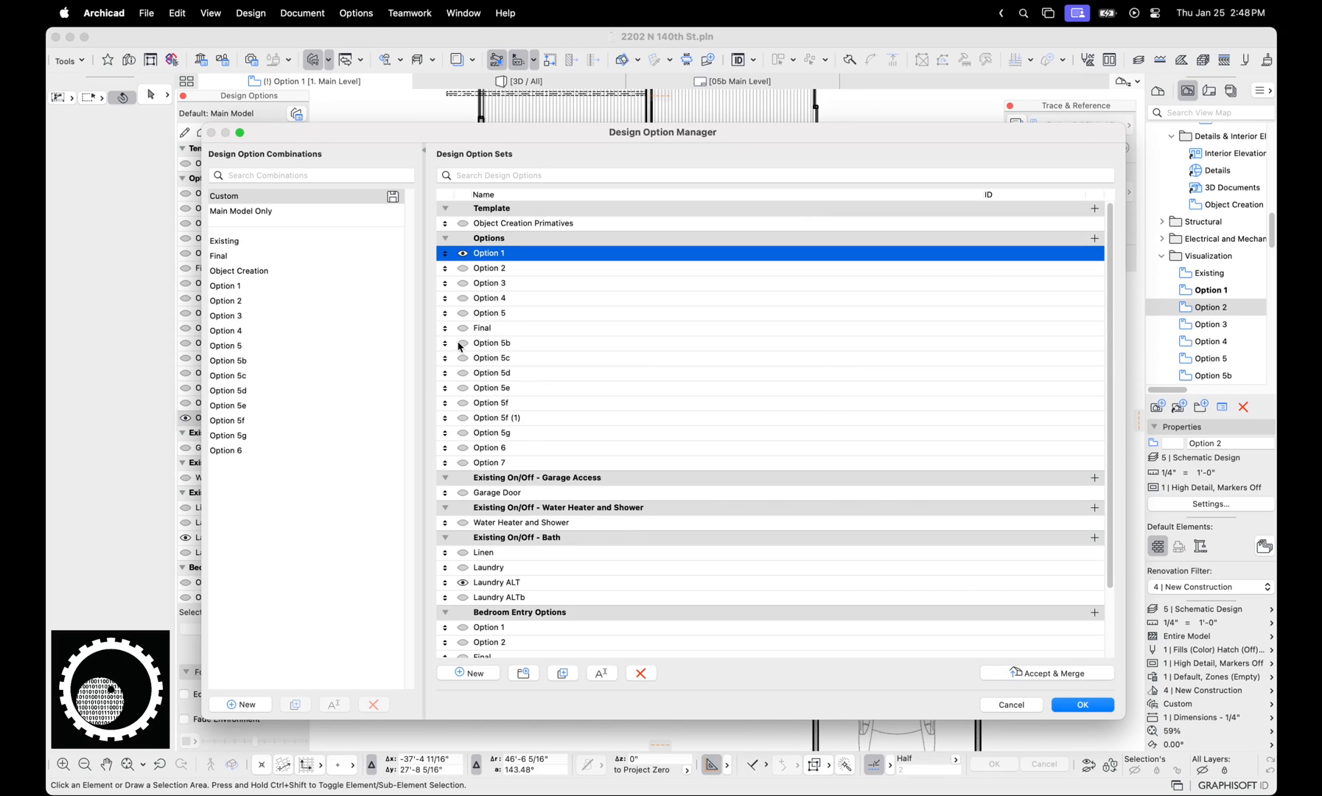
click(482, 327)
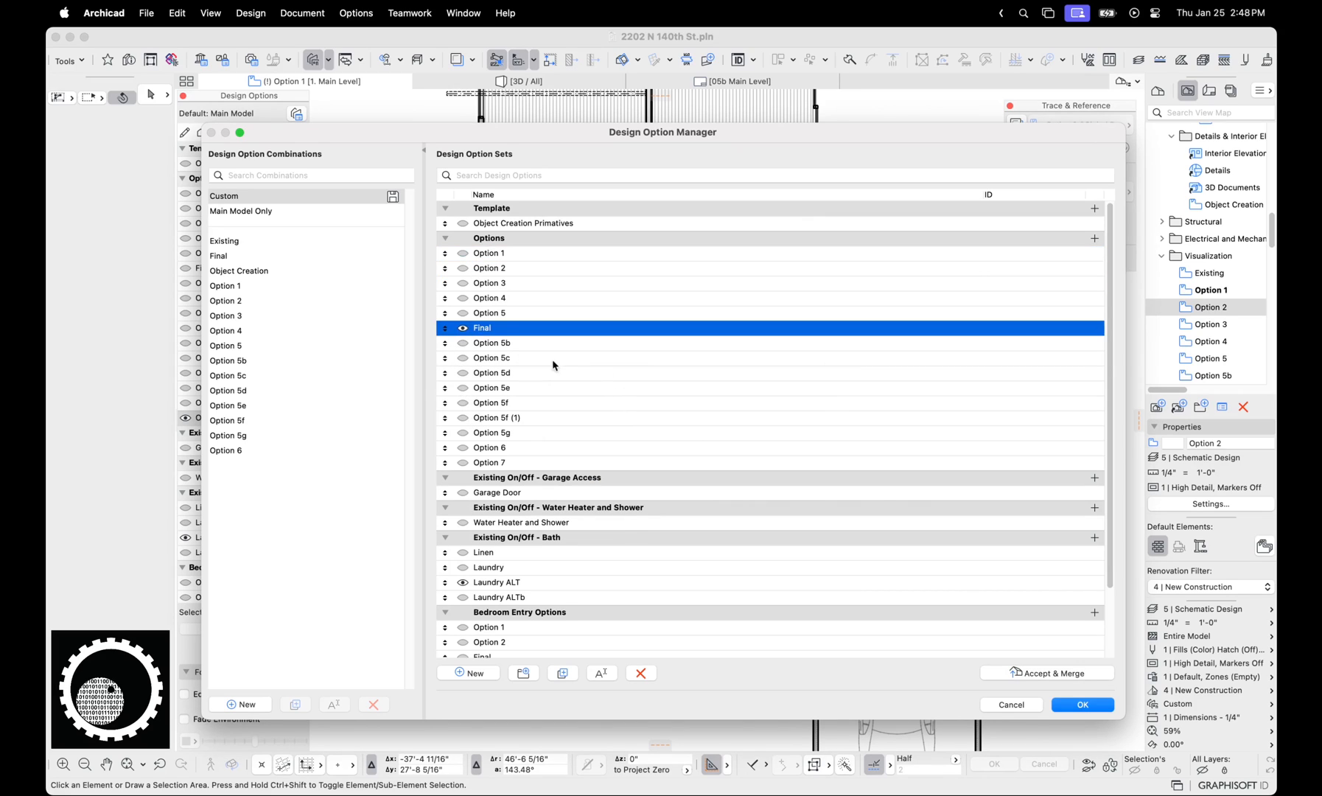
double_click(482, 328)
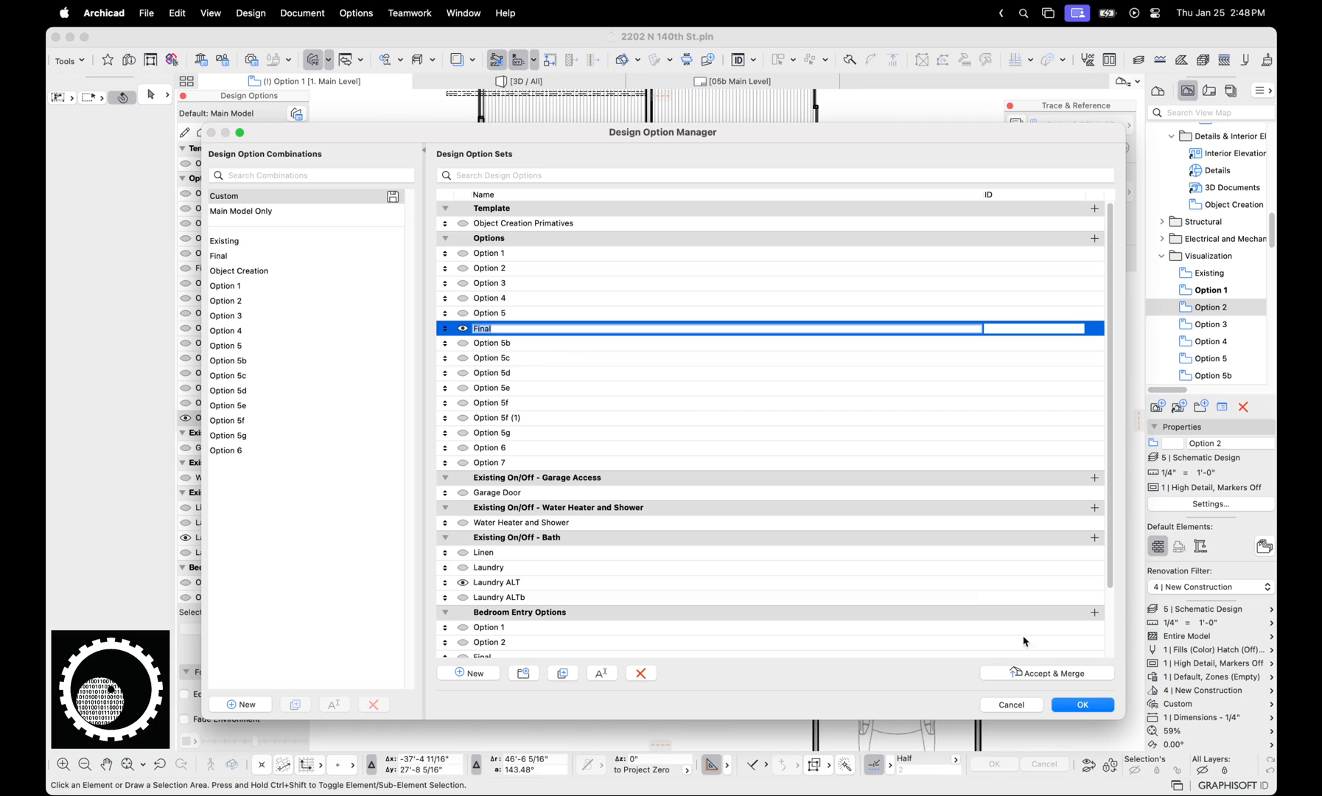
mouse_move(865, 523)
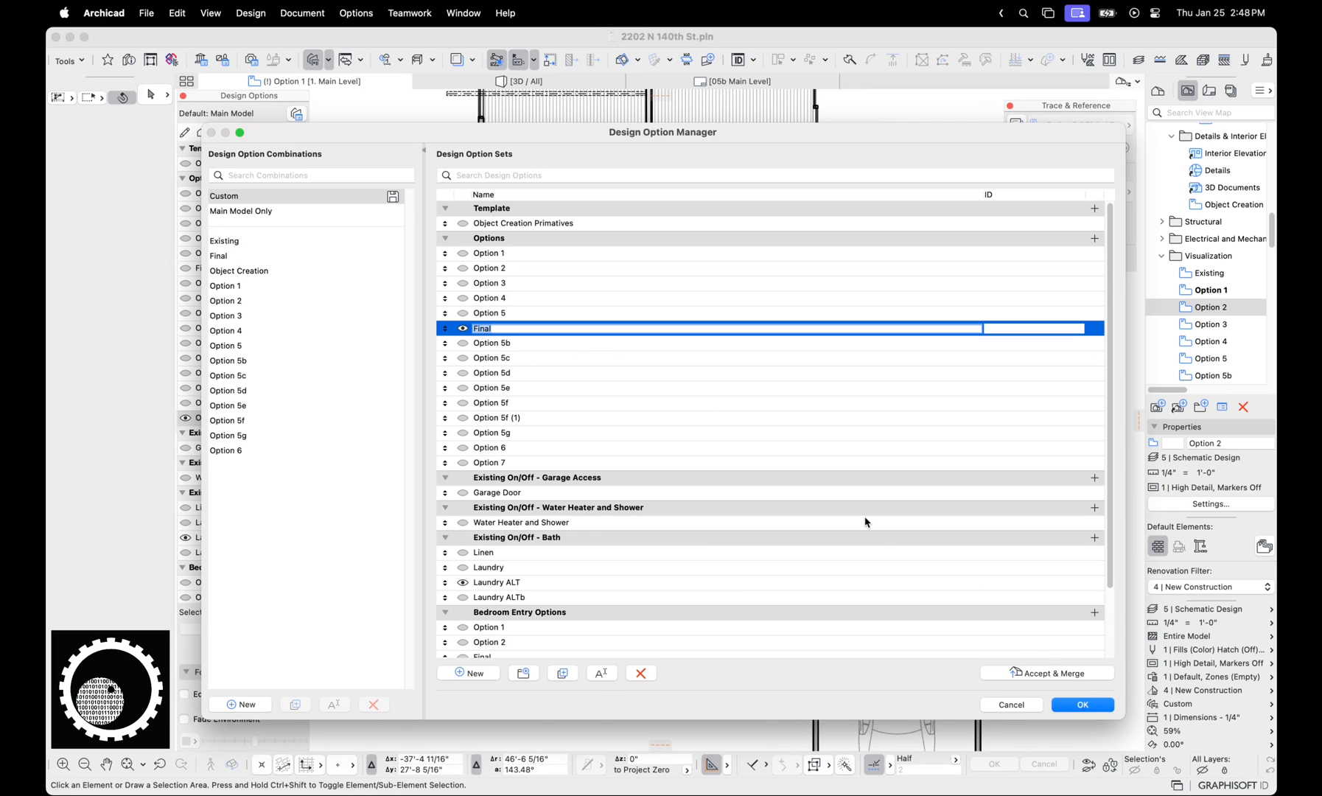
click(490, 254)
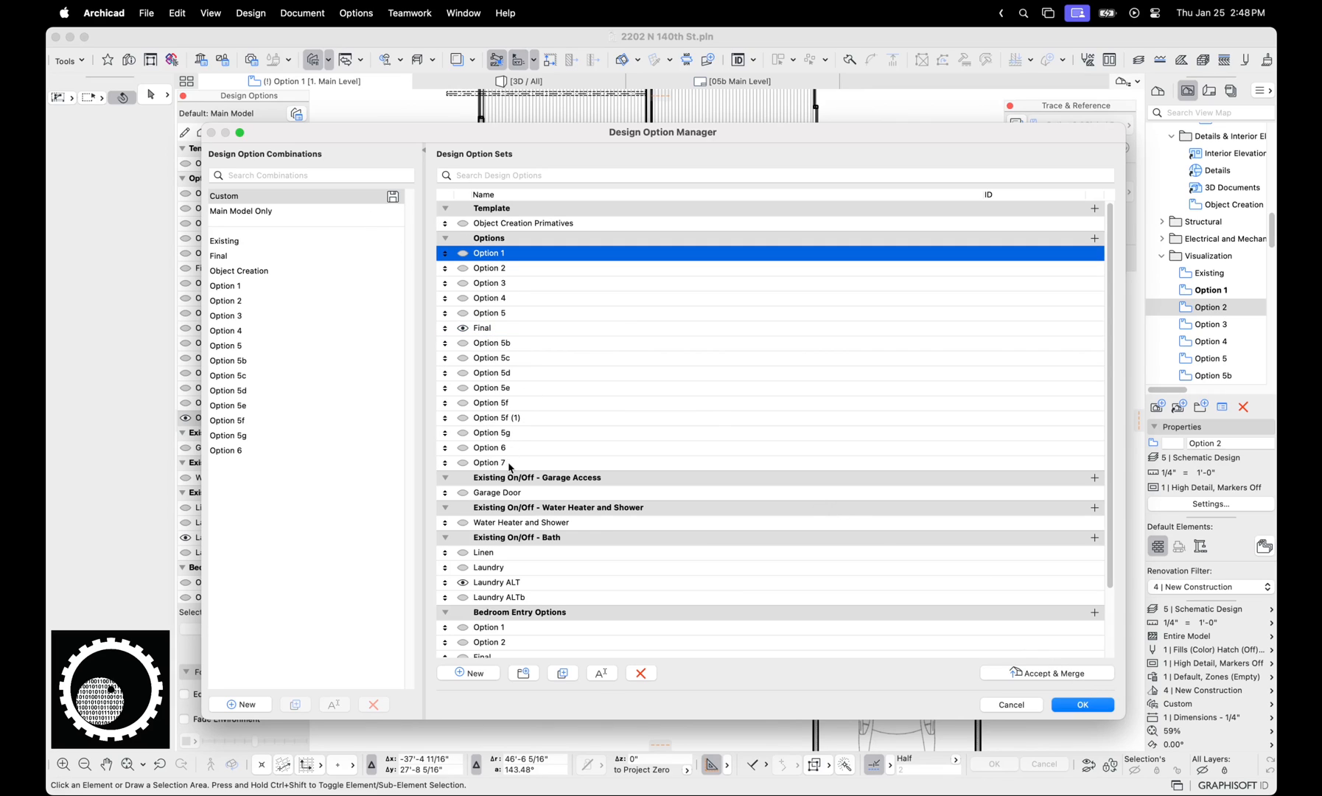
click(482, 327)
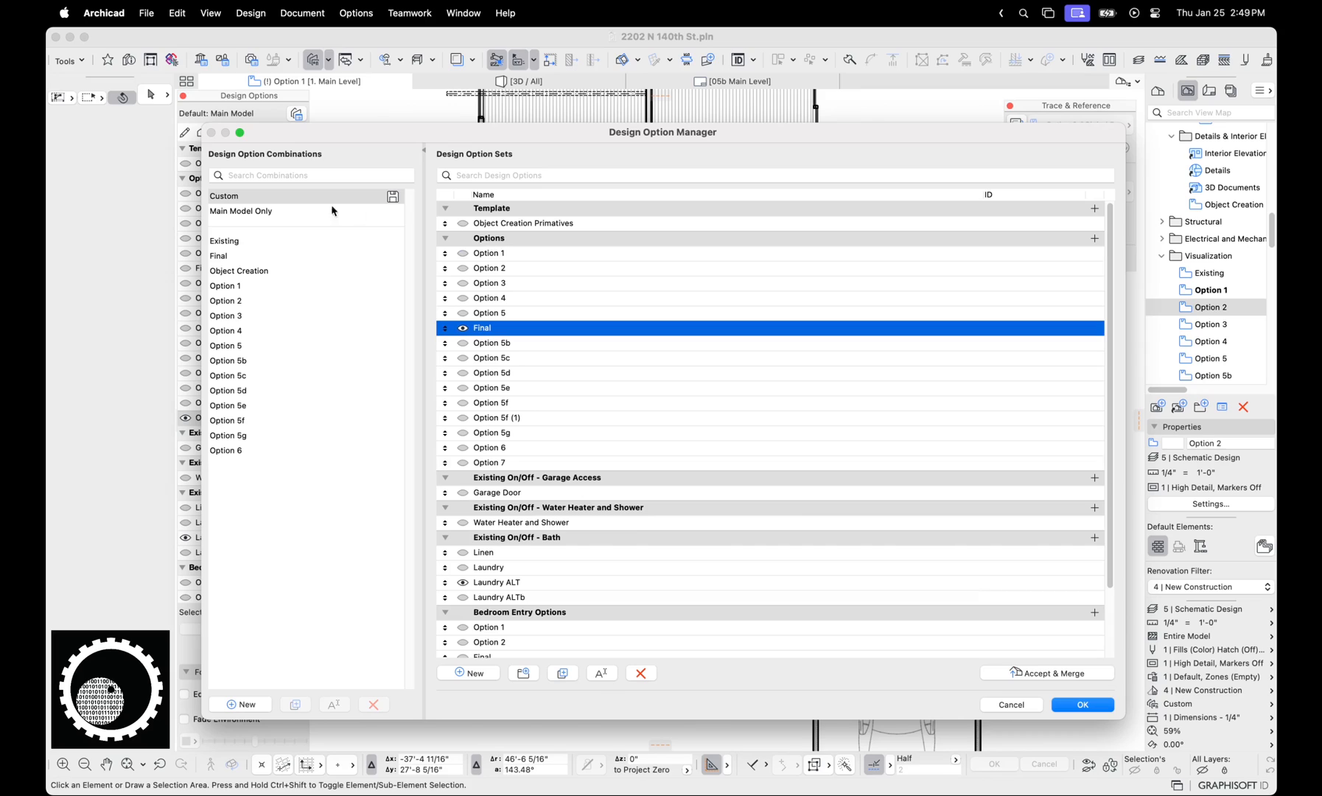
mouse_move(266, 224)
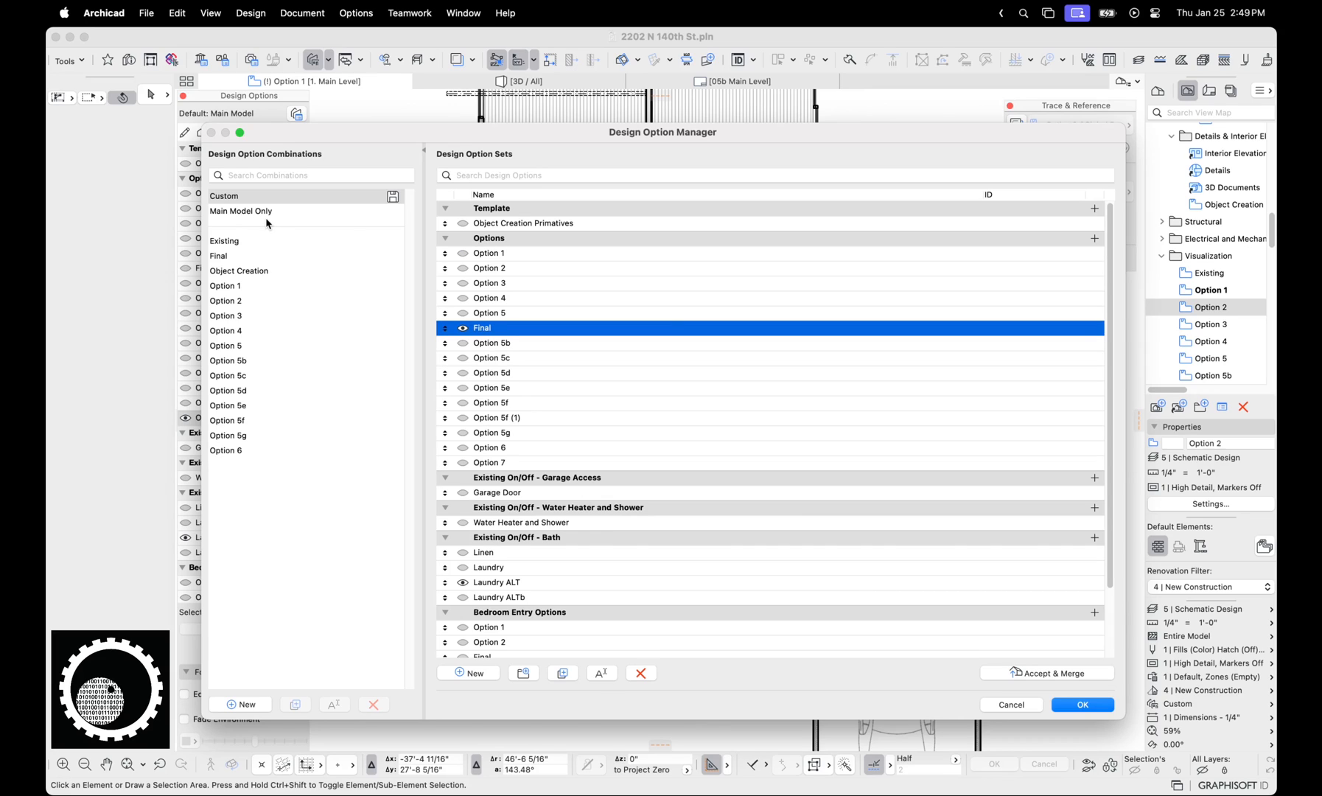
scroll(down, 3)
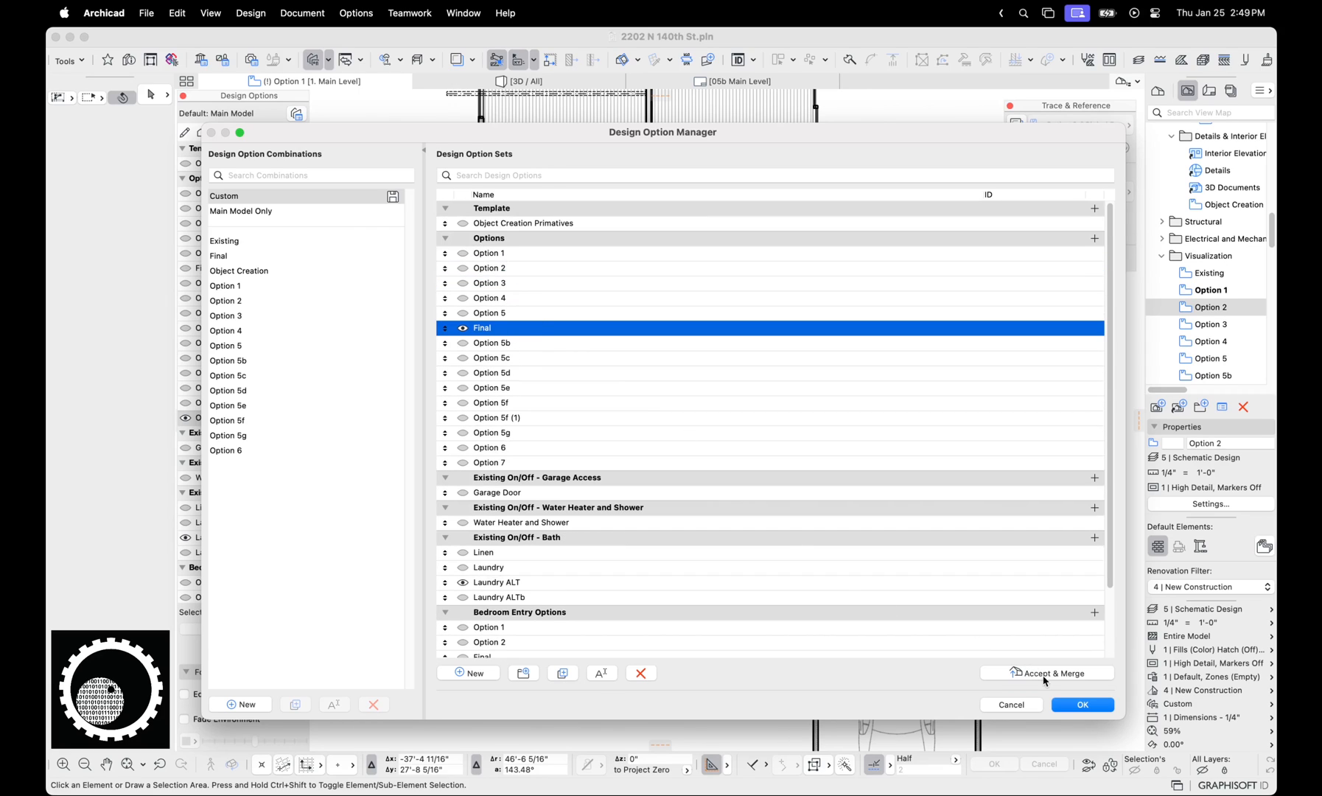
click(1052, 673)
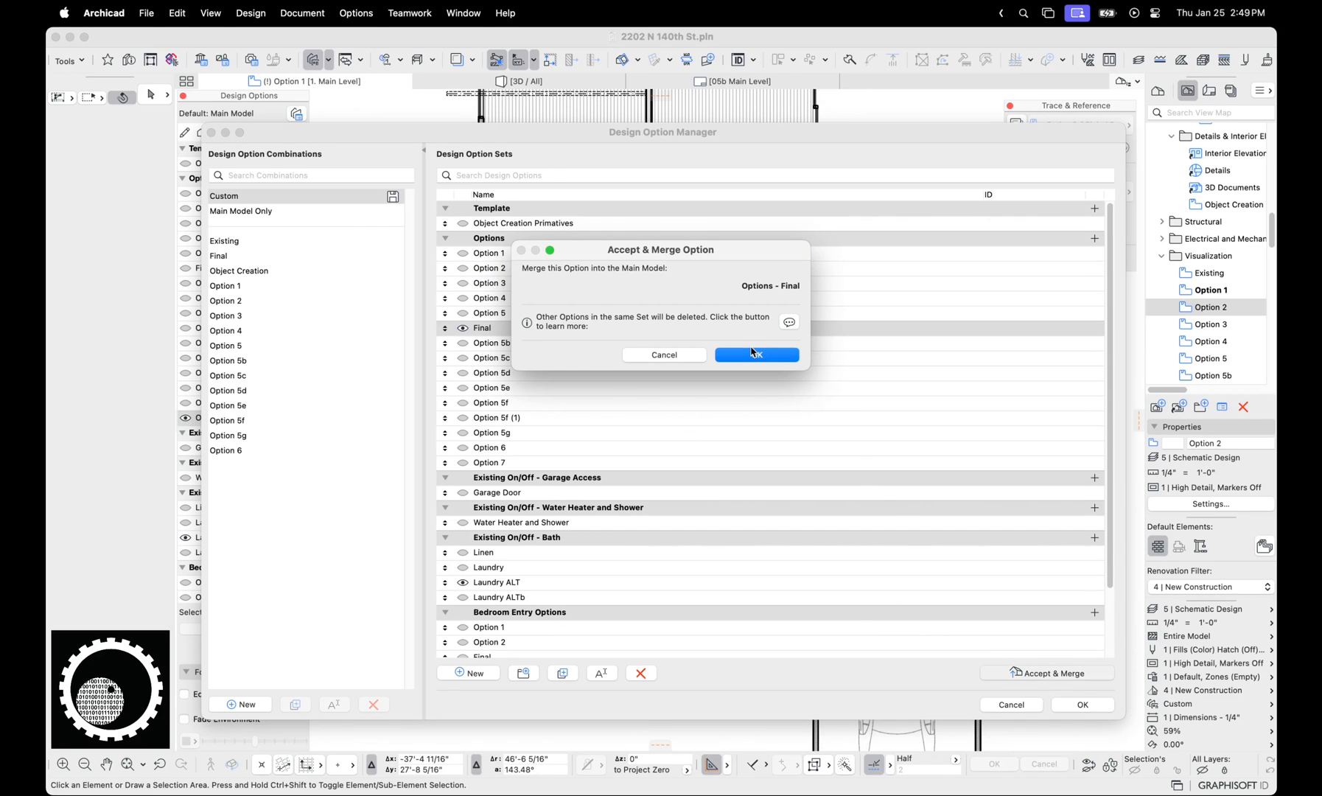
mouse_move(696, 360)
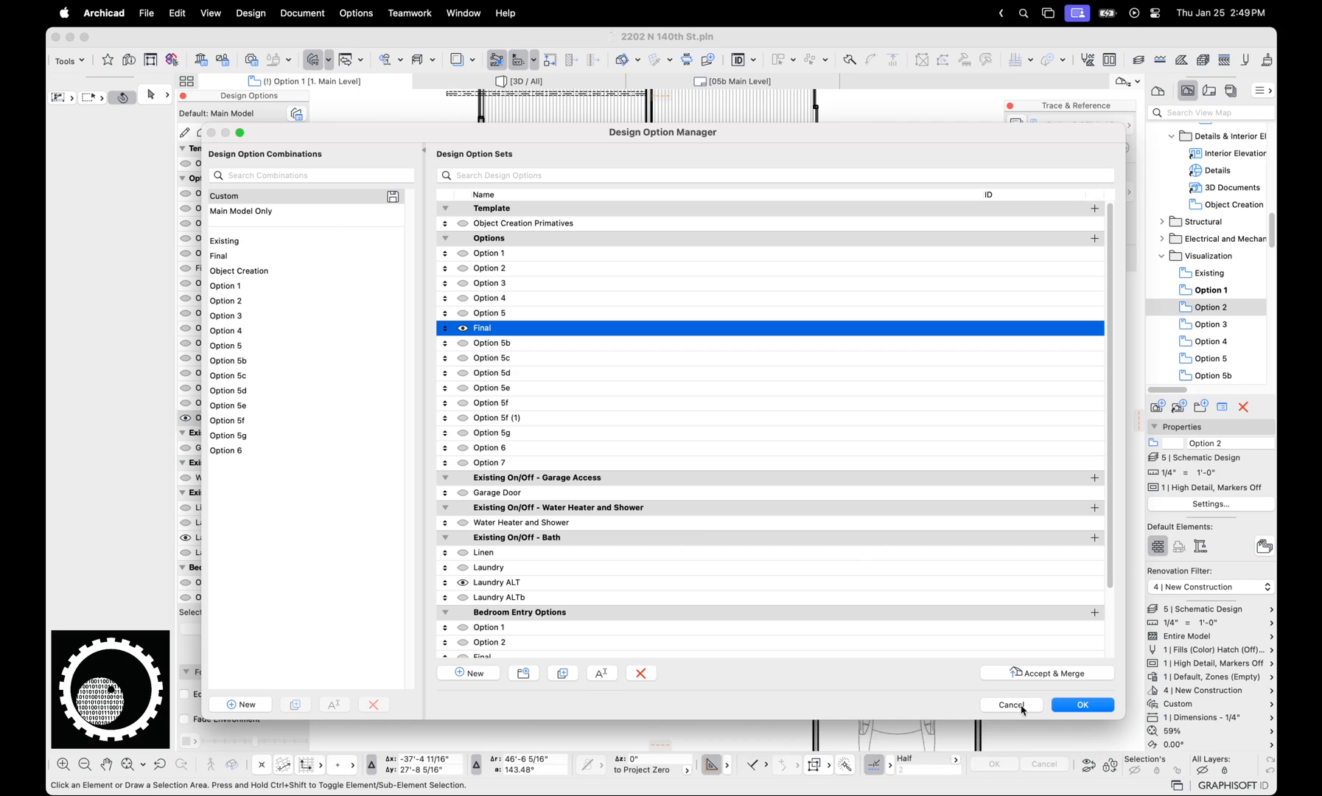
scroll(down, 3)
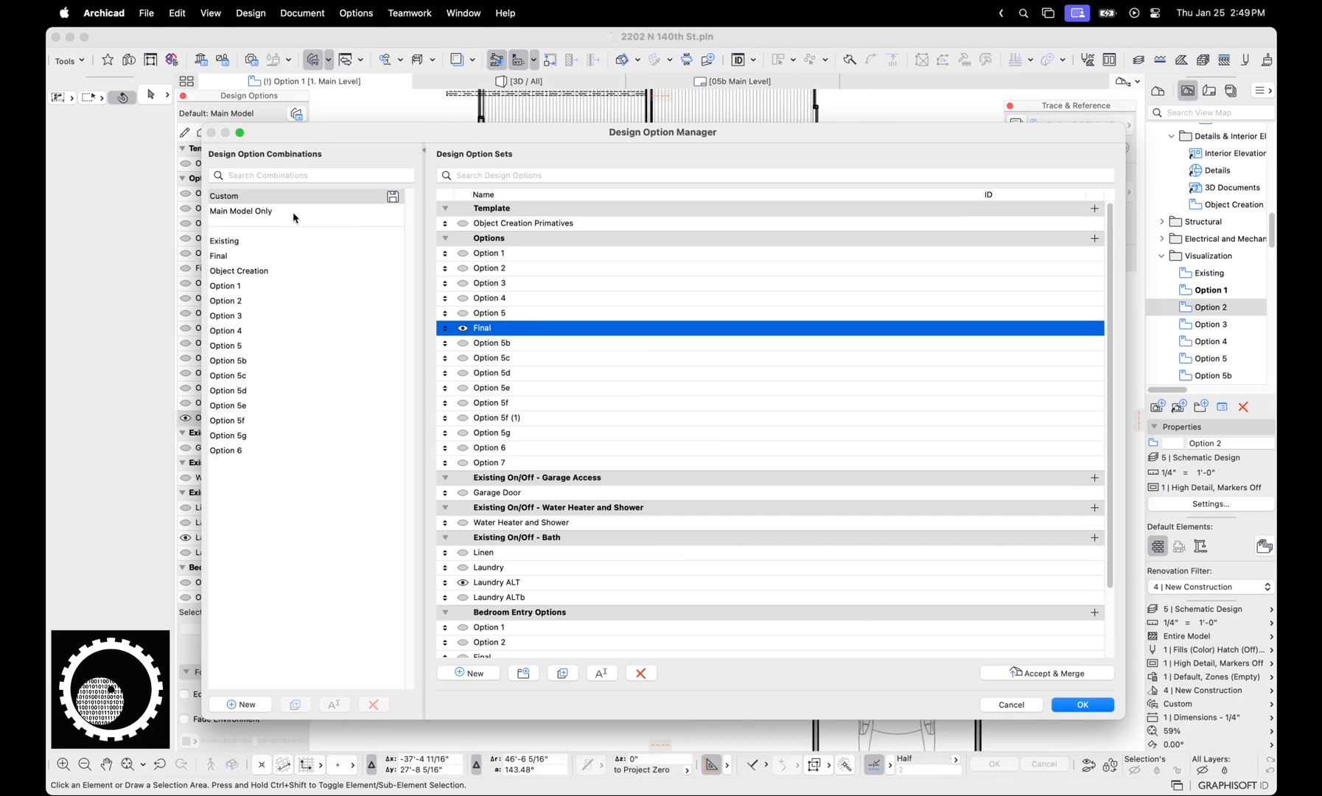
- Apply the Main Model Only combination and close the manager
click(241, 210)
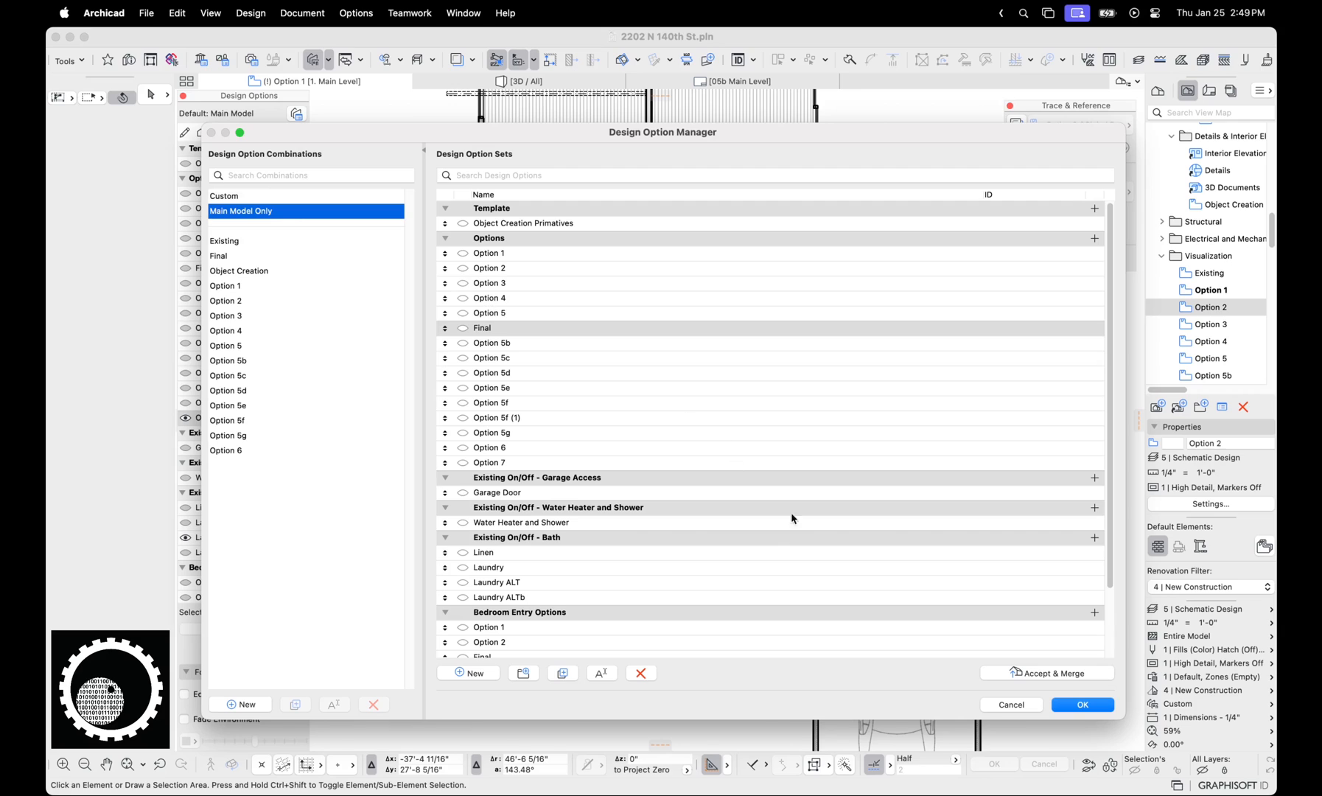
click(1082, 704)
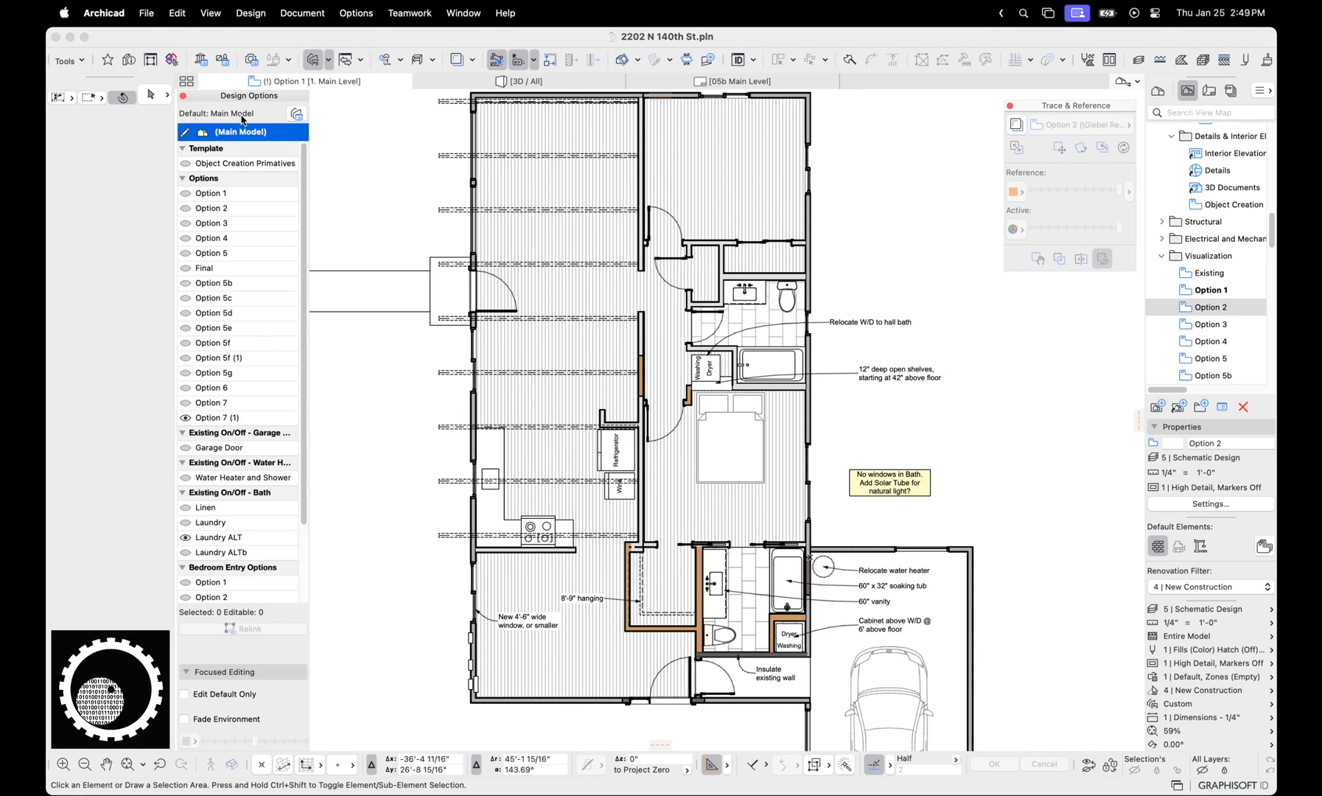
mouse_move(255, 163)
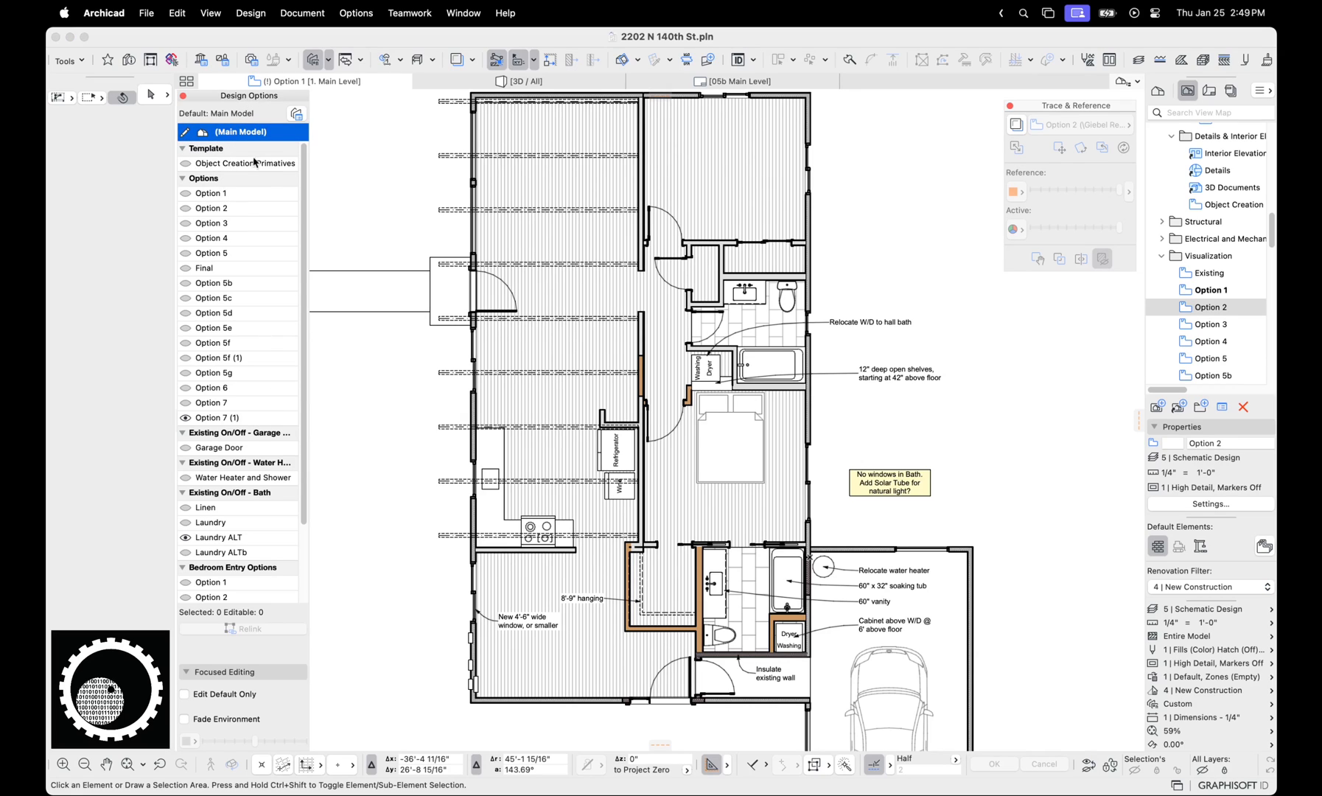
- Select Option 7 (1) in the palette's Options set and list the combinations
click(203, 178)
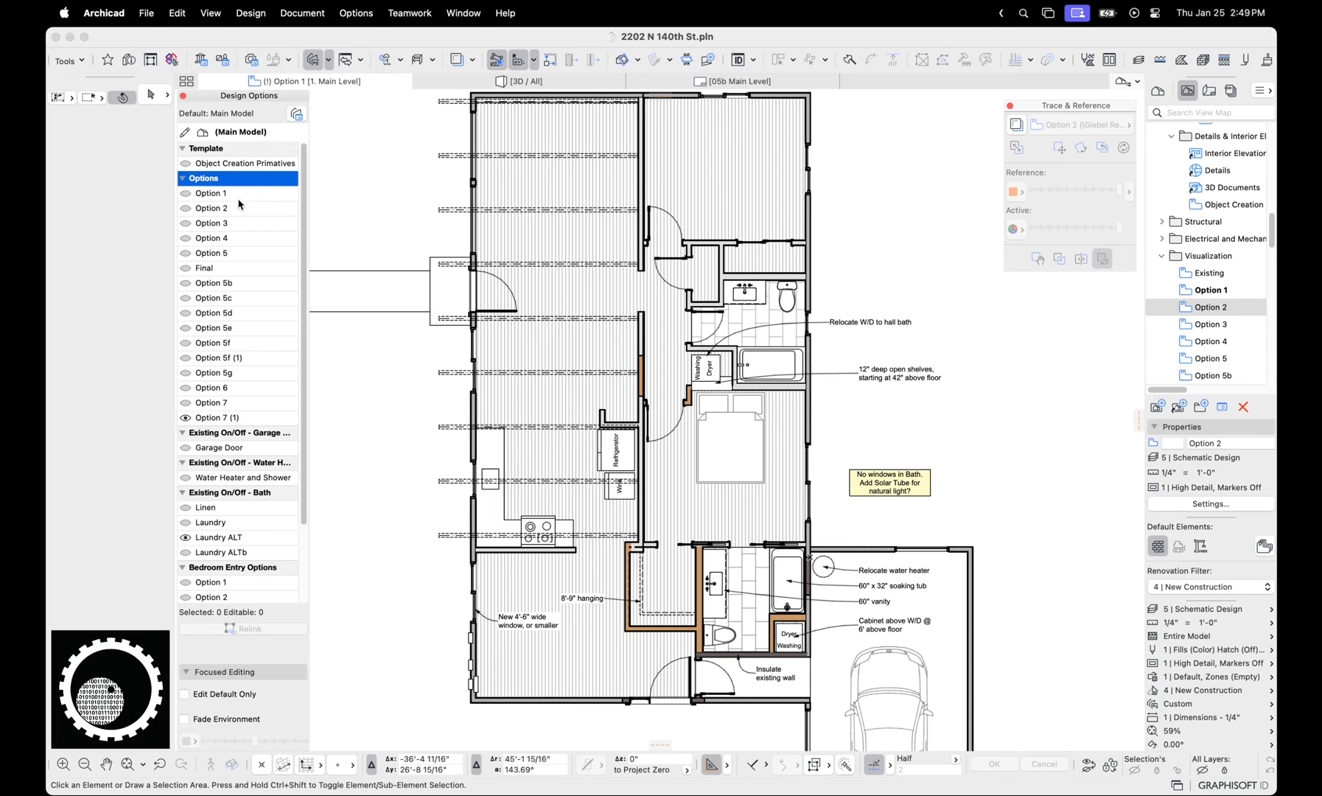
click(215, 417)
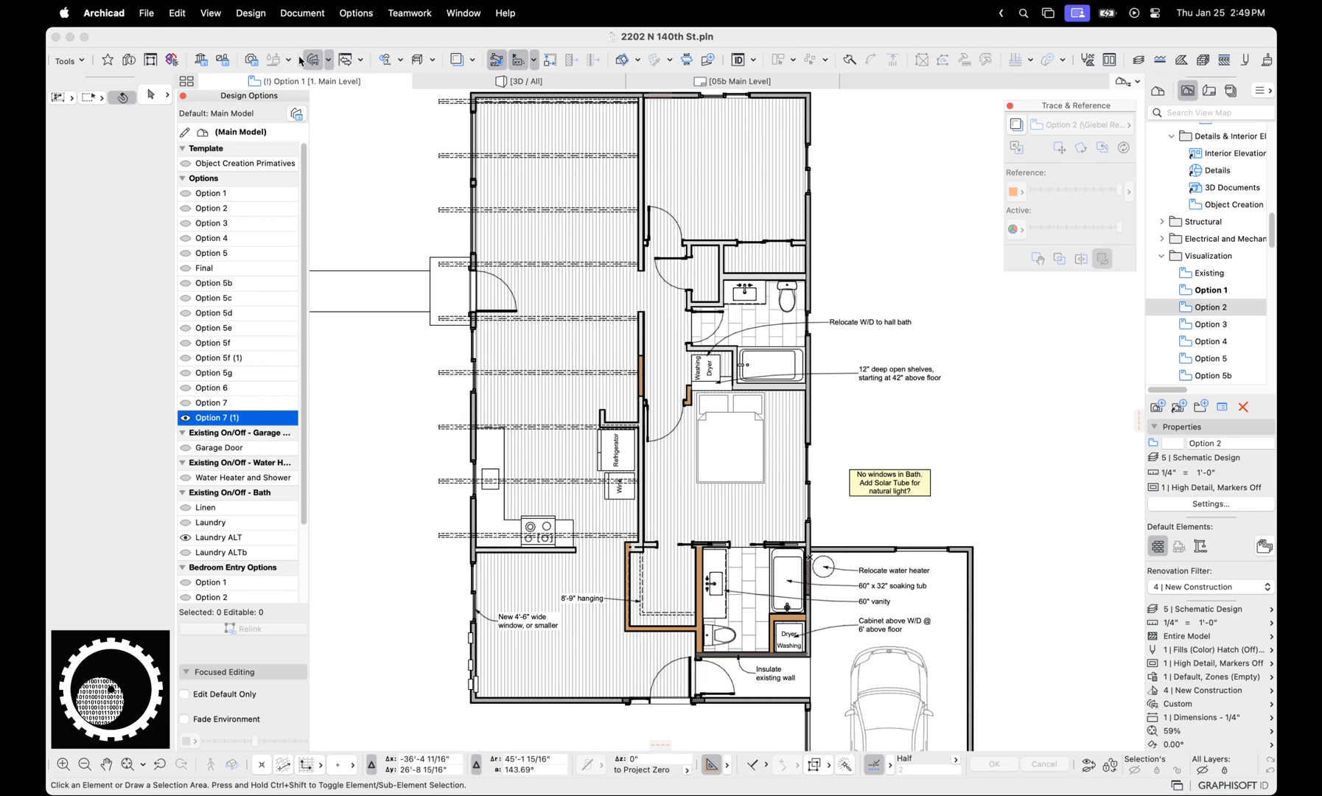
click(345, 60)
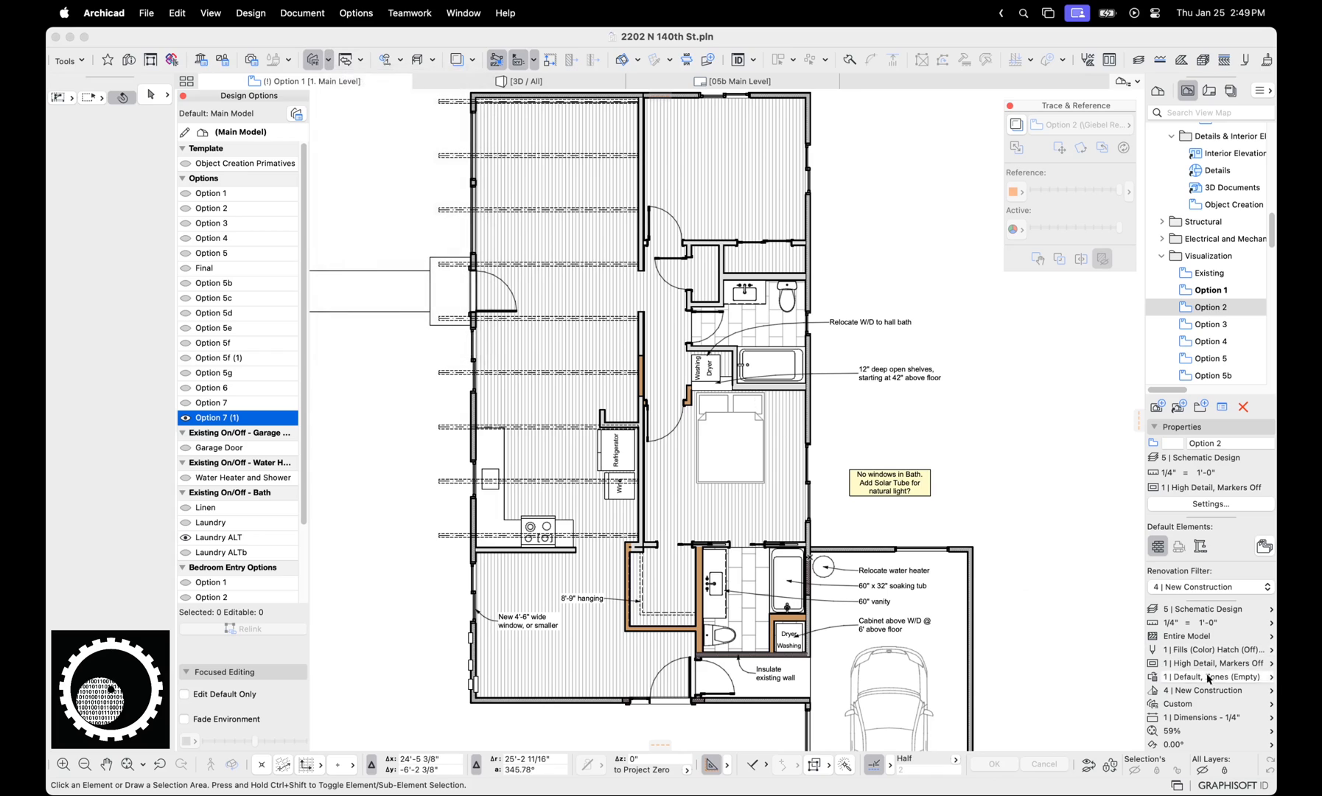
click(1207, 442)
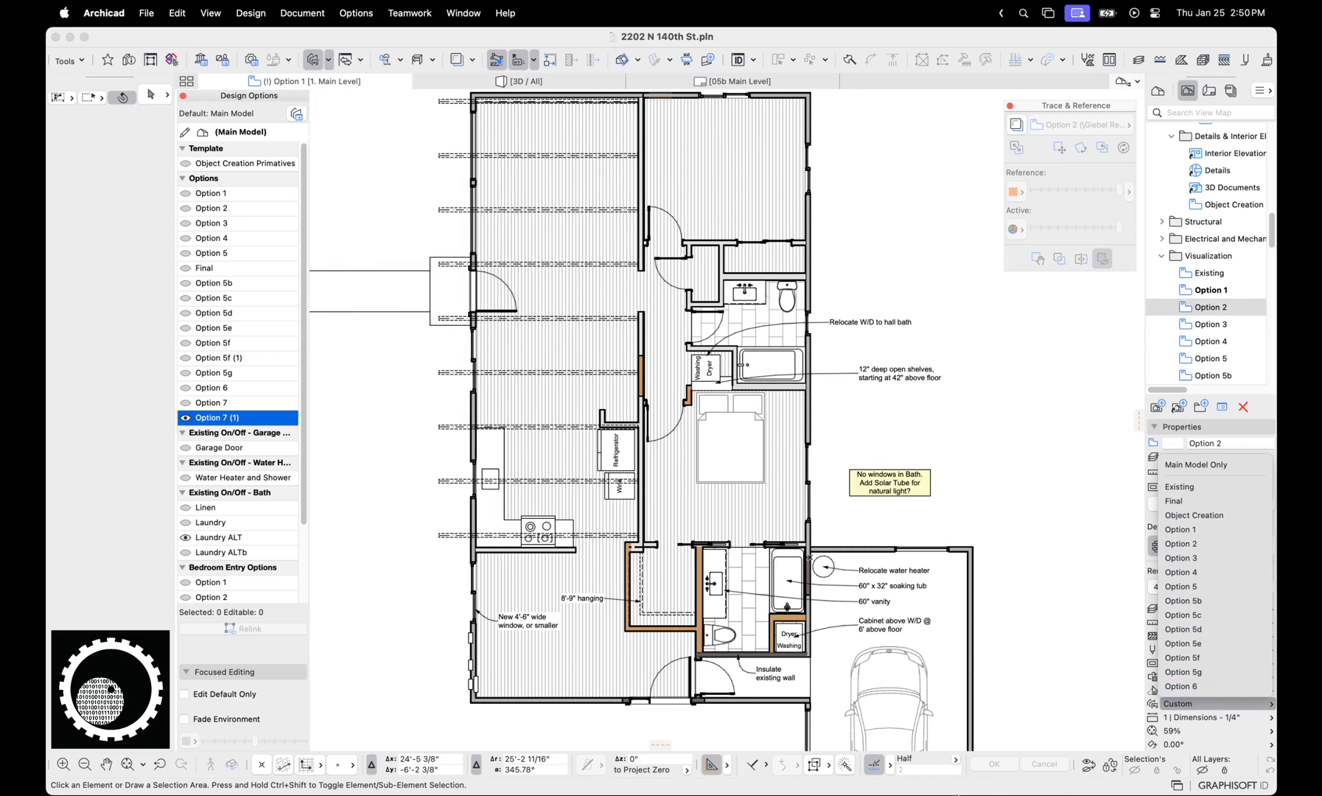
mouse_move(1048, 720)
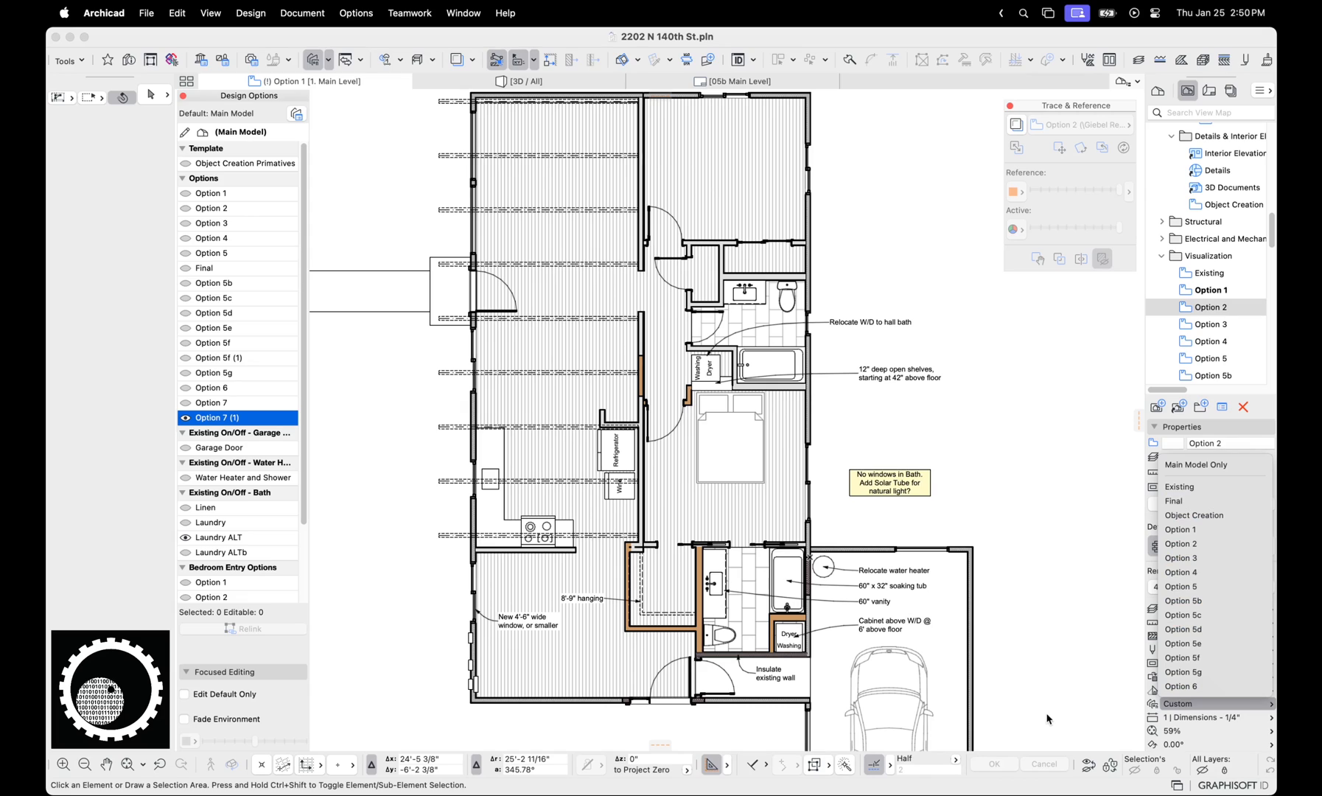
mouse_move(1033, 706)
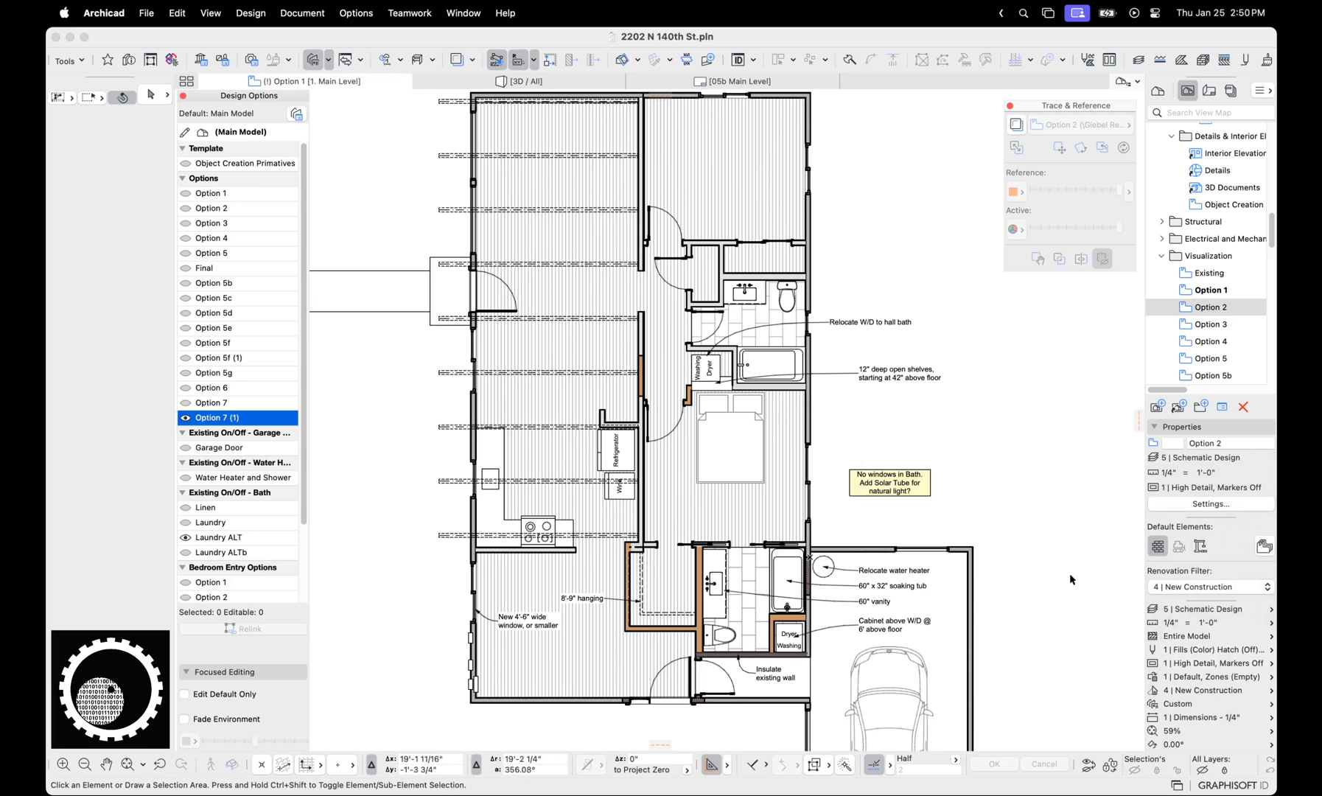
- Show Option 6, Option 1 and Option 4 on the plan, making Option 4 the edited option
click(211, 388)
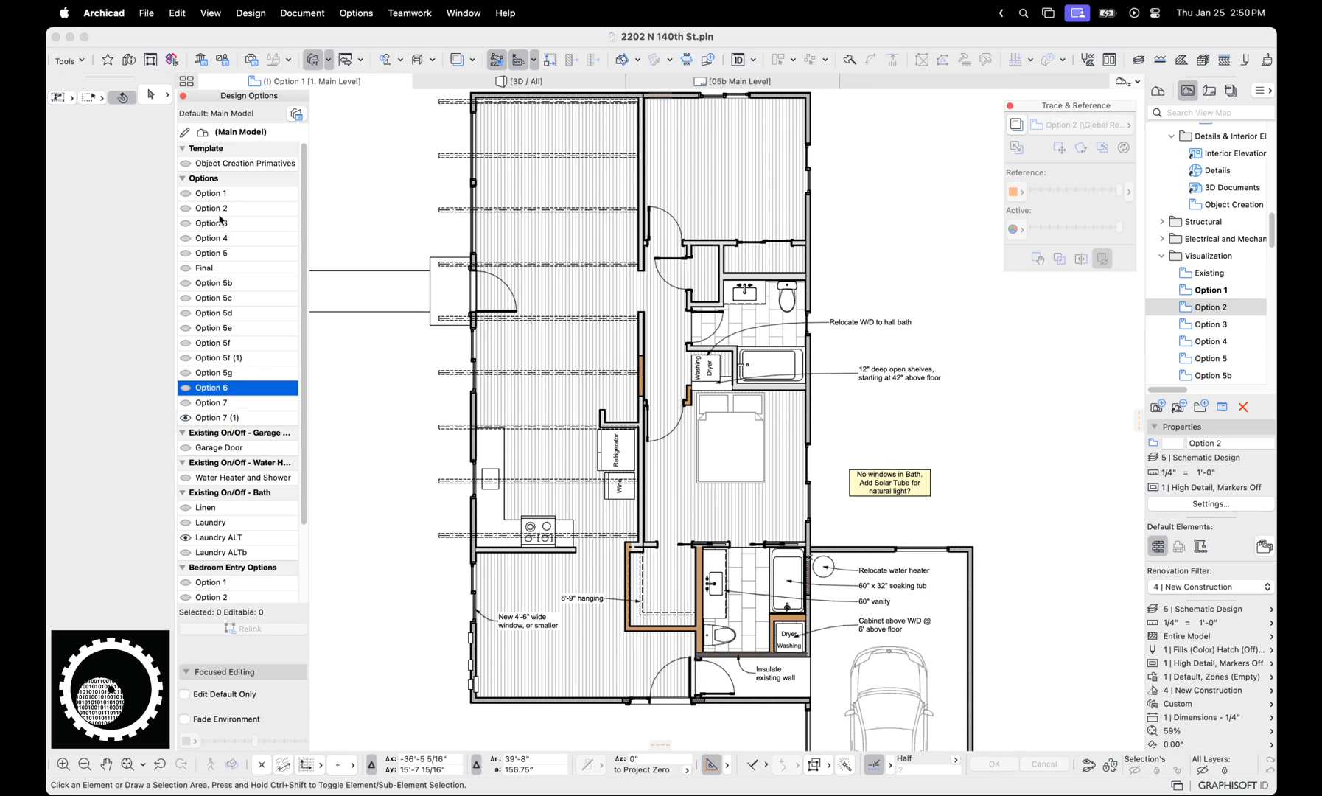
click(212, 193)
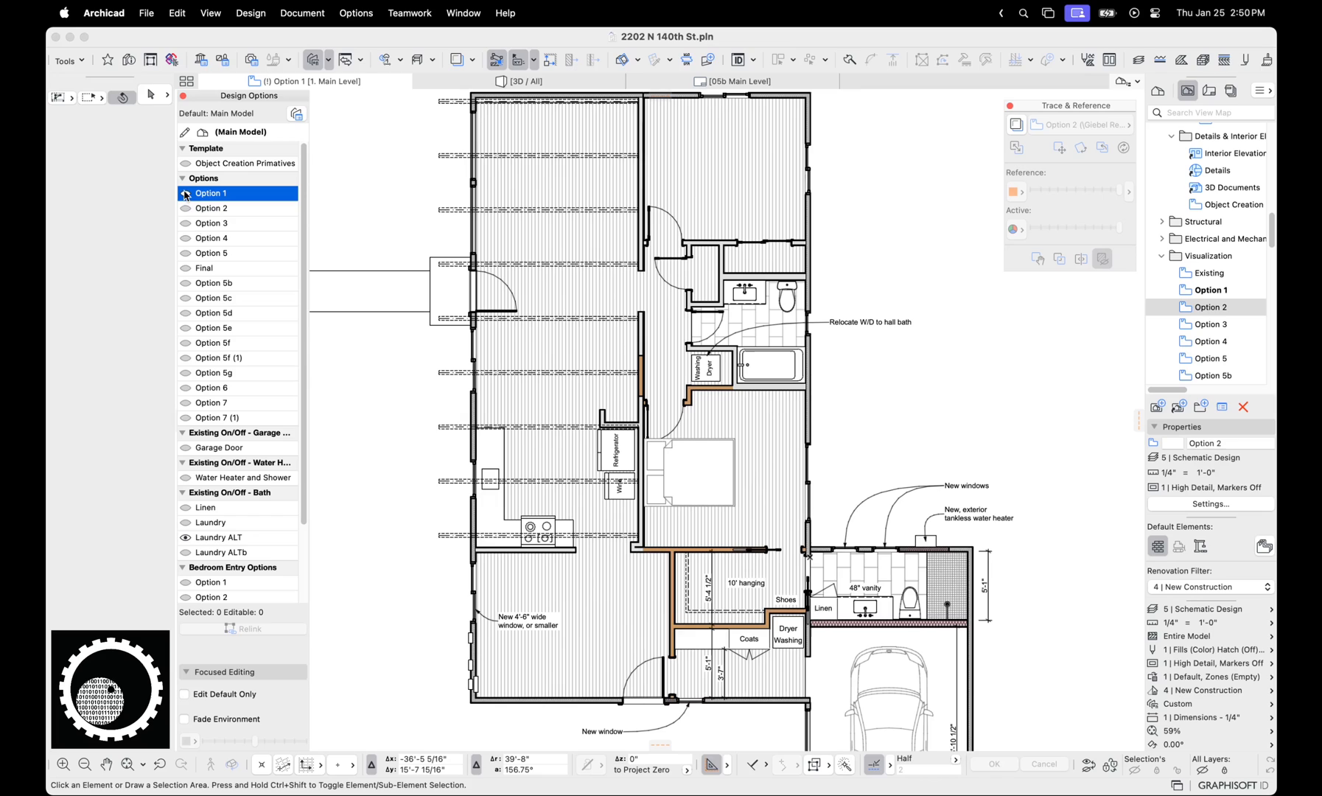
click(212, 237)
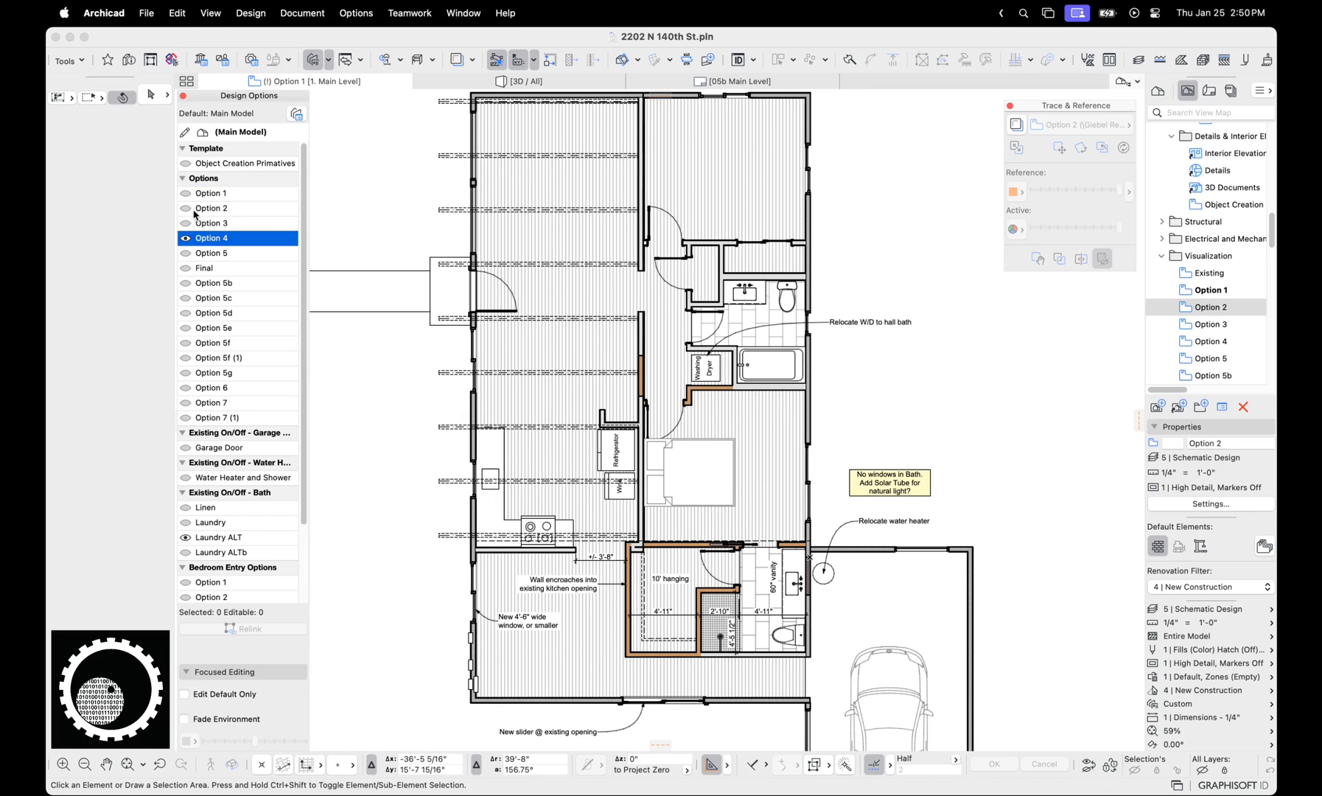
click(186, 237)
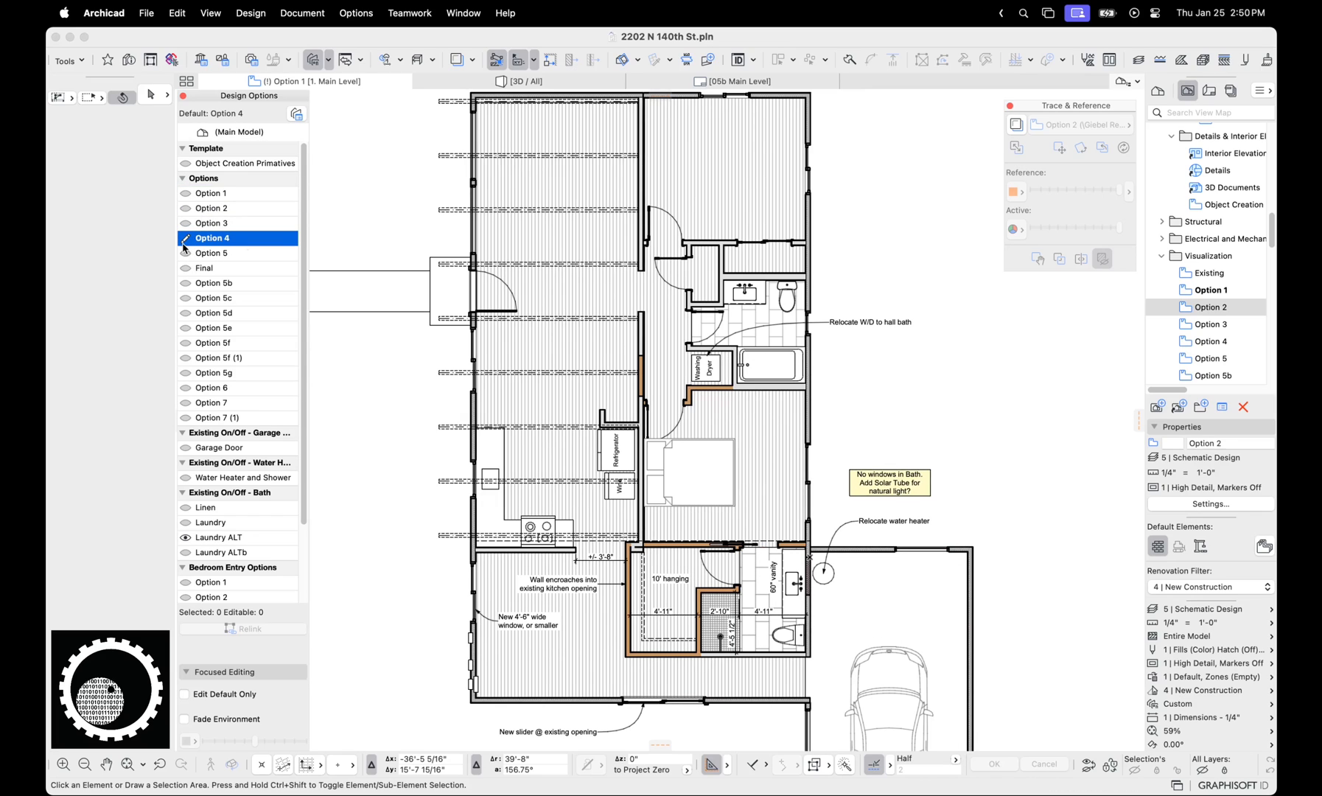
- View Option 5, pick the Final option, then return to Option 4
click(212, 252)
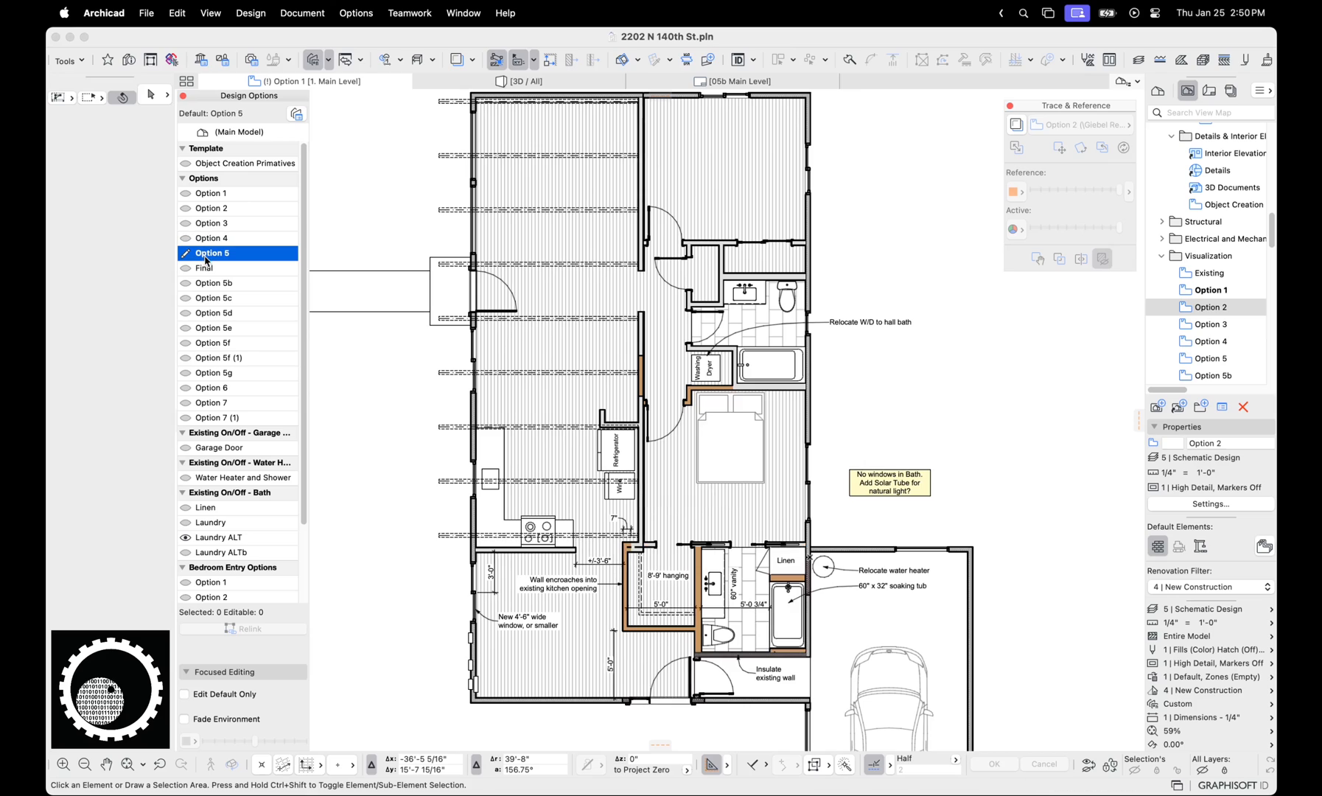
mouse_move(211, 264)
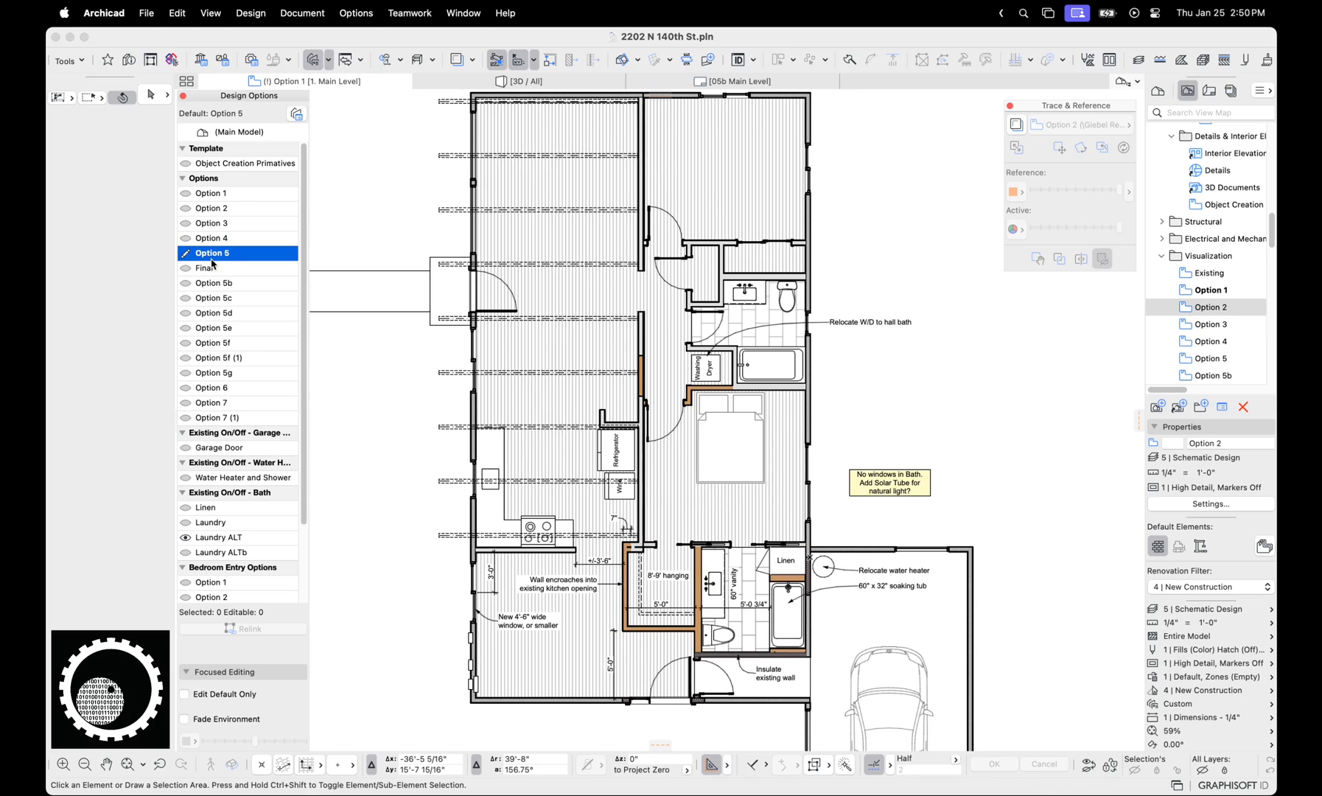
click(211, 268)
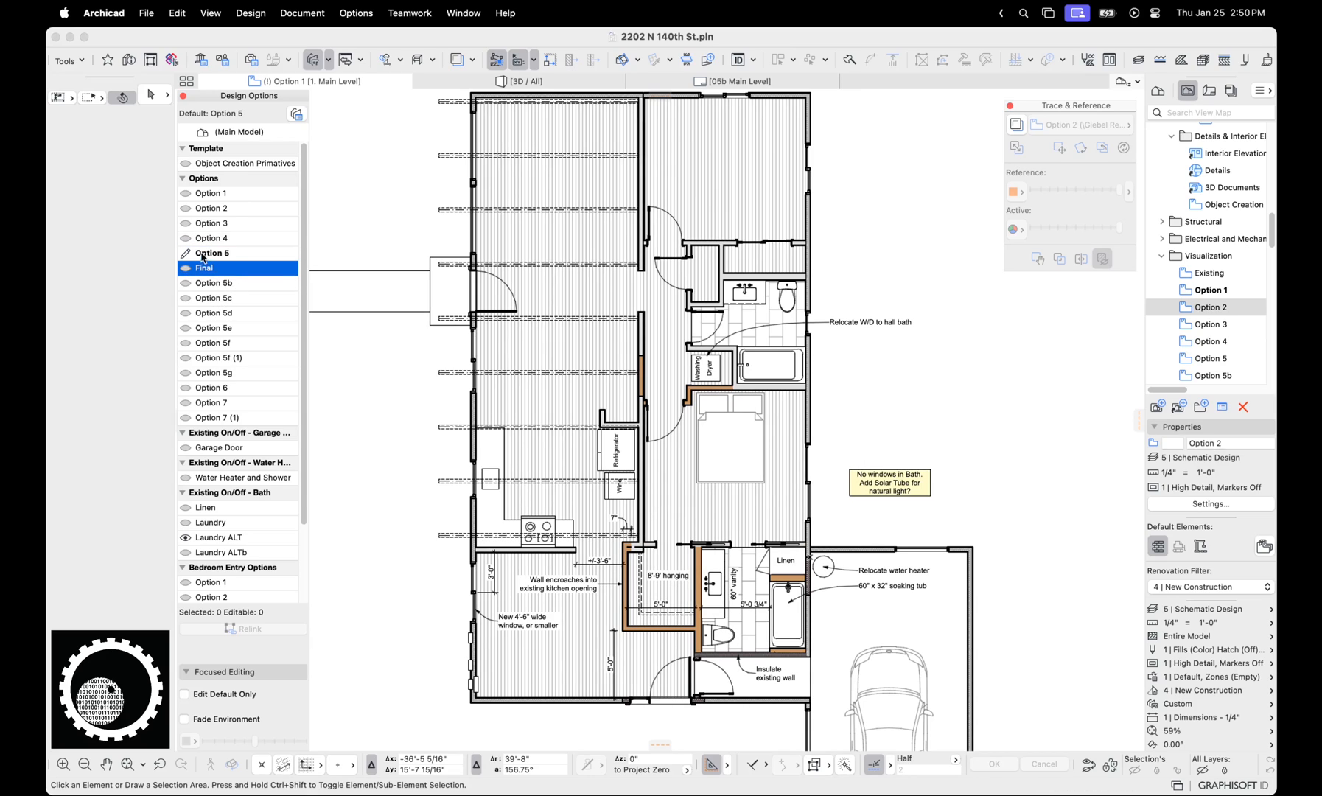
click(212, 237)
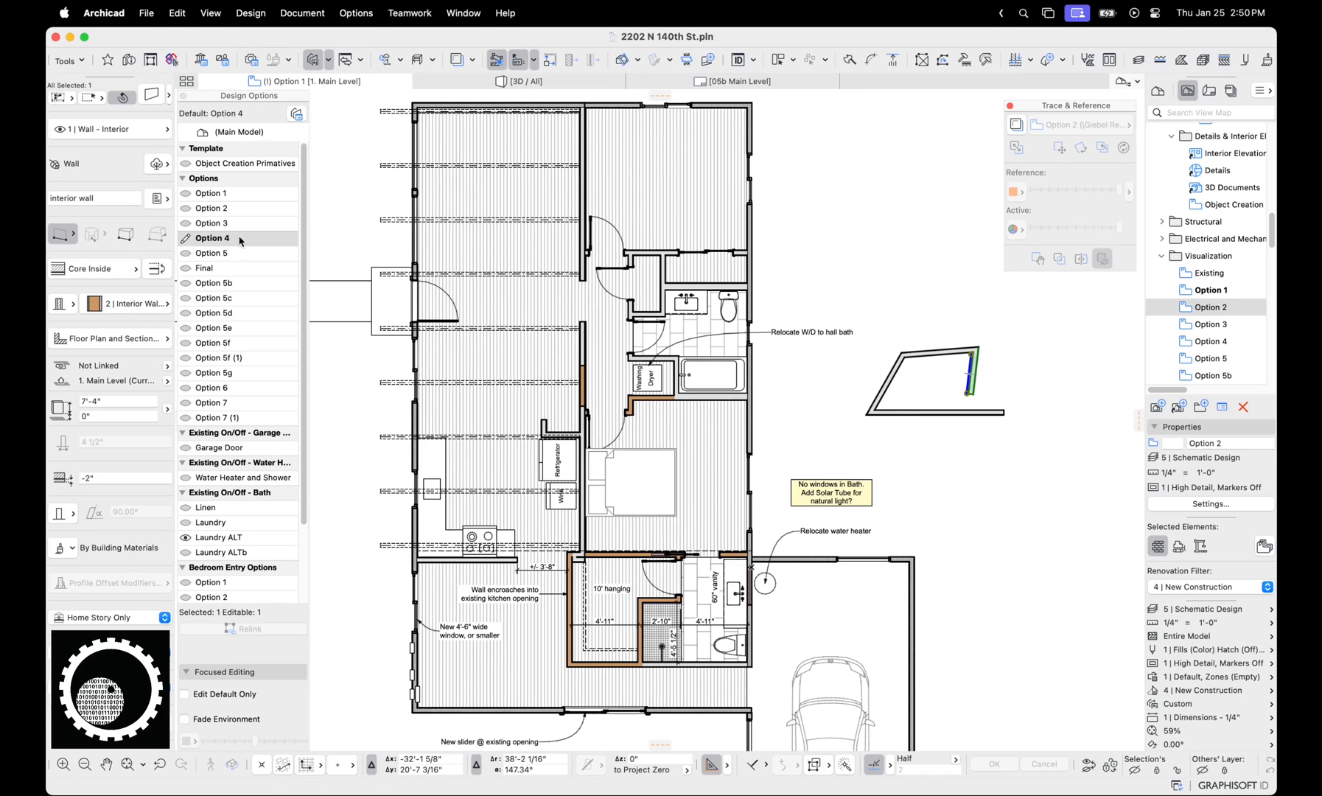
- Switch the editable design option between Option 5 and Option 4, leaving Option 4 active
click(213, 252)
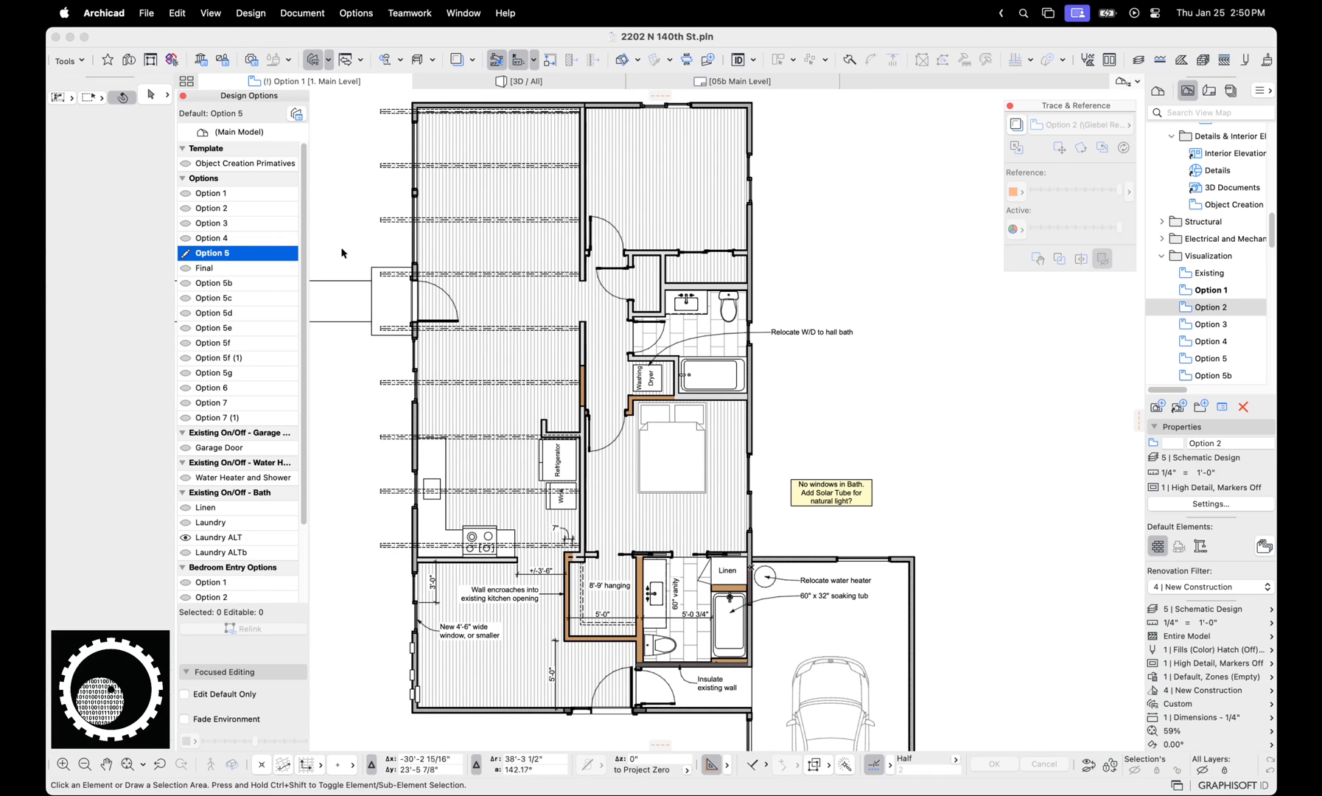
click(212, 237)
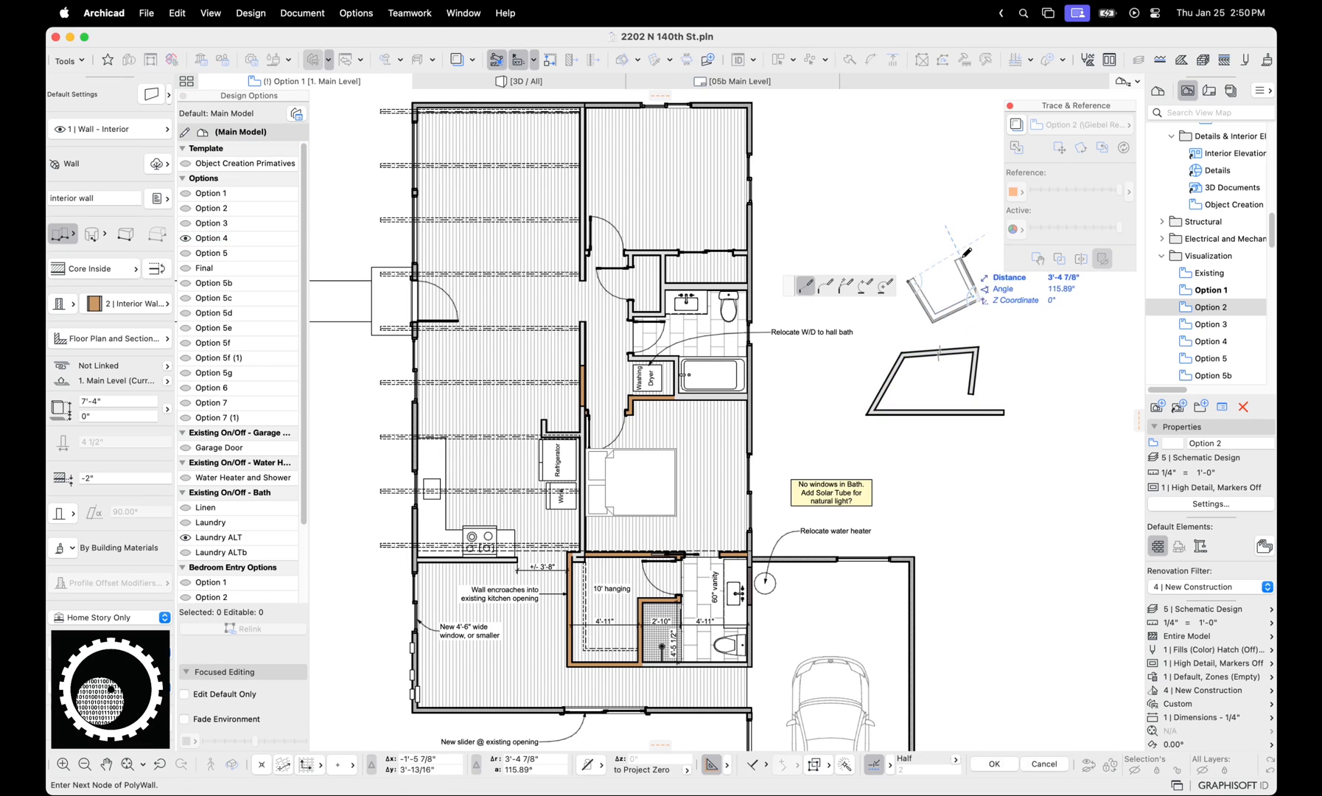
click(213, 253)
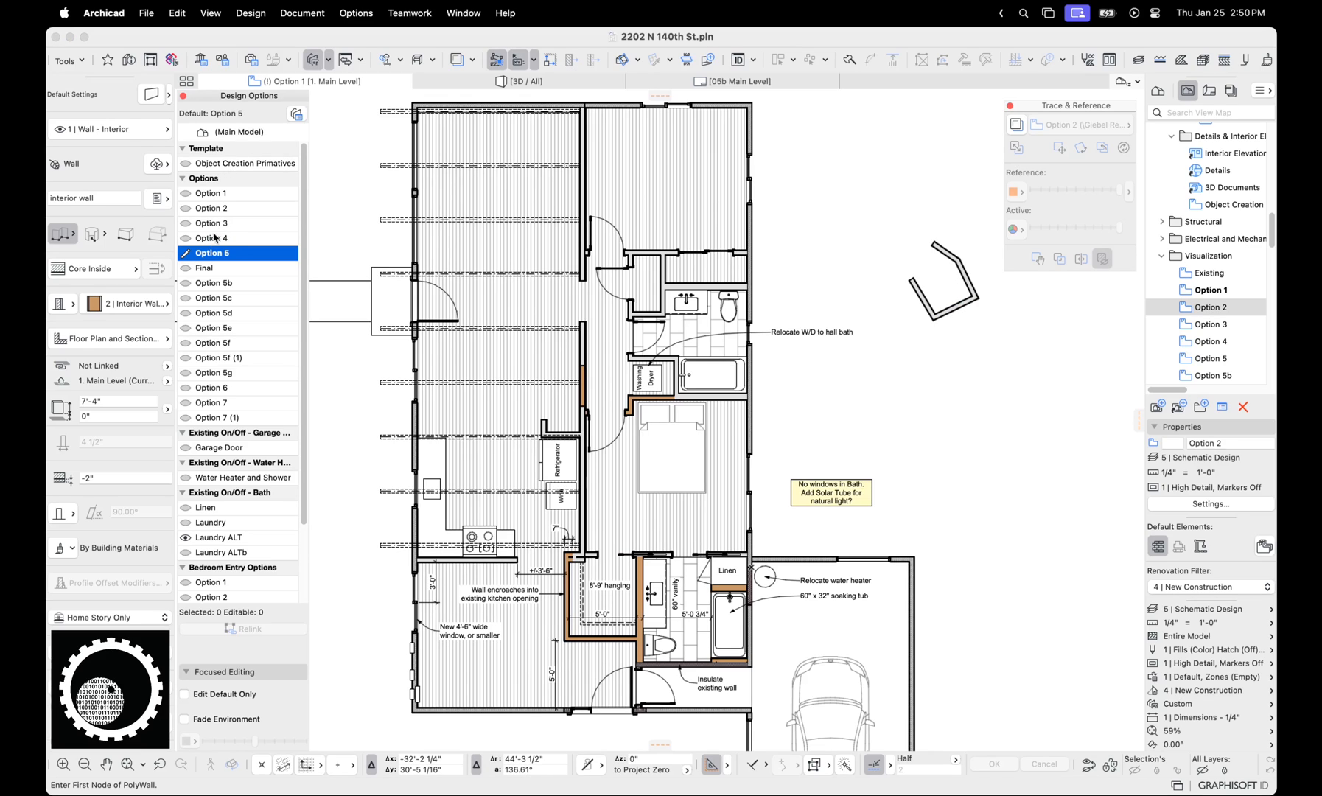
click(209, 237)
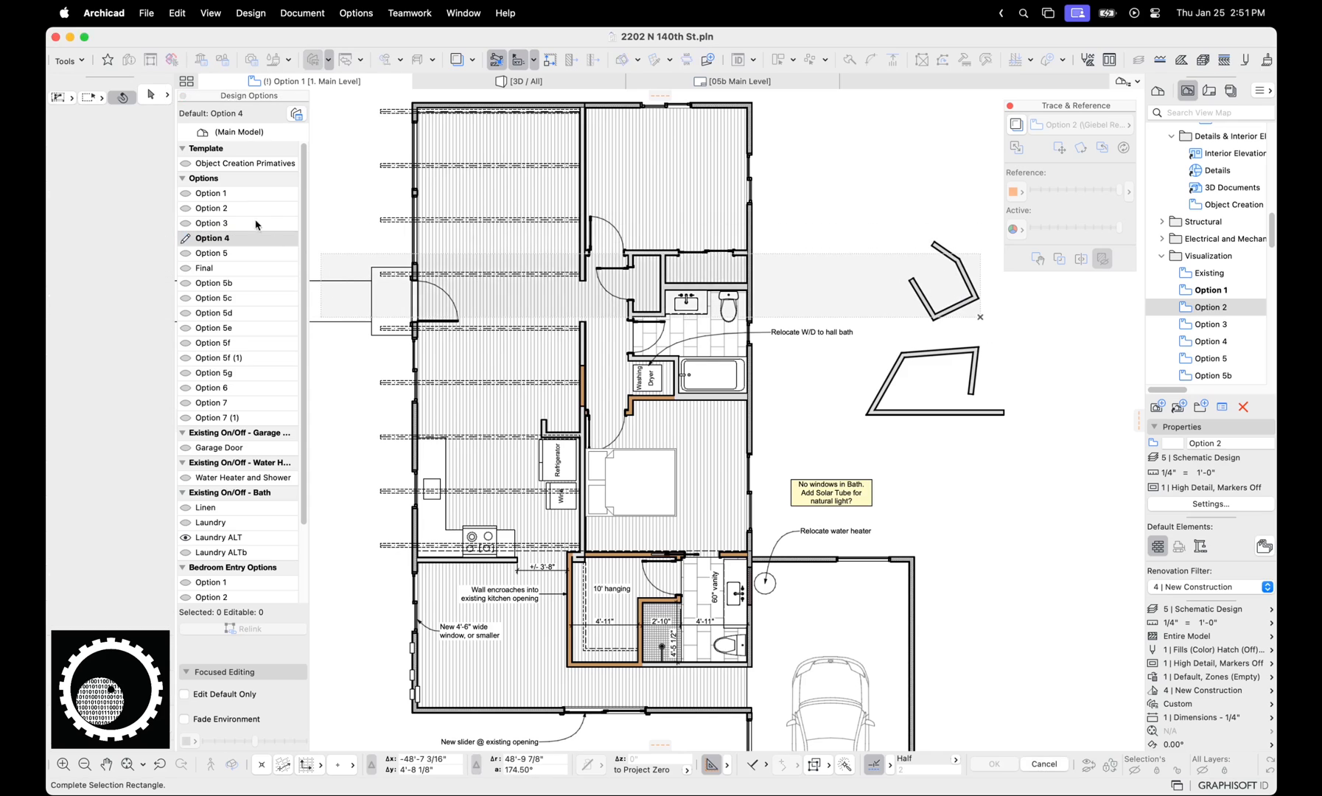
click(952, 286)
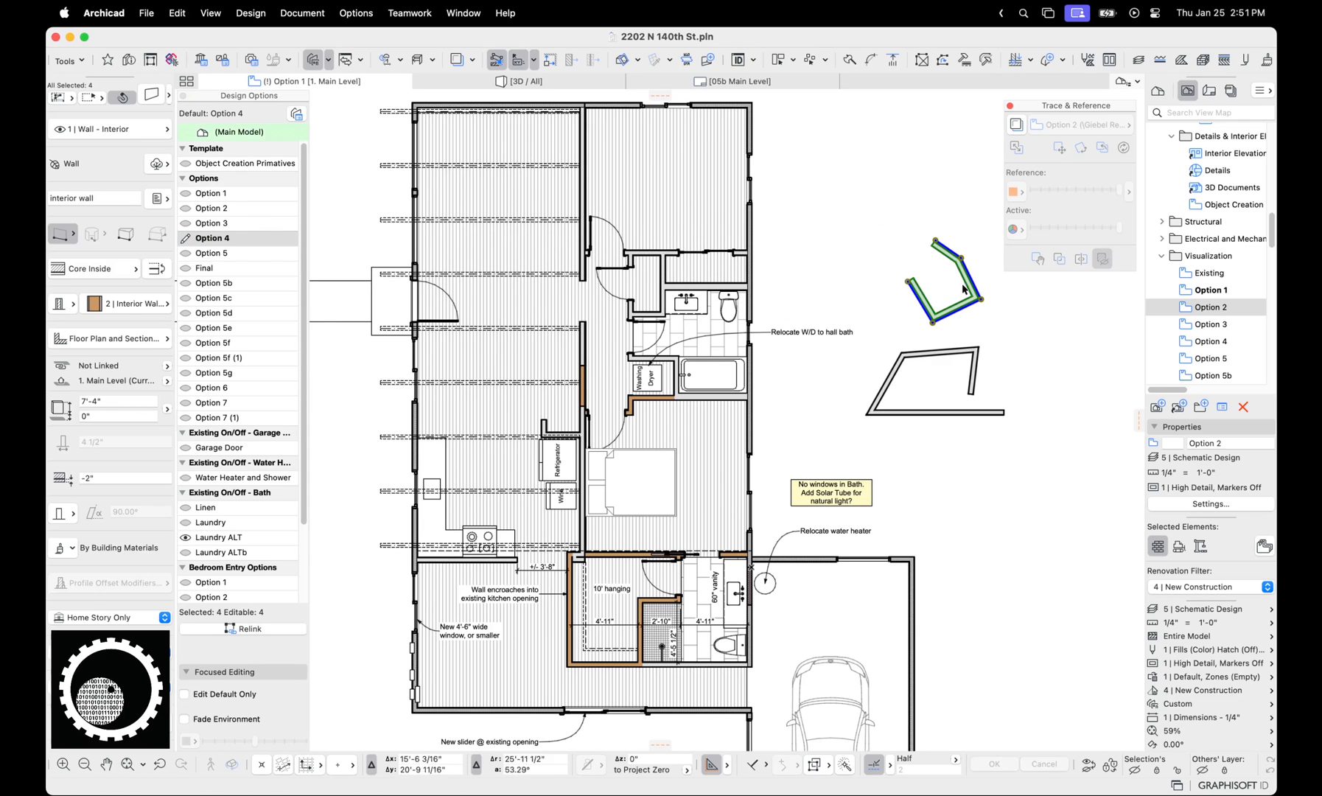
click(212, 253)
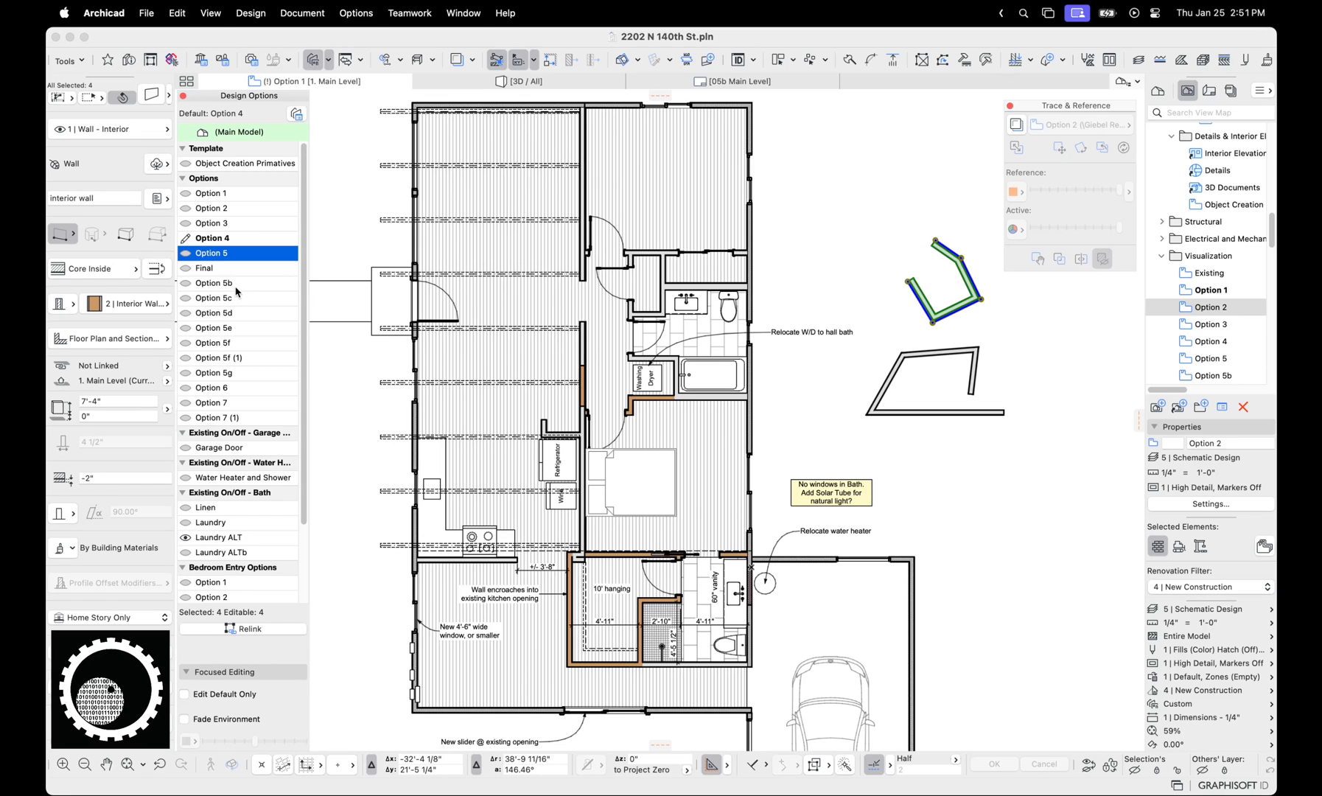
mouse_move(284, 491)
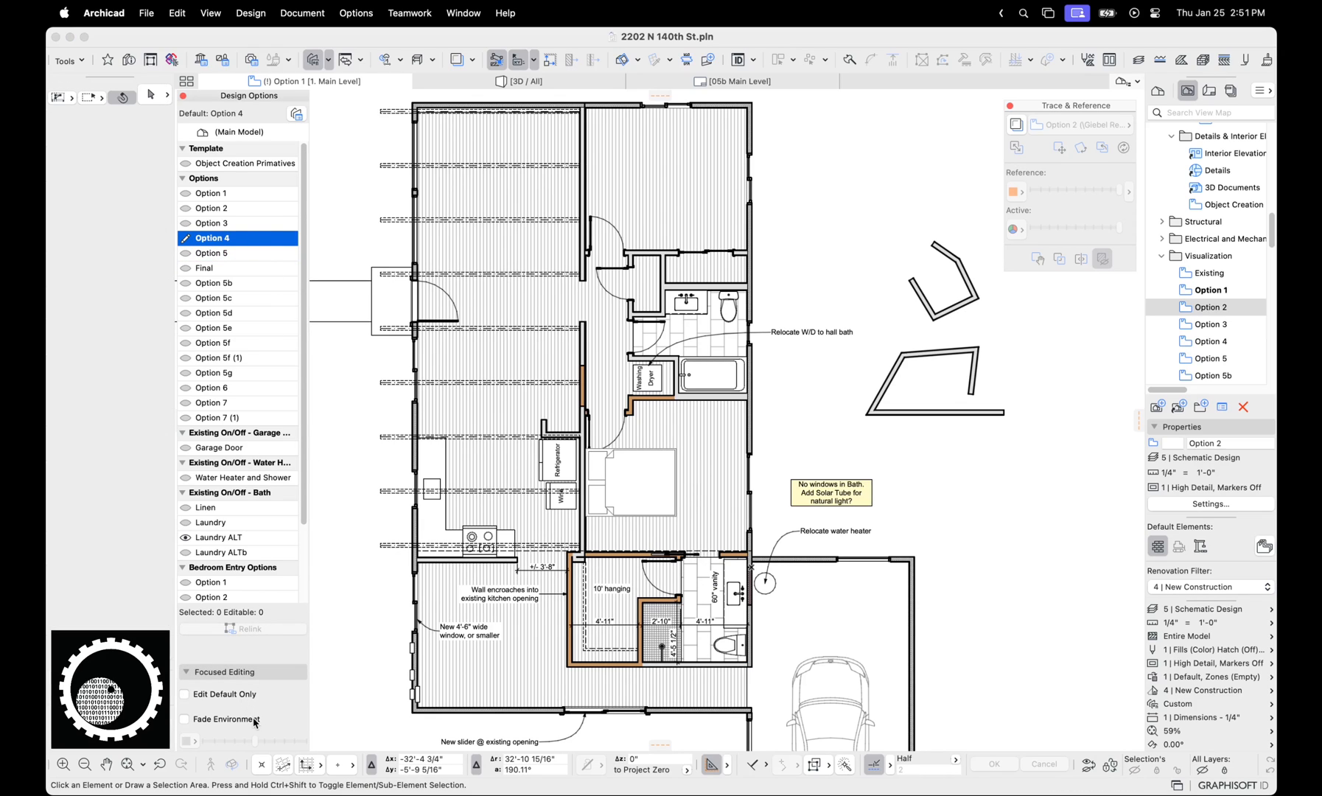
- Toggle Fade Environment while flipping between Main Model and Option 4, then set Edit Default Only
click(185, 718)
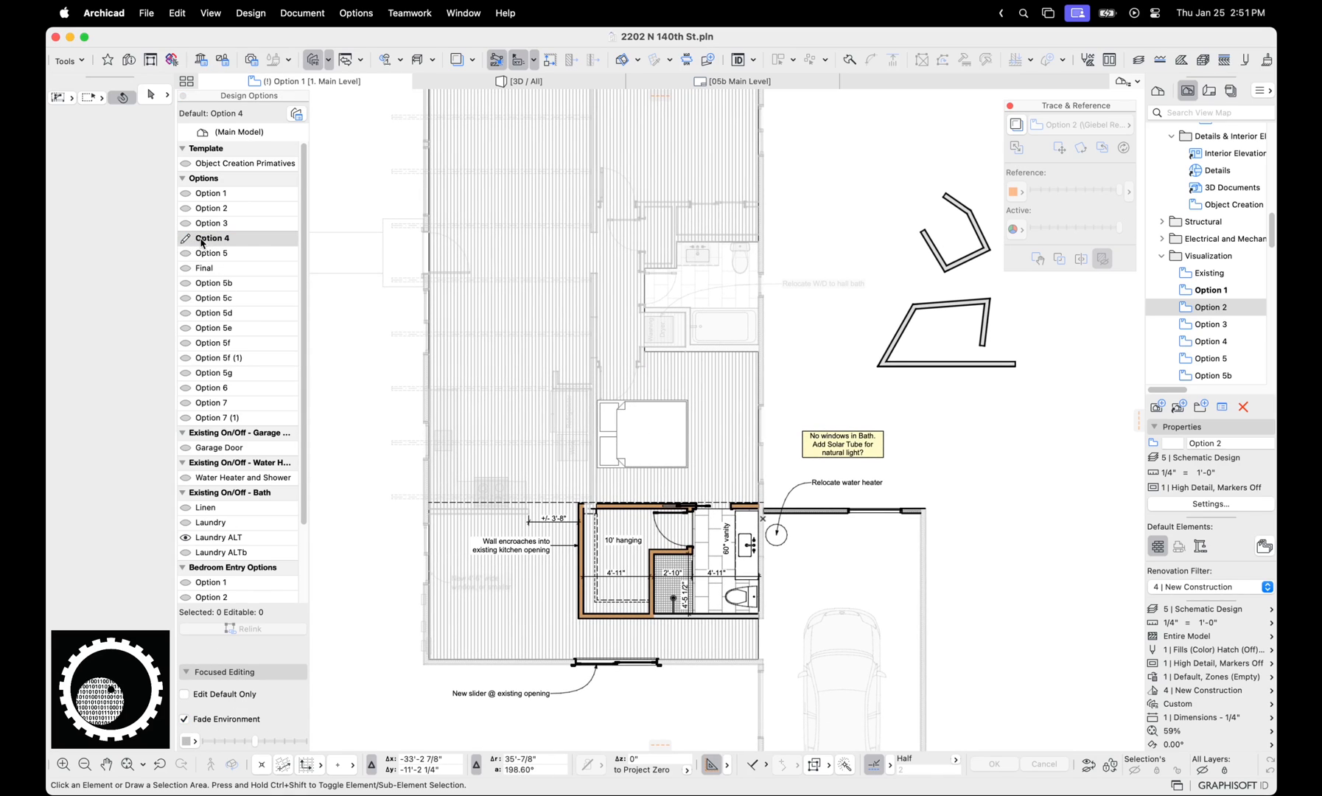
click(240, 131)
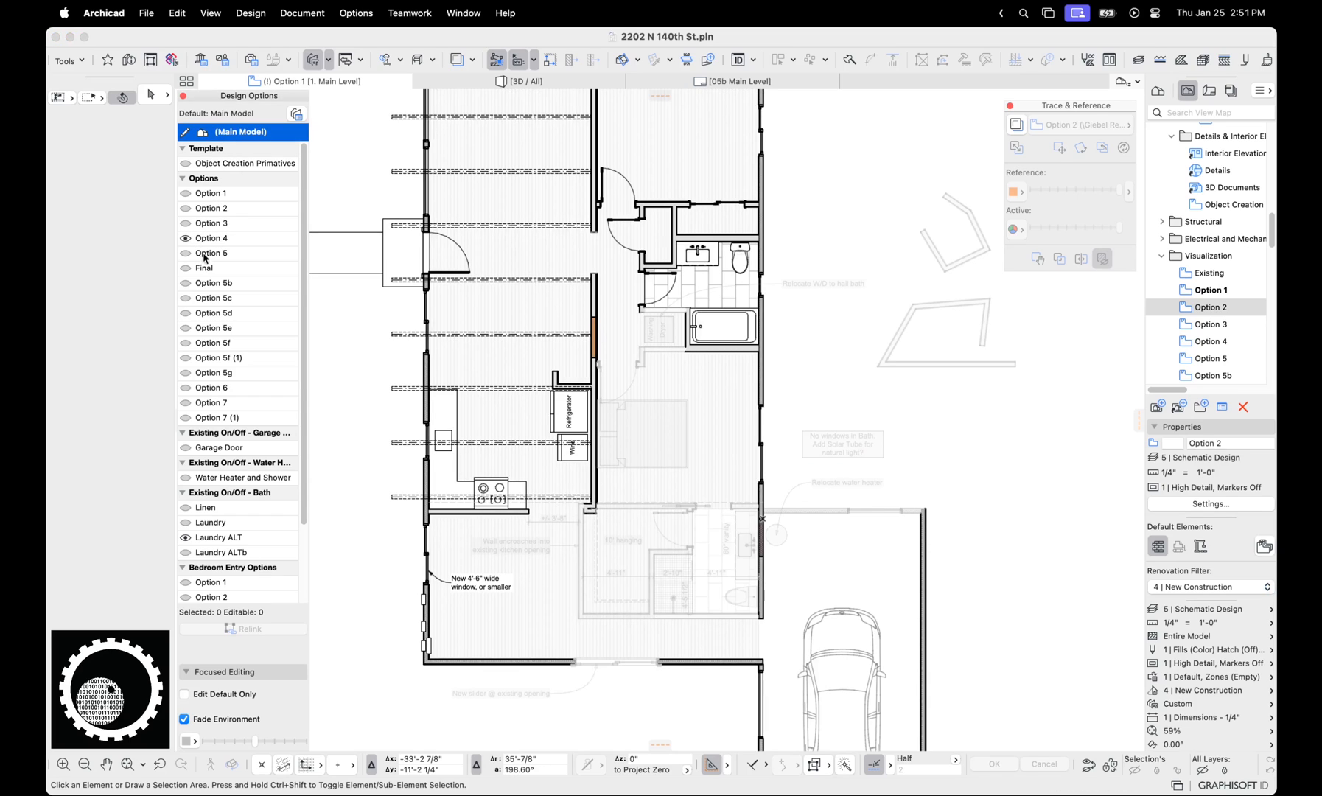
click(211, 237)
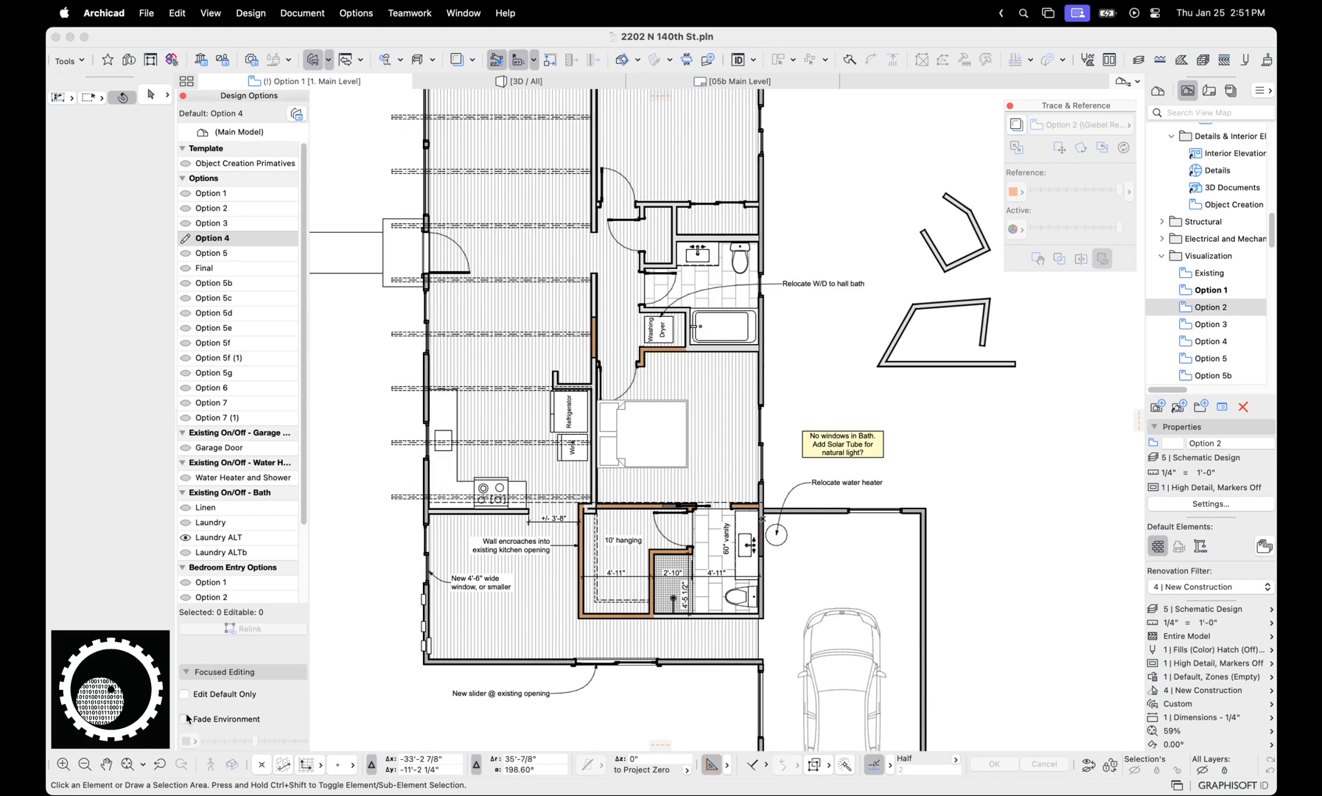
click(184, 718)
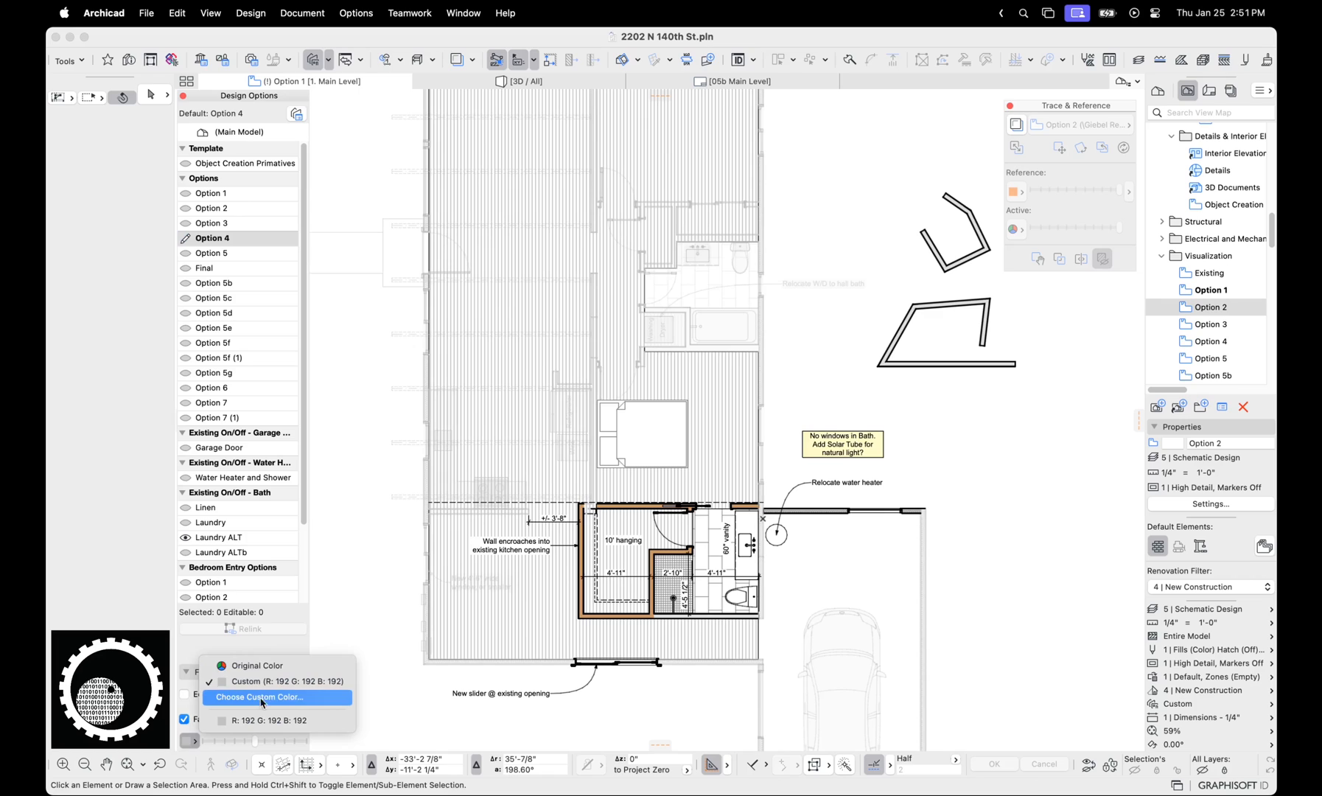
mouse_move(189, 722)
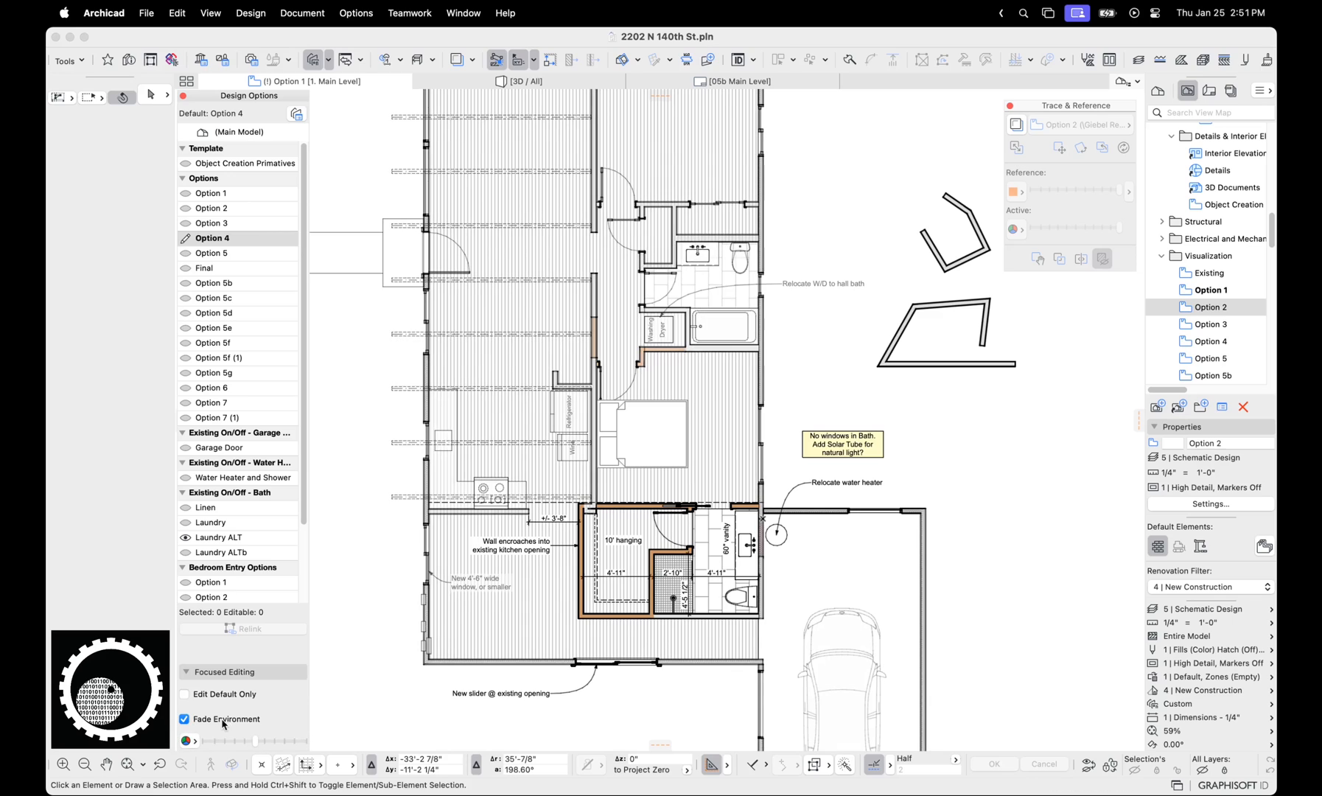
click(185, 694)
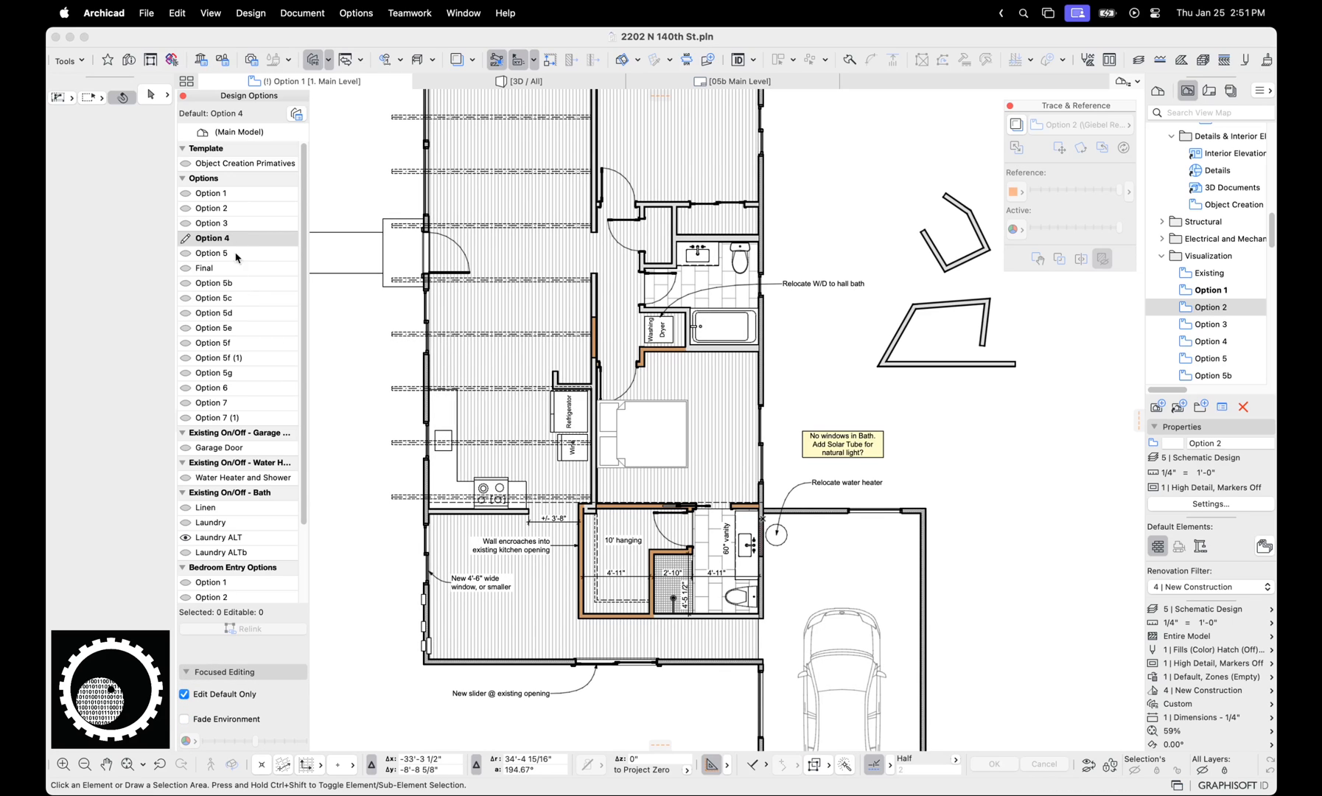
mouse_move(212, 247)
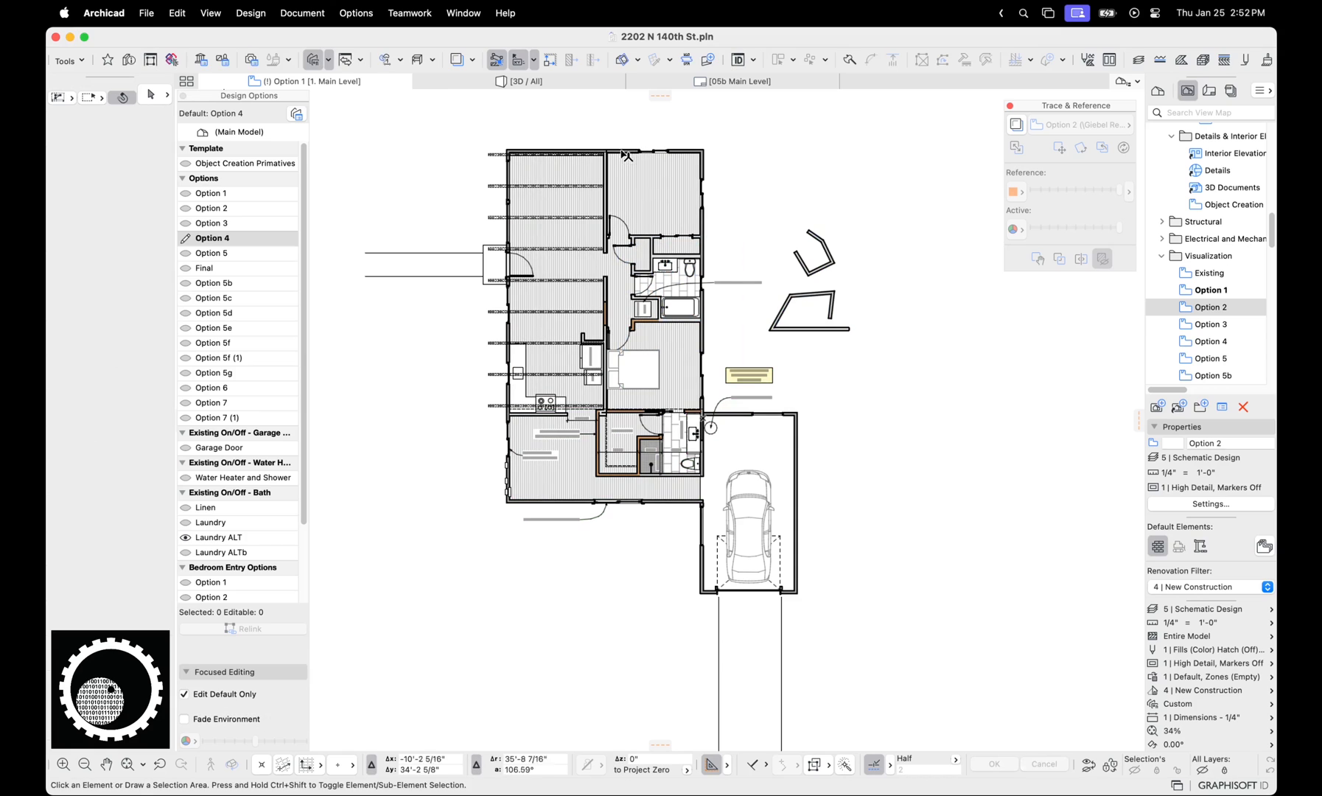
- Switch off Edit Default Only and Fade Environment, then display the Final combination on the plan
click(184, 694)
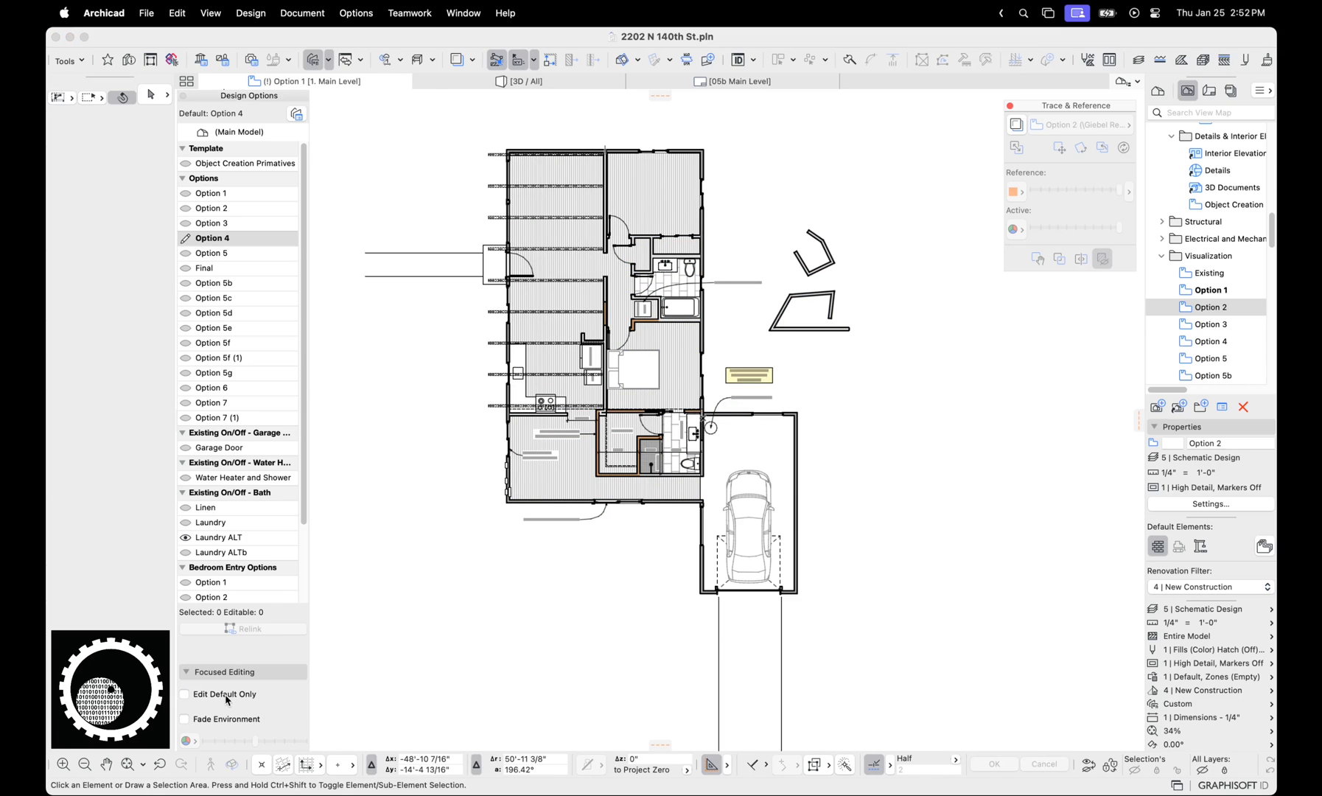
mouse_move(634, 160)
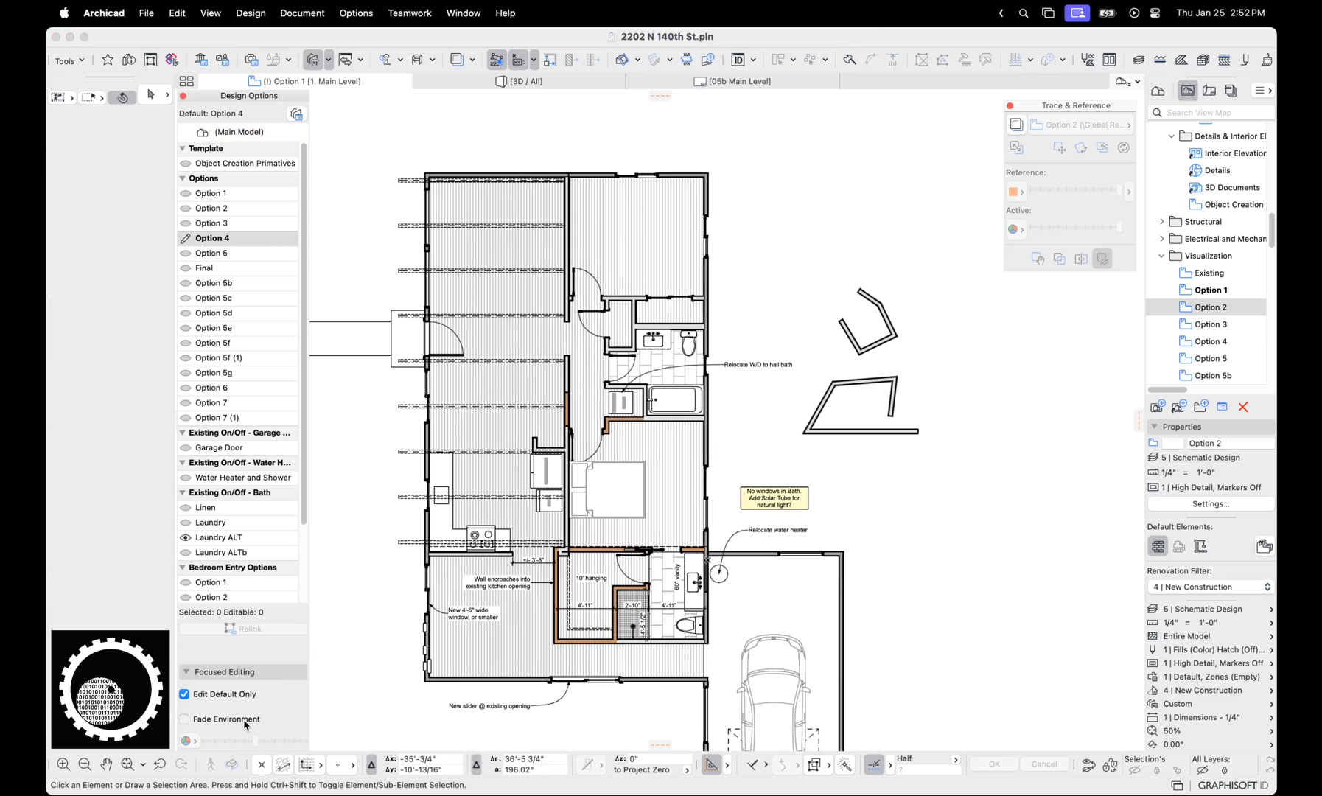
click(184, 718)
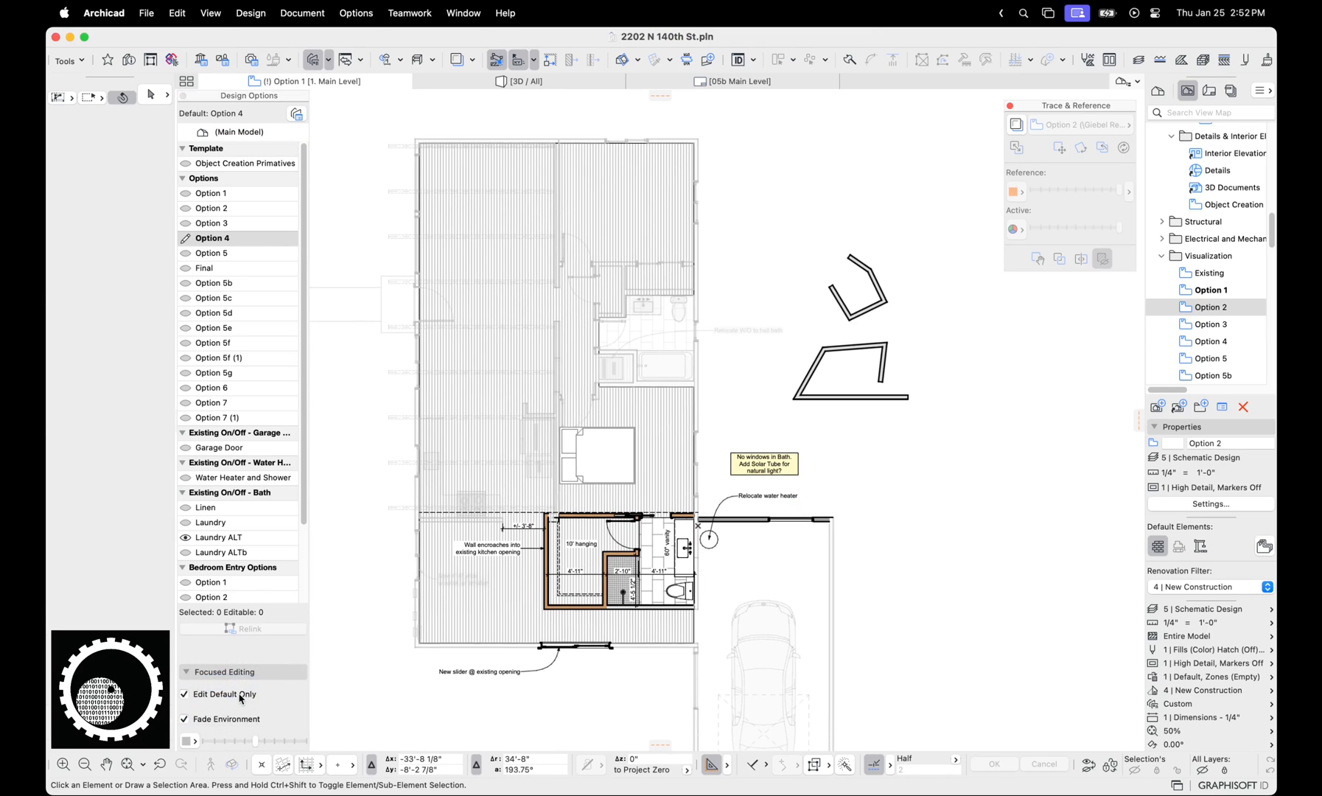
mouse_move(619, 479)
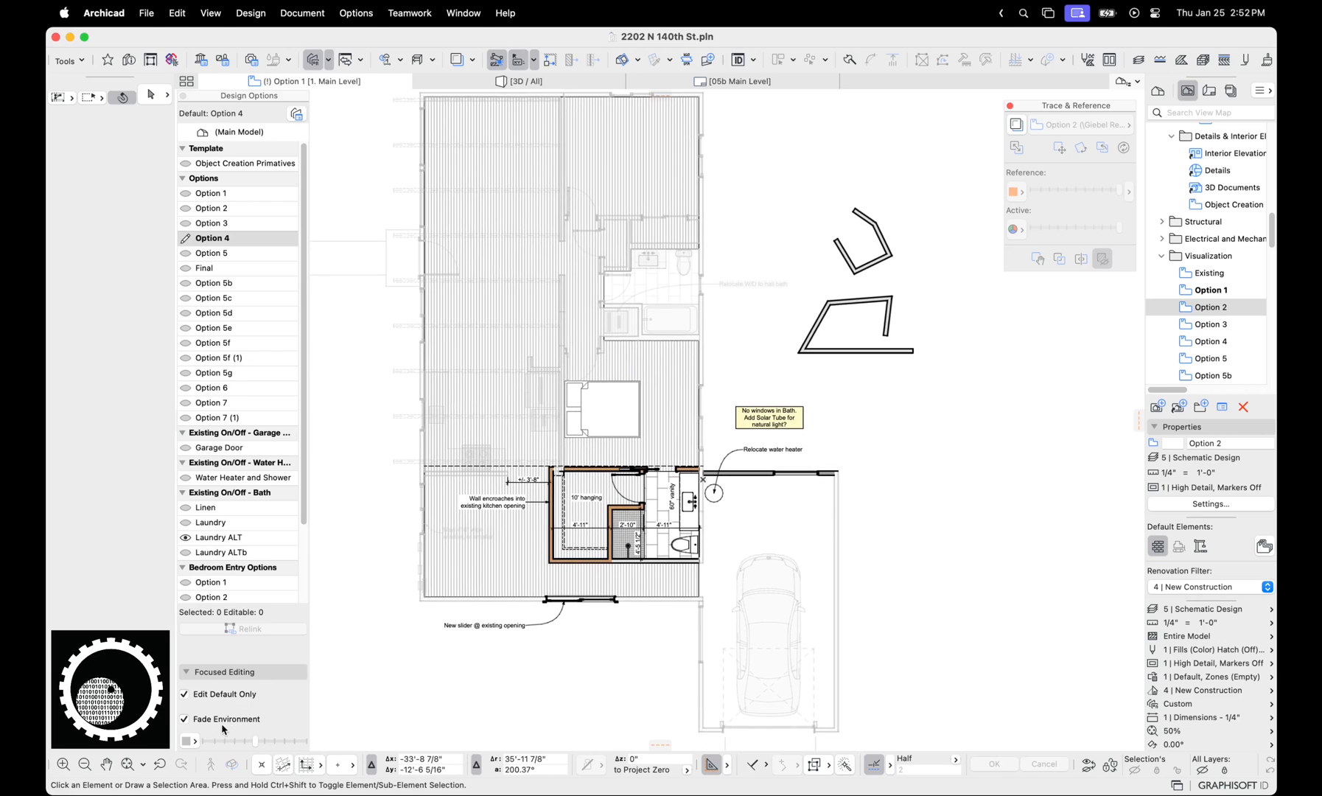
mouse_move(686, 358)
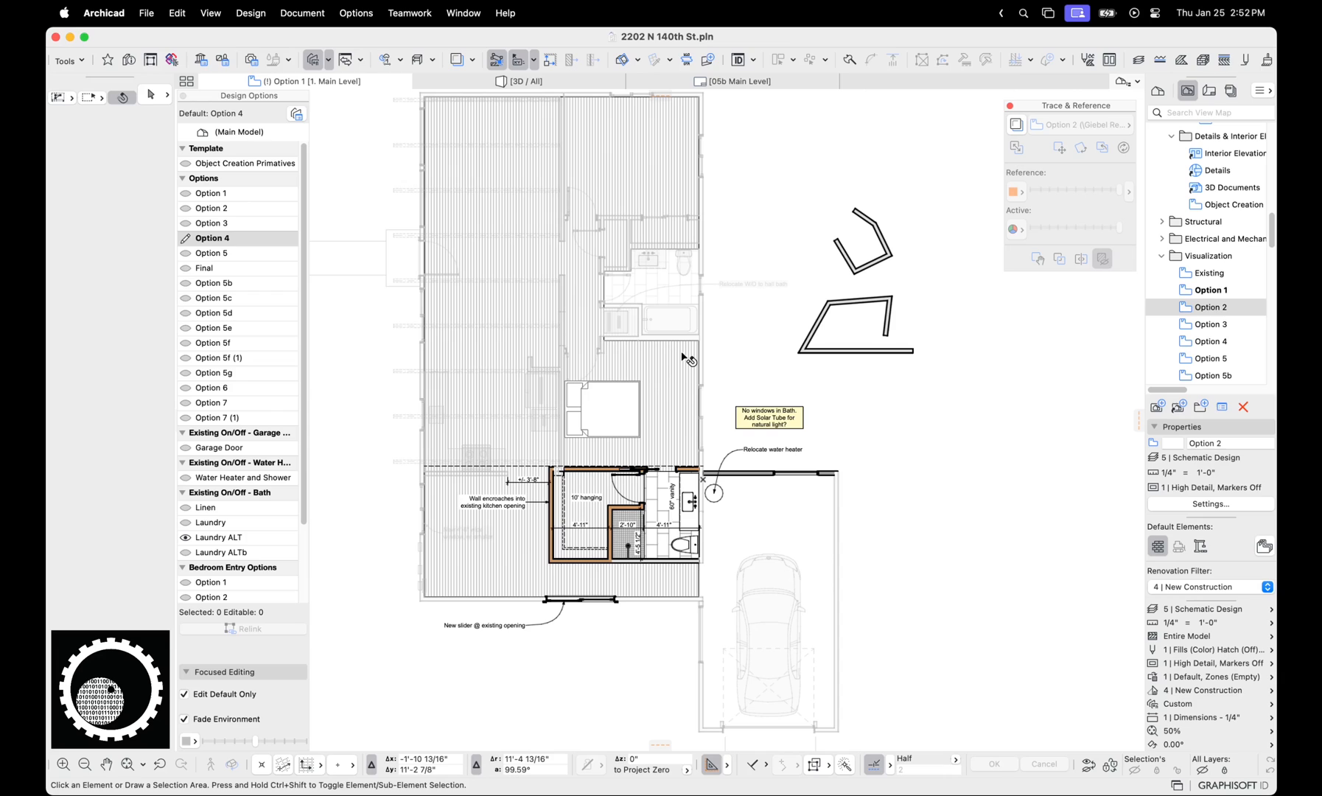
mouse_move(687, 359)
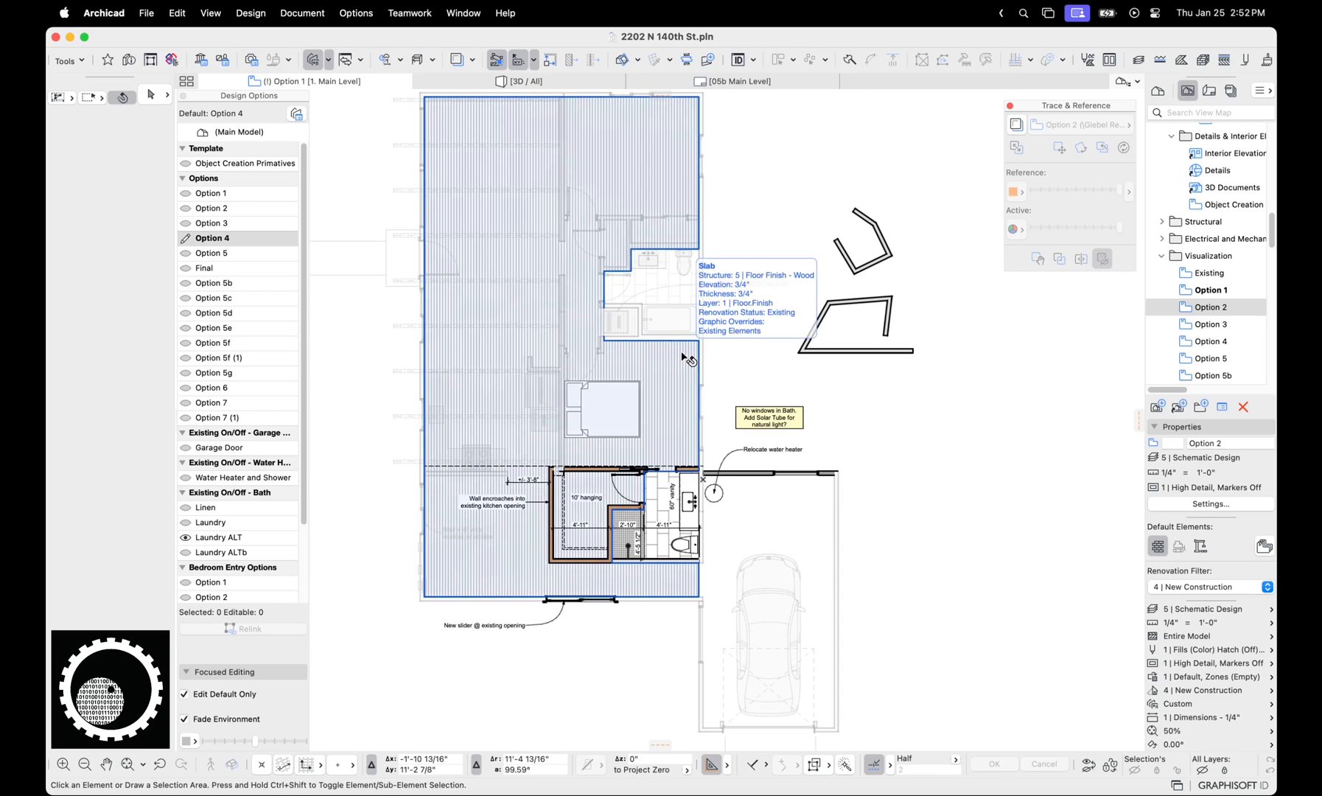
click(203, 268)
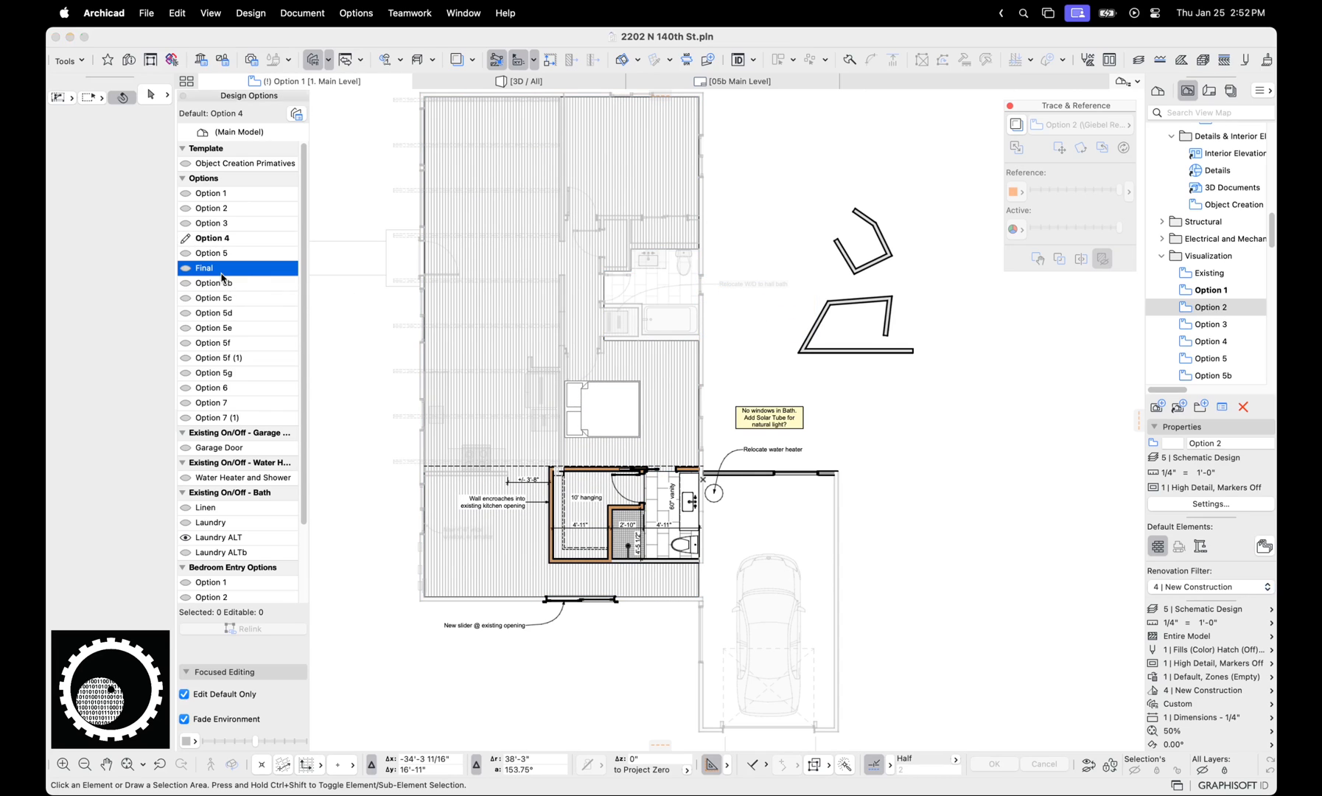
double_click(204, 267)
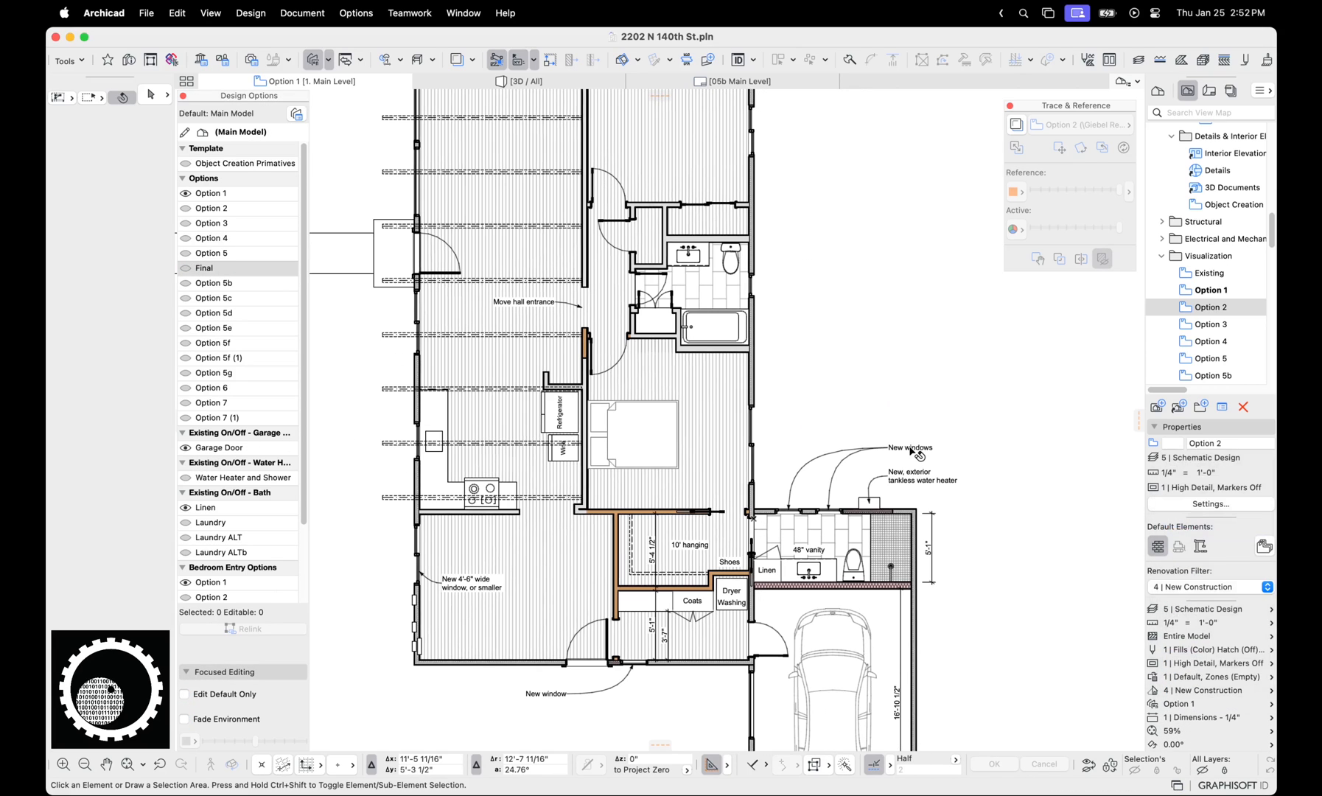
mouse_move(966, 423)
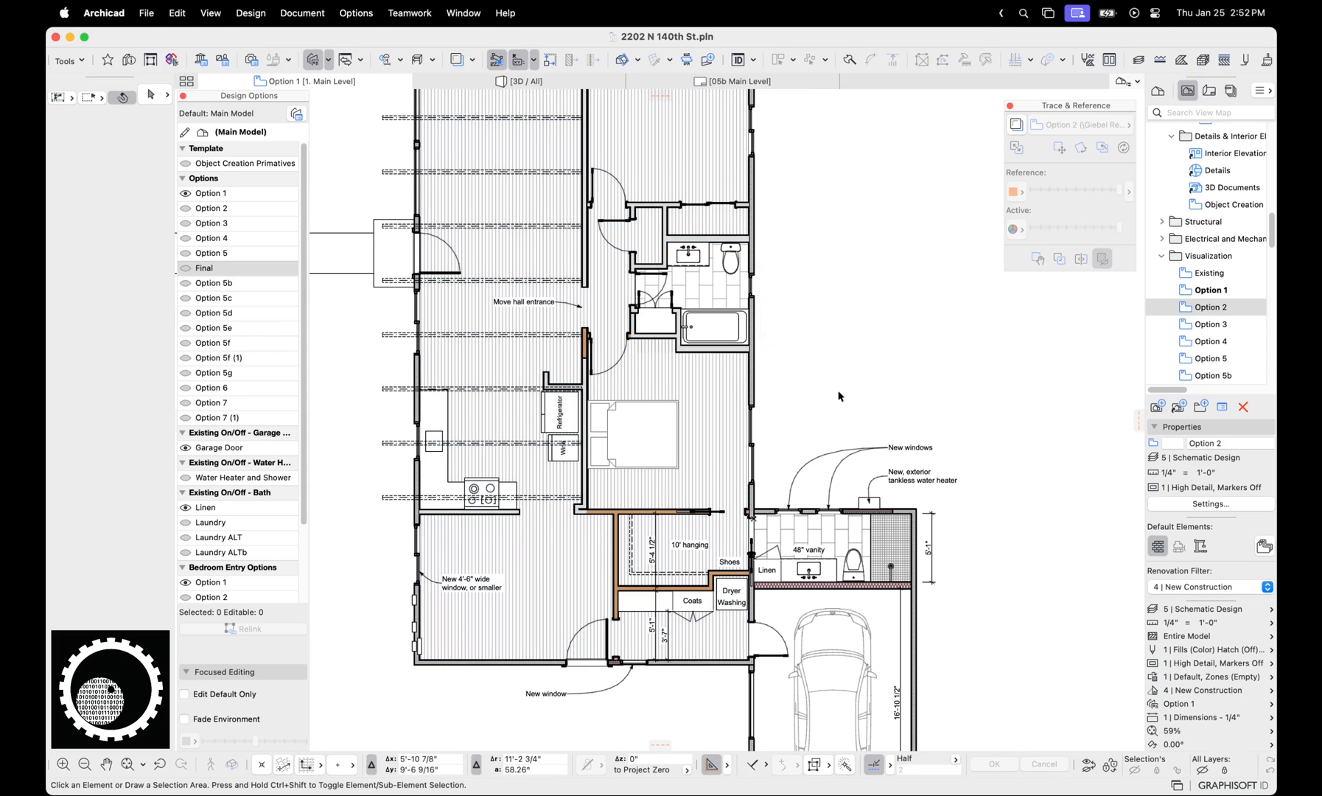
mouse_move(862, 423)
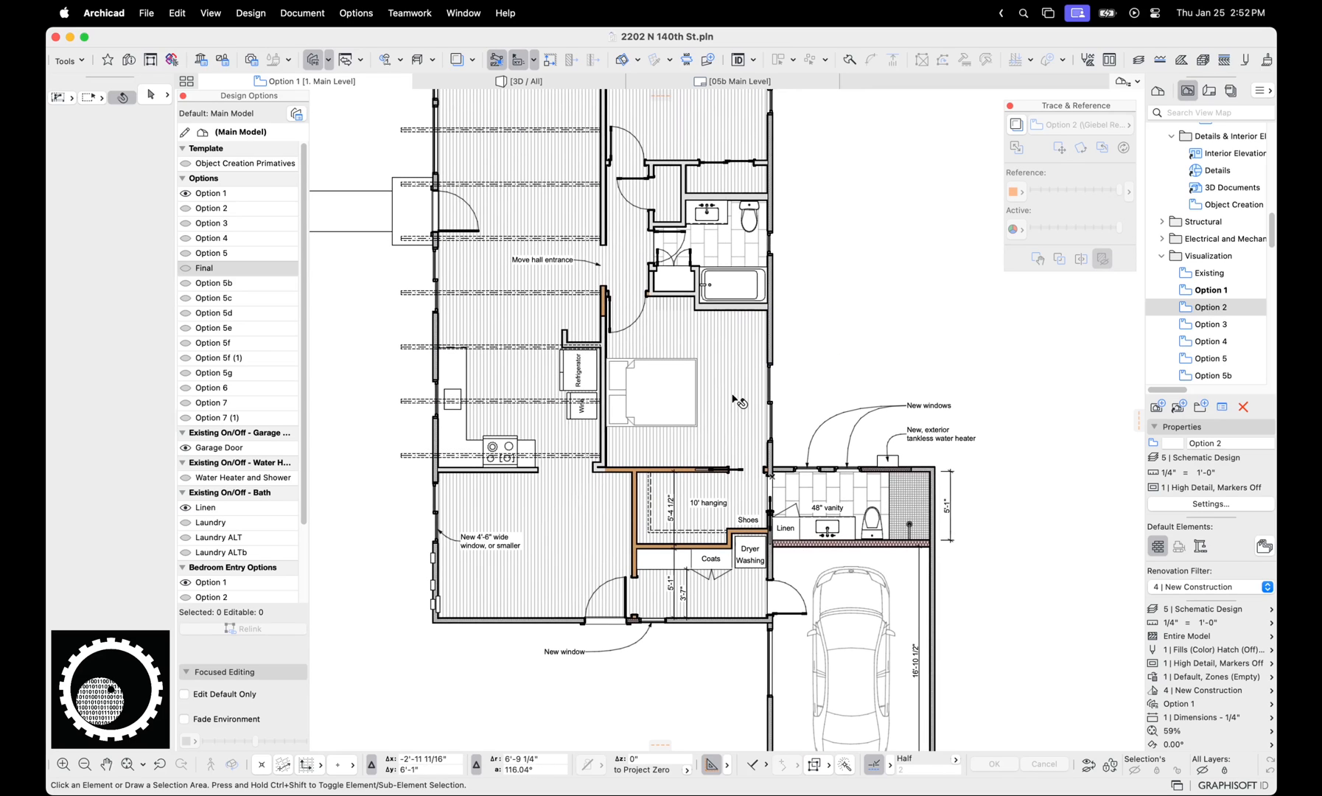
mouse_move(832, 325)
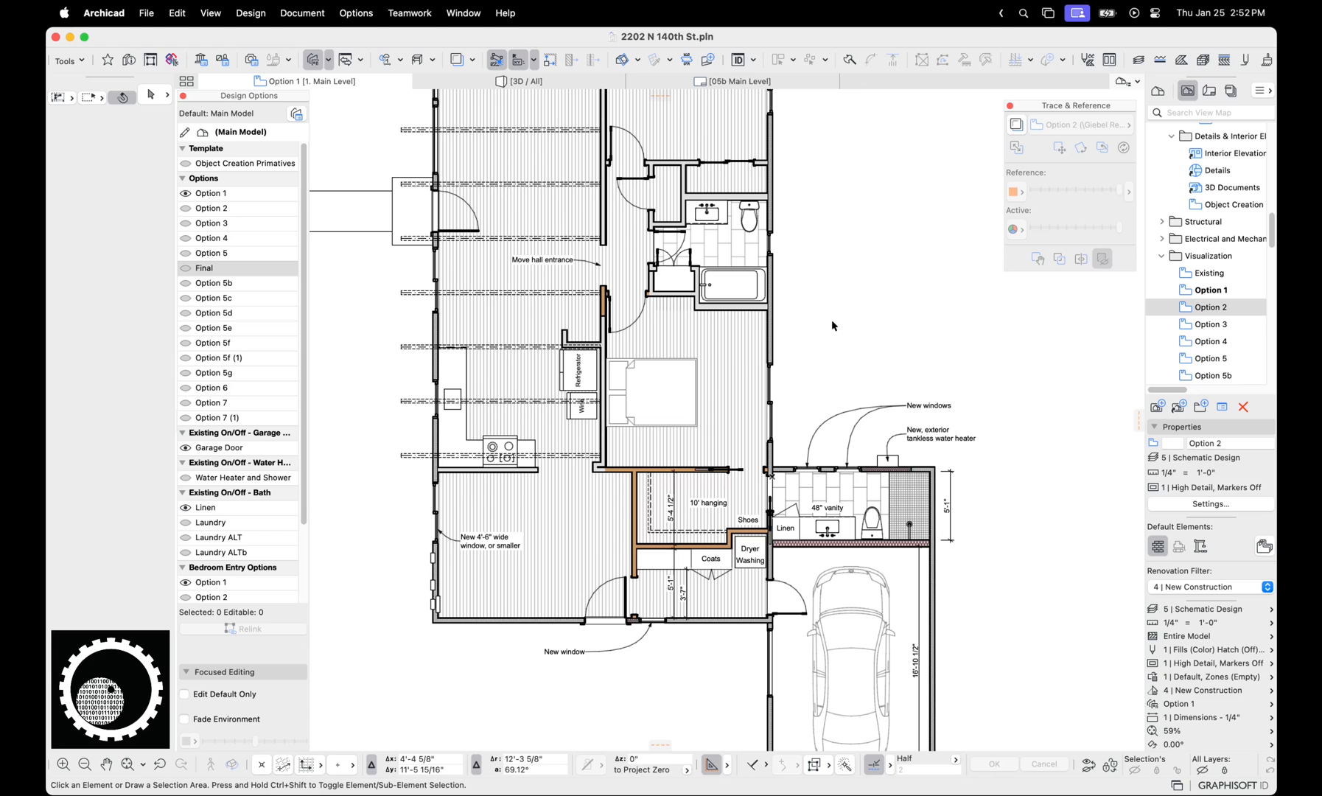
mouse_move(670, 279)
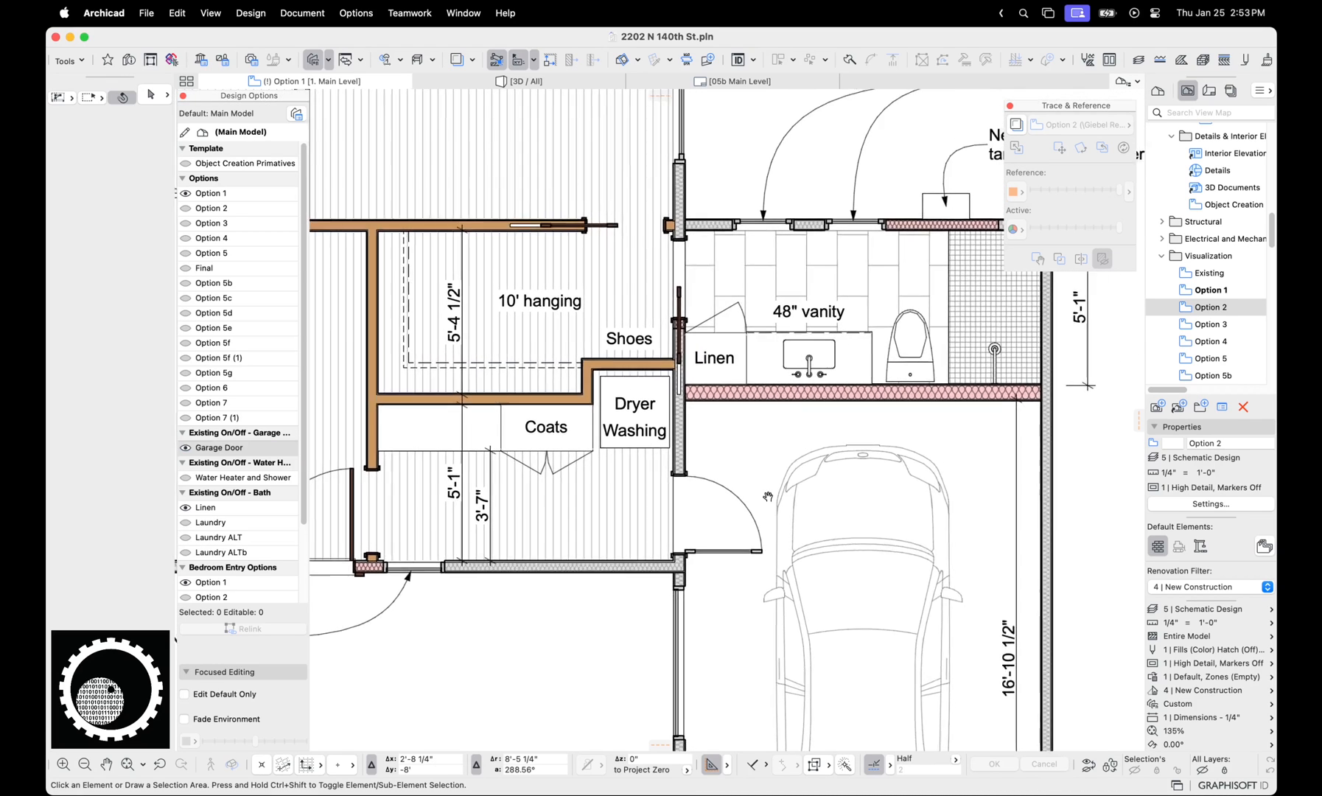
click(209, 192)
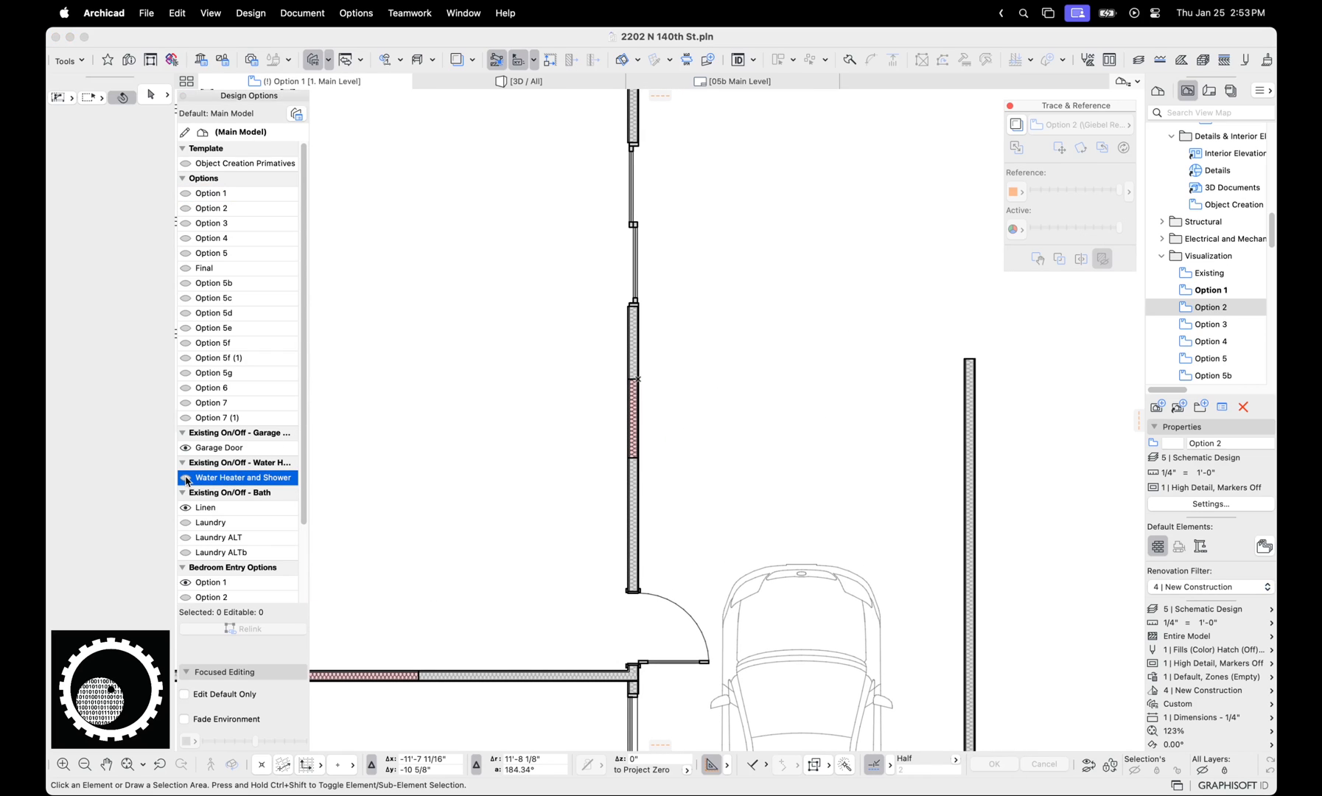
- Preview the Option 3, Final and Option 5e bath layouts, leaving Option 5e shown and nothing selected
drag(583, 362, 1011, 369)
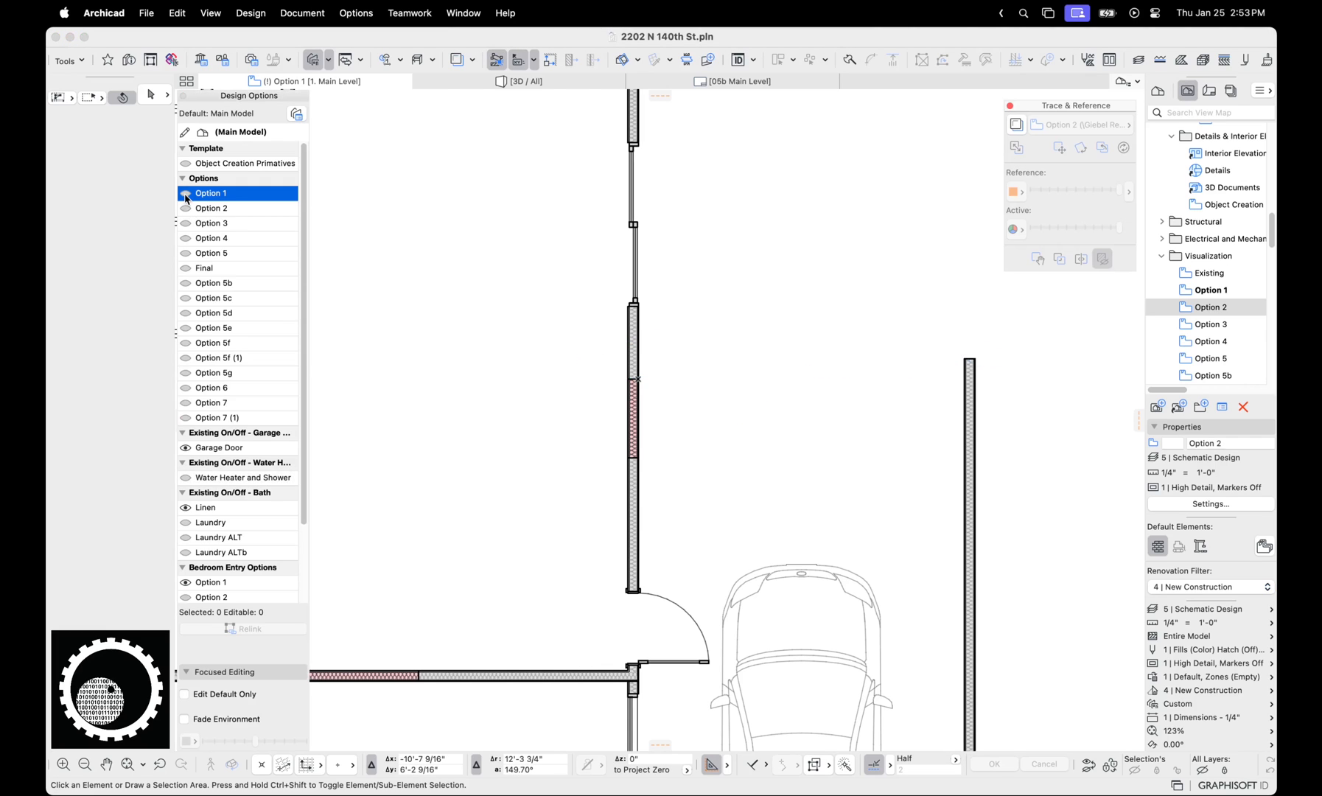
click(213, 222)
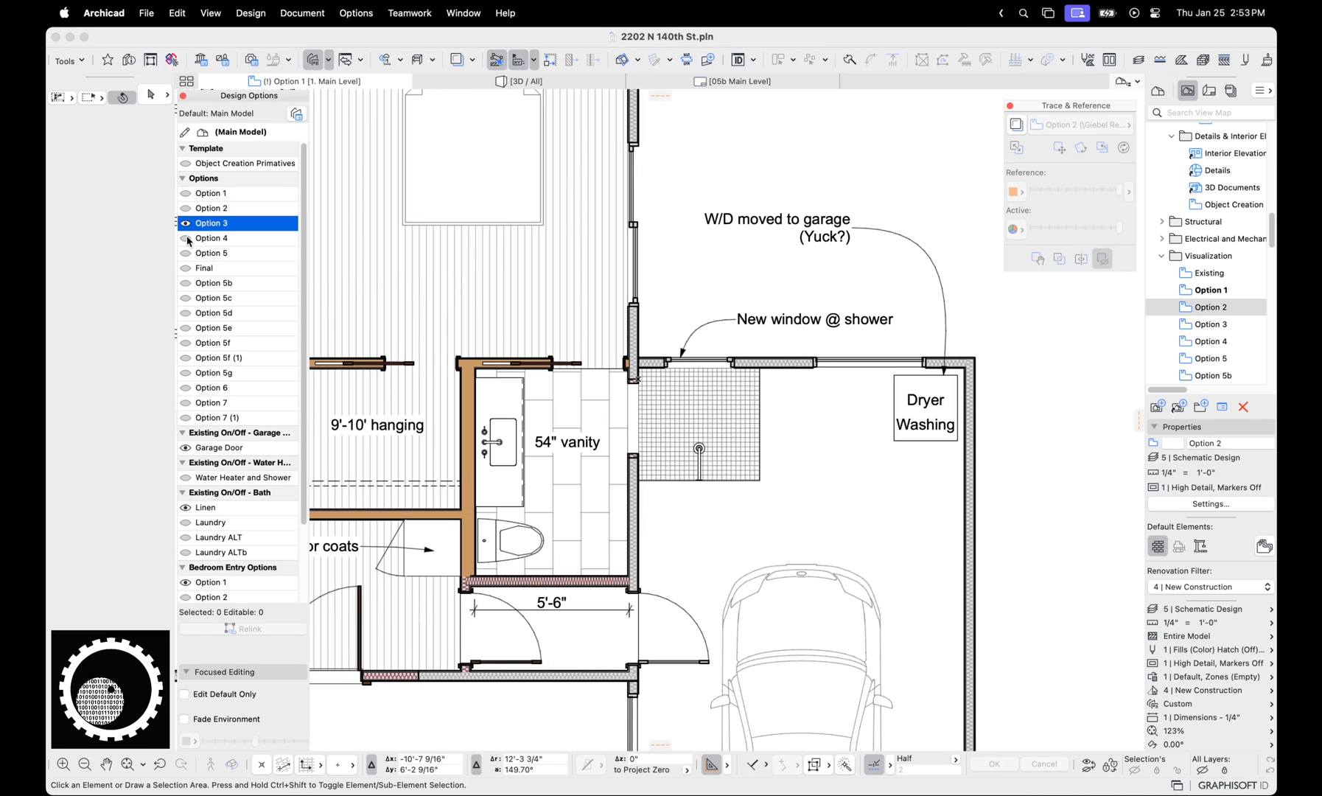
click(203, 267)
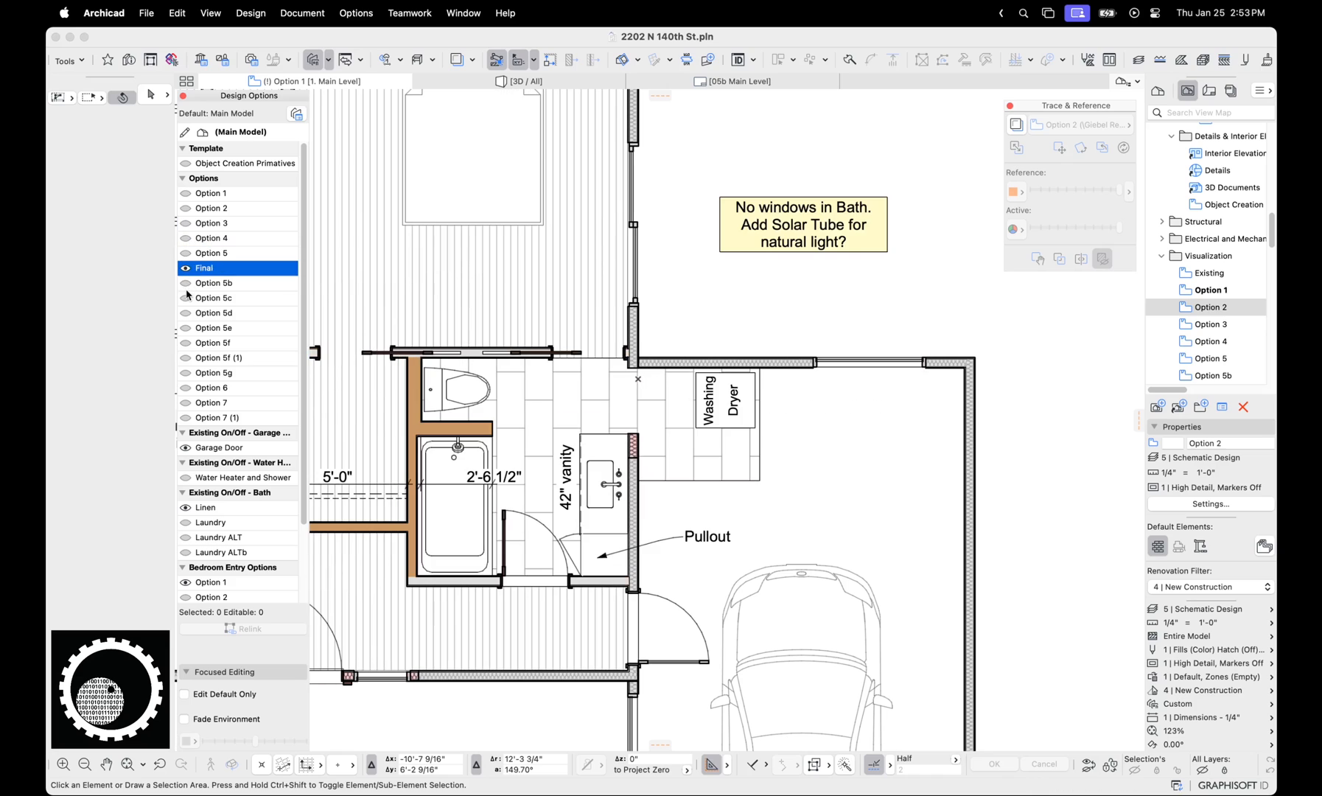
click(214, 298)
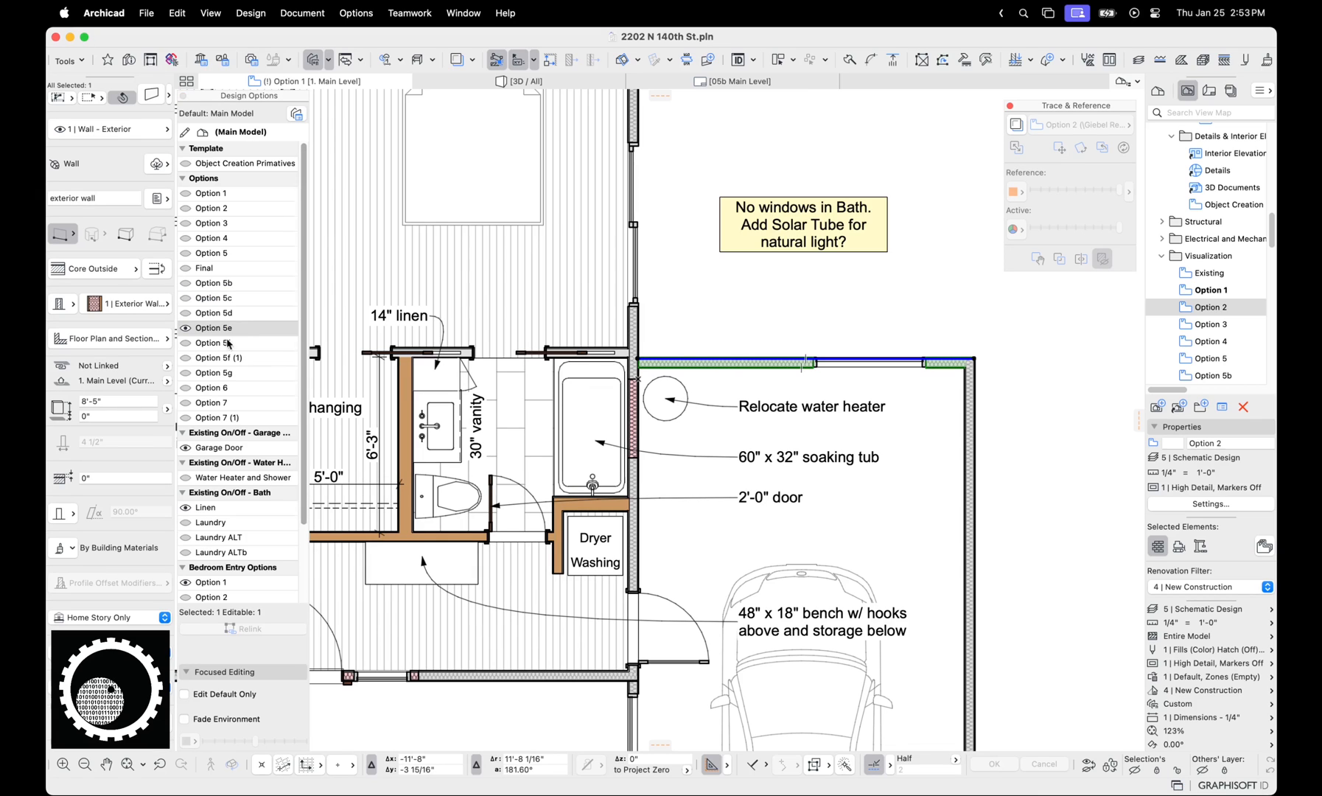
click(213, 327)
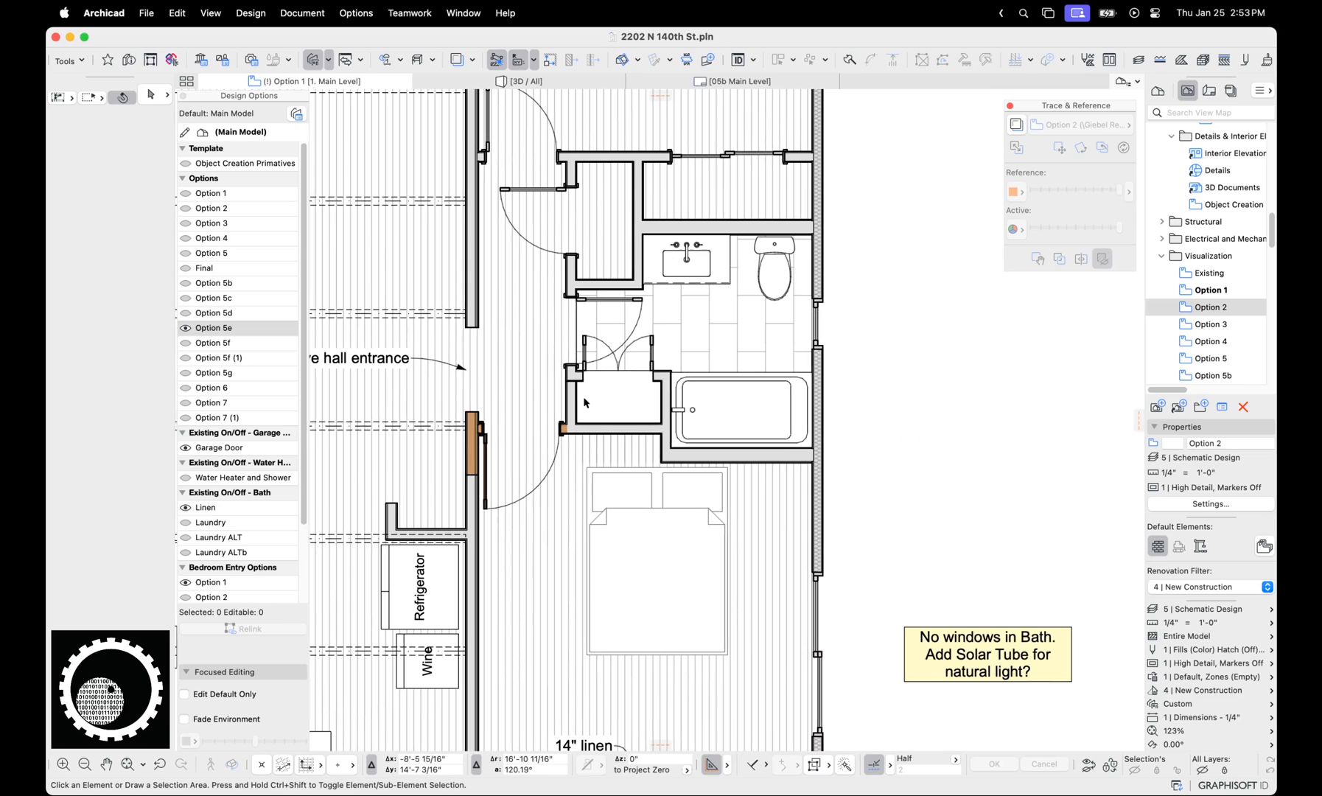
- Preview the Laundry, Laundry ALT and Laundry ALTb bath variants on the plan
click(211, 521)
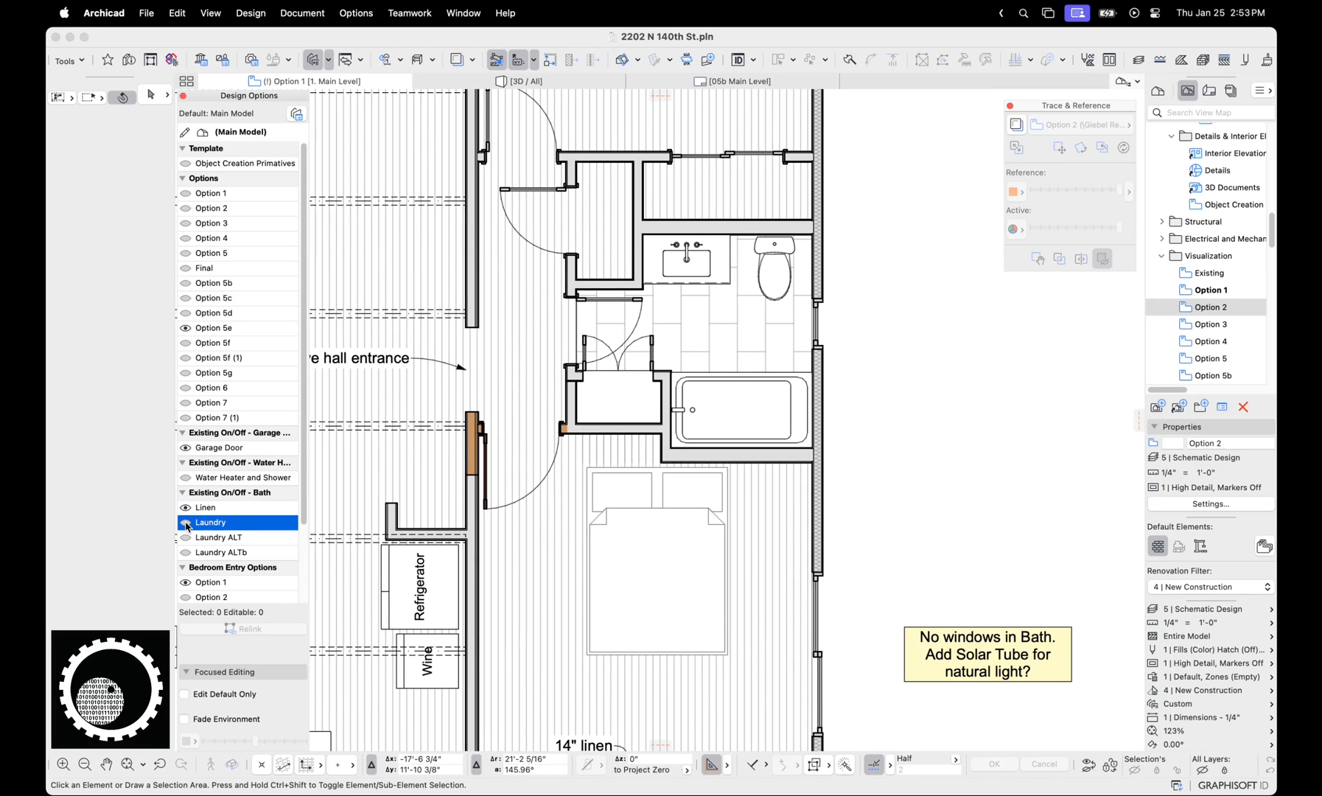
click(218, 537)
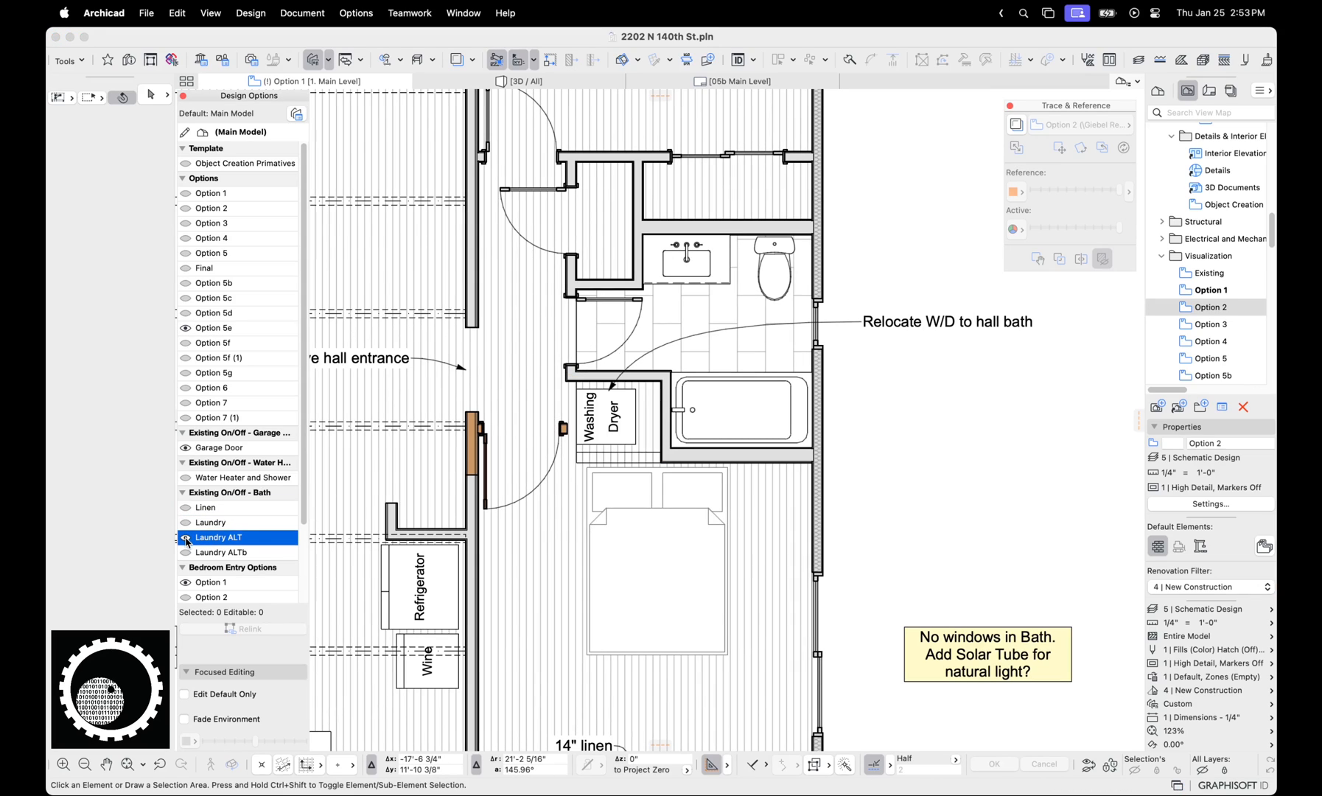
click(223, 552)
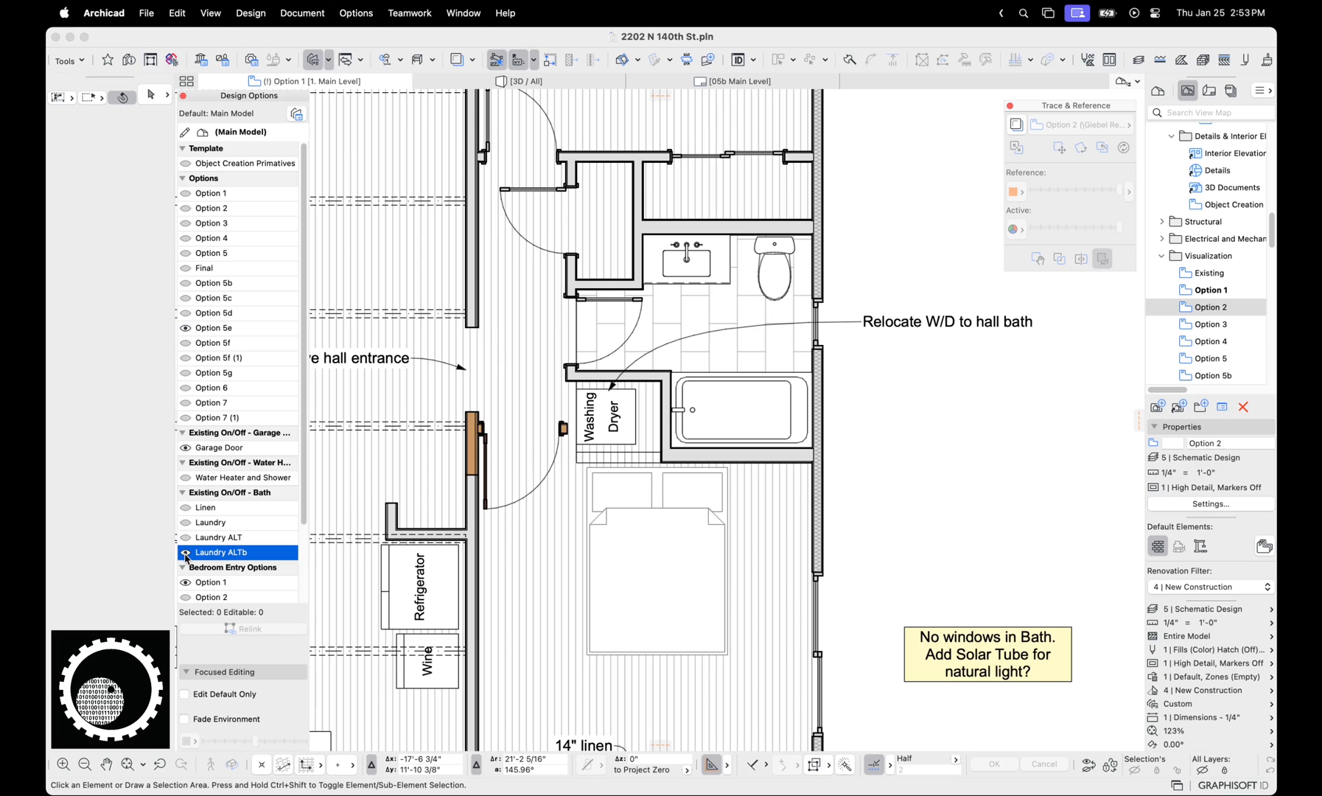
click(218, 536)
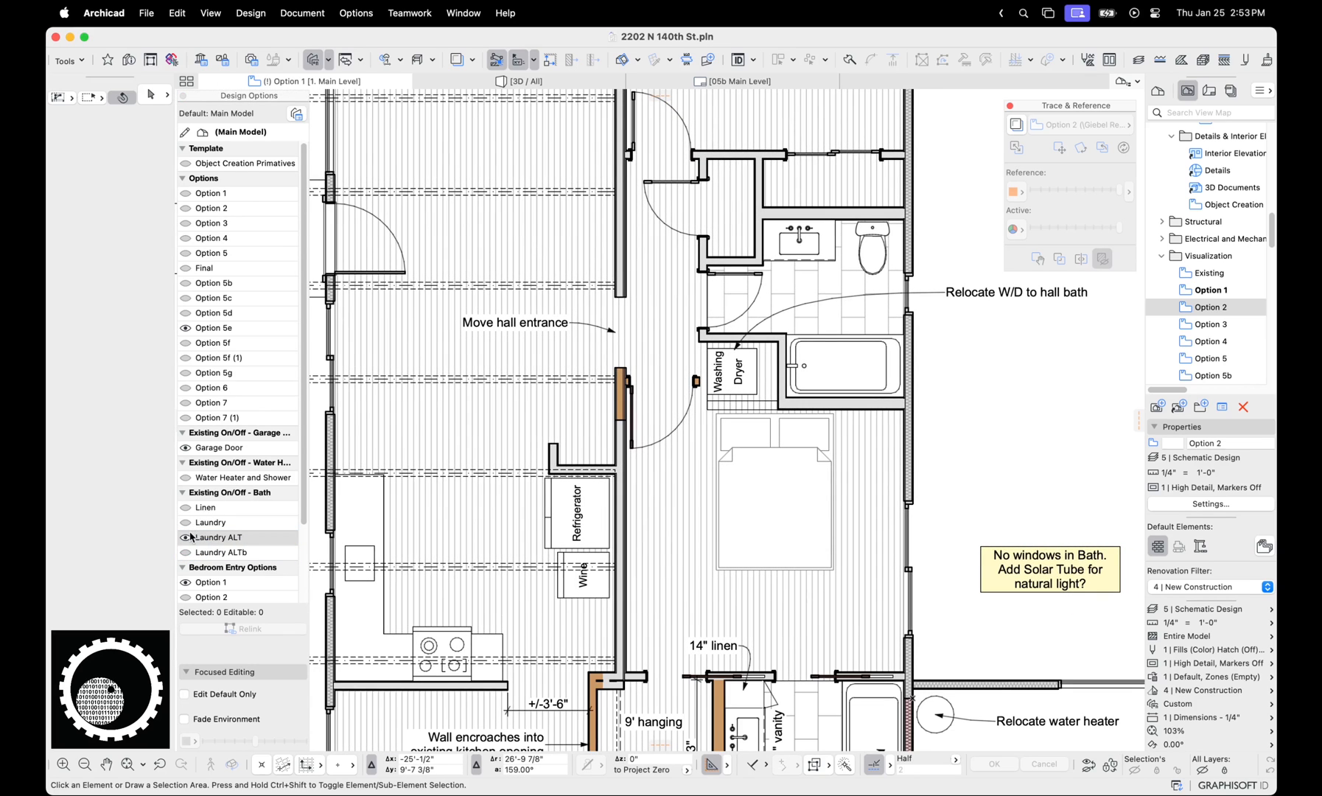
click(209, 521)
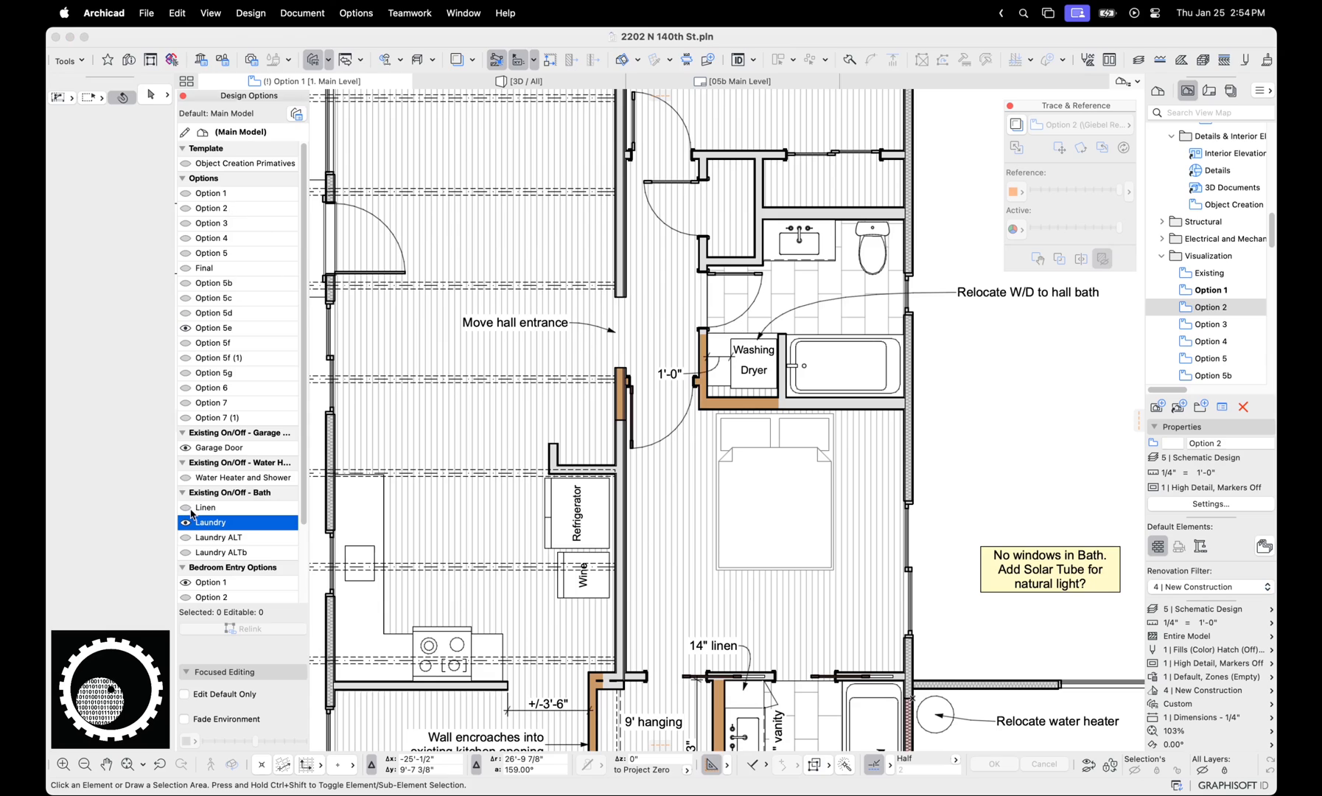
click(184, 522)
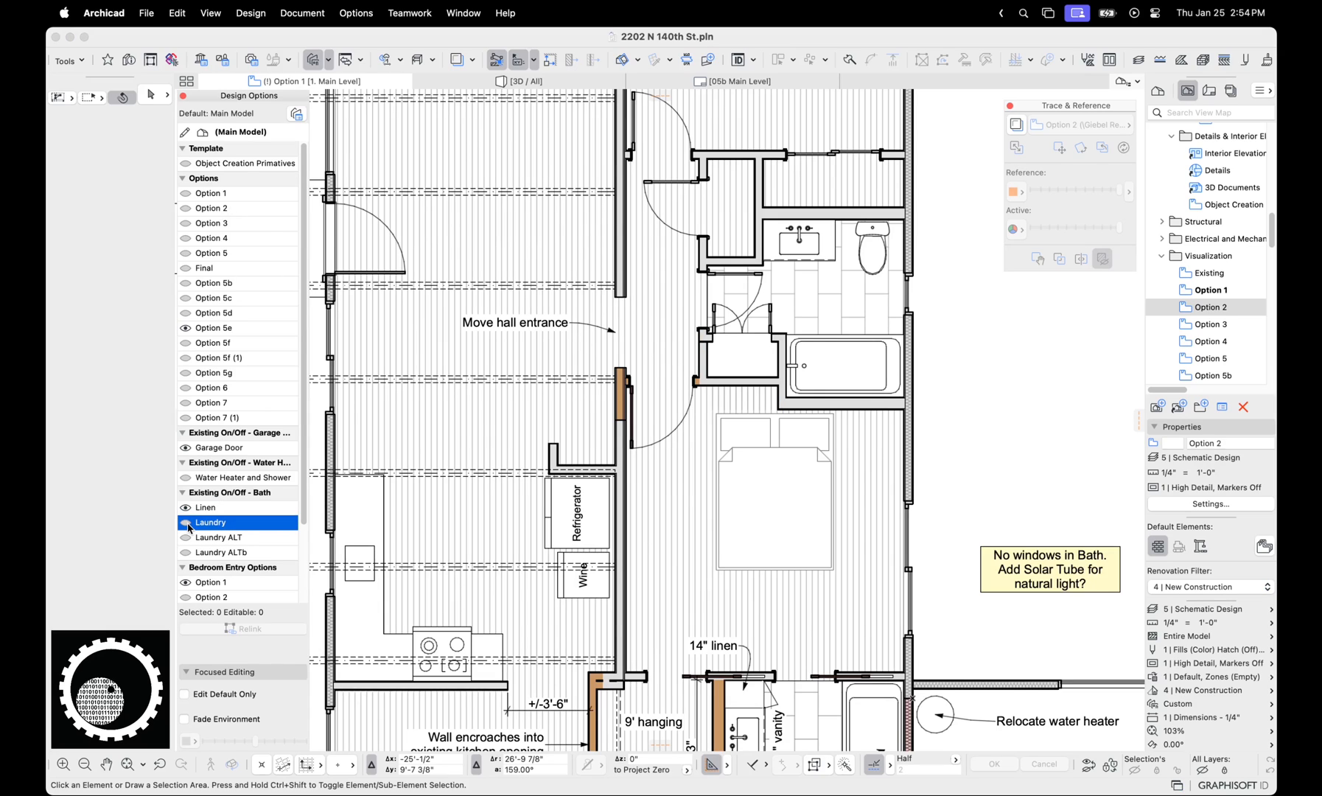
- Preview bedroom entry Options 2, 3 and 4, leaving Option 3 shown
click(219, 536)
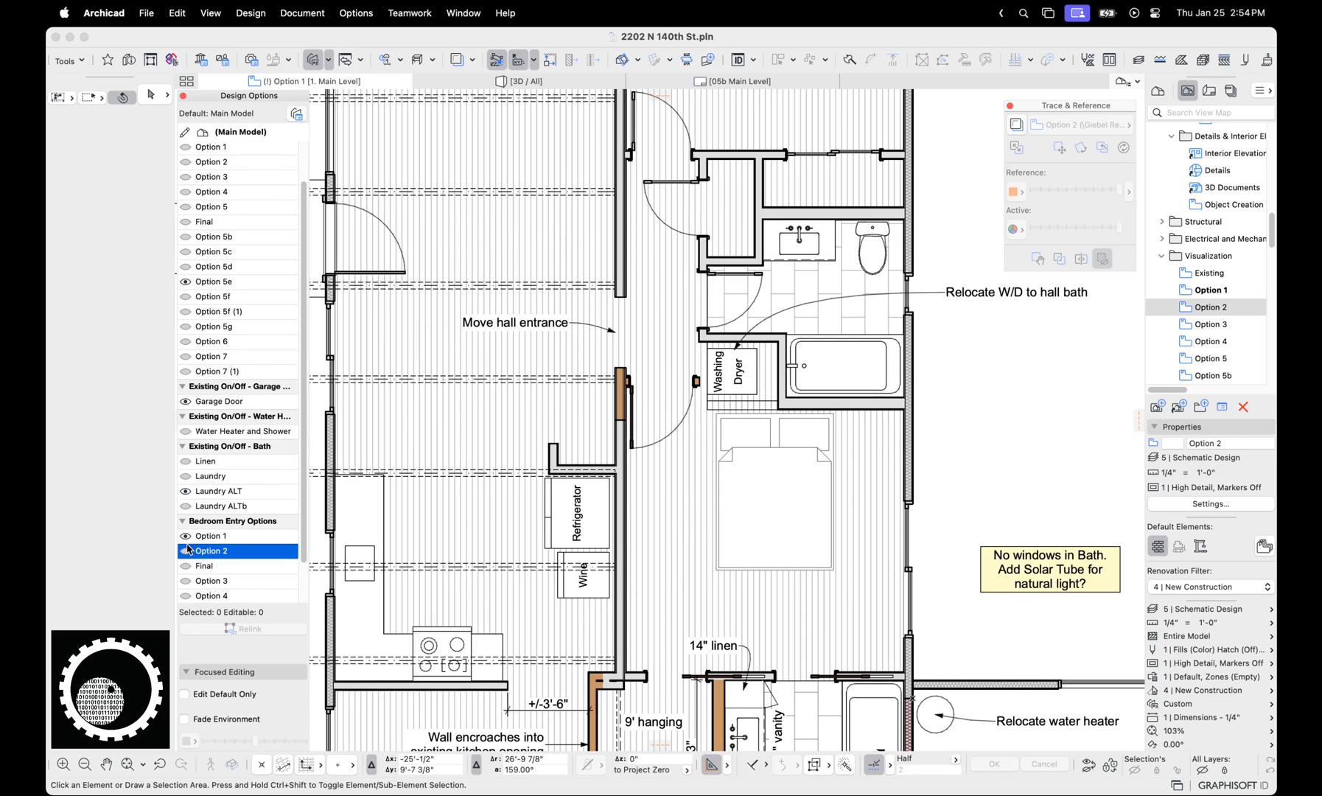
click(210, 581)
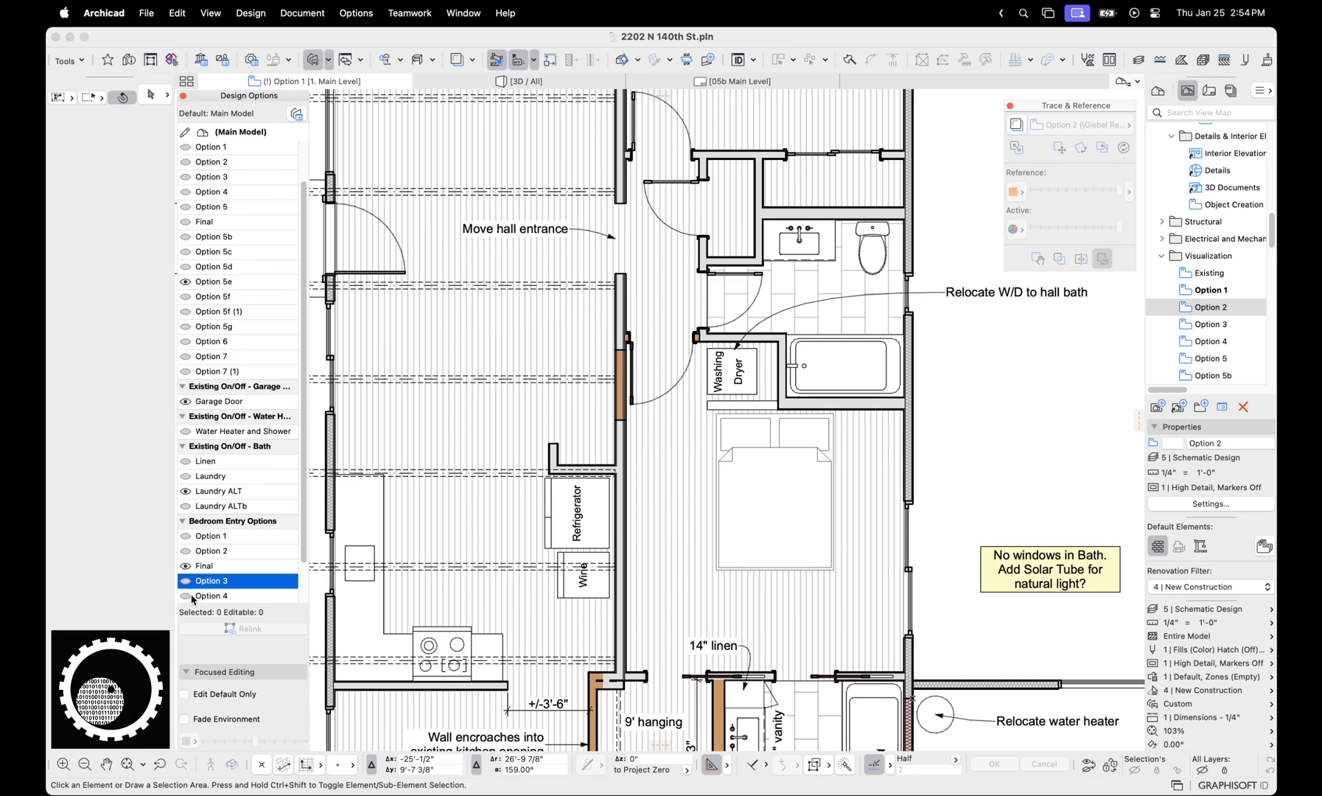
click(212, 595)
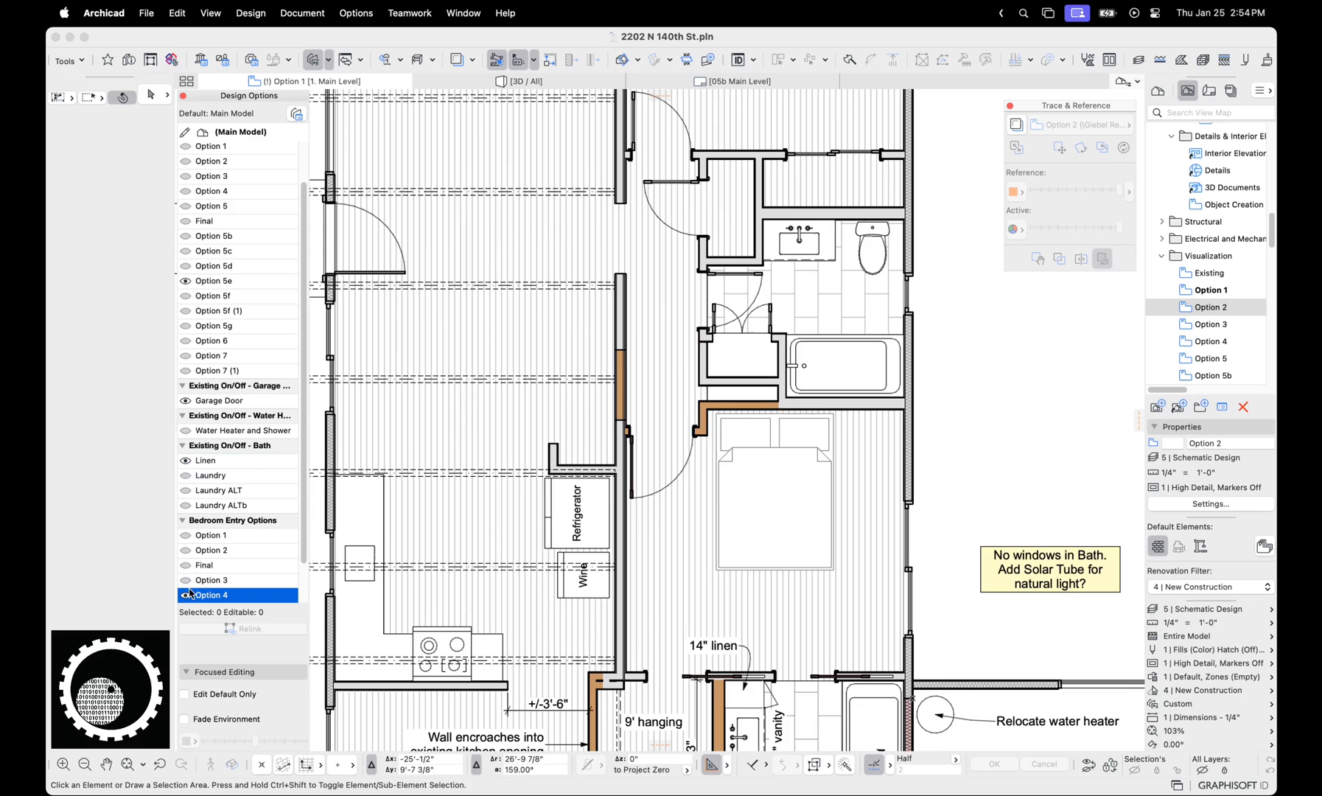
click(212, 581)
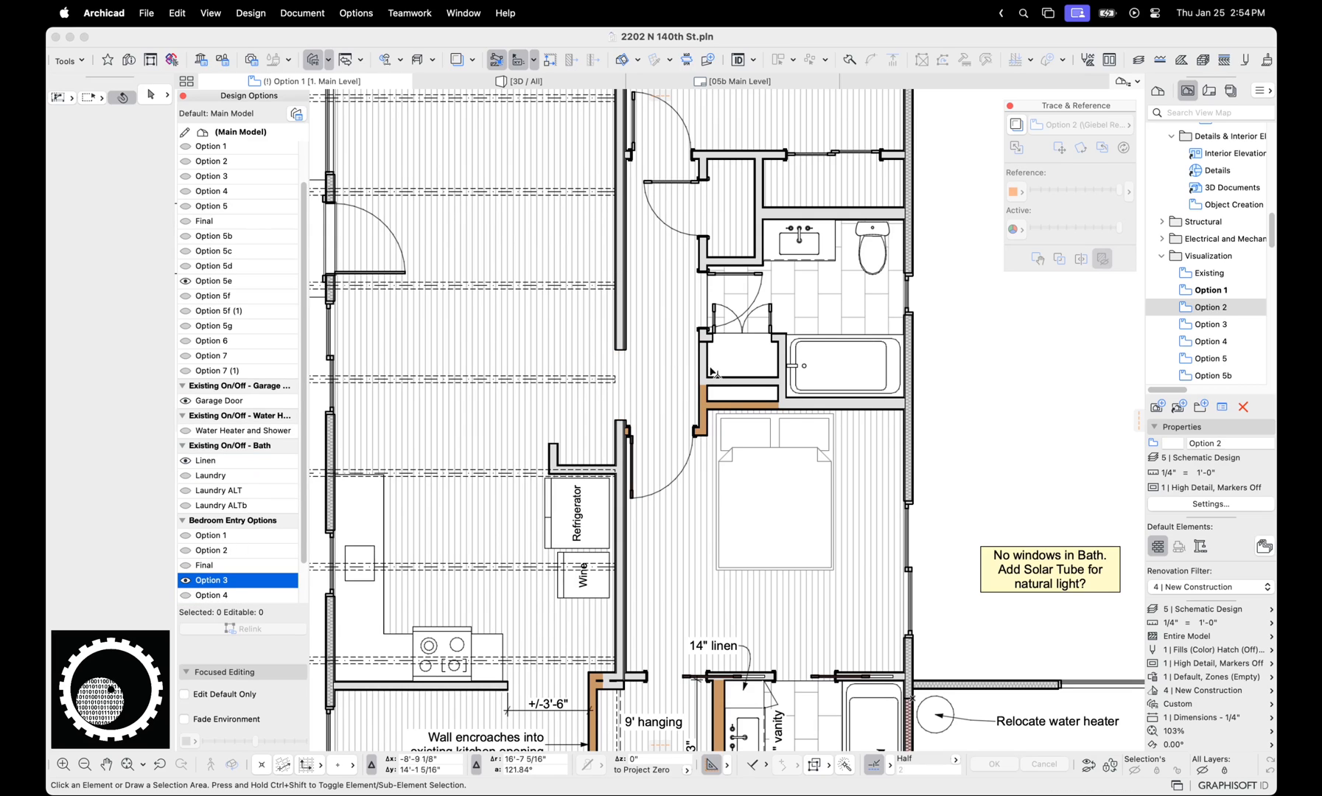
- Flip through the Laundry and Laundry ALT bath variants and leave the Linen option shown
click(185, 474)
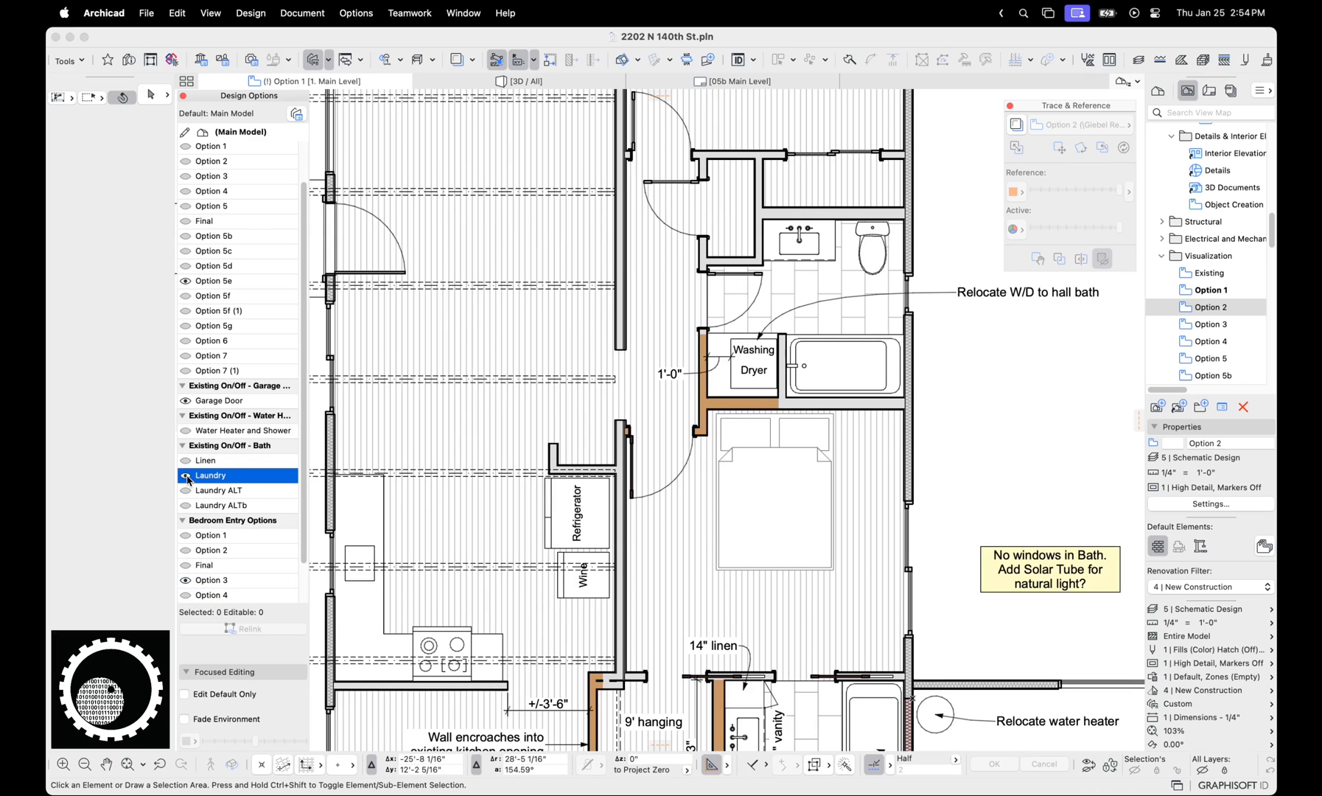
click(218, 490)
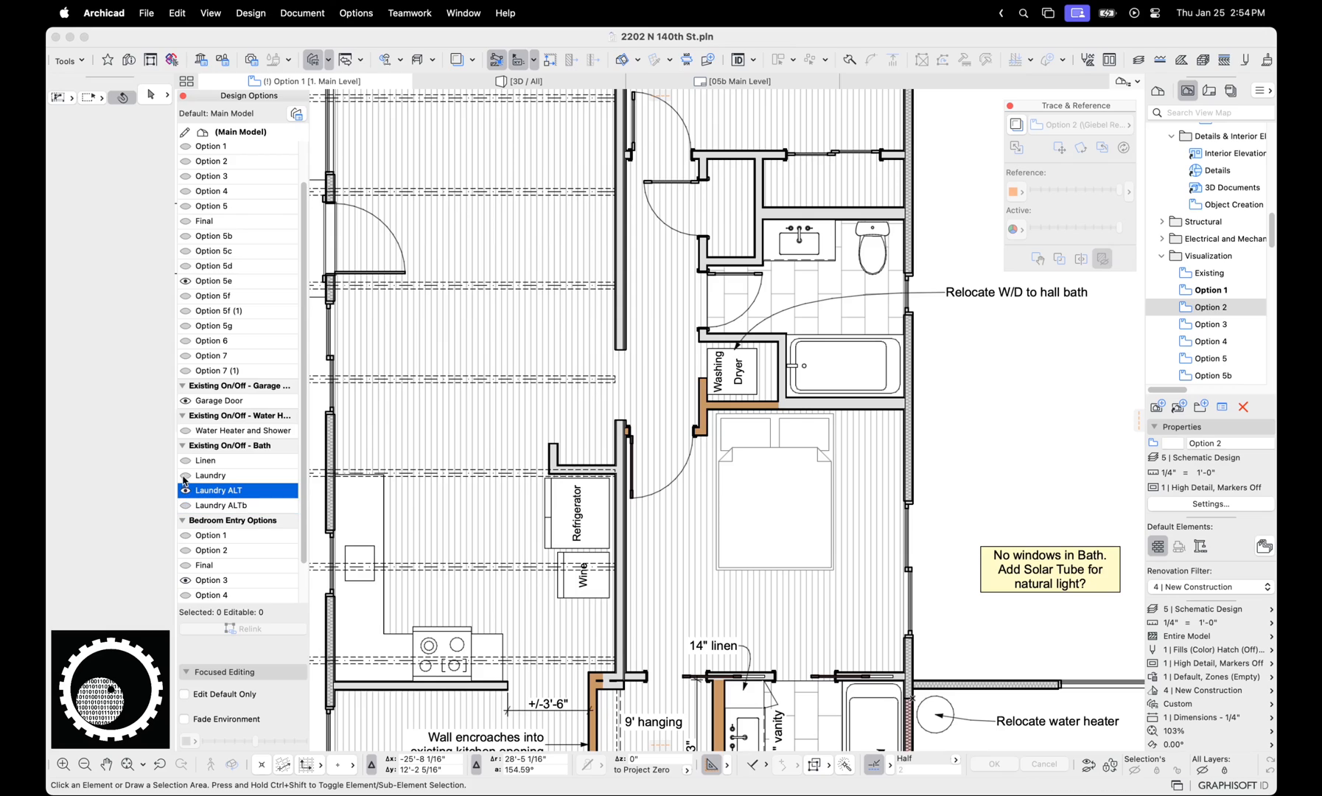
click(205, 460)
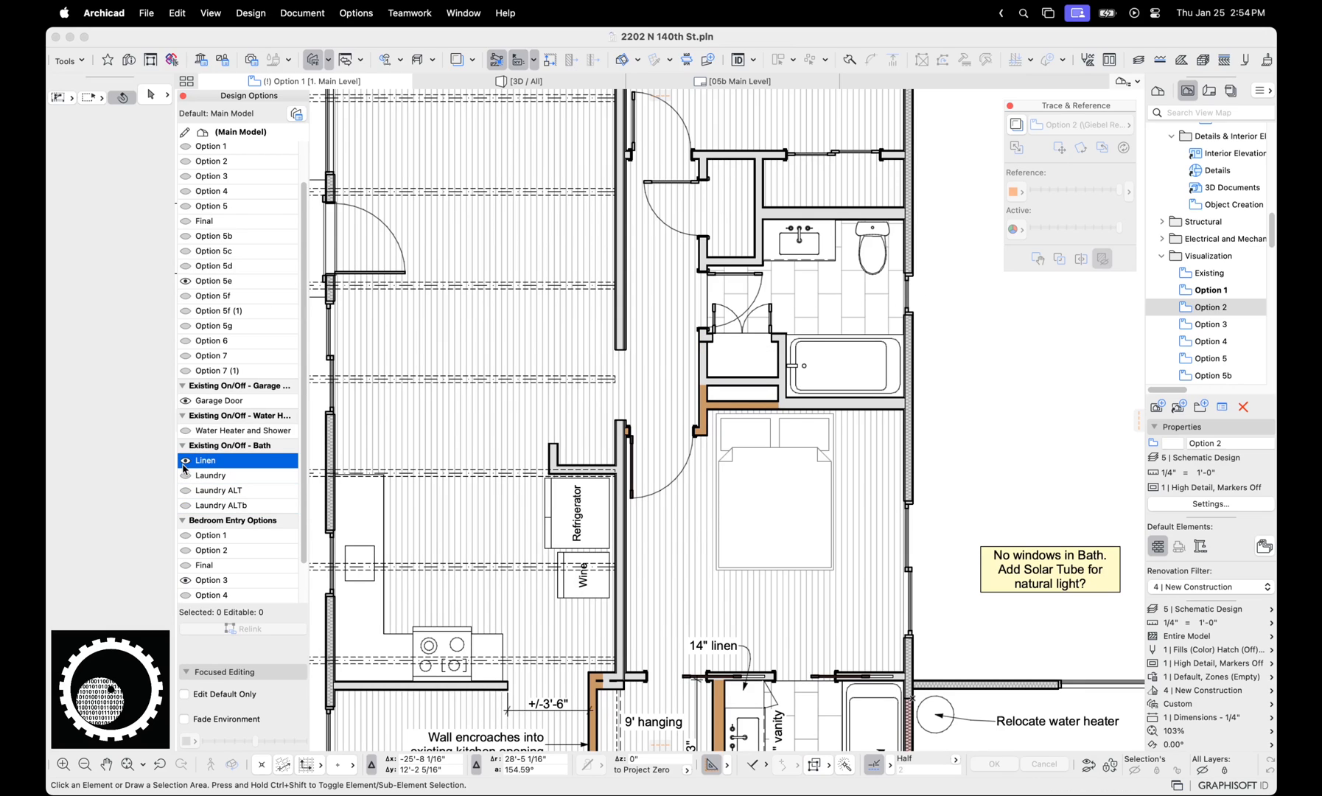
scroll(down, 3)
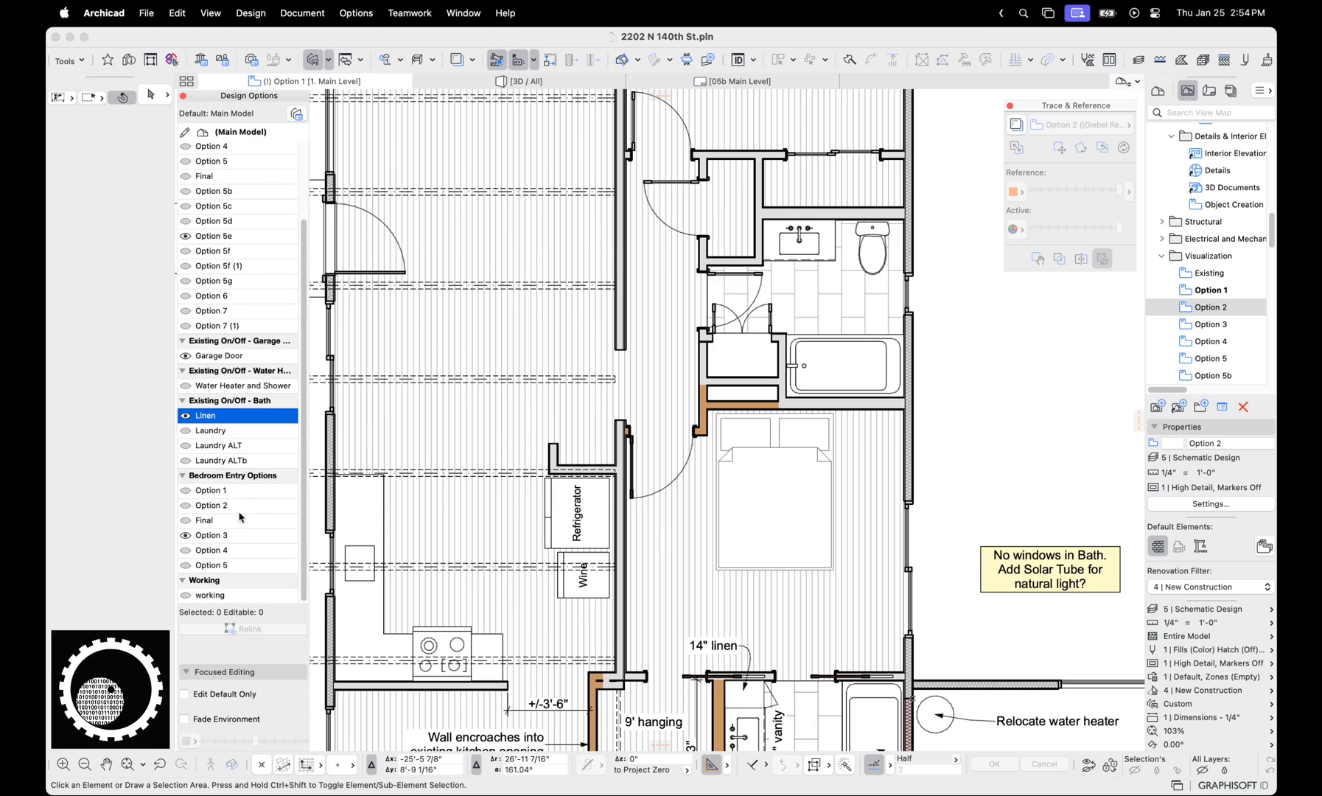
mouse_move(261, 365)
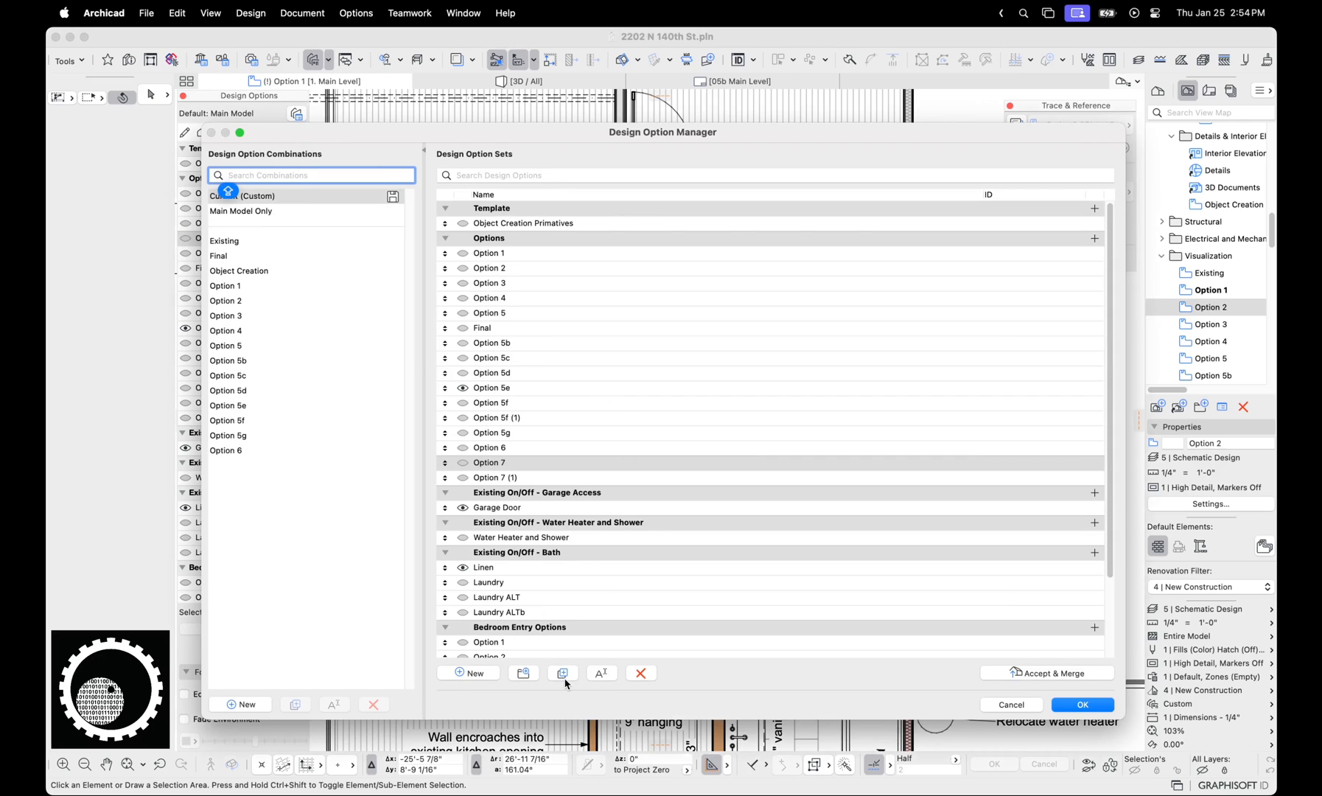
mouse_move(1020, 711)
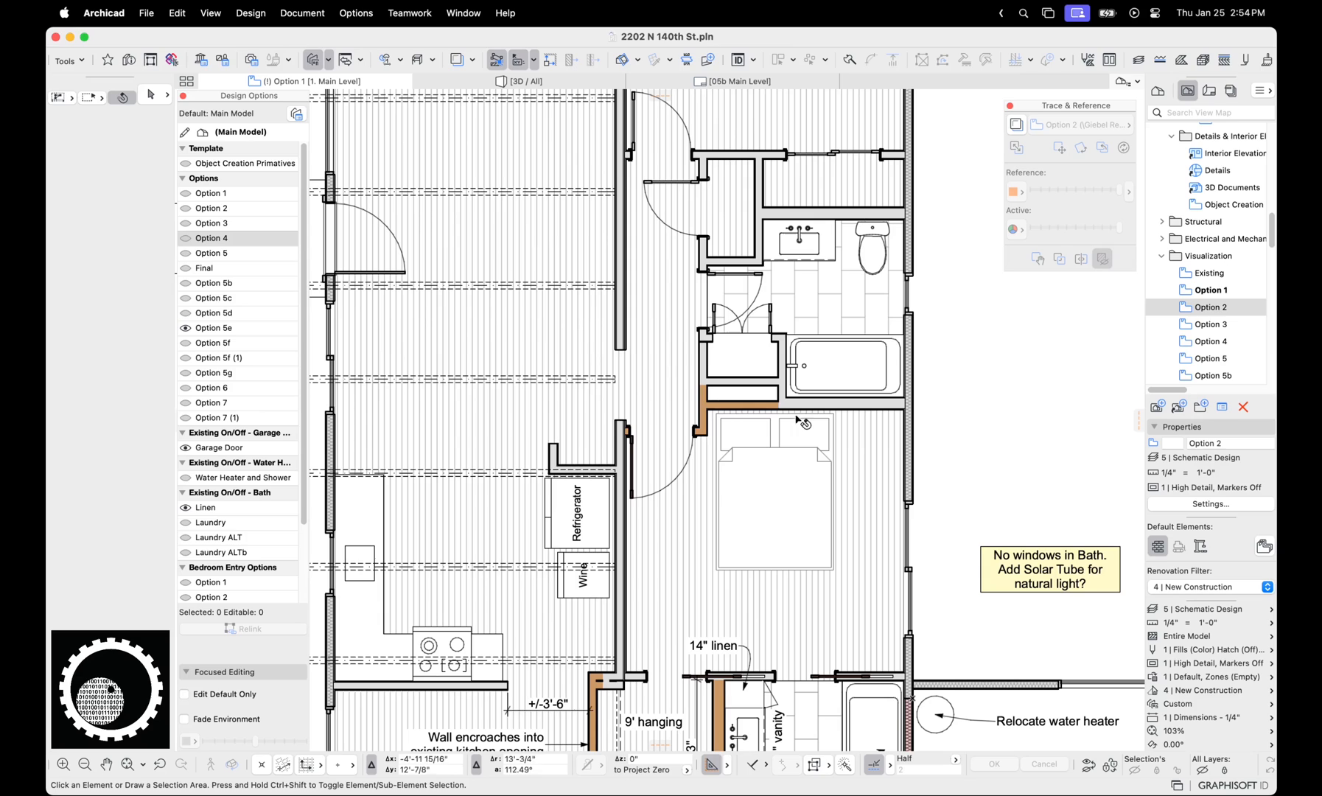
- Compare the Option 5d, 5c and 5e bath layouts, settle on 5d, then bring up the Design Option Manager
click(214, 313)
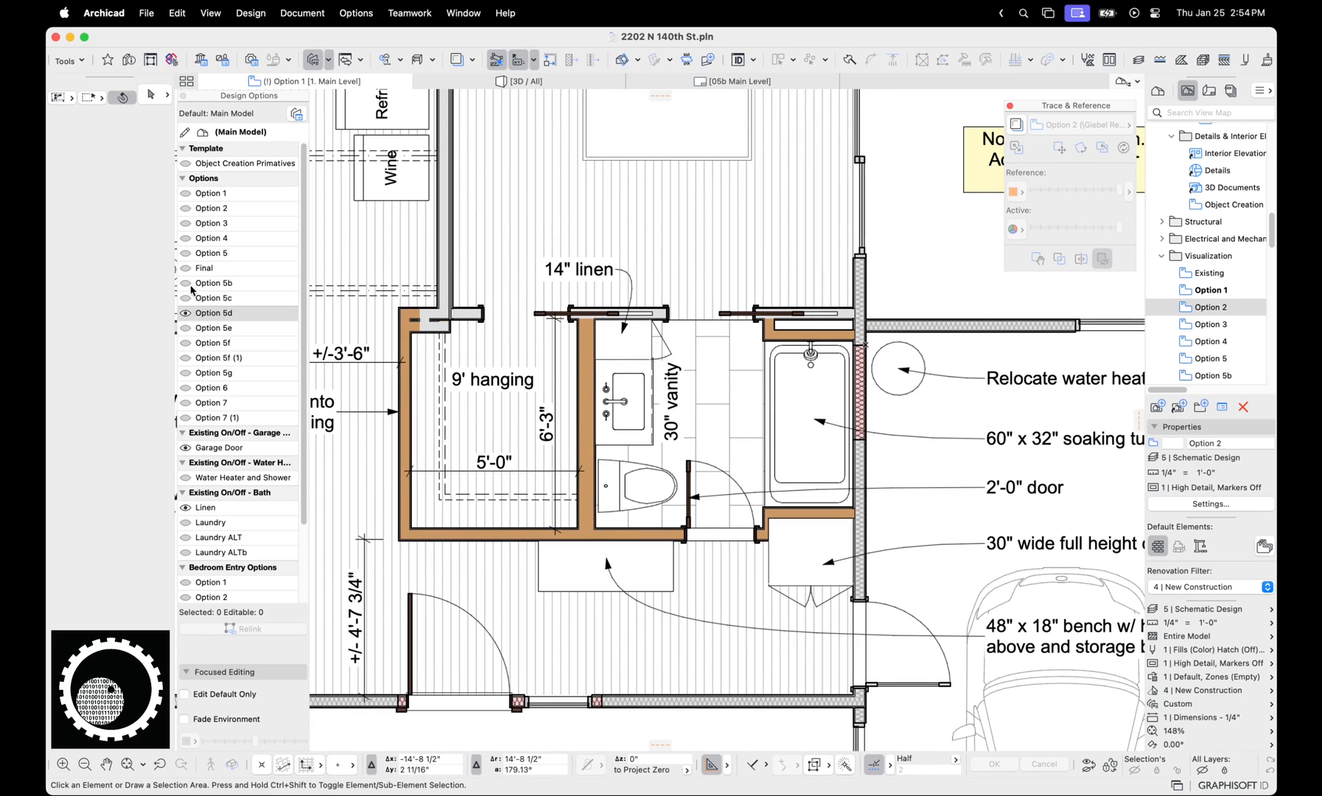
click(213, 298)
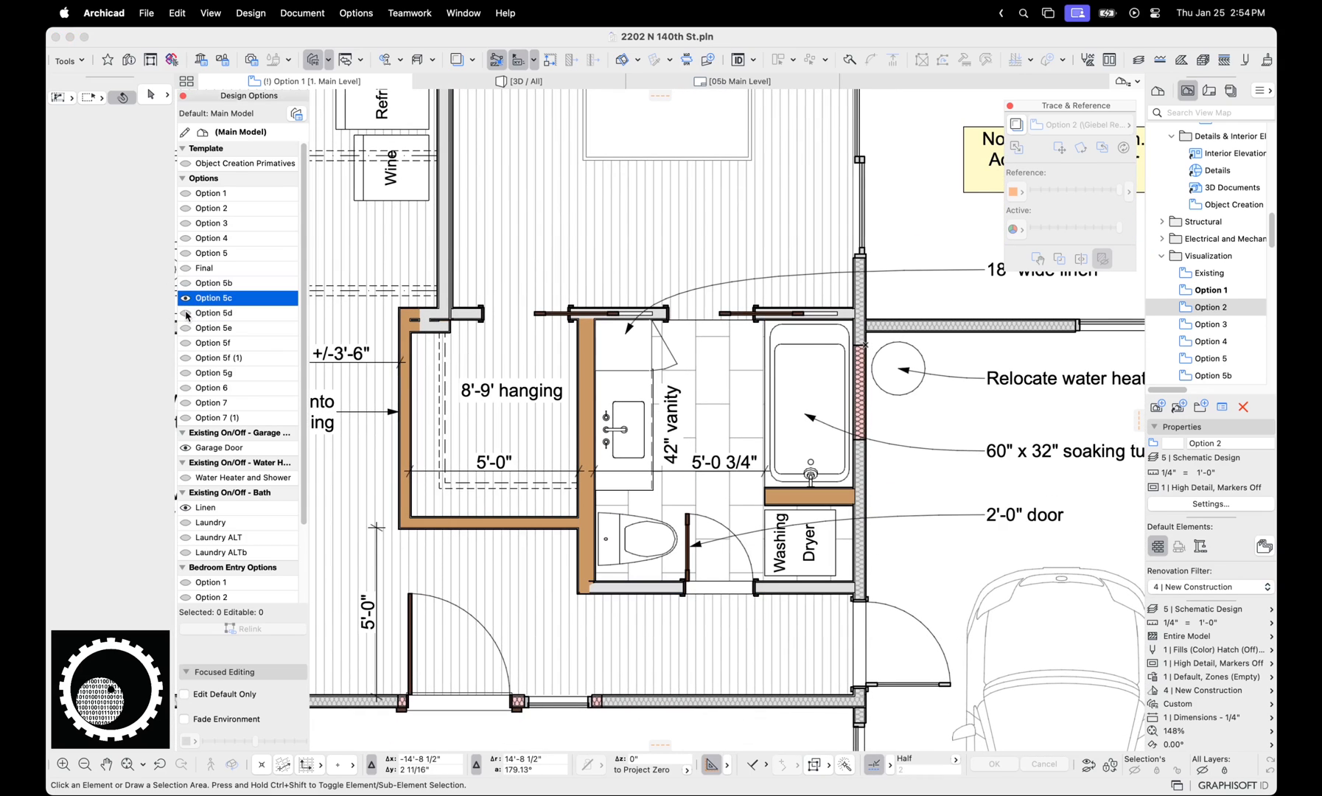
click(214, 328)
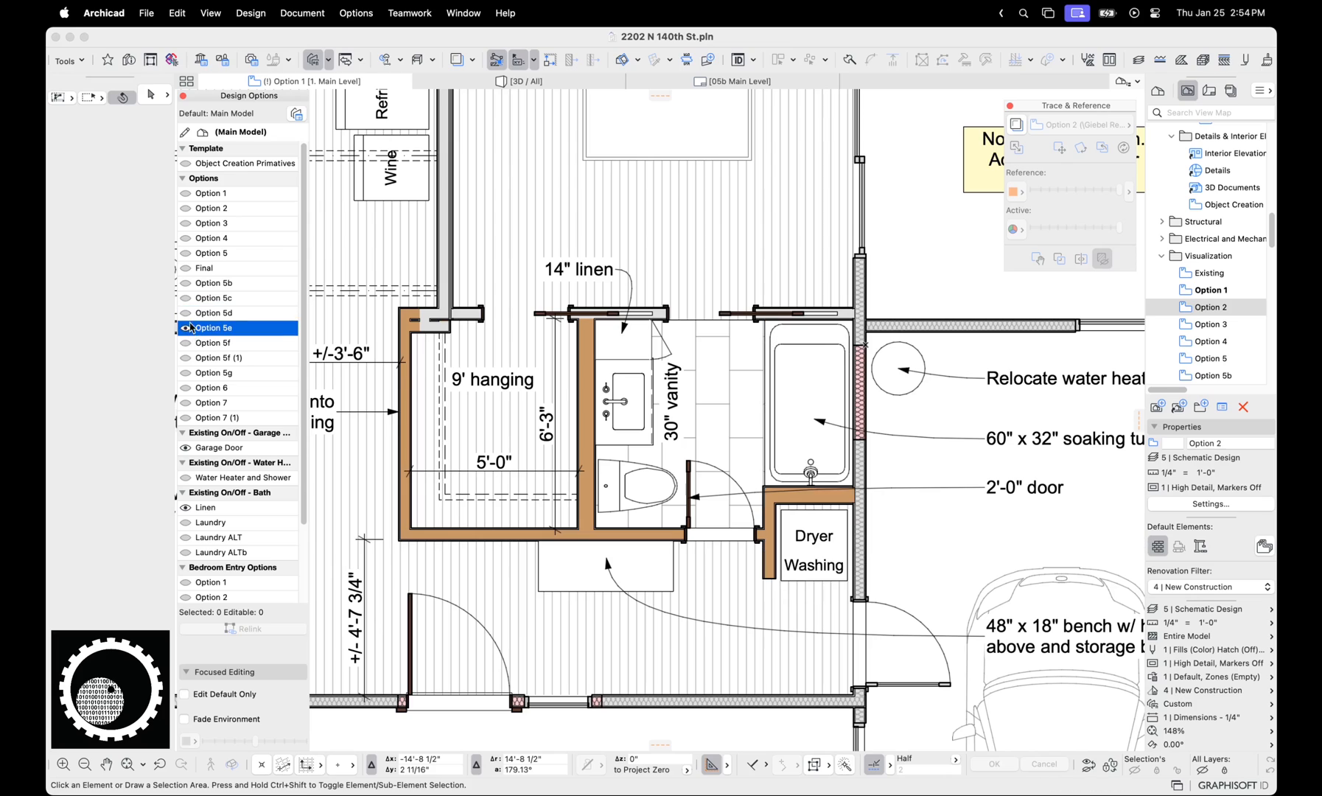
click(214, 313)
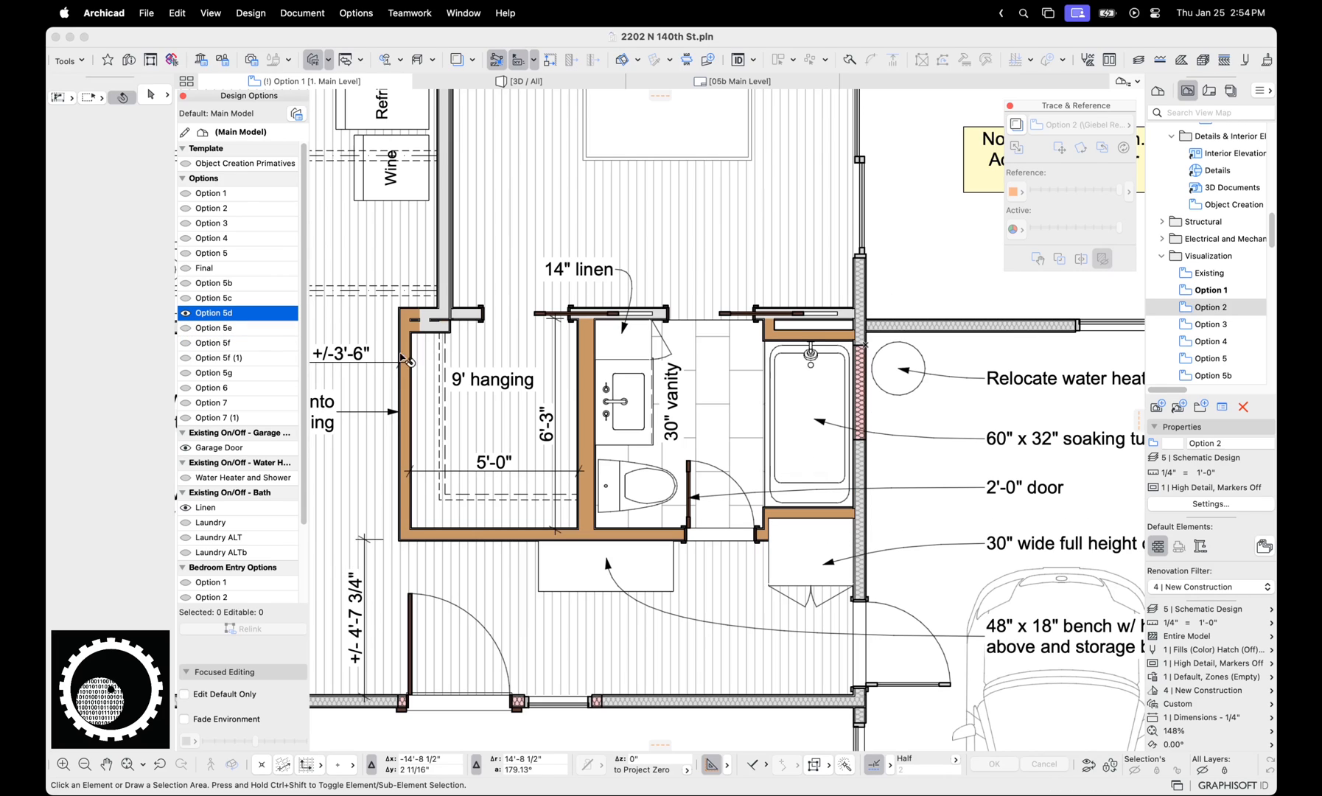
mouse_move(639, 402)
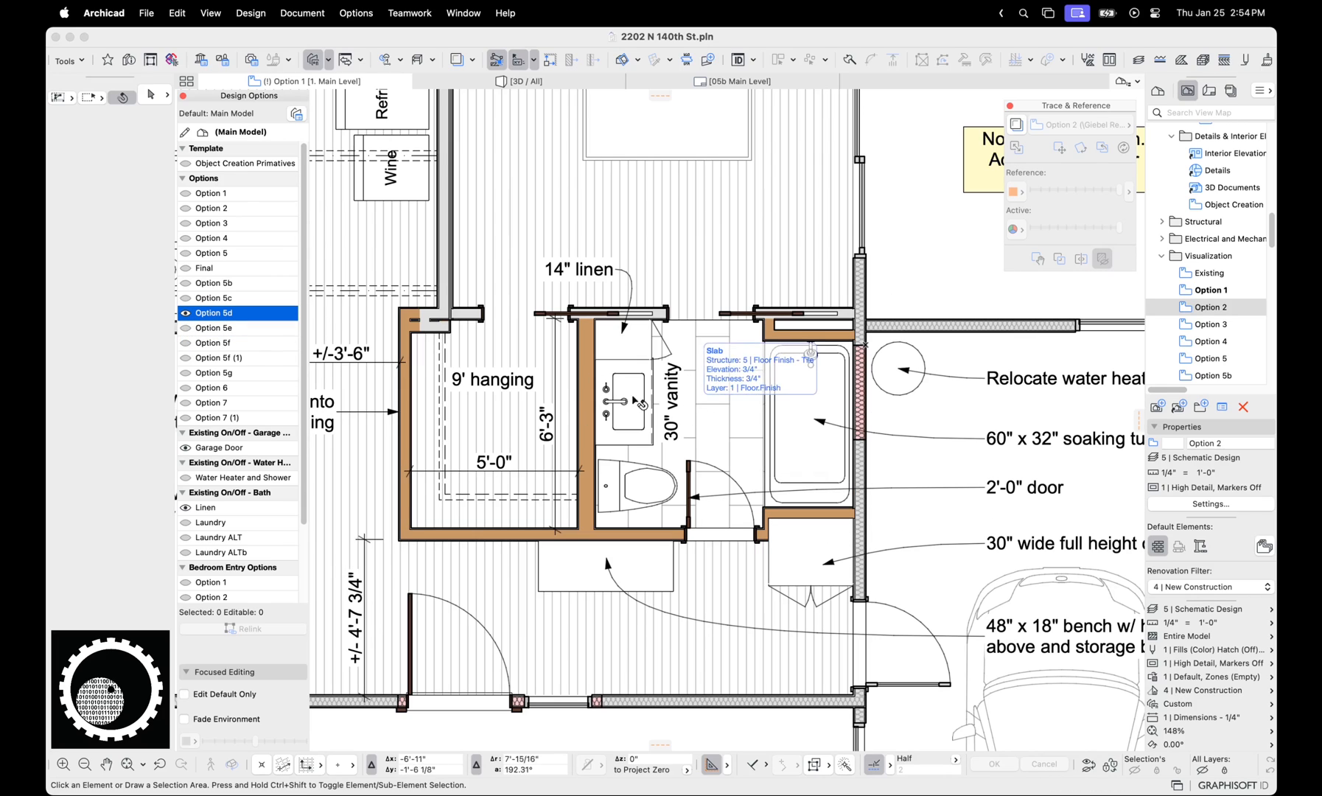
click(214, 341)
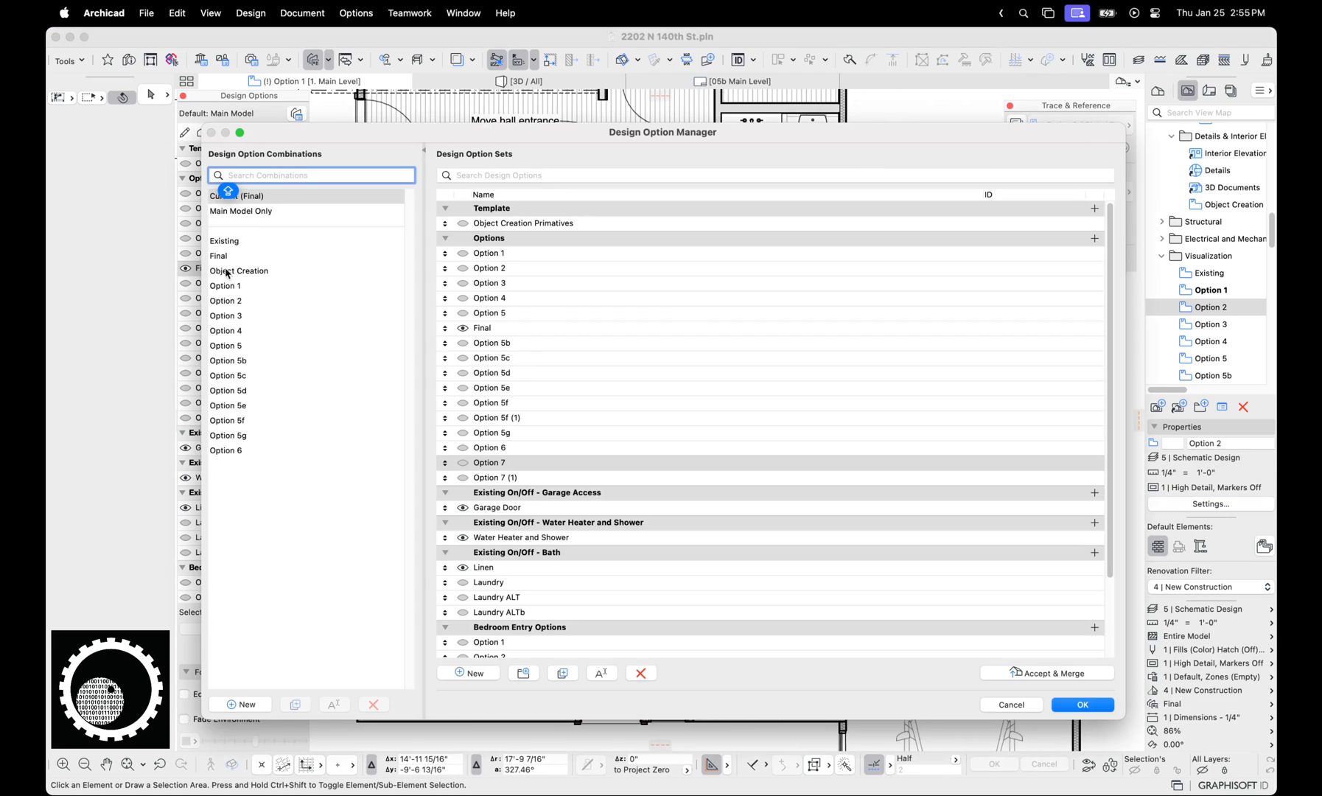
- Select the Final combination, review its bedroom entry set, and apply it to the plan
click(218, 255)
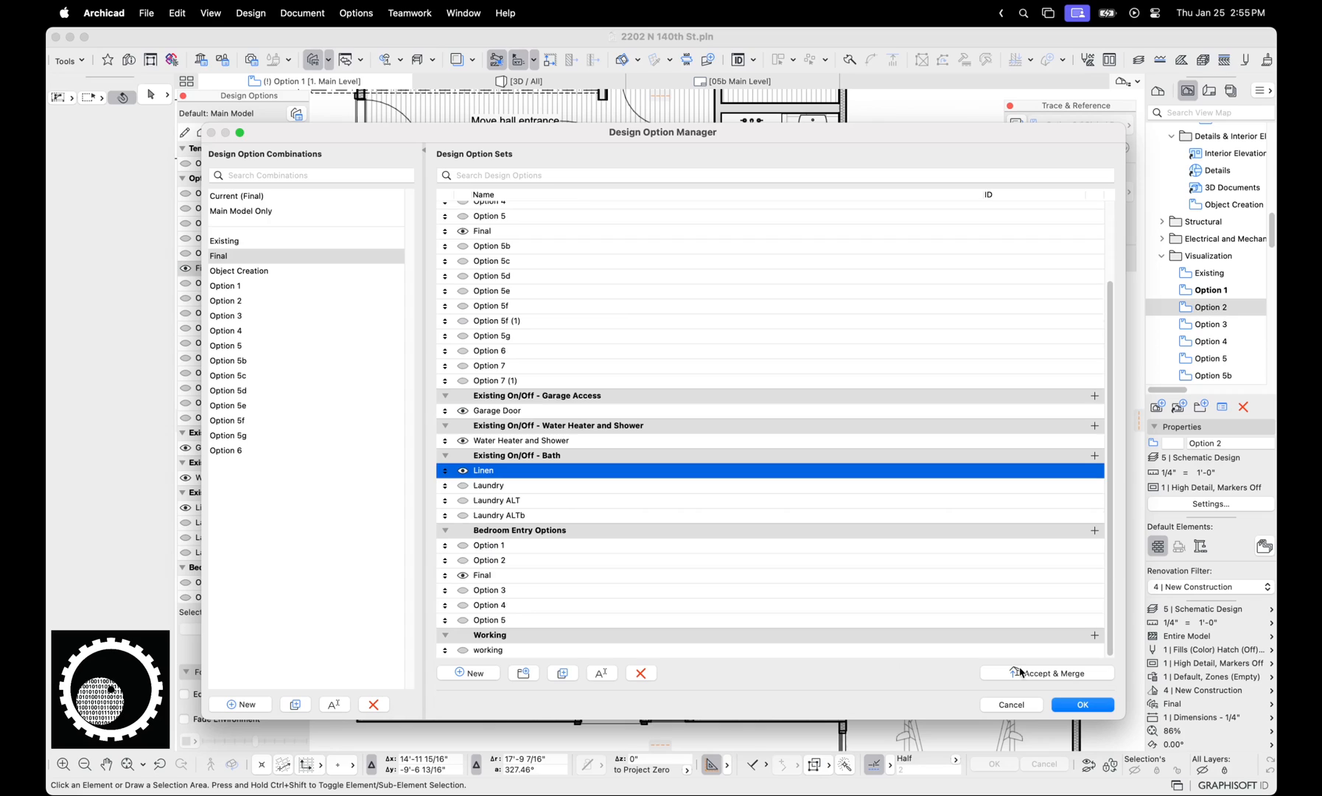
mouse_move(480, 591)
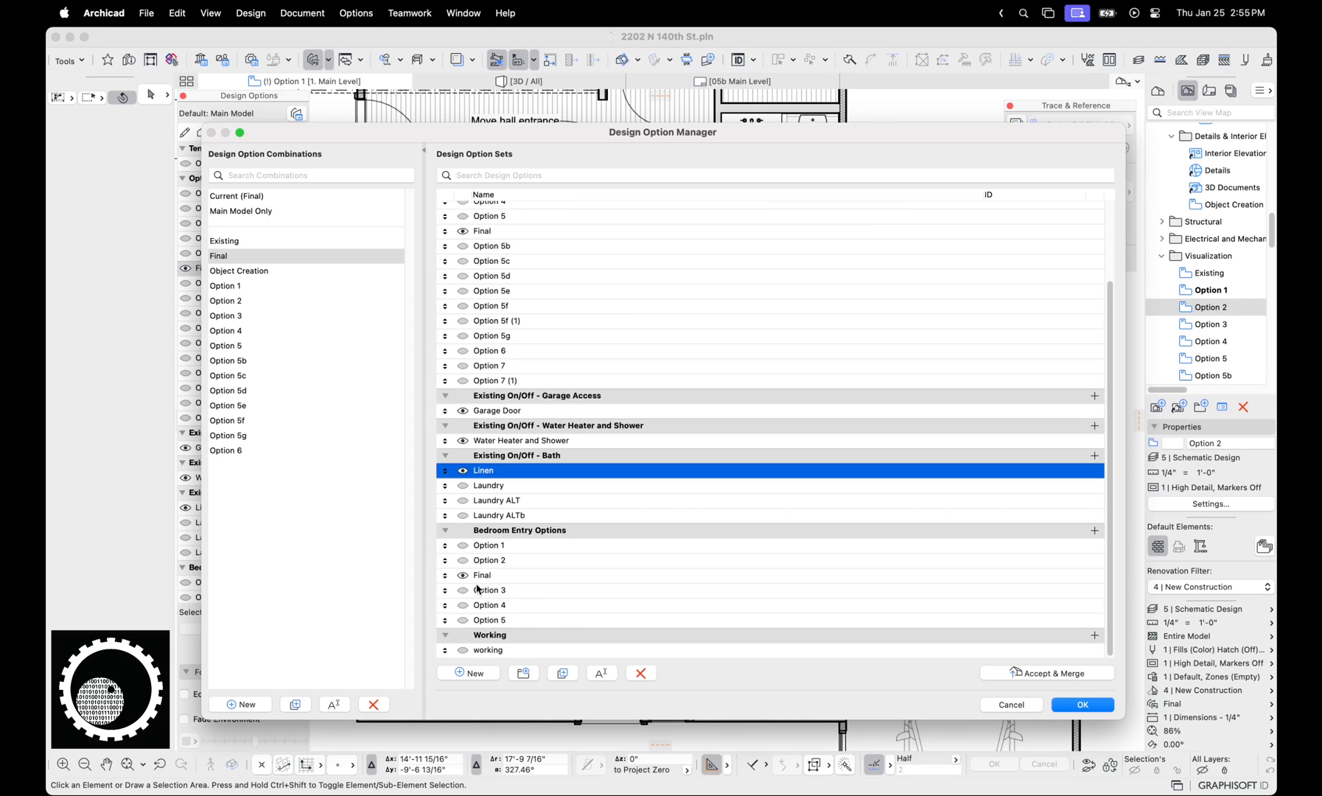
click(483, 575)
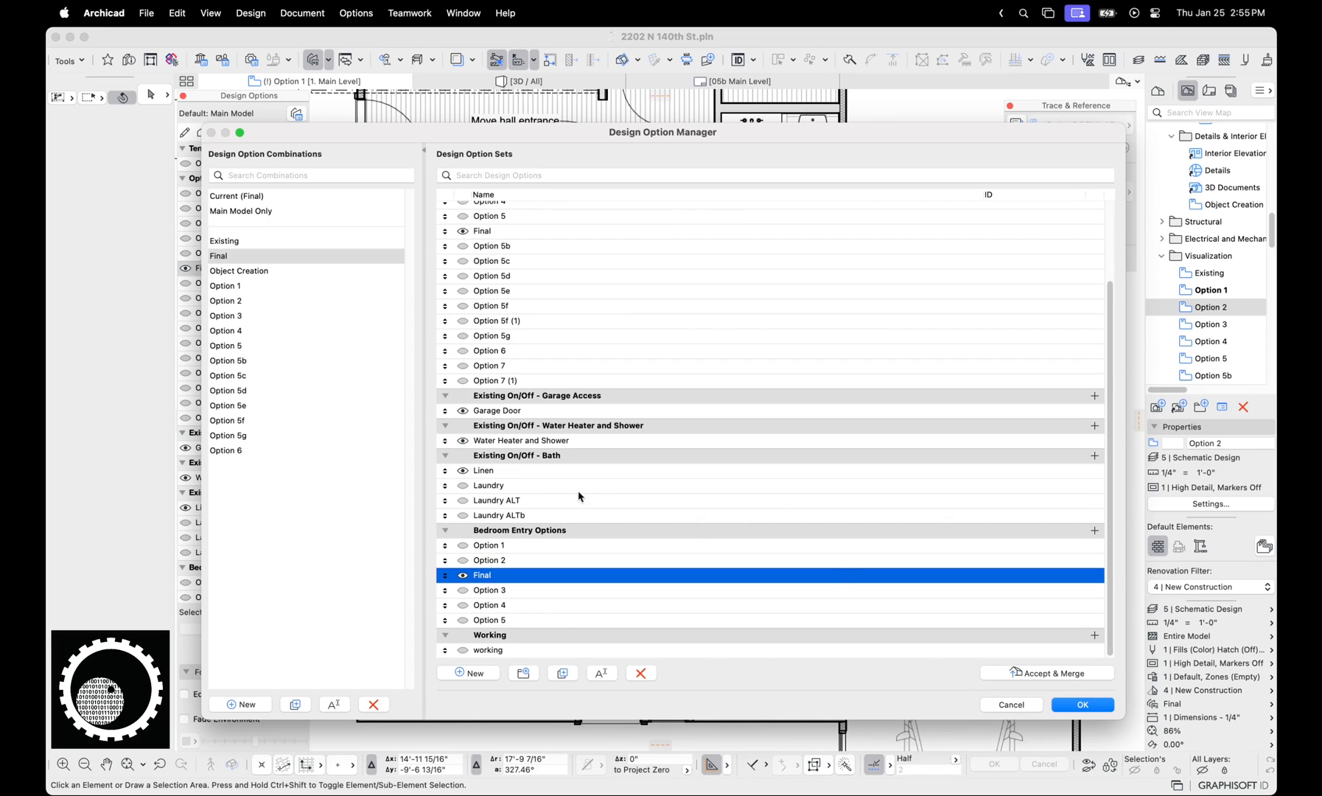
mouse_move(1050, 665)
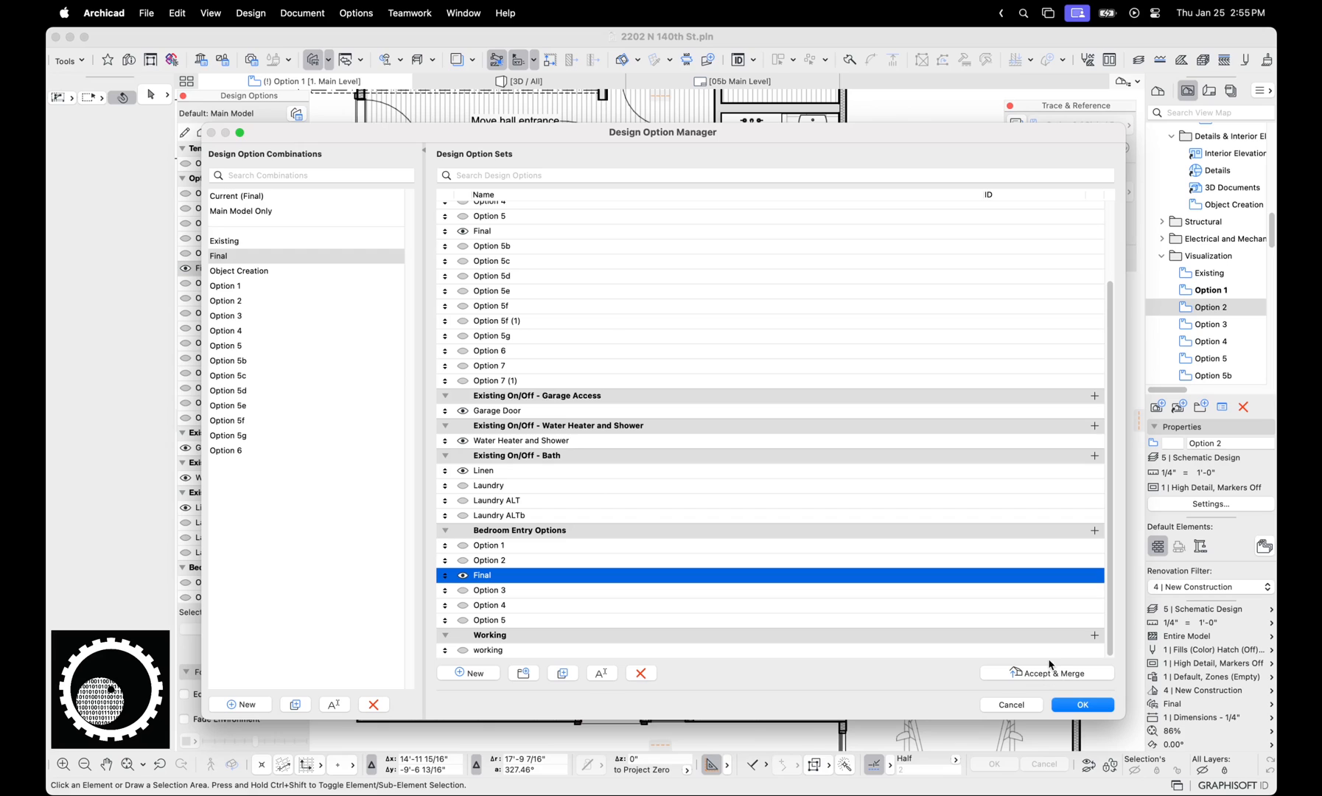
click(1081, 705)
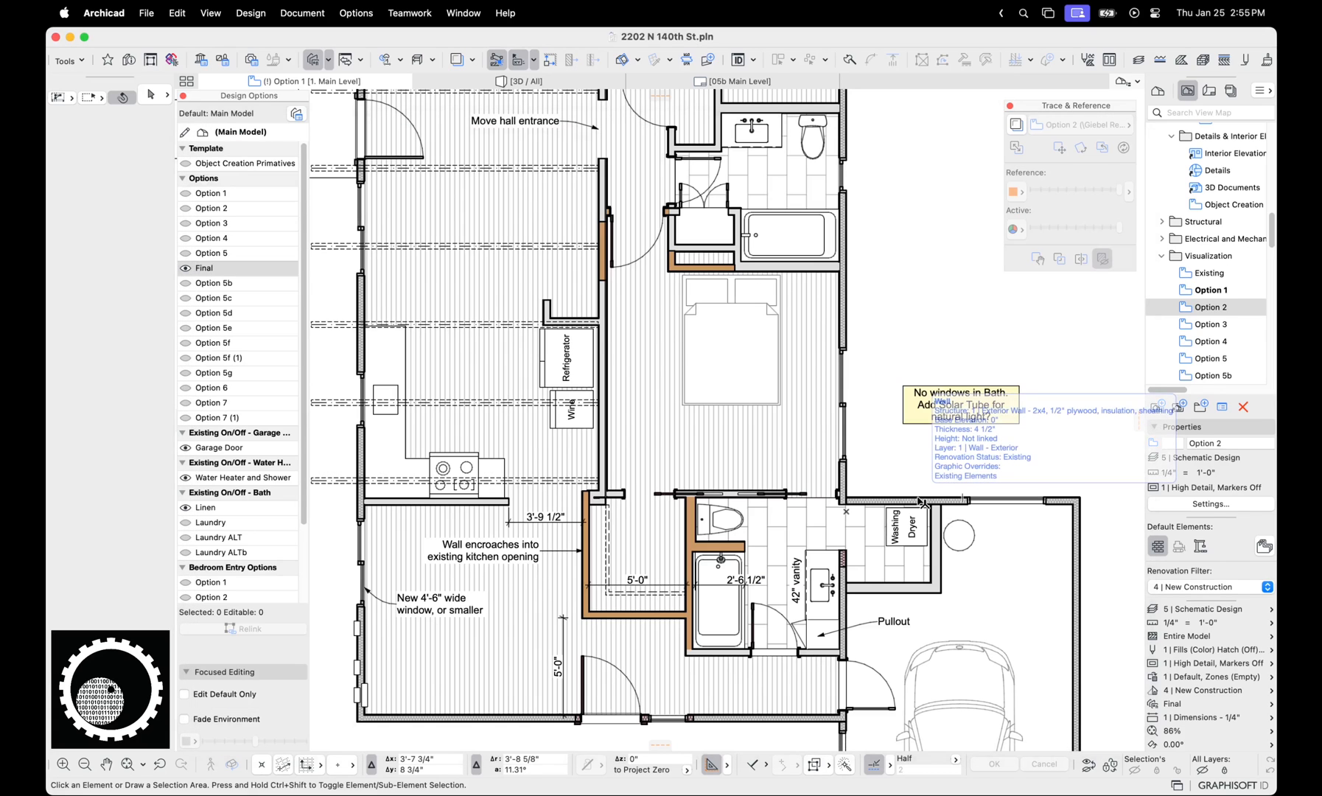